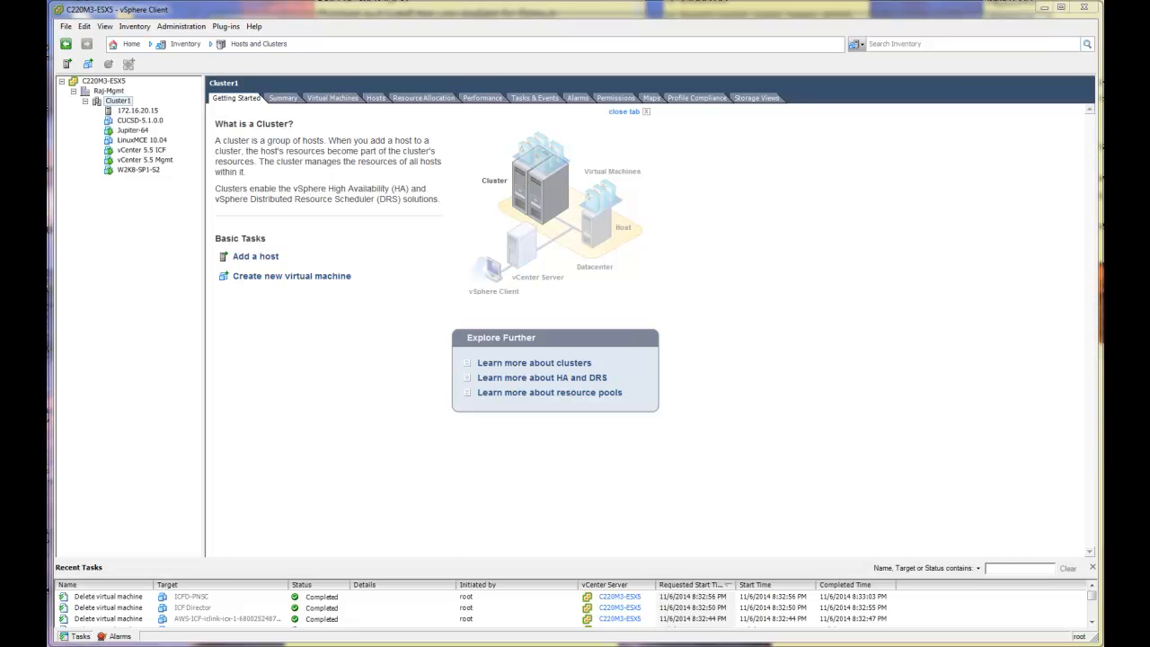
{"action": "mouse_move", "coordinate": [790, 457]}
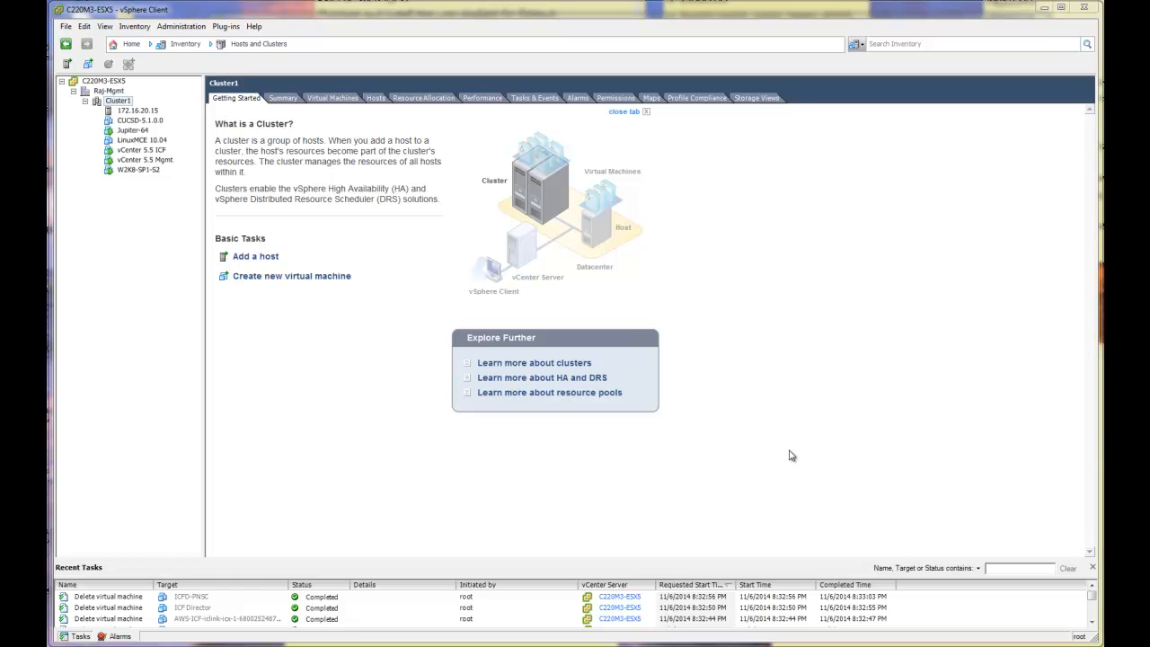
{"action": "mouse_move", "coordinate": [360, 246]}
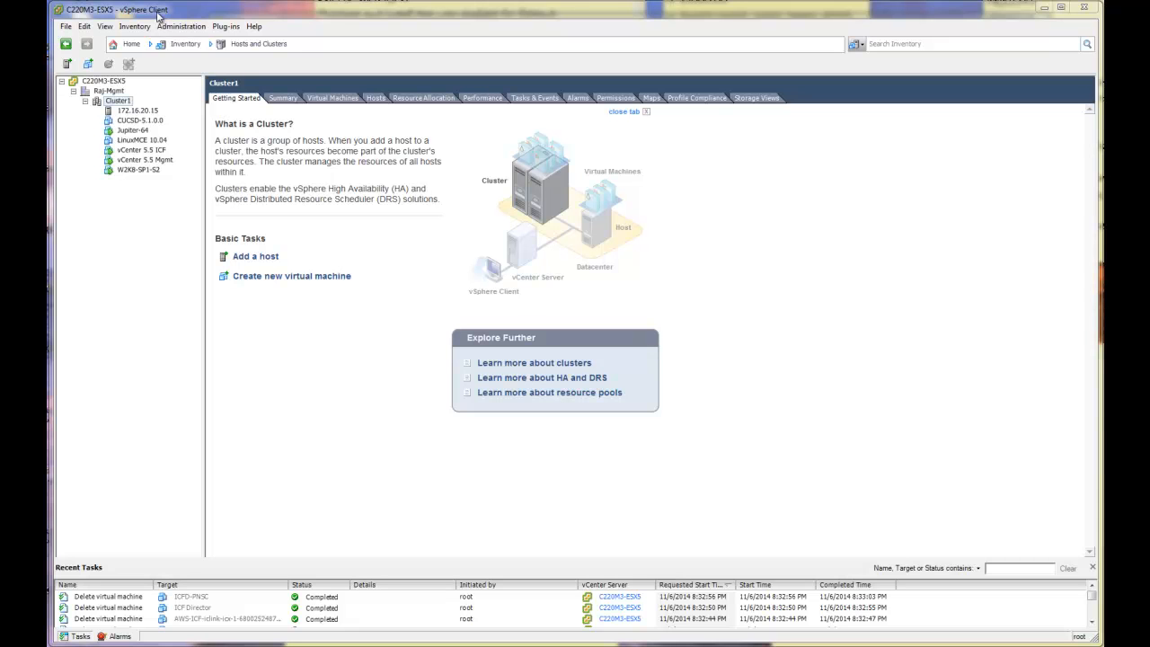
{"action": "mouse_move", "coordinate": [125, 104]}
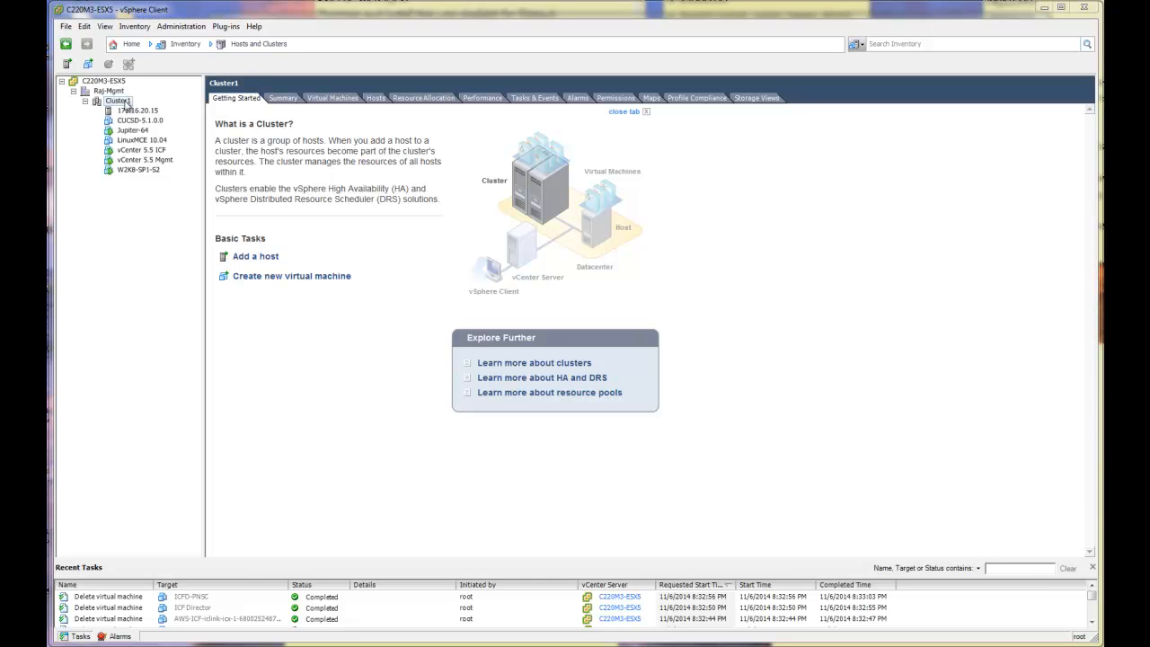
{"action": "mouse_move", "coordinate": [135, 109]}
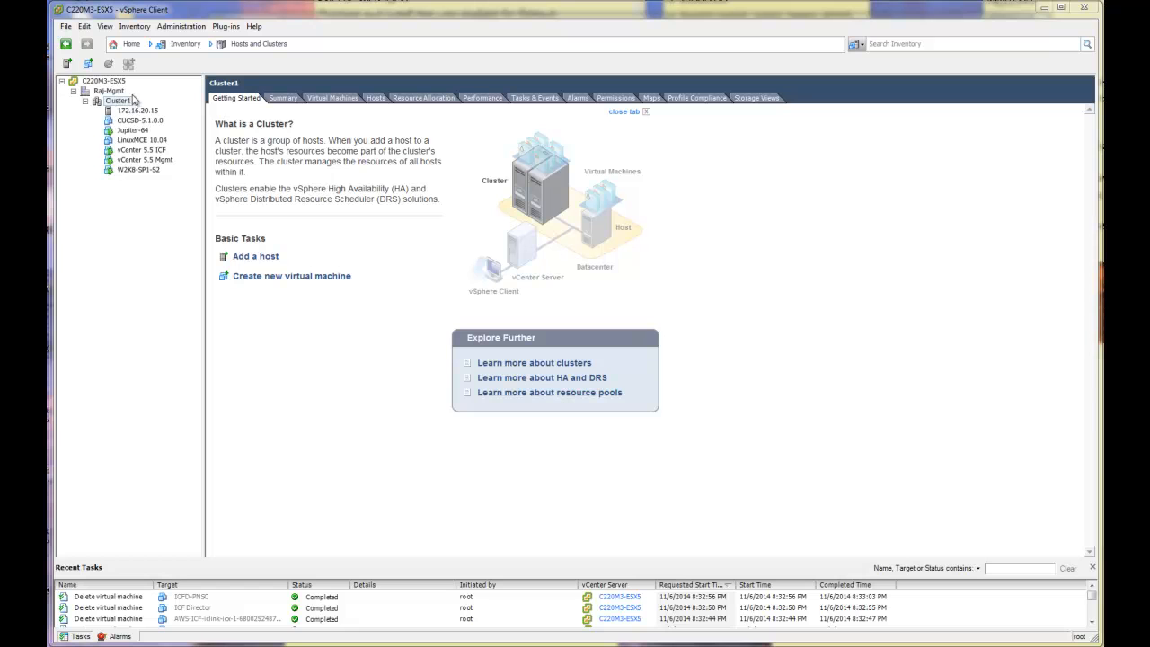
{"action": "mouse_move", "coordinate": [145, 170]}
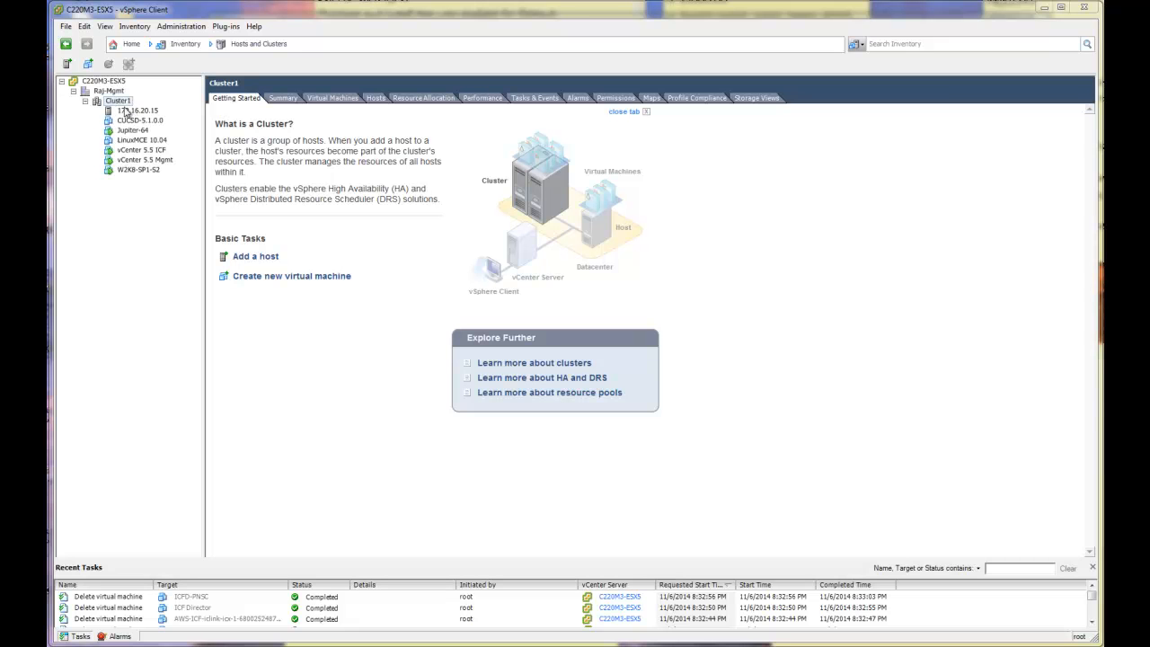
- Show the Getting Started overview for host 172.16.20.15 under Cluster1
{"action": "left_click", "coordinate": [136, 111]}
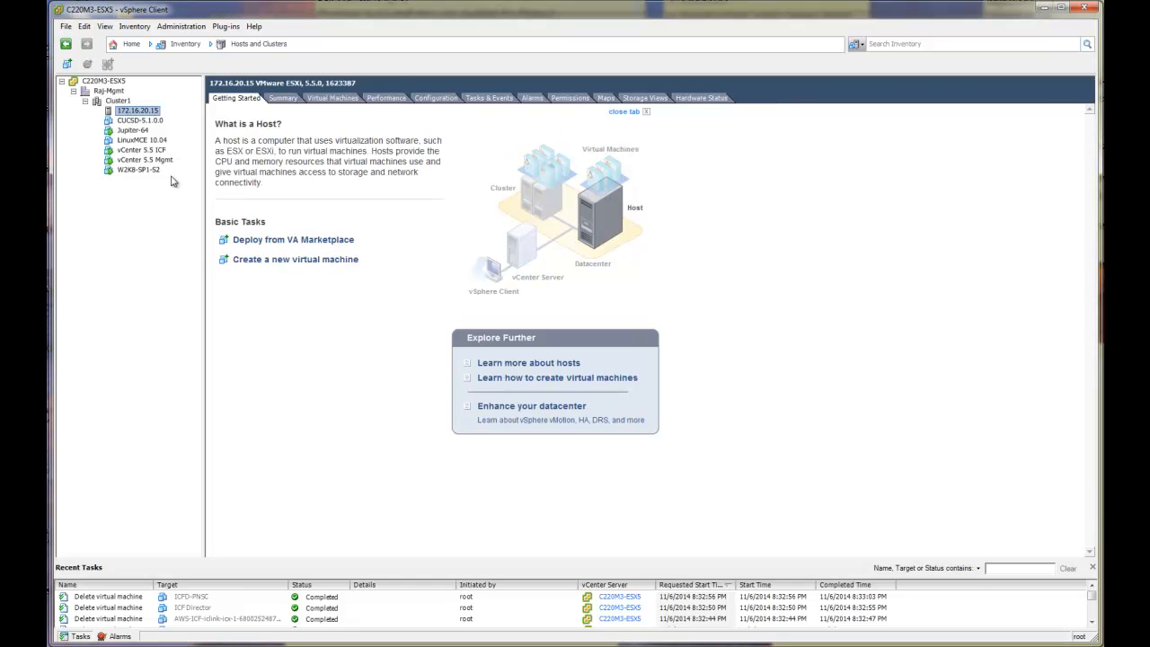
{"action": "mouse_move", "coordinate": [148, 196]}
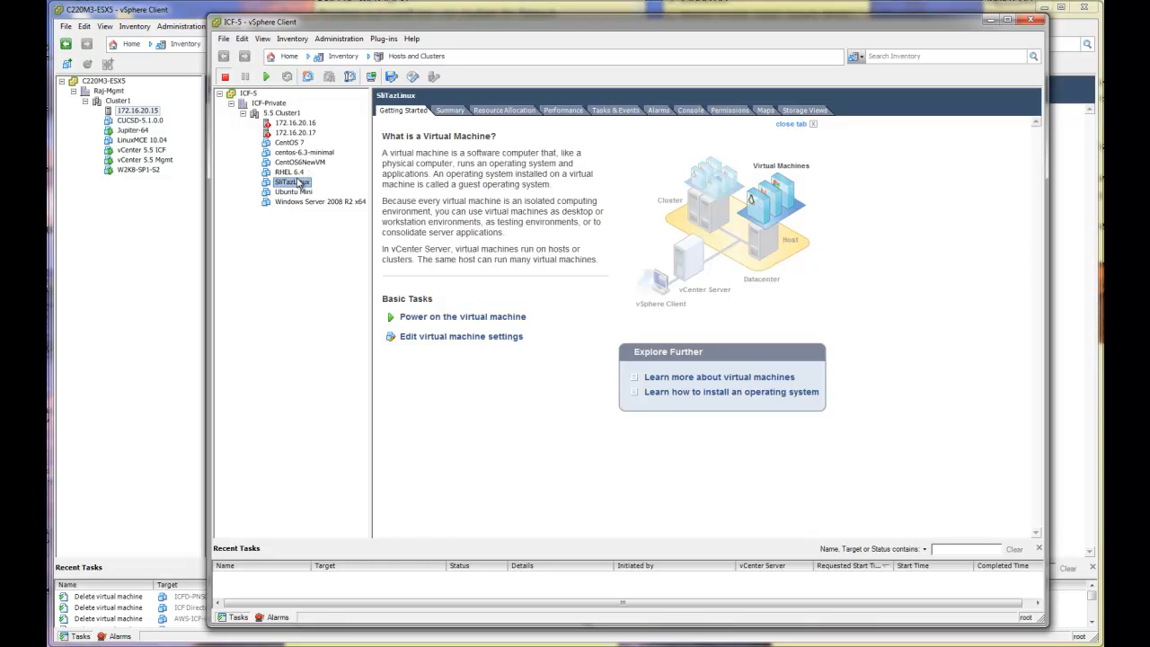
{"action": "mouse_move", "coordinate": [611, 171]}
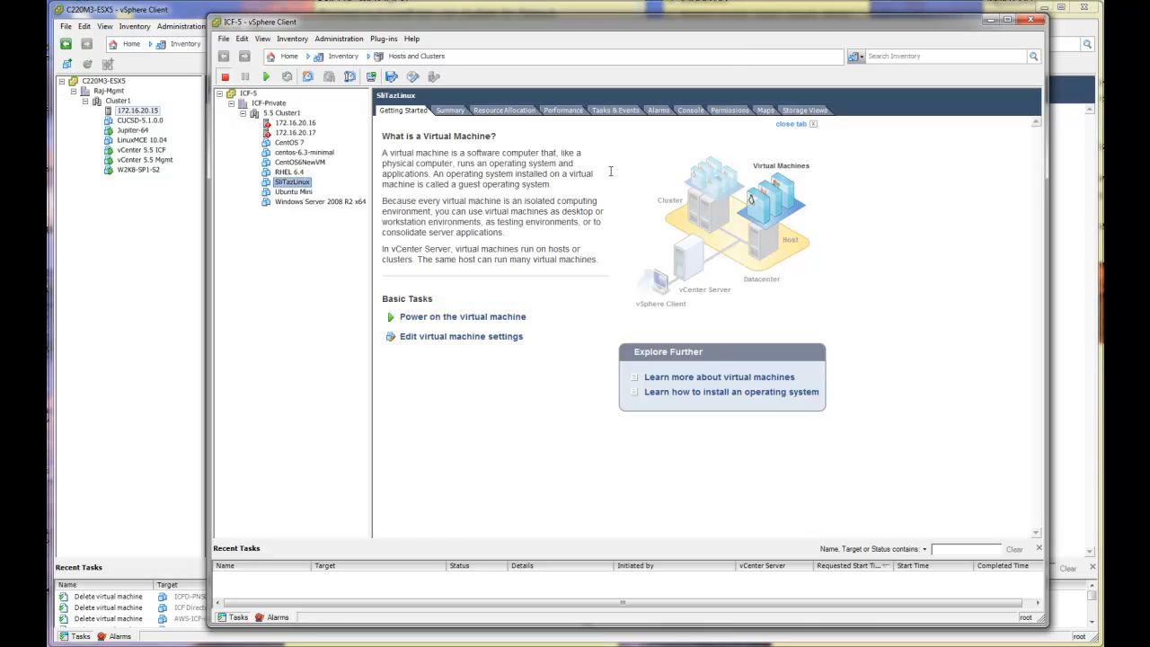
{"action": "mouse_move", "coordinate": [322, 189]}
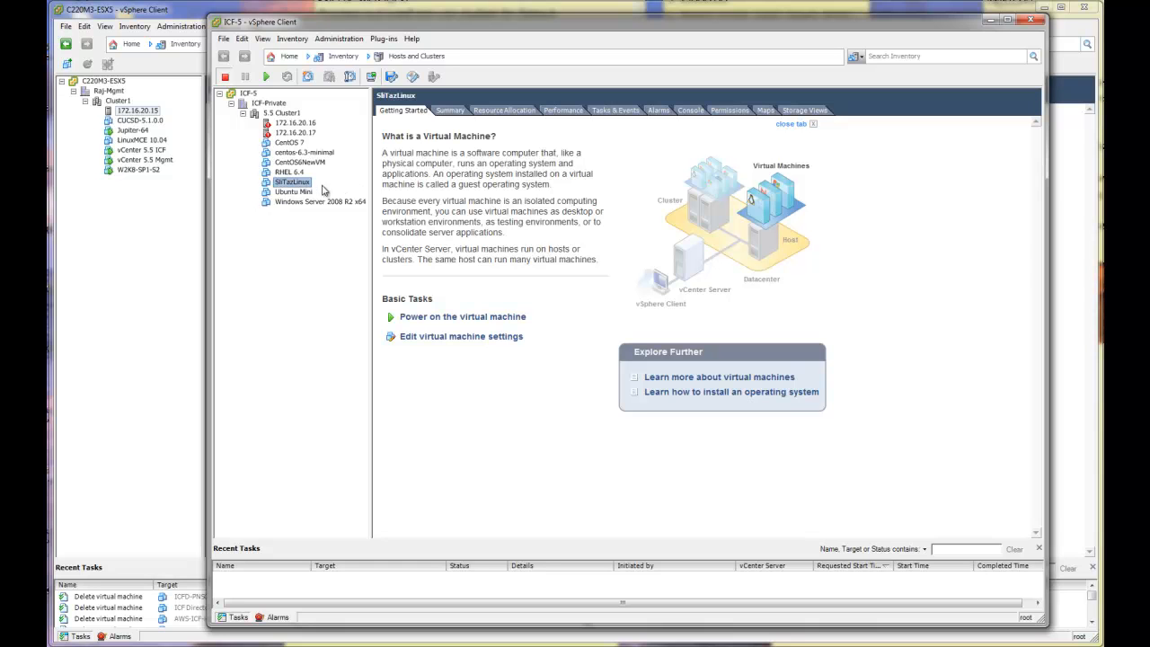
{"action": "mouse_move", "coordinate": [307, 197]}
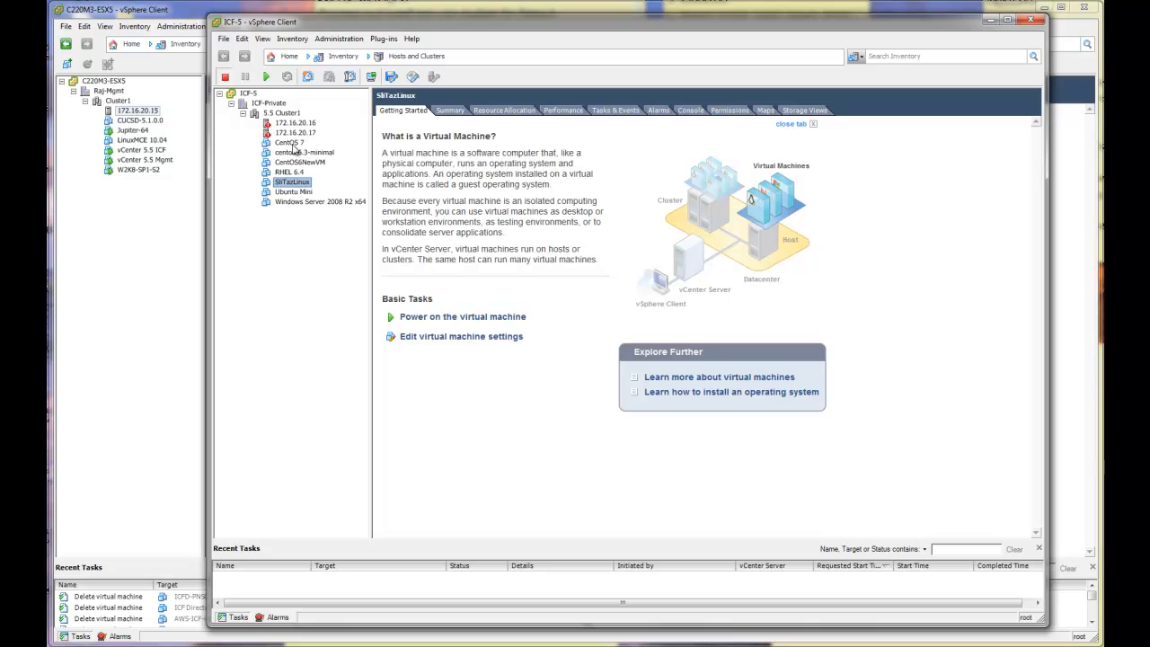
{"action": "mouse_move", "coordinate": [321, 151]}
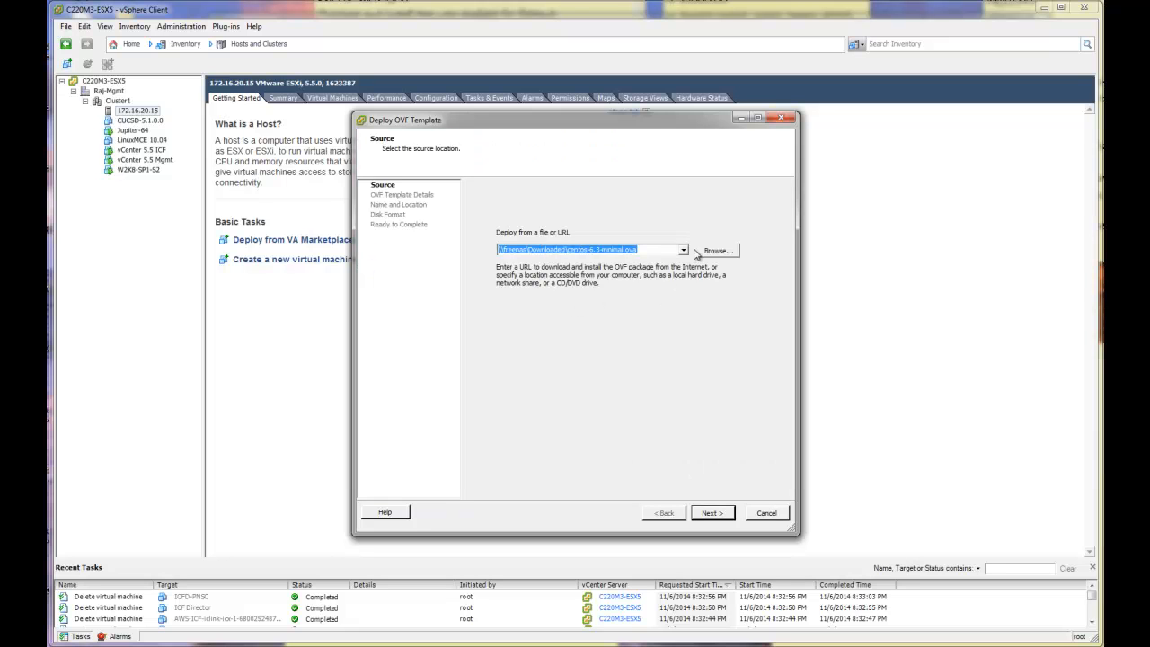
- Browse to the ICF package folder on the Data drive and use the ICF 2.1.1 .ova file as the template source
{"action": "left_click", "coordinate": [683, 249]}
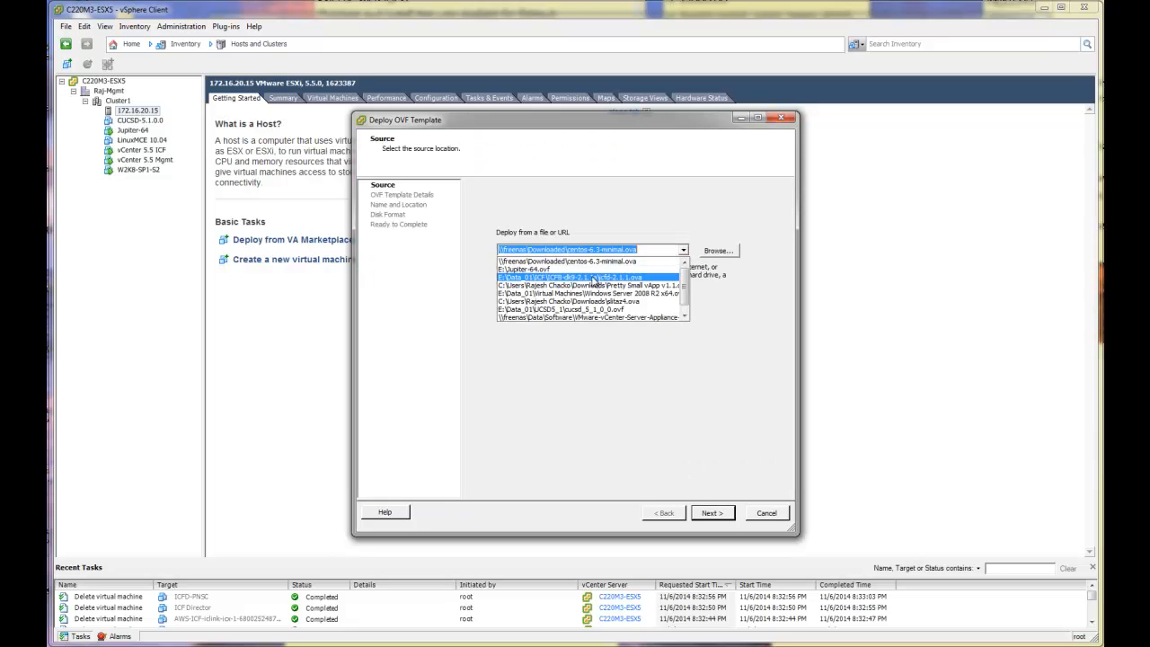
{"action": "left_click", "coordinate": [584, 277]}
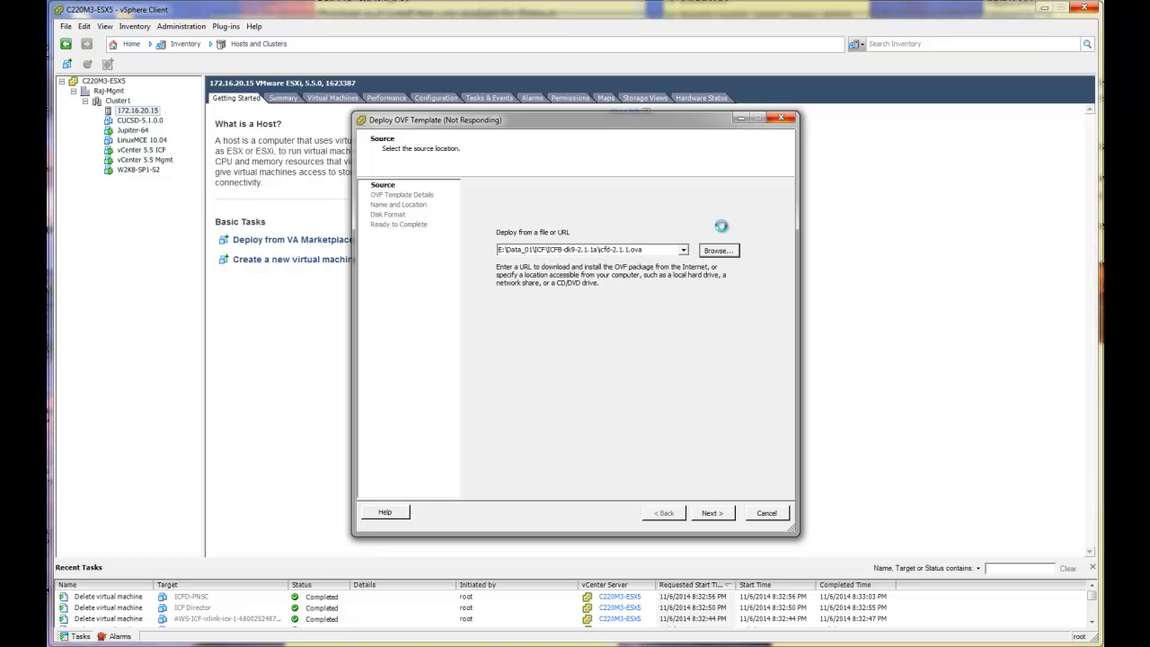
{"action": "left_click", "coordinate": [719, 249]}
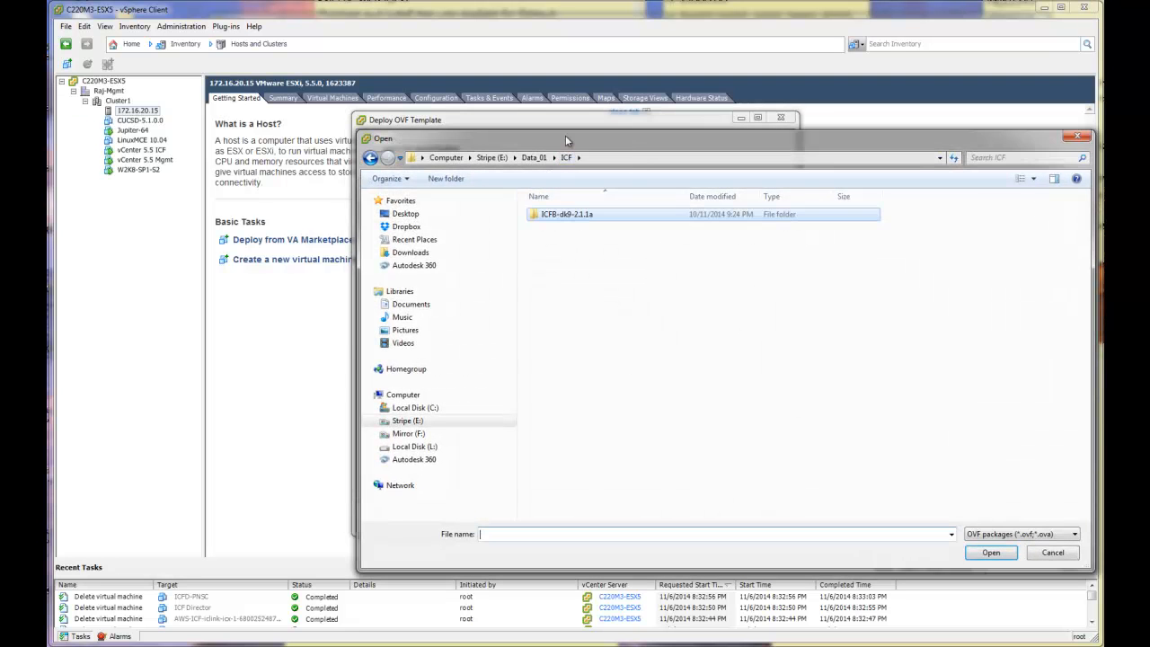
{"action": "left_click", "coordinate": [592, 223]}
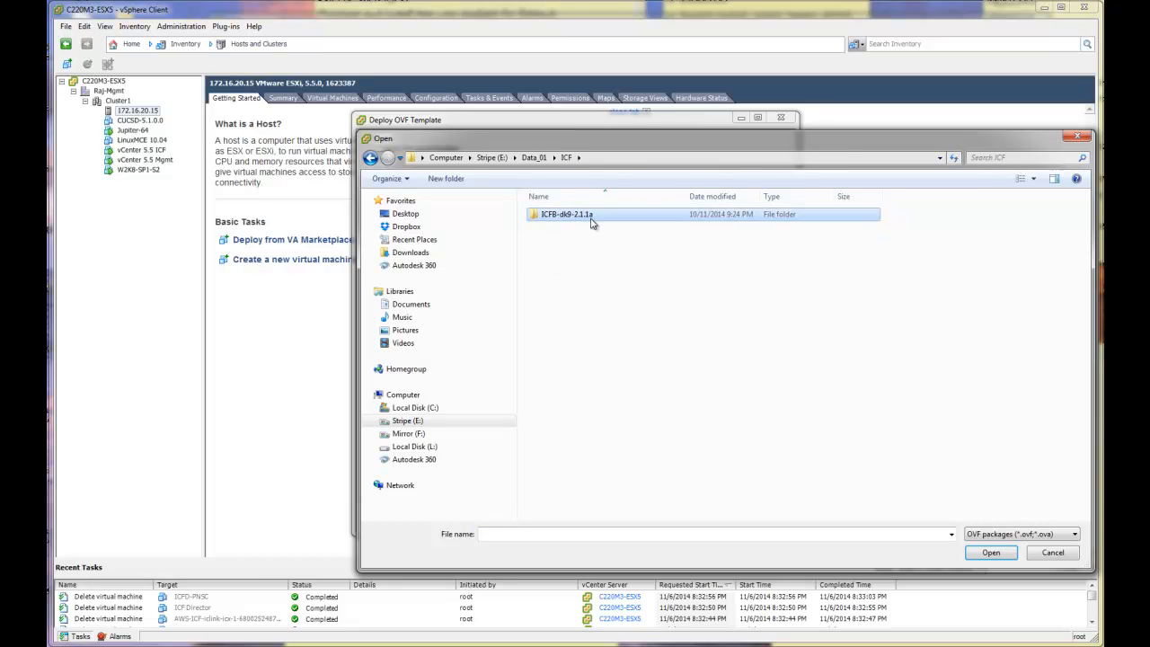
{"action": "double_click", "coordinate": [568, 214]}
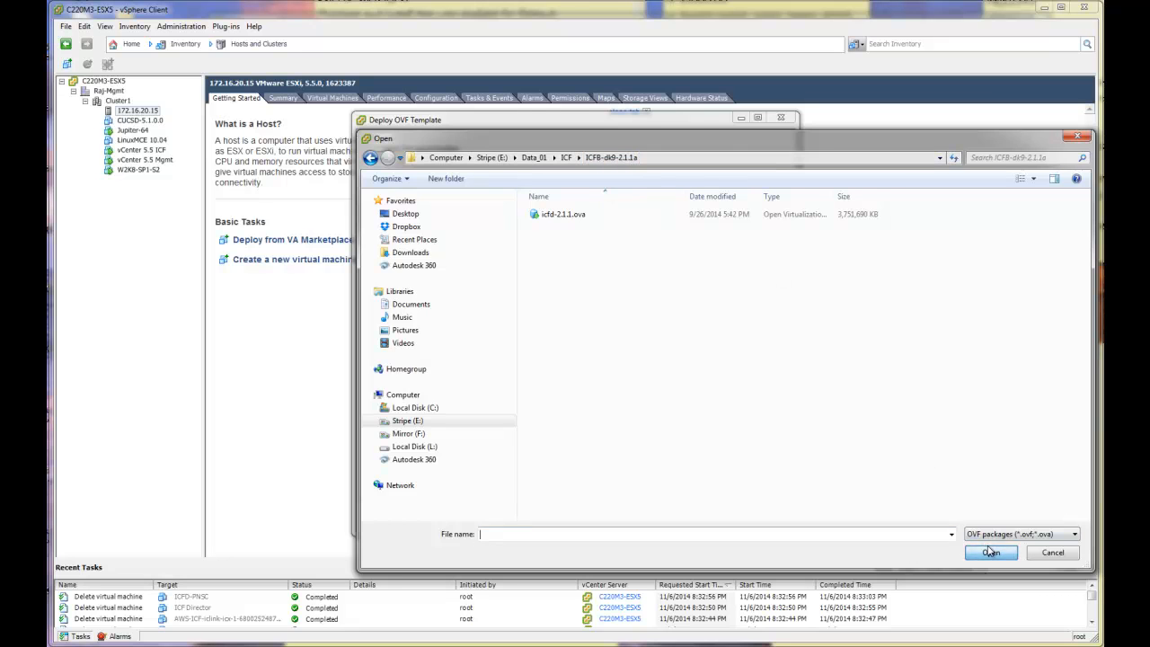
{"action": "left_click", "coordinate": [988, 553]}
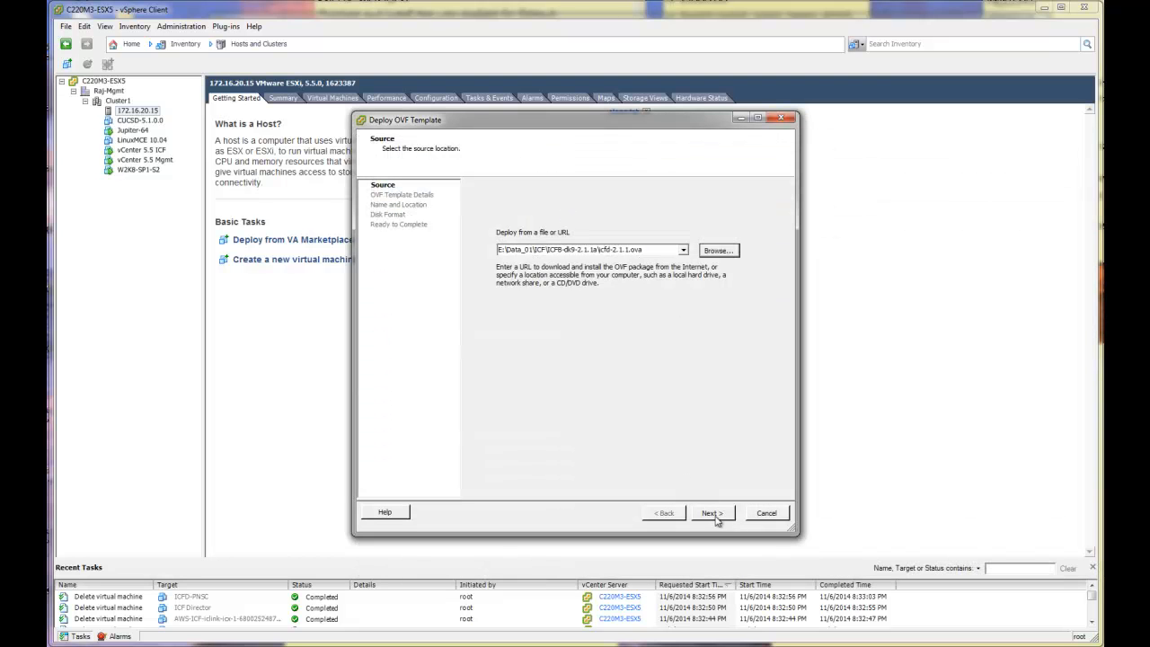
- Review the OVF template details and accept the Intercloud Fabric 2.1.1.0 end user license agreement
{"action": "left_click", "coordinate": [712, 512]}
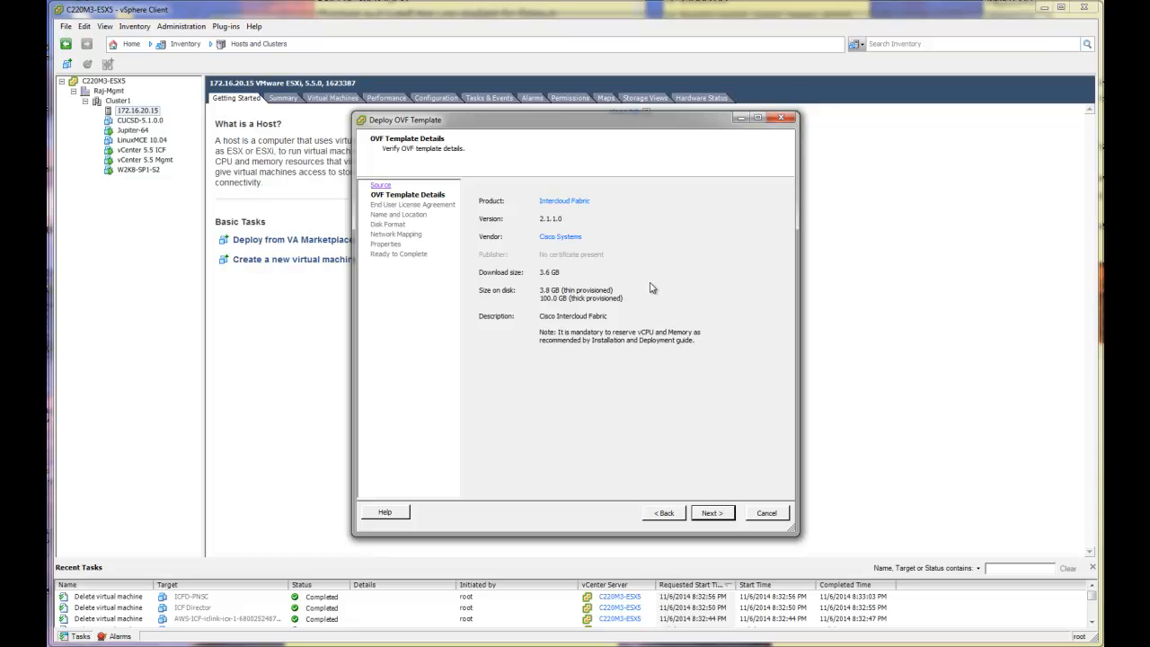
{"action": "mouse_move", "coordinate": [560, 309]}
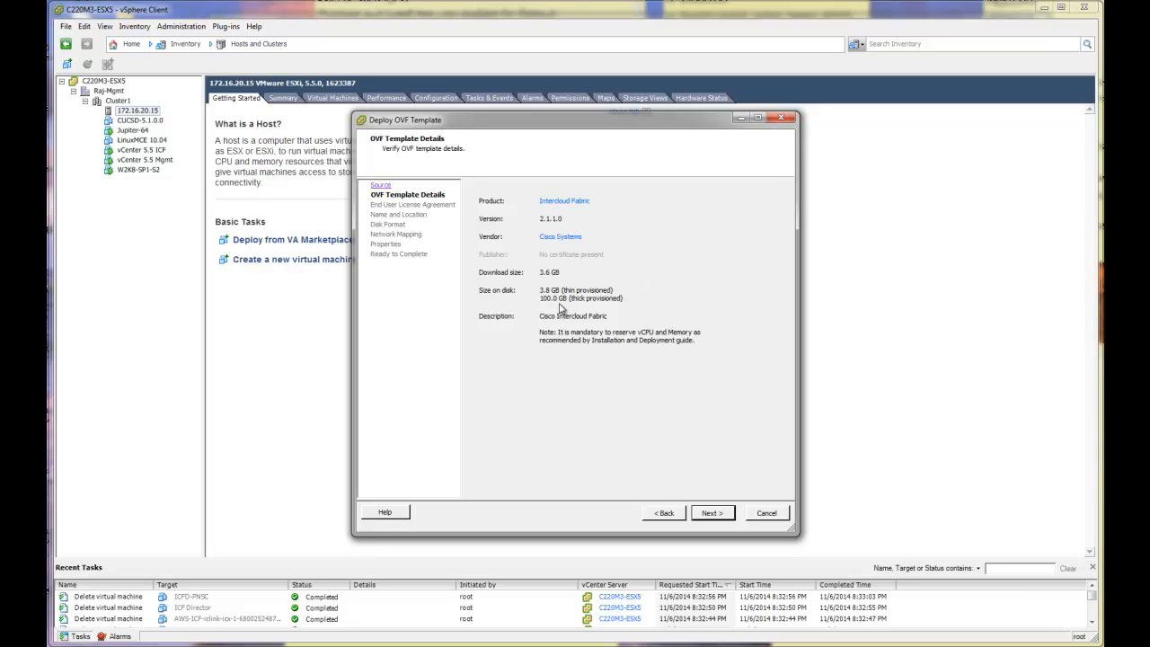
{"action": "mouse_move", "coordinate": [564, 336]}
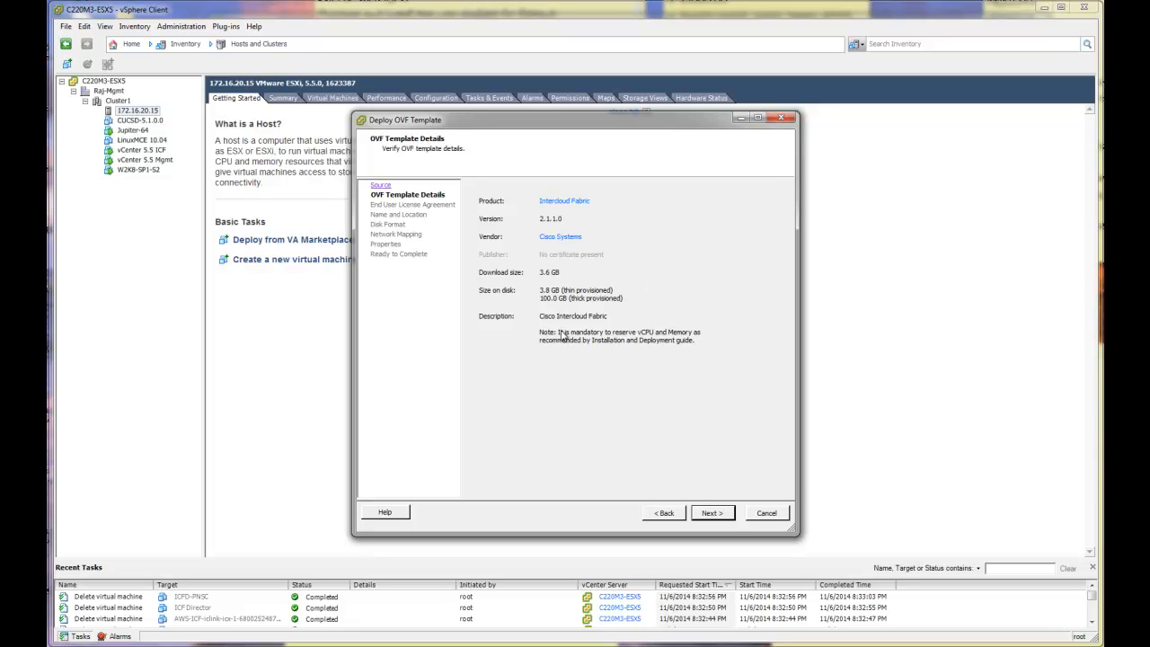
{"action": "mouse_move", "coordinate": [665, 370]}
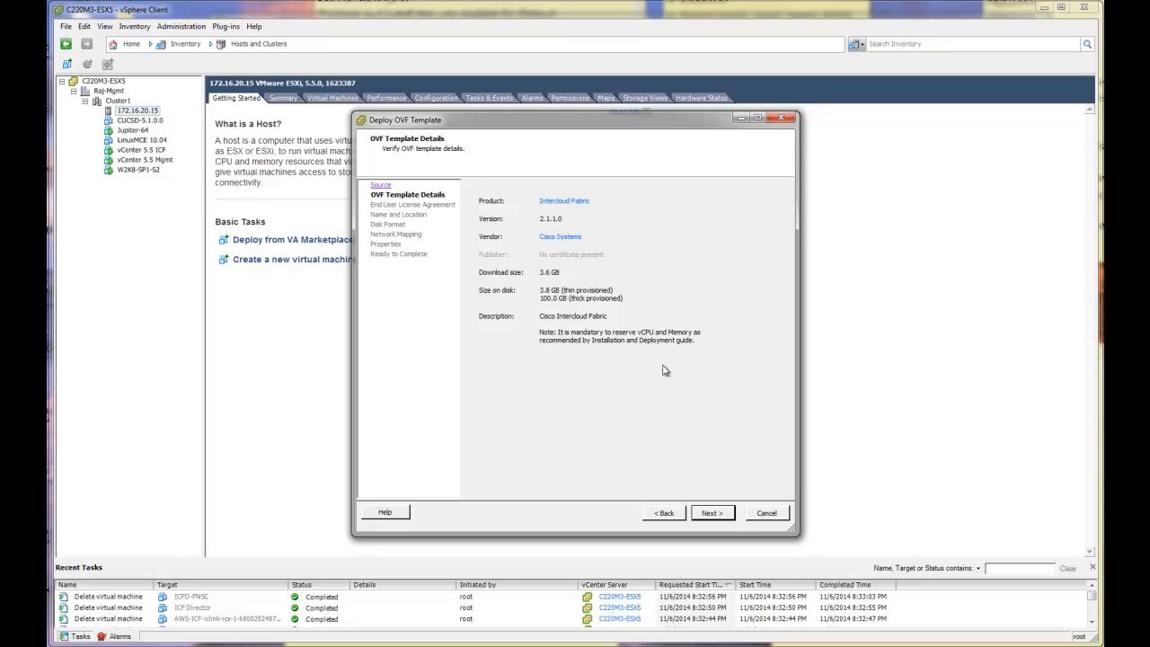
{"action": "left_click", "coordinate": [711, 512]}
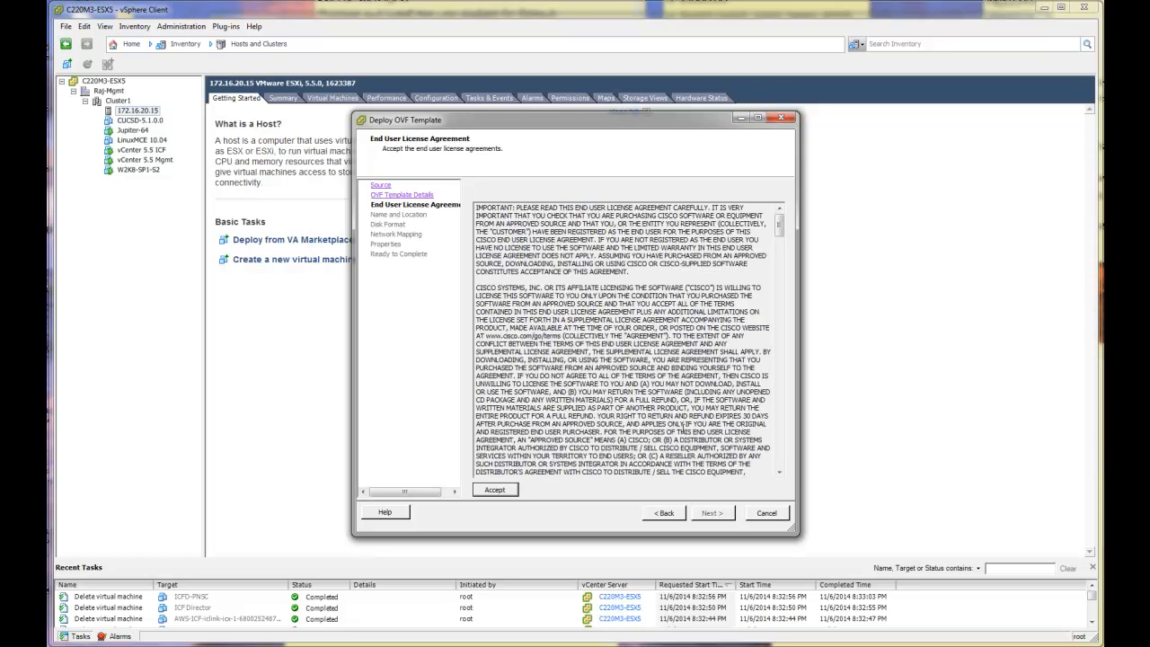
{"action": "left_click", "coordinate": [495, 488]}
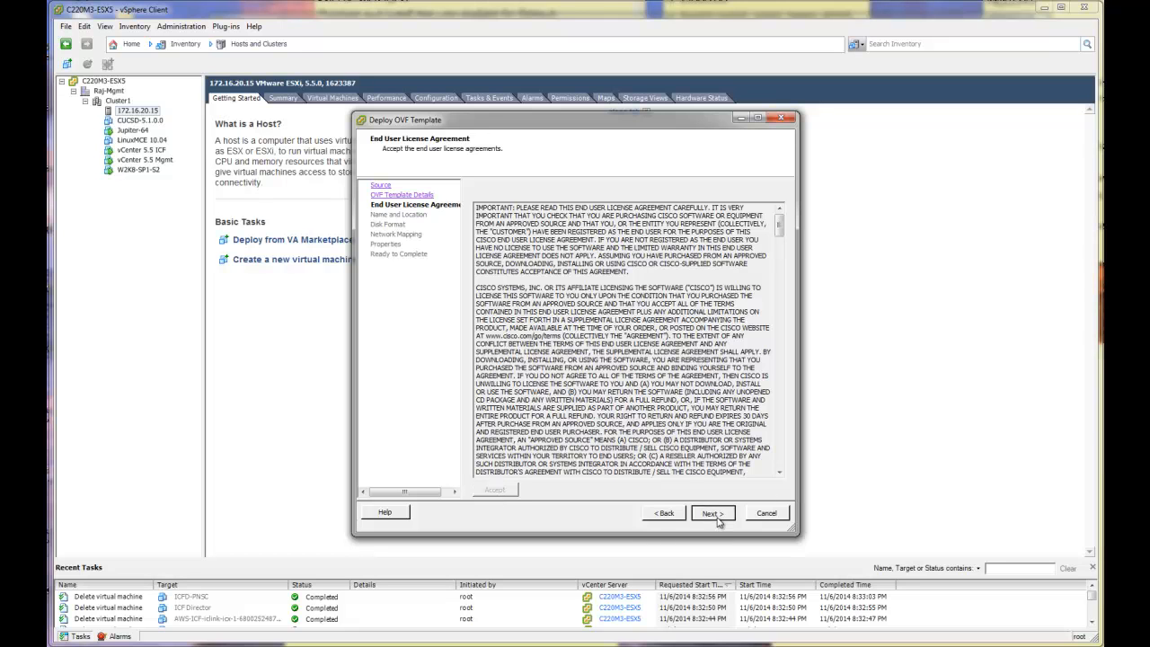
{"action": "left_click", "coordinate": [712, 512]}
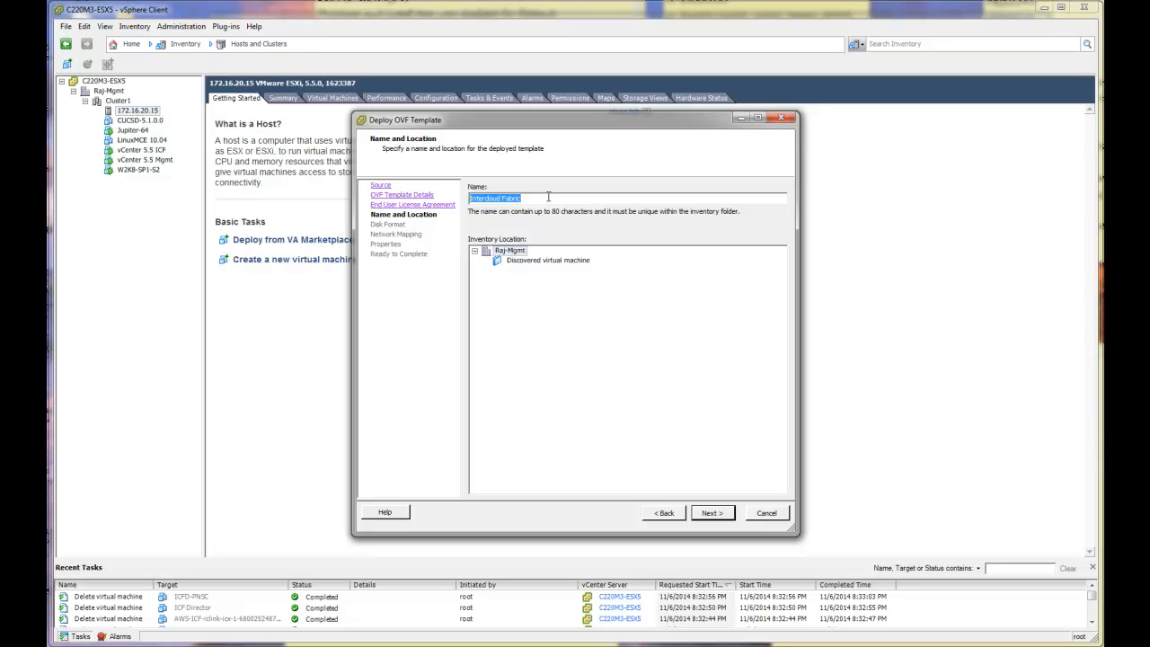
- Name the new virtual machine 'ICF - Business'
{"action": "type", "text": "ICFD"}
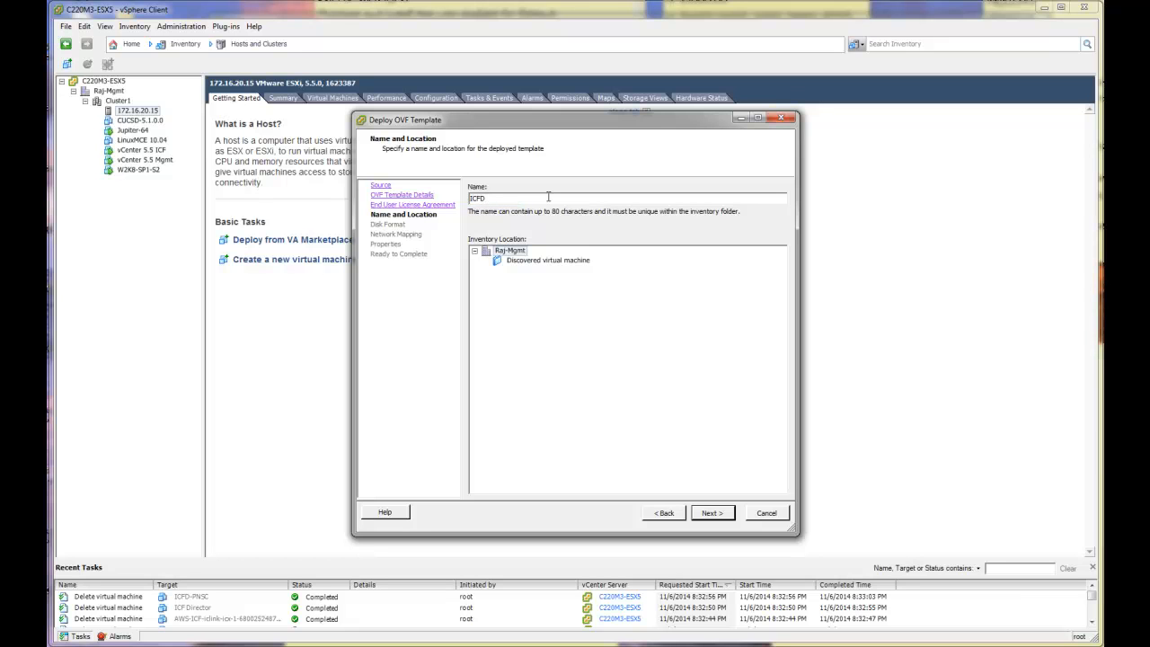
{"action": "type", "text": "- Business"}
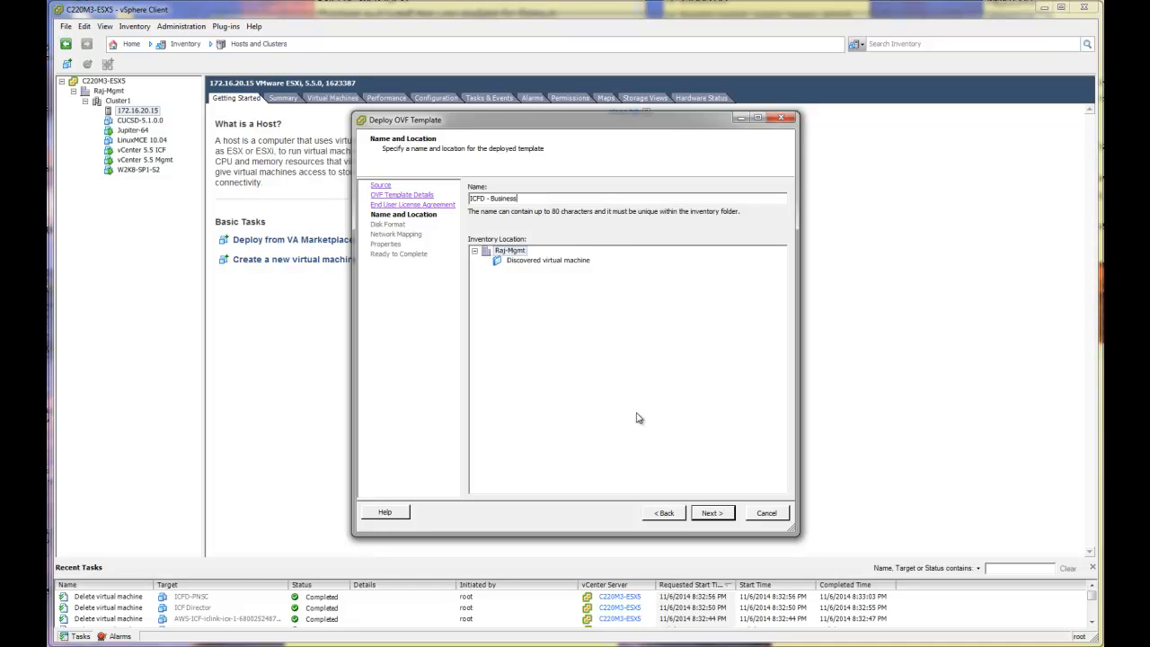
- Keep the disk format, map VM Network to the Management VM network and continue to Properties
{"action": "left_click", "coordinate": [712, 512]}
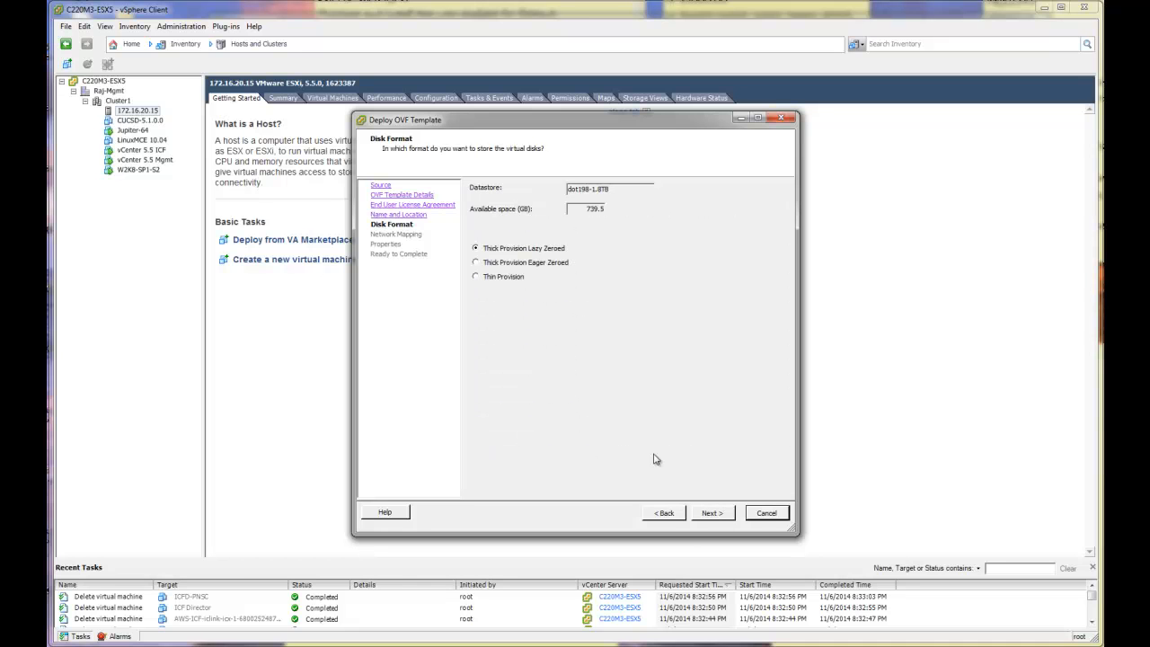
{"action": "mouse_move", "coordinate": [583, 287]}
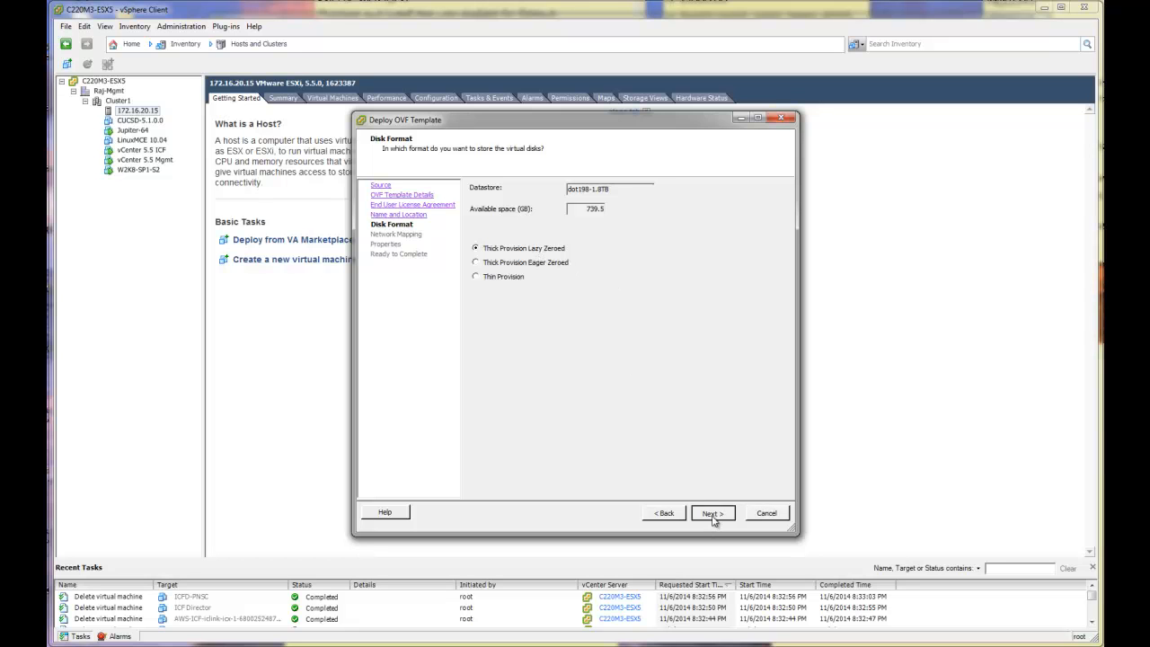
{"action": "left_click", "coordinate": [711, 512]}
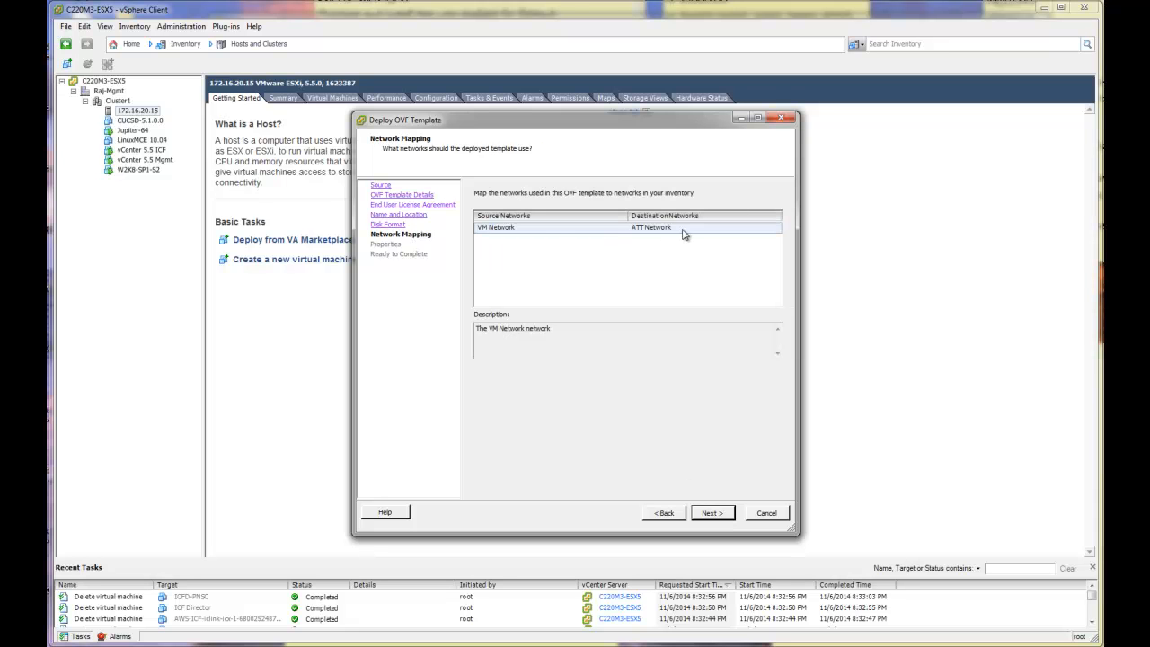
{"action": "left_click", "coordinate": [683, 227]}
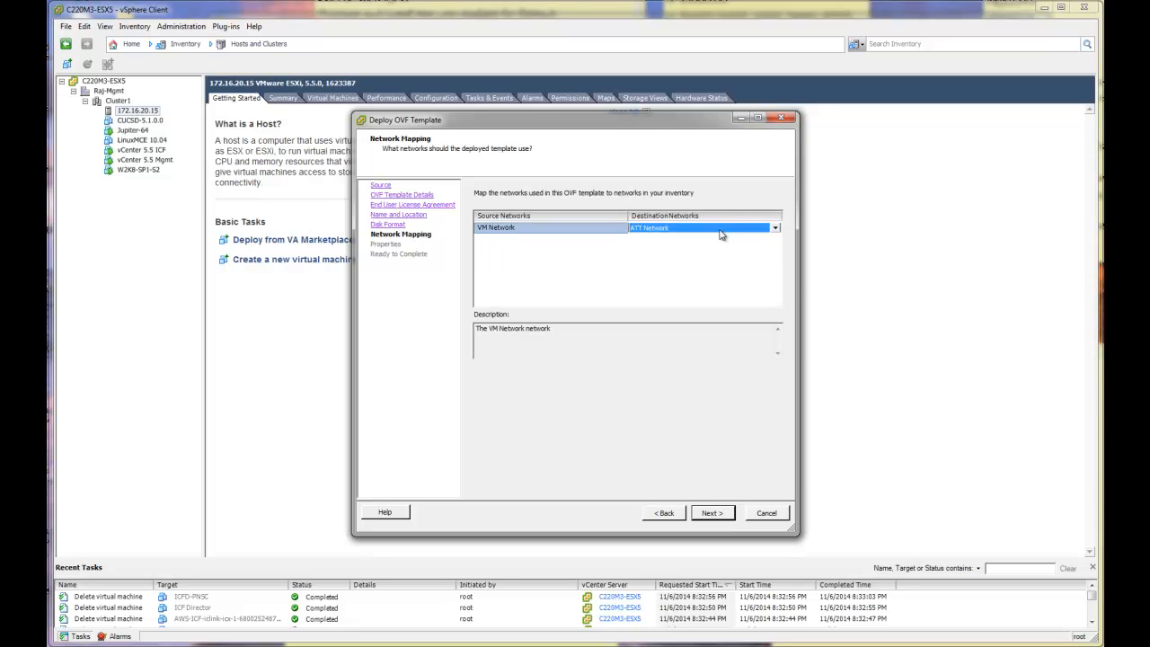
{"action": "left_click", "coordinate": [773, 226]}
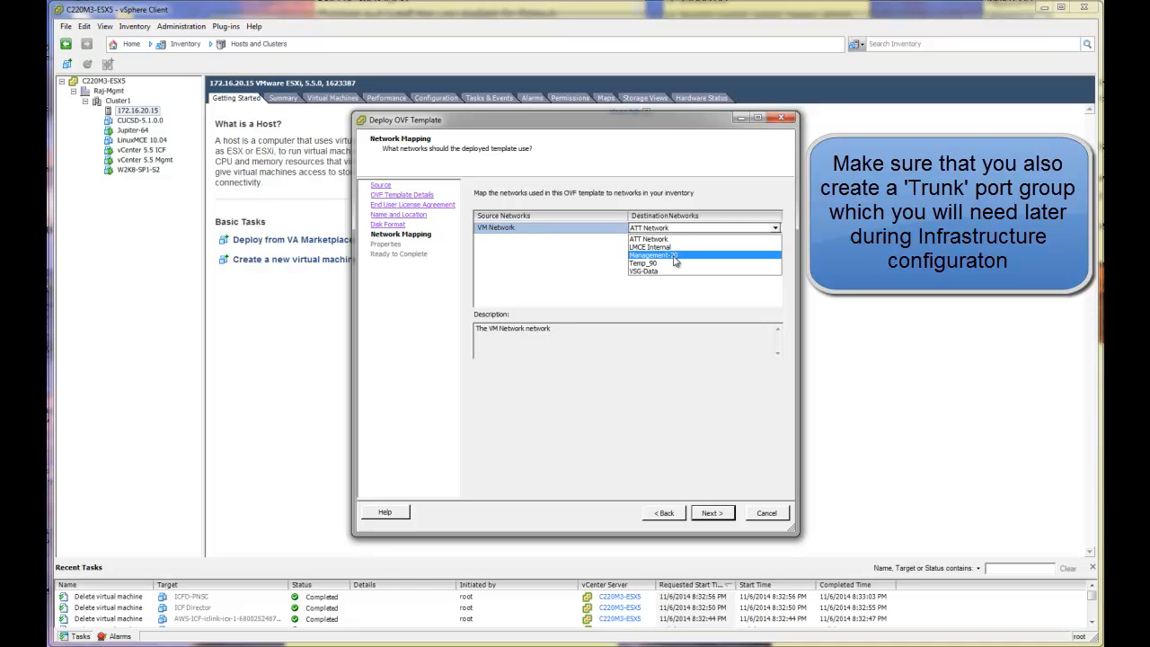
{"action": "left_click", "coordinate": [673, 255]}
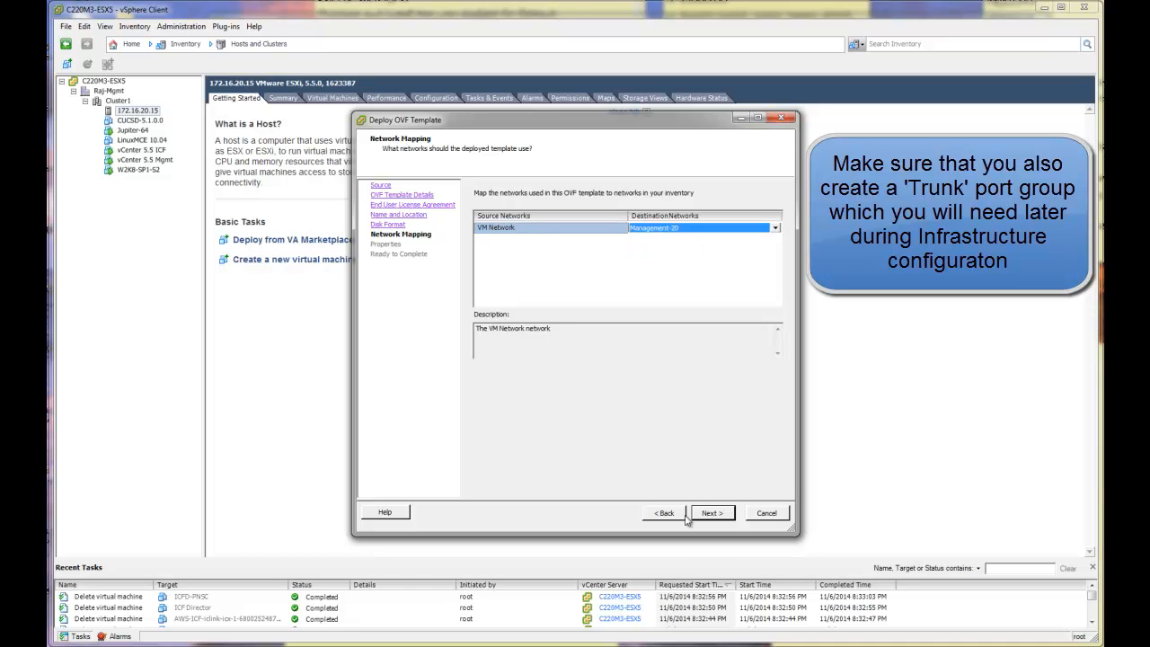
{"action": "left_click", "coordinate": [711, 512]}
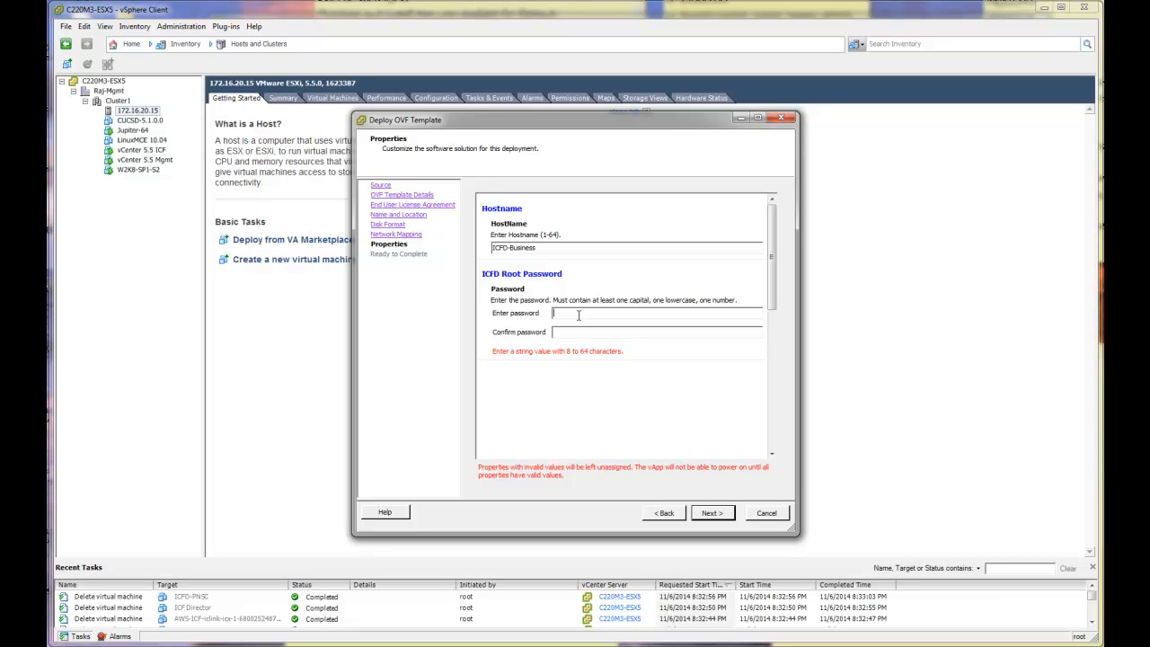
- Enter the root password and network properties (IP 172.16.20.2, mask, gateway, domain, DNS) and reach Ready to Complete
{"action": "type", "text": "**"}
{"action": "type", "text": "172.16.20.2"}
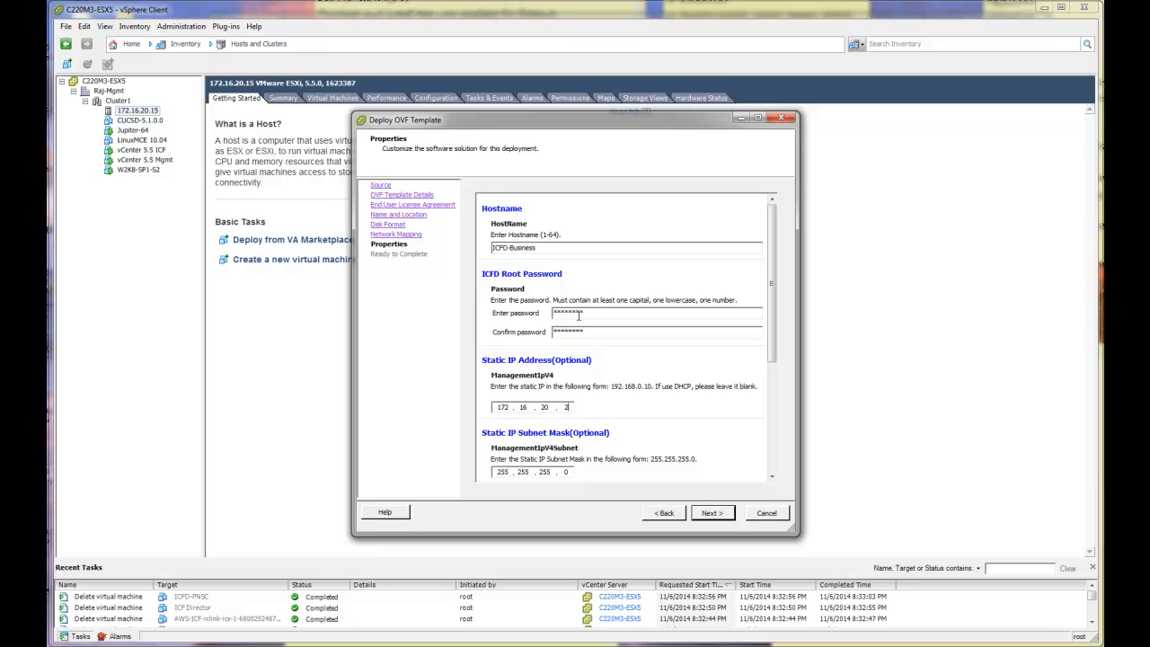
{"action": "scroll", "scroll_direction": "down", "scroll_amount": 3}
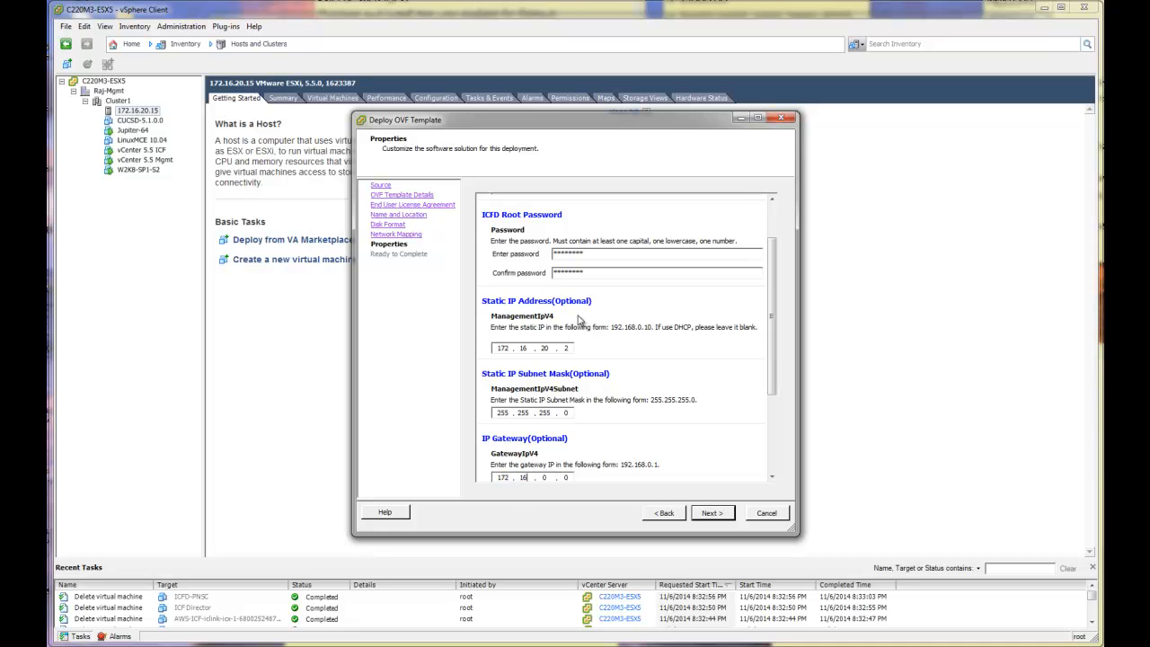
{"action": "scroll", "scroll_direction": "down", "scroll_amount": 3}
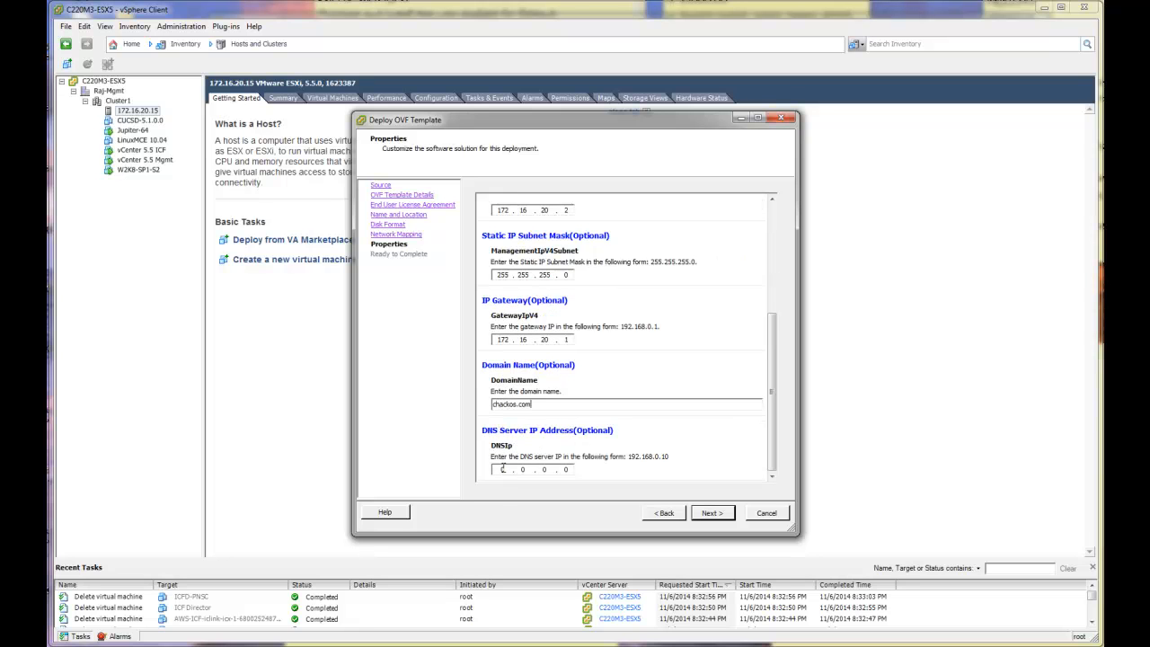
{"action": "left_click", "coordinate": [711, 512]}
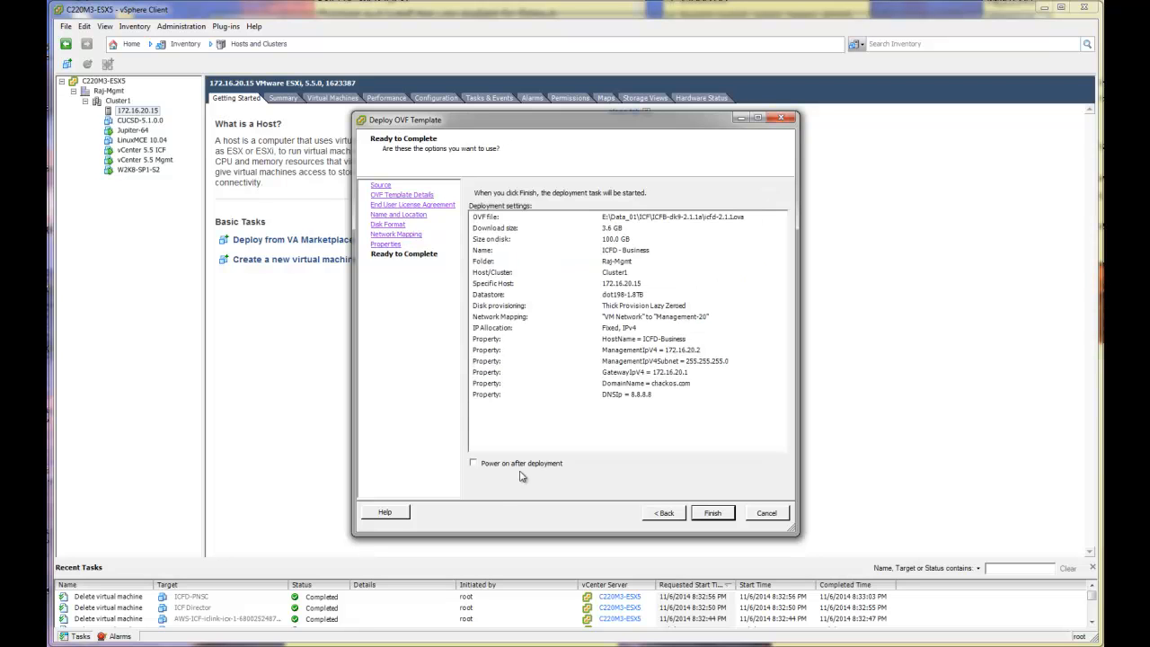
- Enable 'Power on after deployment' and finish deploying the ICFD-Business appliance
{"action": "left_click", "coordinate": [475, 463]}
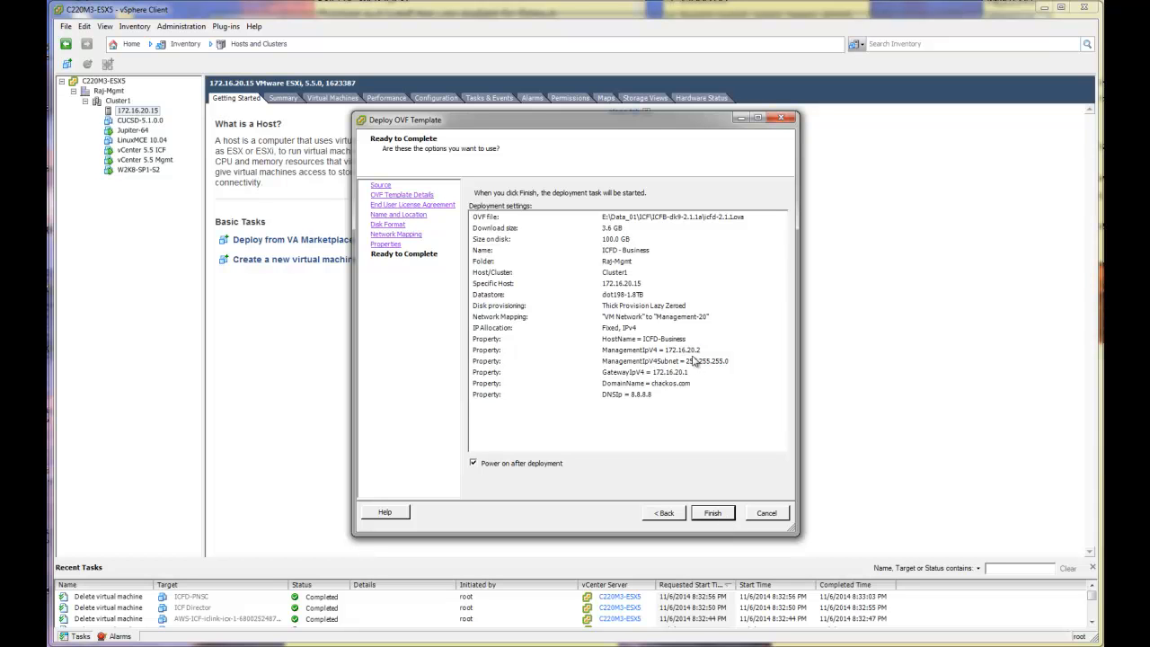
{"action": "left_click", "coordinate": [711, 512]}
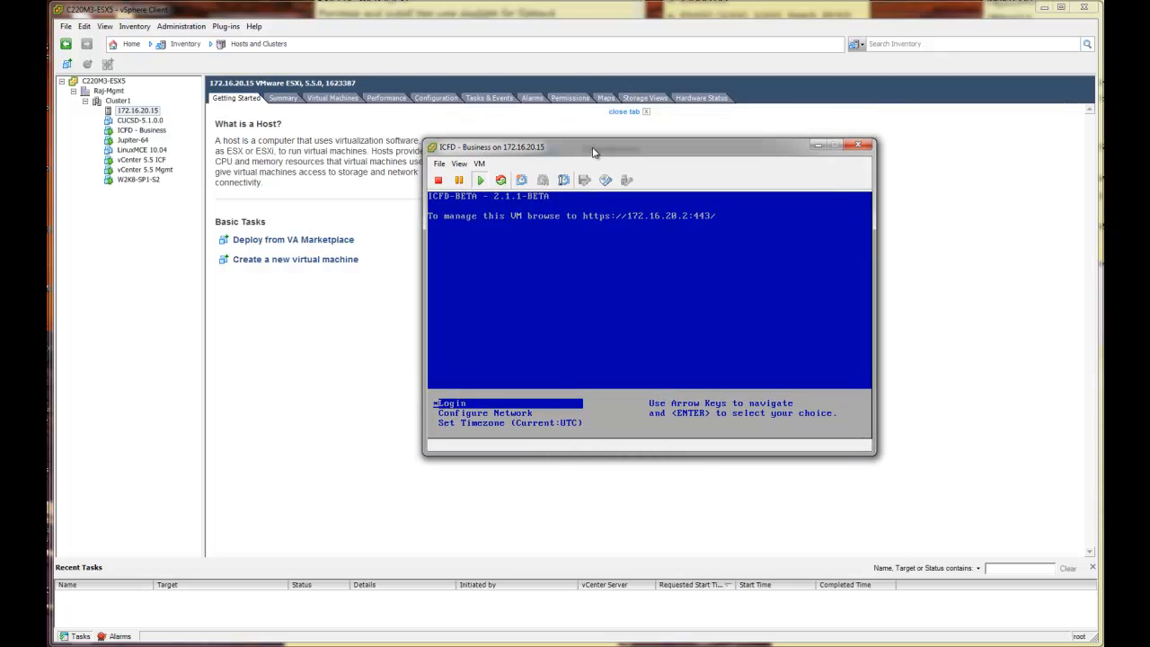
{"action": "mouse_move", "coordinate": [173, 550]}
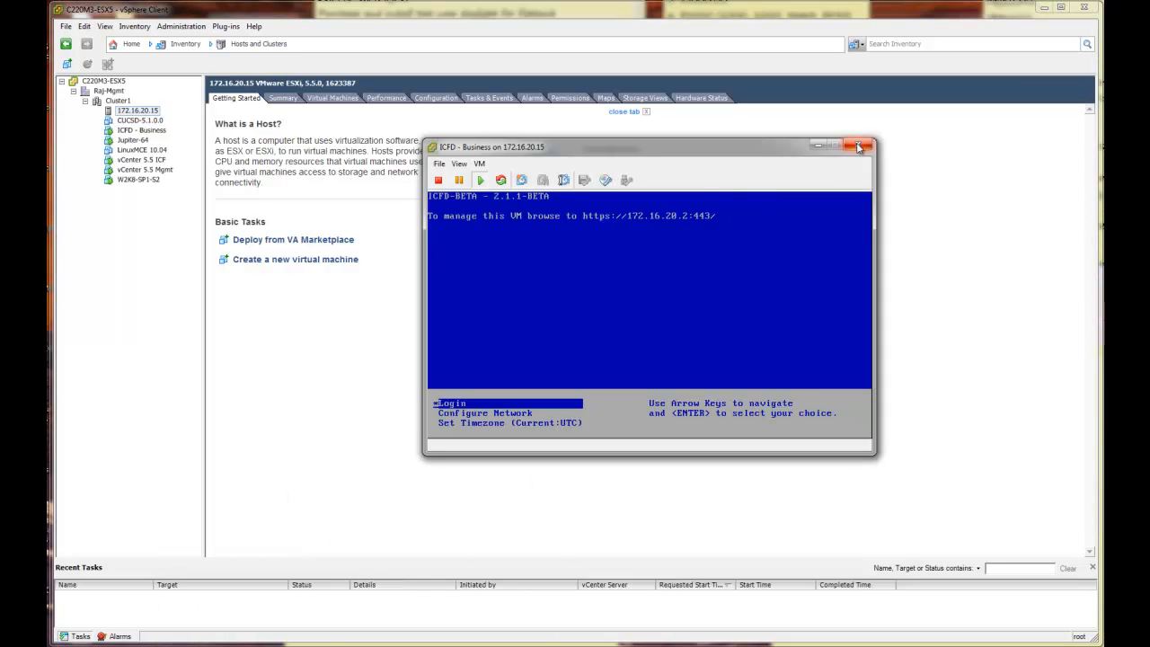
{"action": "left_click", "coordinate": [859, 148]}
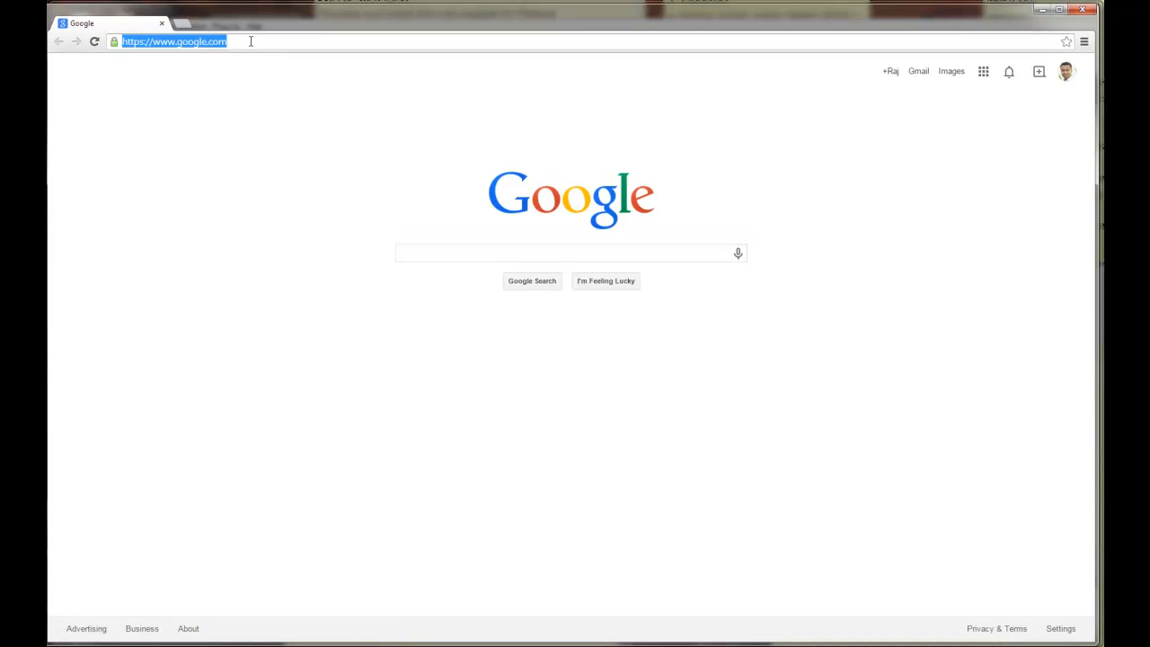
- Log in as admin at 172.16.20.2/app/ui/login.jsp and go to Administration > License Keys
{"action": "type", "text": "172.16.20.2/app/ui/login.jsp;jsessionid=C3C216310A4E96DE487AAD2A5D58A340"}
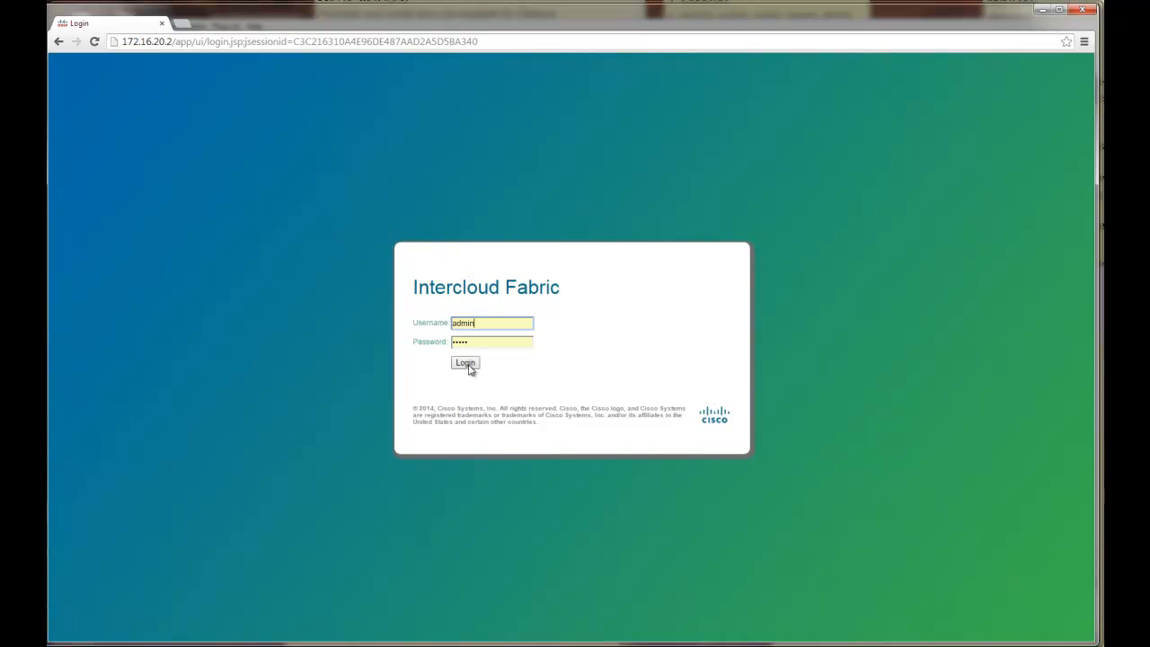
{"action": "left_click", "coordinate": [464, 363]}
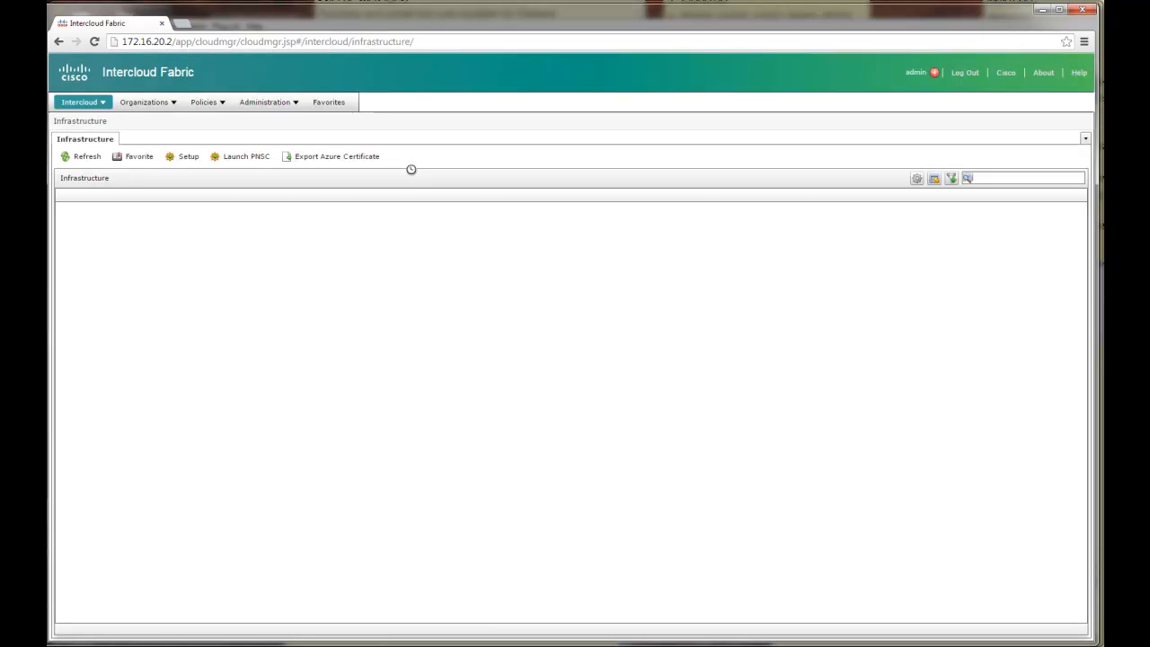
{"action": "left_click", "coordinate": [266, 101]}
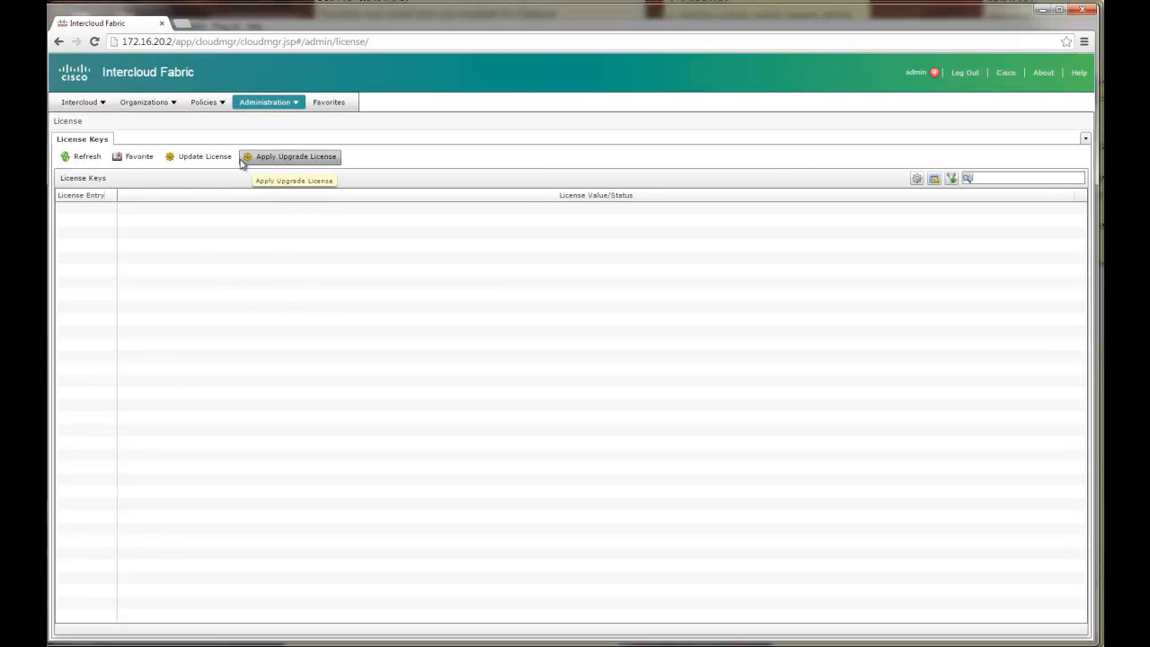
- Update the license by uploading the .lic file instead of text and submit it, adding the PAK entry
{"action": "left_click", "coordinate": [205, 157]}
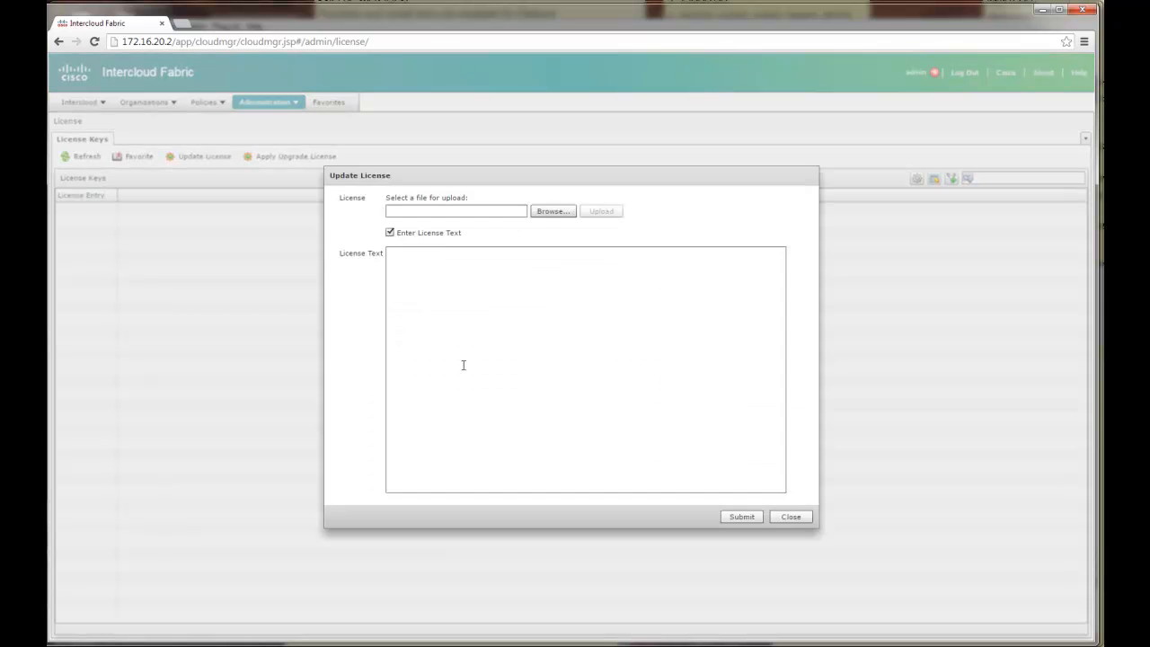
{"action": "left_click", "coordinate": [390, 234]}
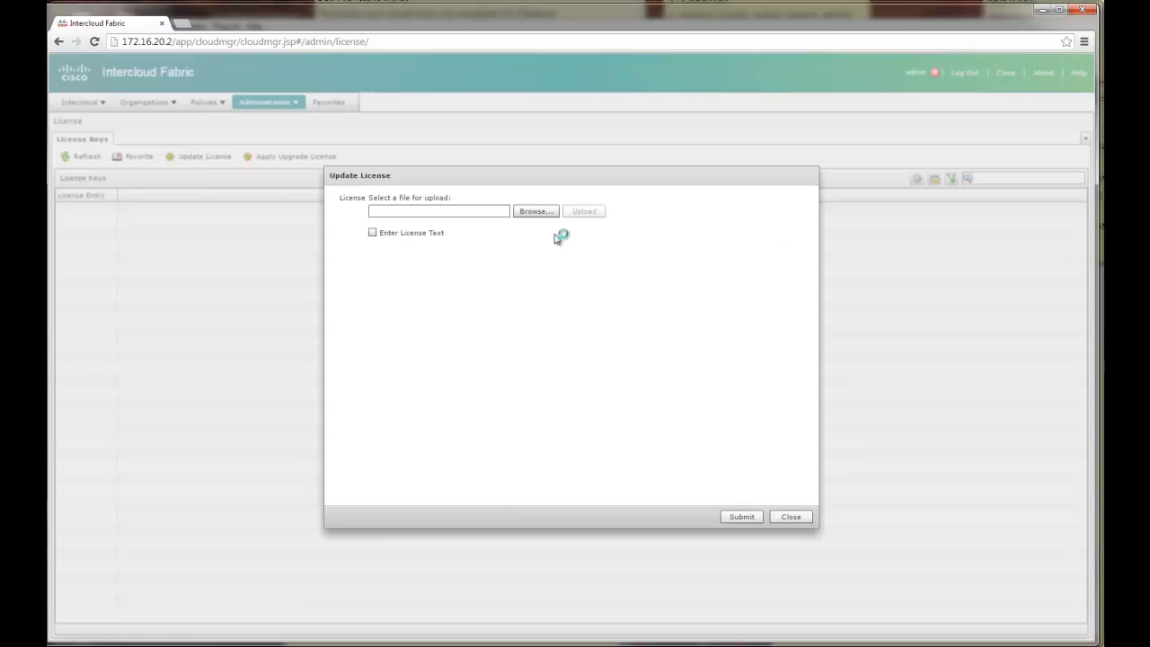
{"action": "left_click", "coordinate": [535, 212]}
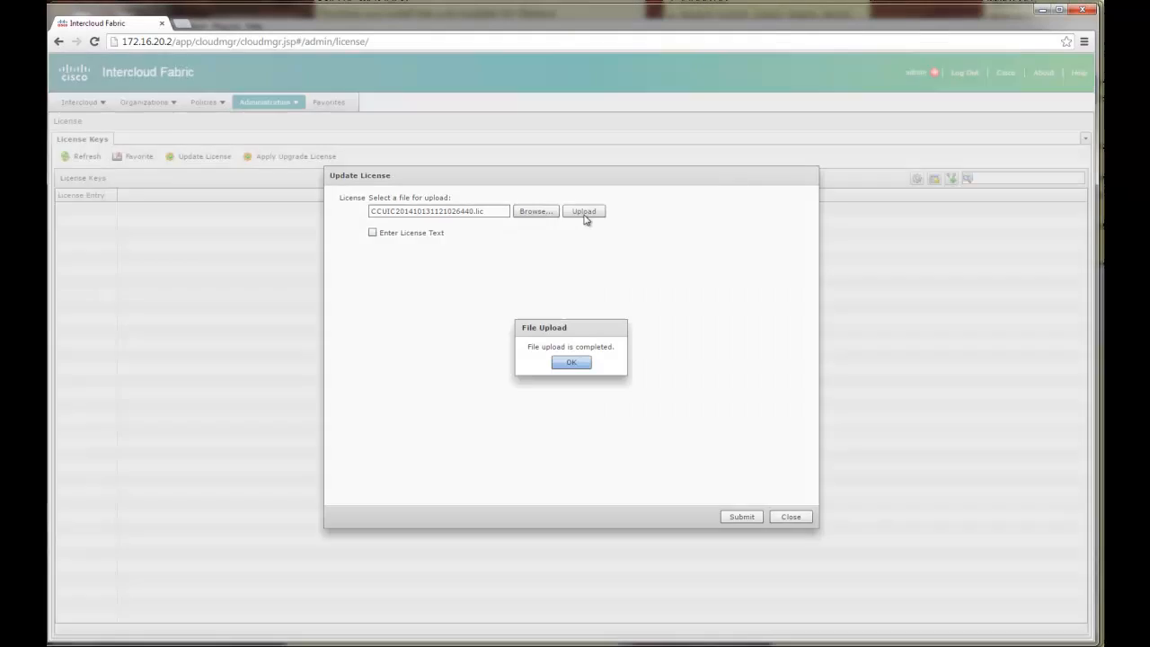
{"action": "left_click", "coordinate": [571, 363]}
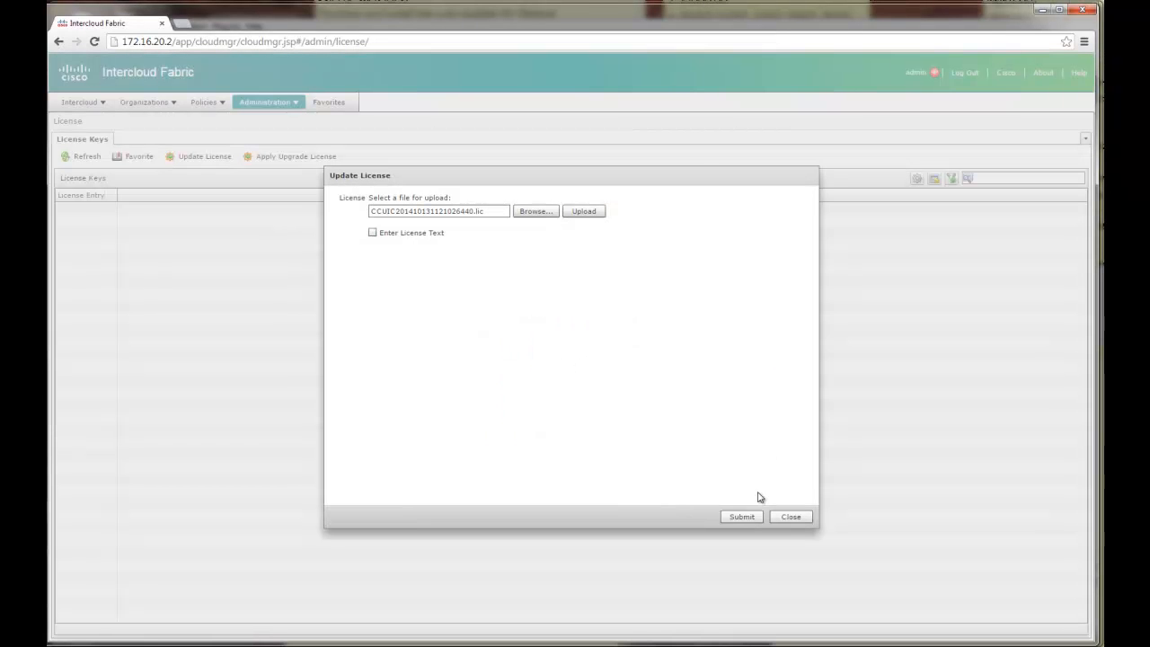
{"action": "left_click", "coordinate": [741, 518]}
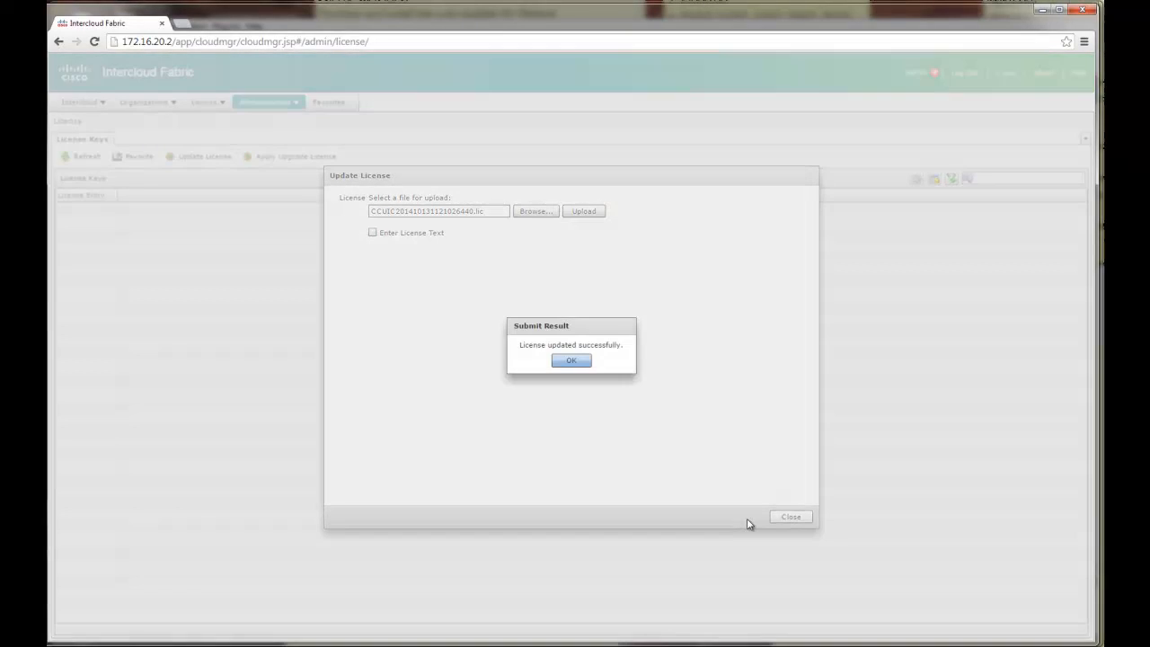
{"action": "left_click", "coordinate": [571, 359]}
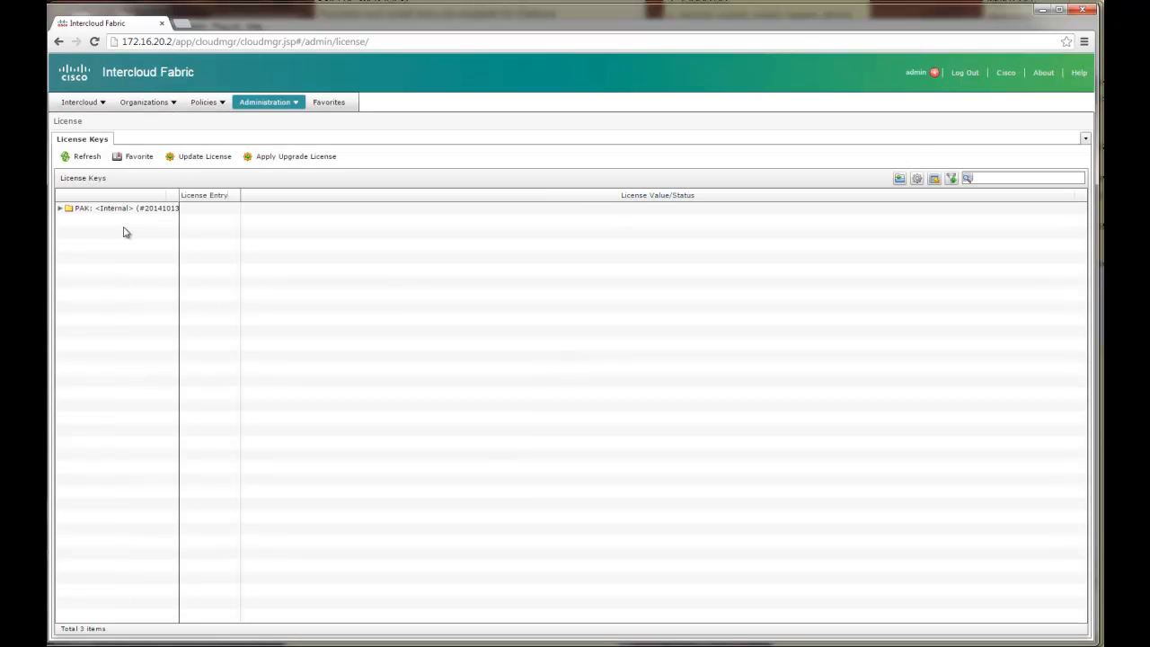
- Go to Intercloud > Infrastructure and launch the Infrastructure Setup wizard
{"action": "left_click", "coordinate": [79, 101]}
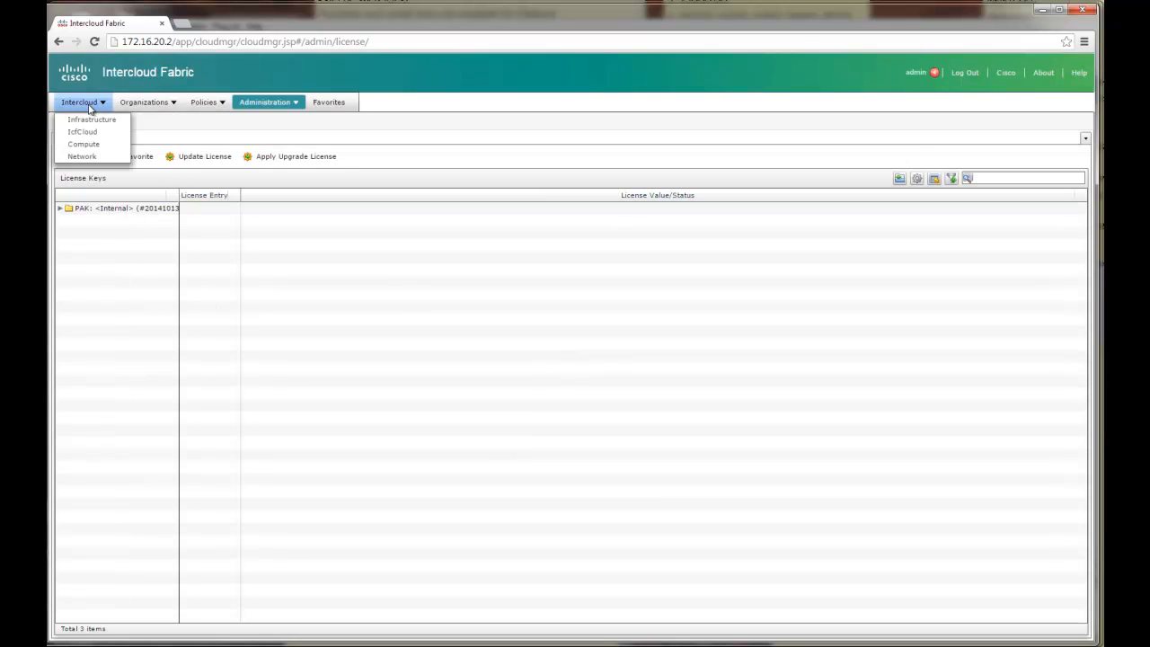
{"action": "left_click", "coordinate": [91, 118]}
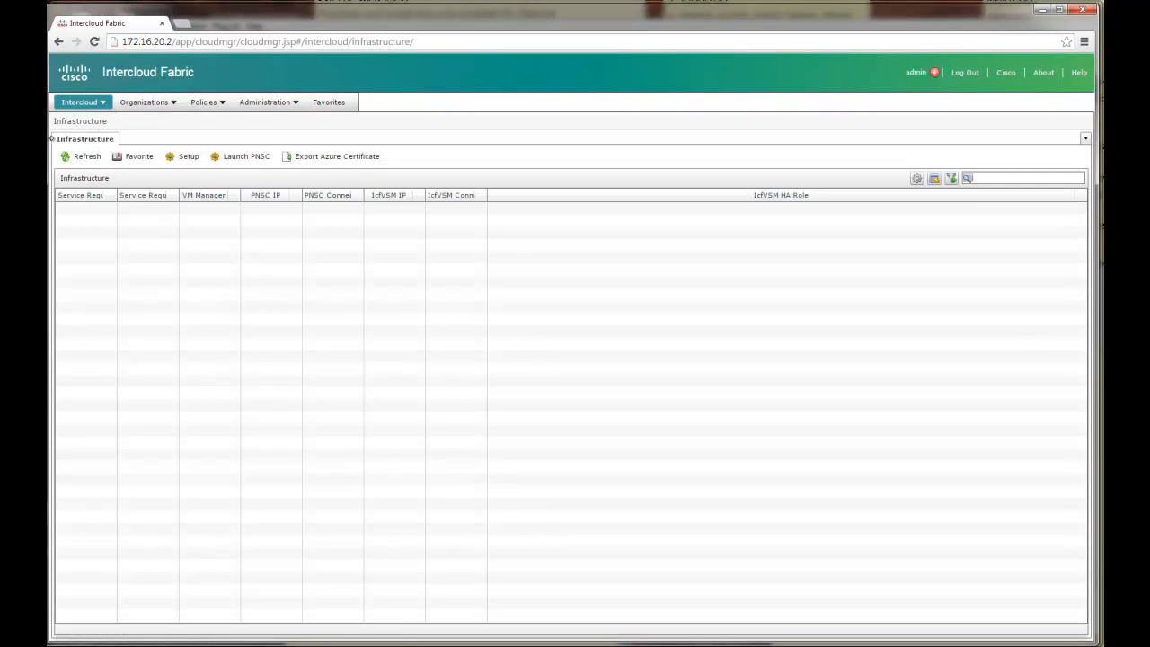
{"action": "left_click", "coordinate": [79, 100]}
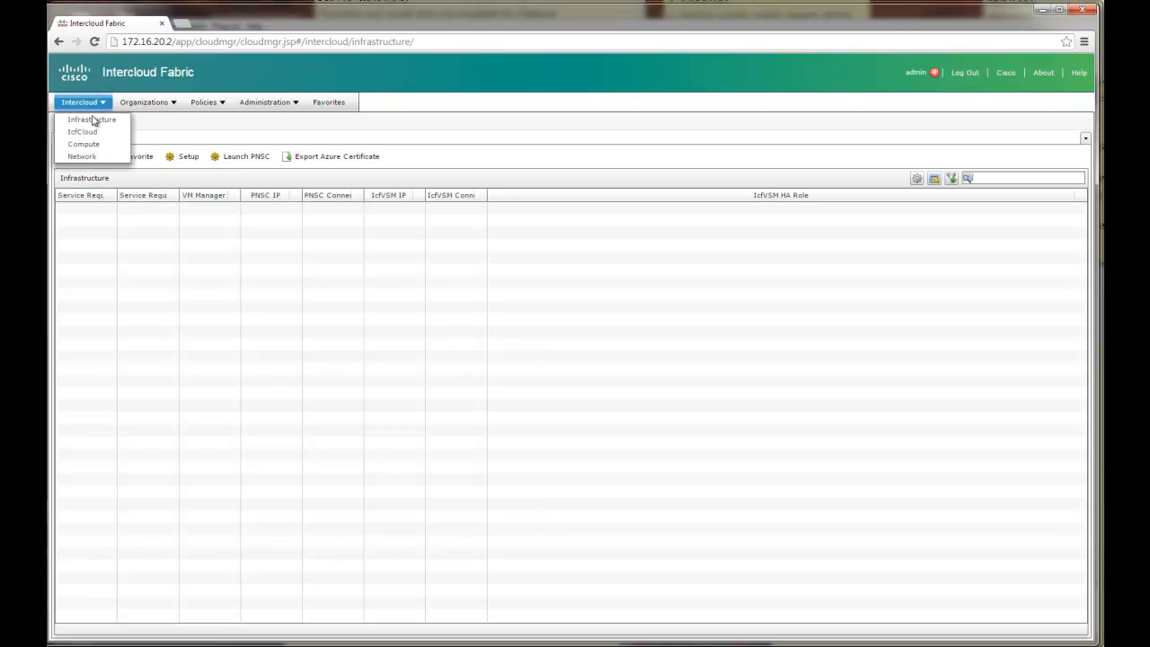
{"action": "left_click", "coordinate": [91, 119]}
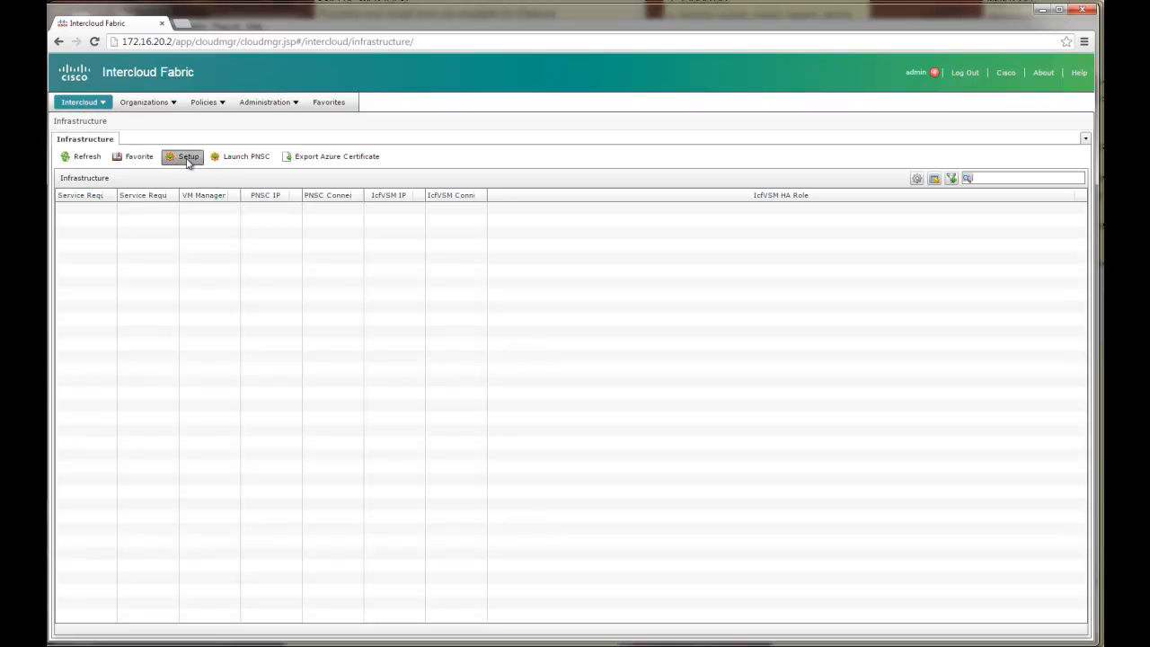
{"action": "left_click", "coordinate": [187, 157]}
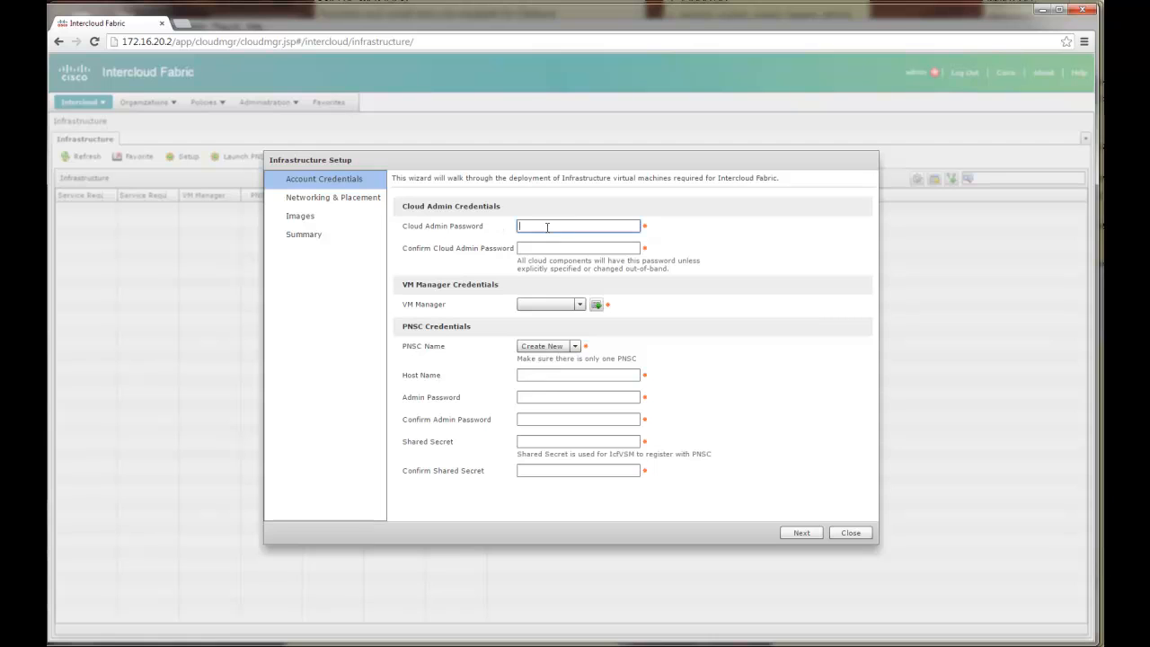
{"action": "mouse_move", "coordinate": [794, 234]}
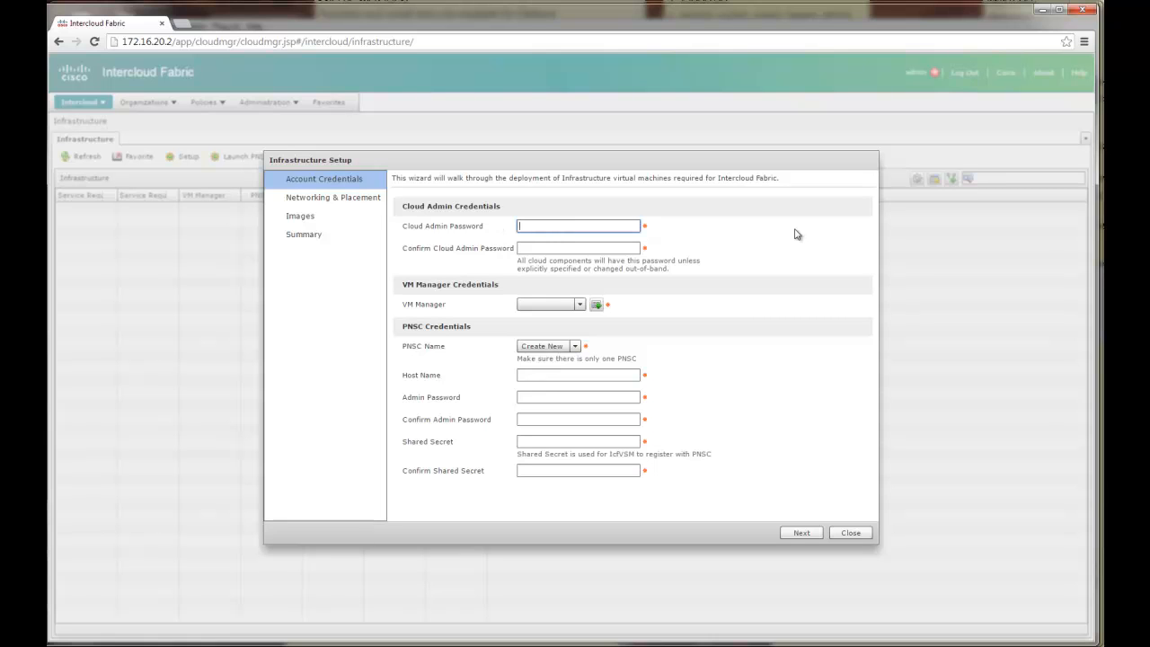
- Enter the cloud admin password with confirmation and check the empty VM Manager list
{"action": "type", "text": "**"}
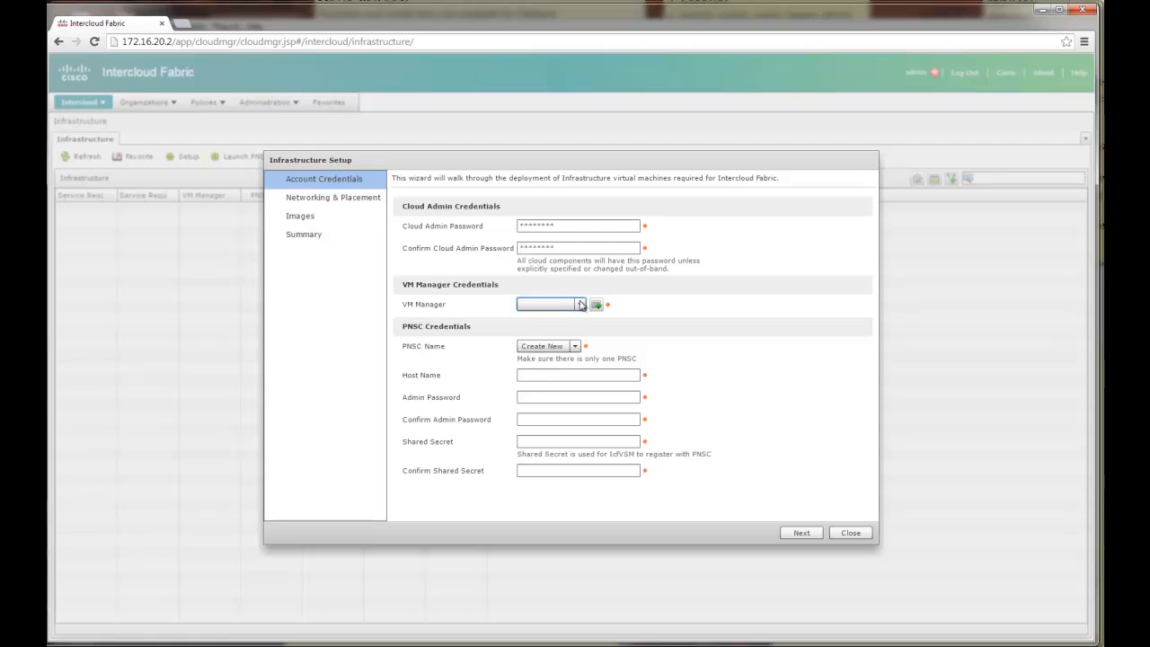
{"action": "left_click", "coordinate": [550, 303]}
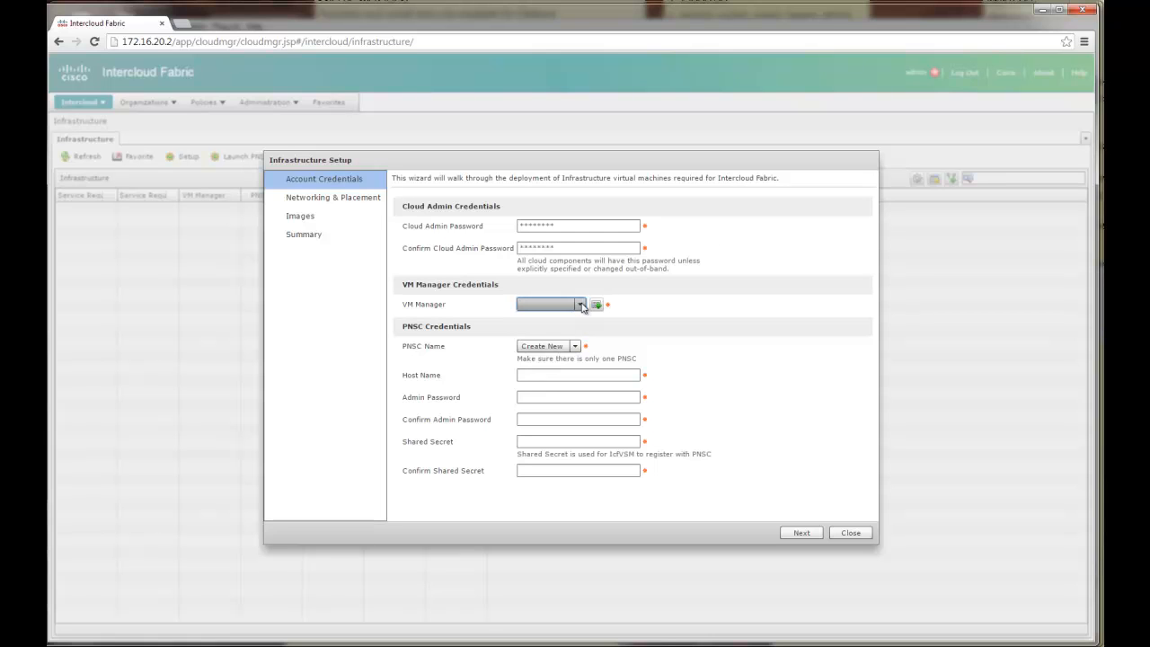
{"action": "left_click", "coordinate": [578, 304]}
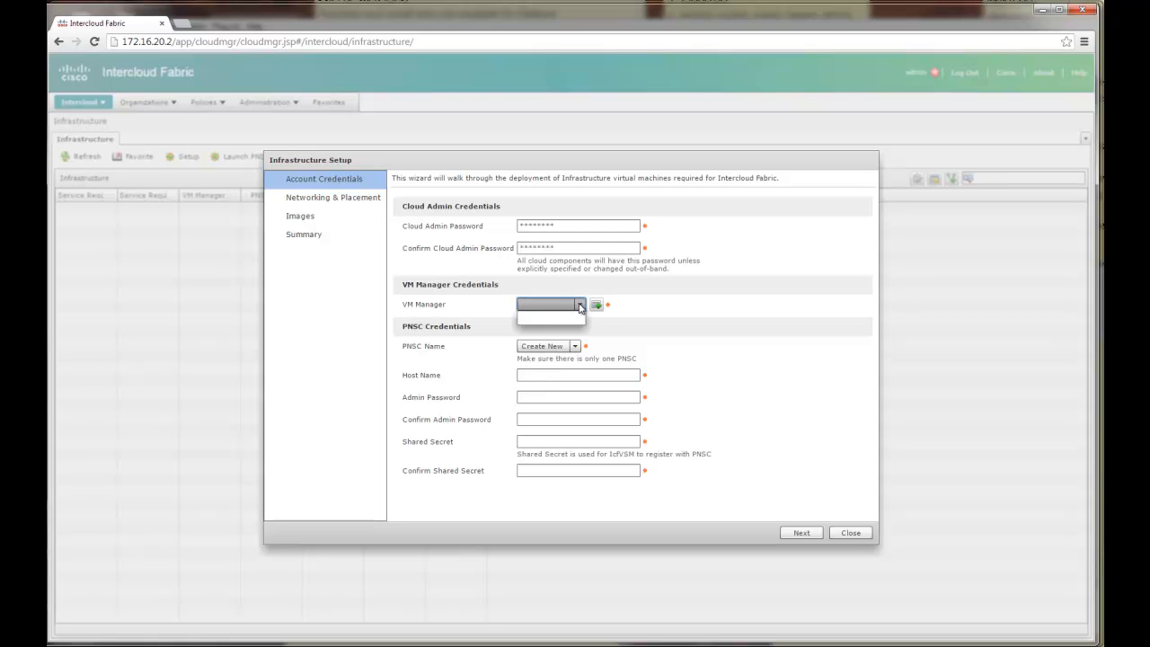
{"action": "left_click", "coordinate": [578, 303]}
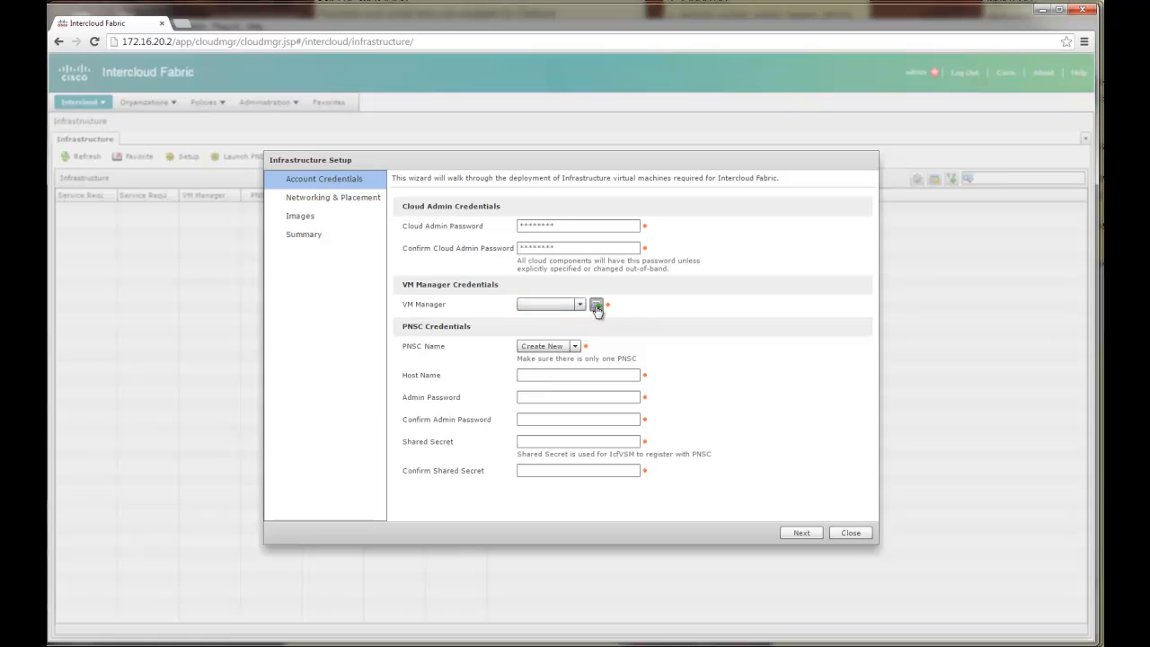
- Add a VM manager named VMW-MGMT-Cluster for vCenter 172.16.20.15 and acknowledge the success message
{"action": "left_click", "coordinate": [596, 303]}
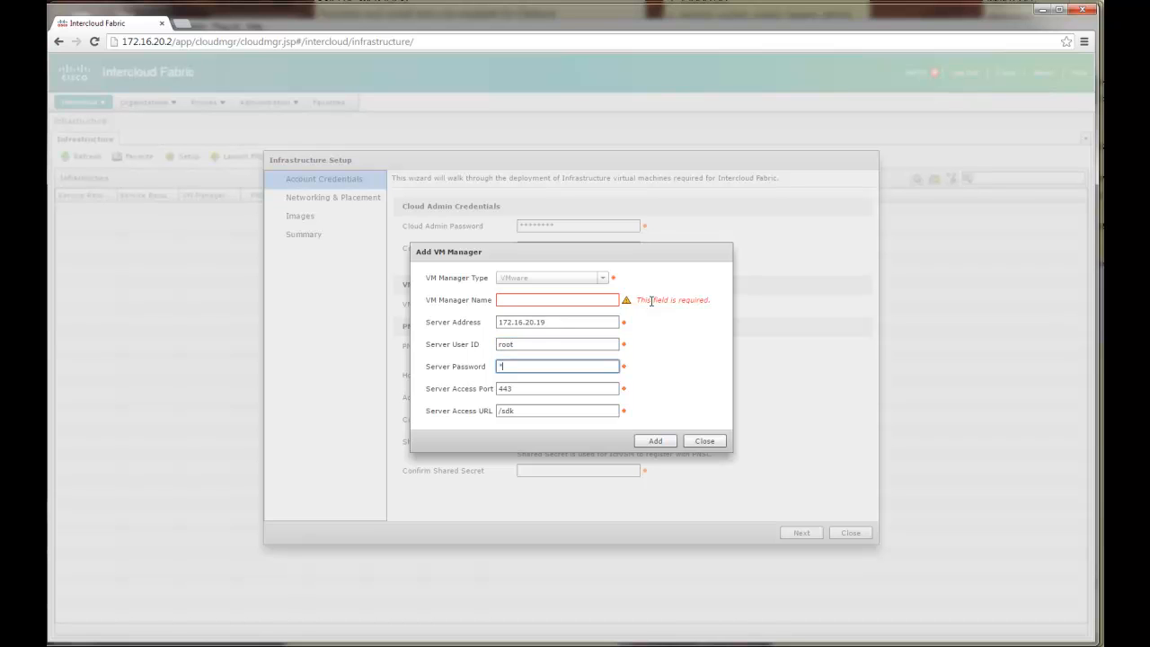
{"action": "type", "text": "V"}
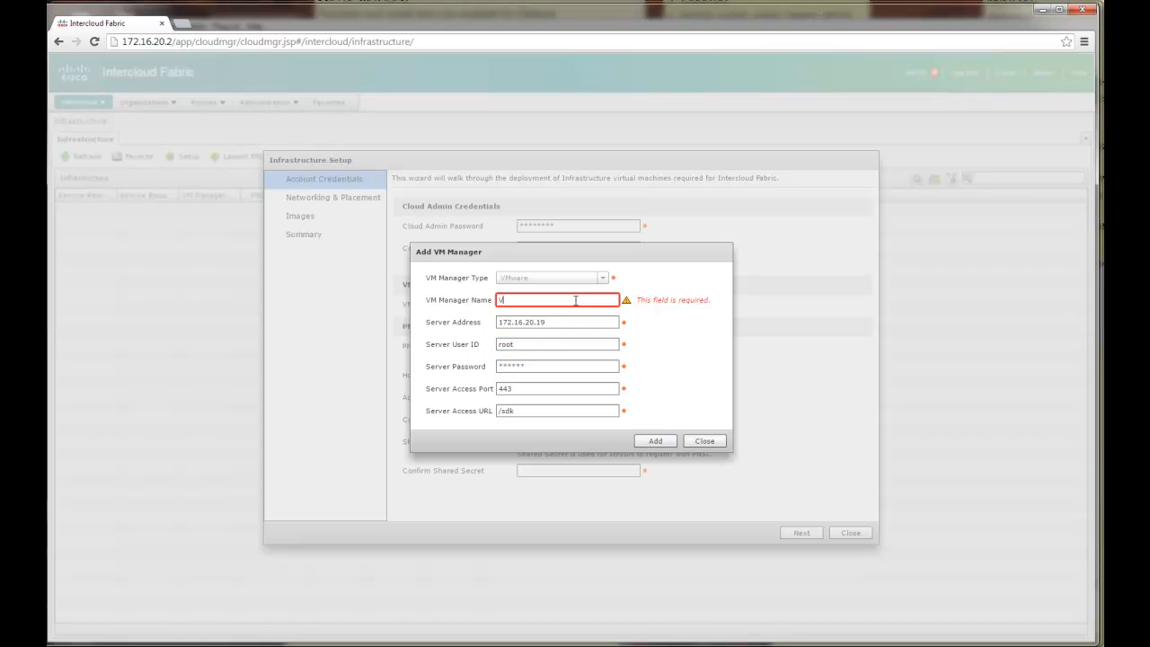
{"action": "type", "text": "MW-MGMT-C"}
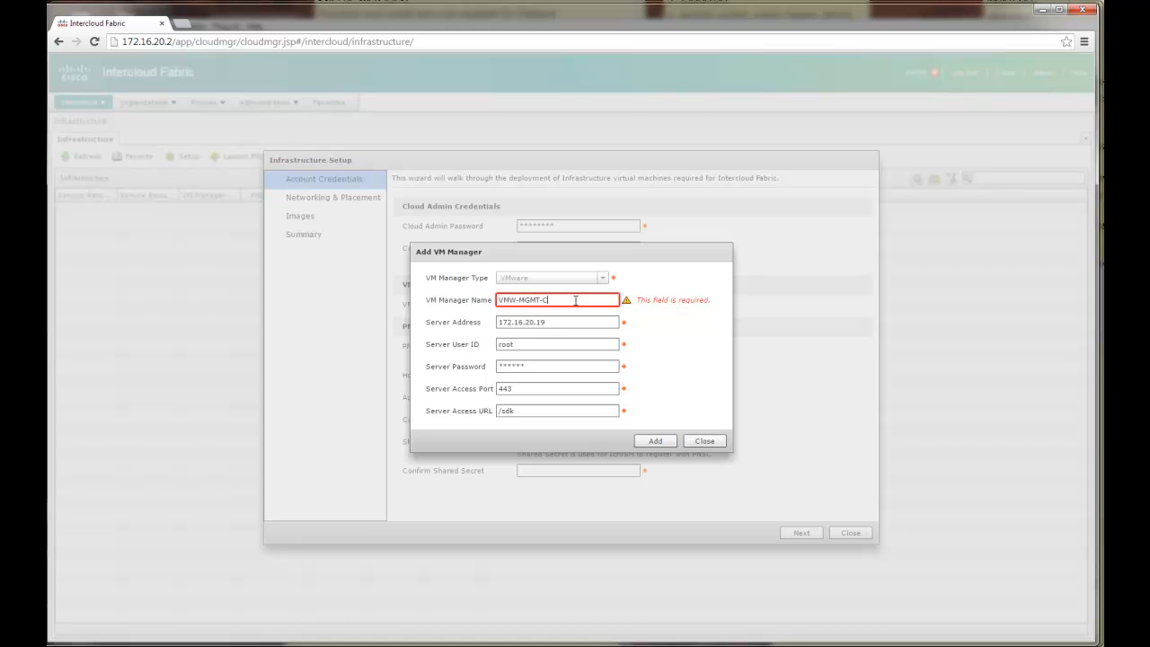
{"action": "type", "text": "luster"}
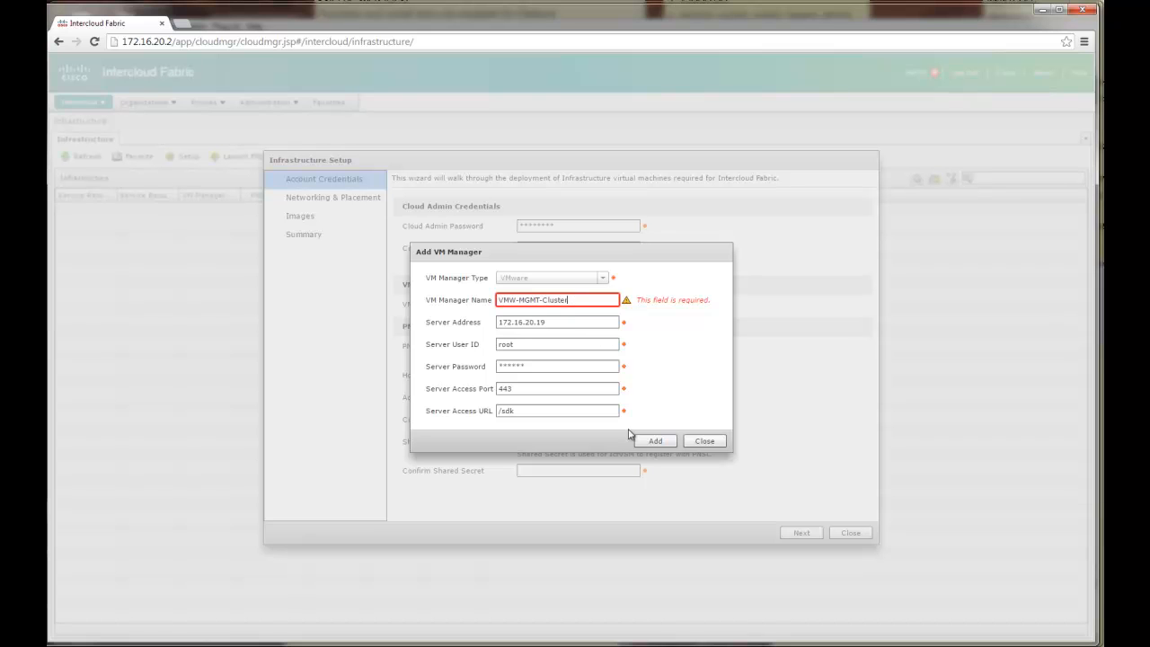
{"action": "left_click", "coordinate": [654, 440]}
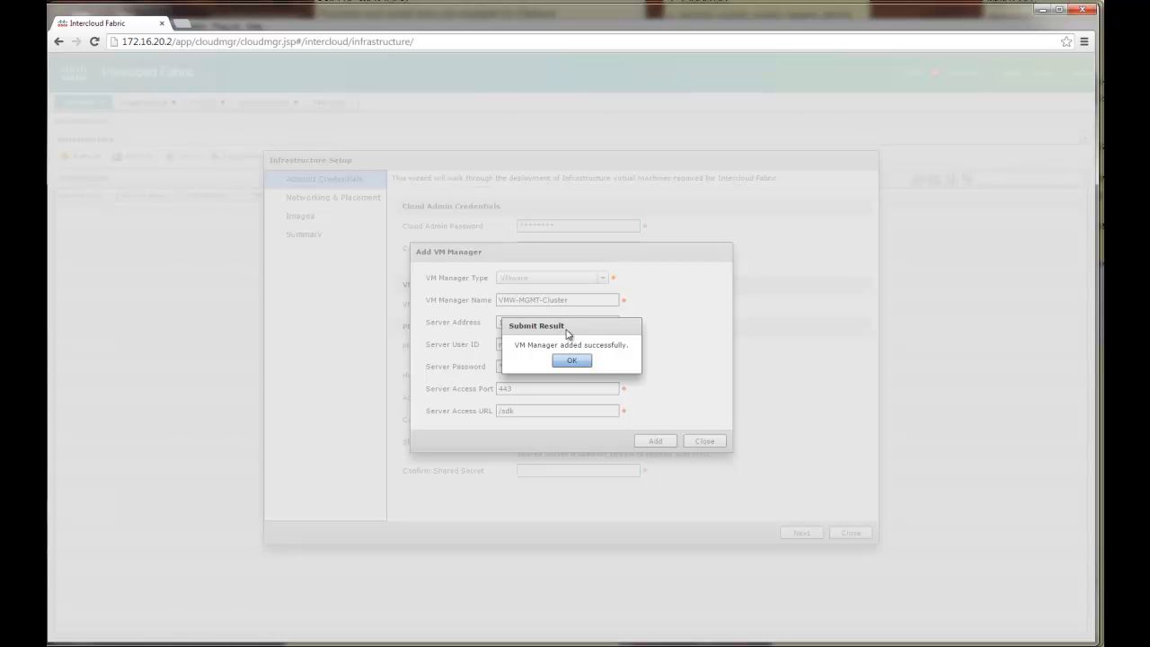
{"action": "left_click", "coordinate": [571, 360]}
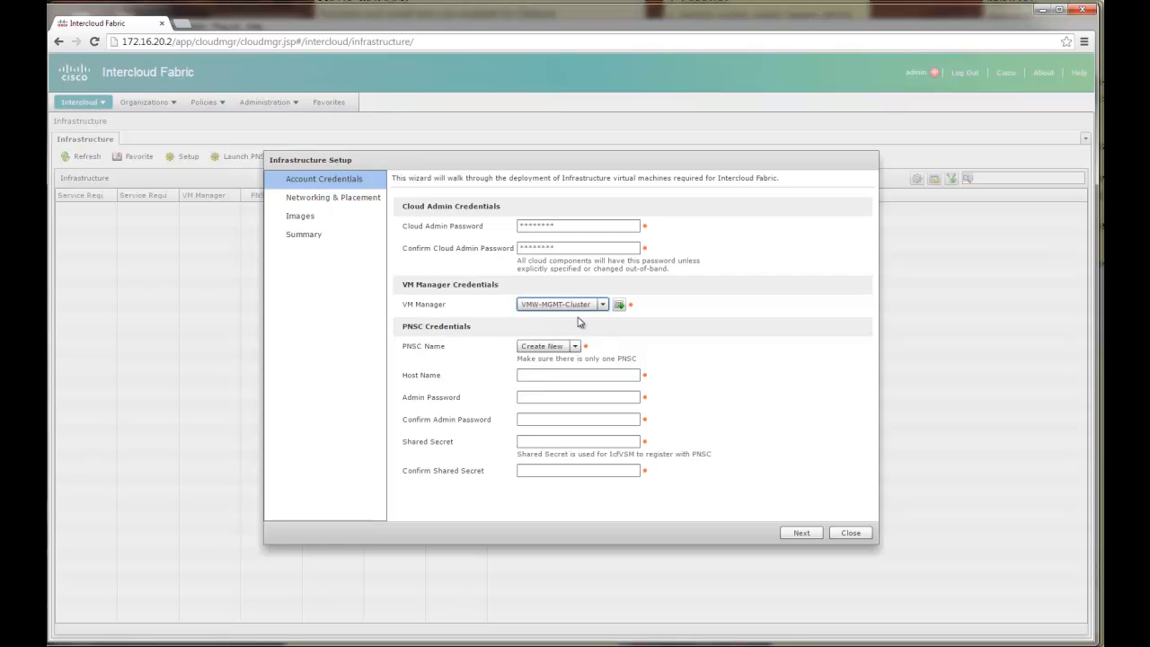
{"action": "mouse_move", "coordinate": [593, 336]}
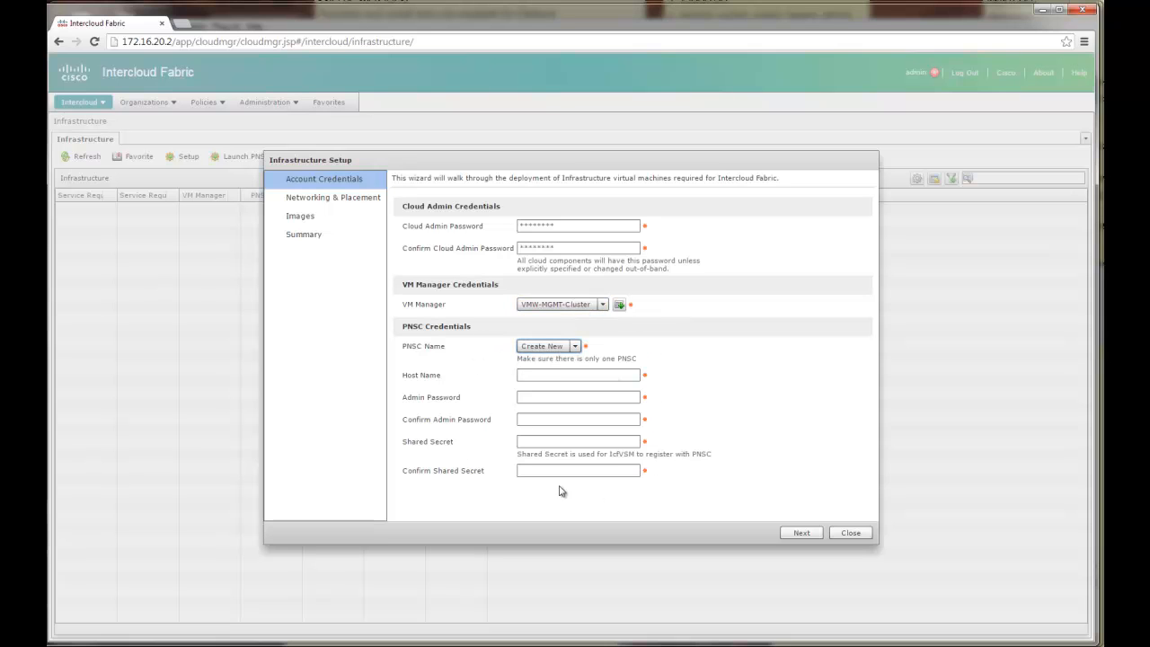
{"action": "left_click", "coordinate": [574, 344]}
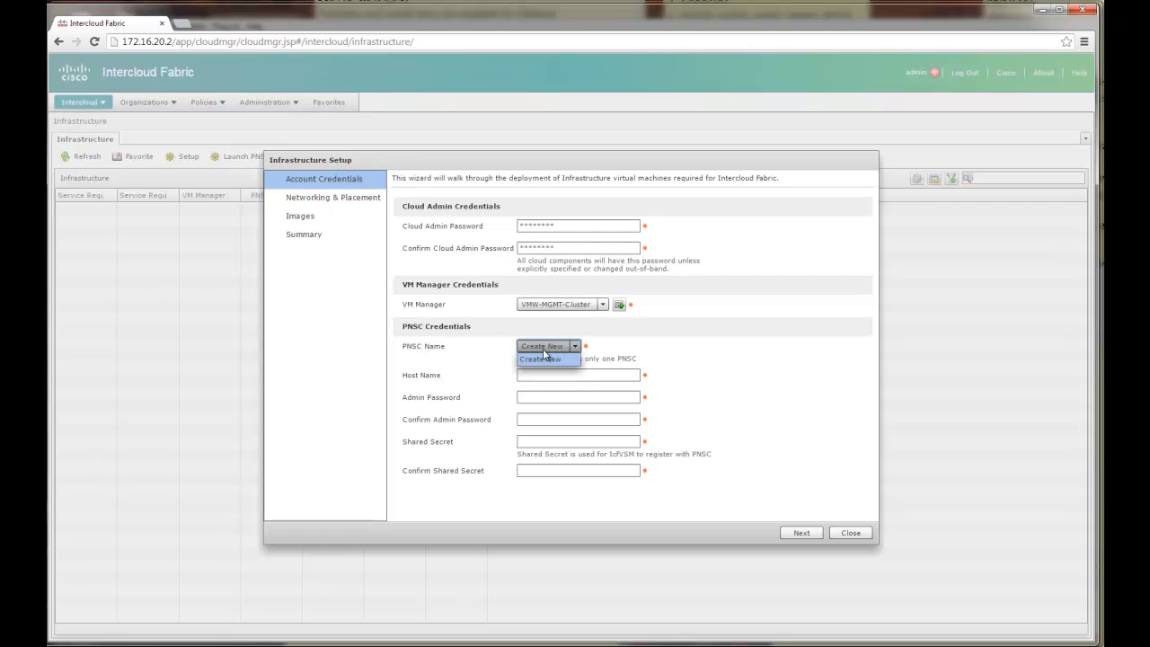
{"action": "mouse_move", "coordinate": [656, 381]}
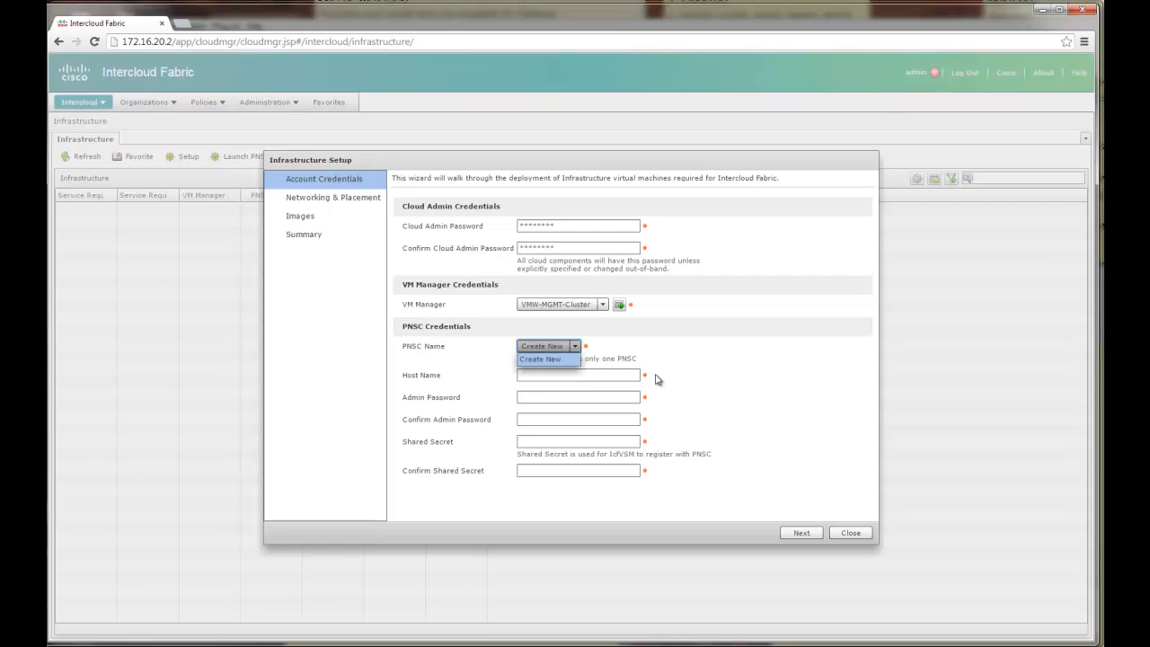
{"action": "left_click", "coordinate": [543, 345]}
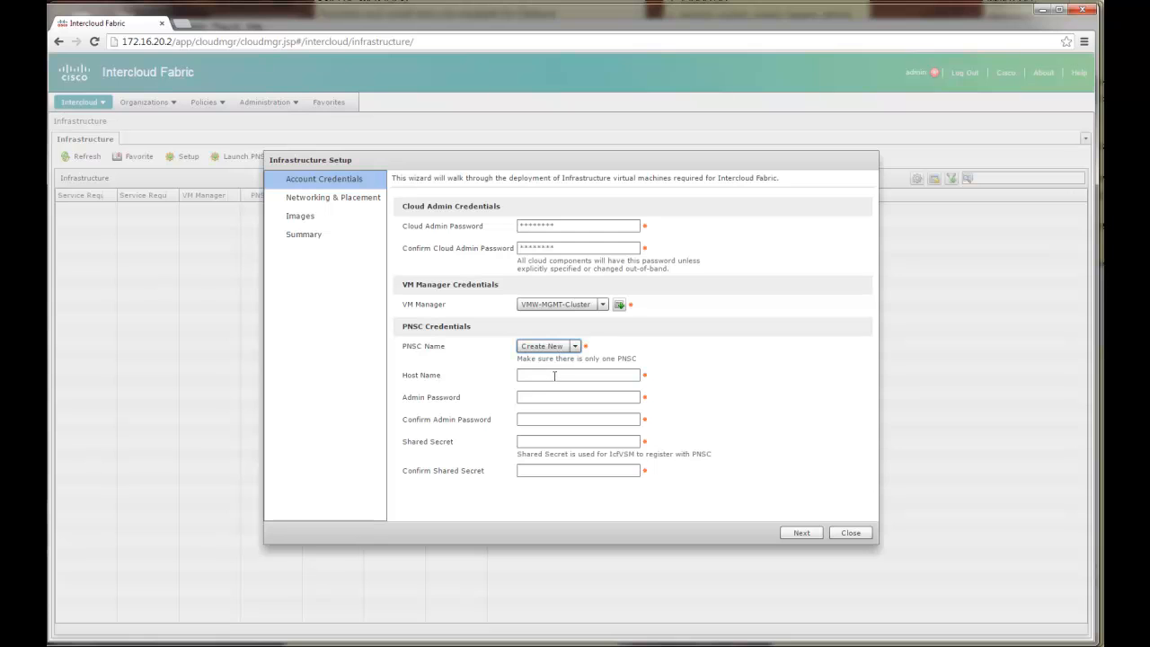
{"action": "left_click", "coordinate": [578, 376]}
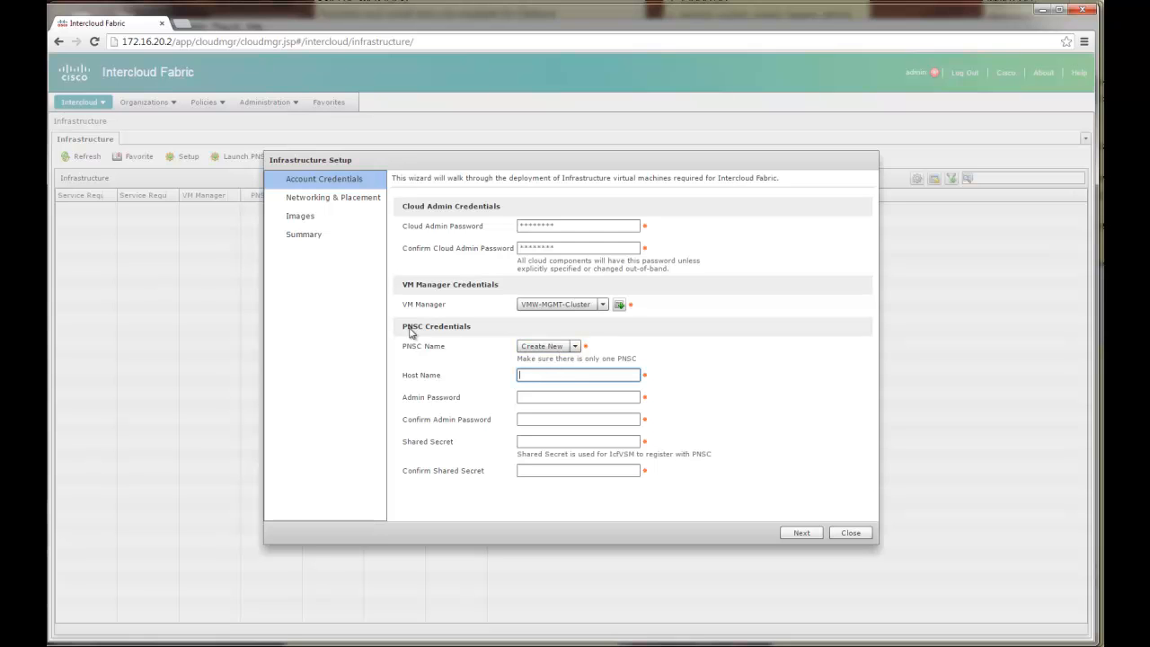
{"action": "mouse_move", "coordinate": [410, 336]}
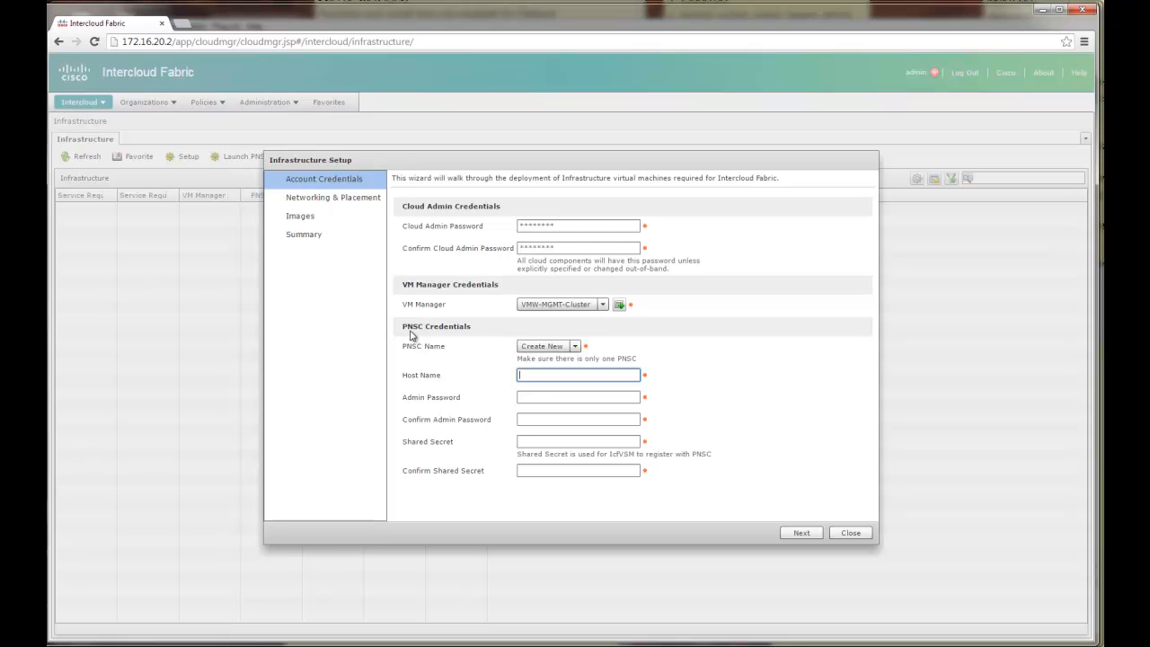
{"action": "mouse_move", "coordinate": [406, 337]}
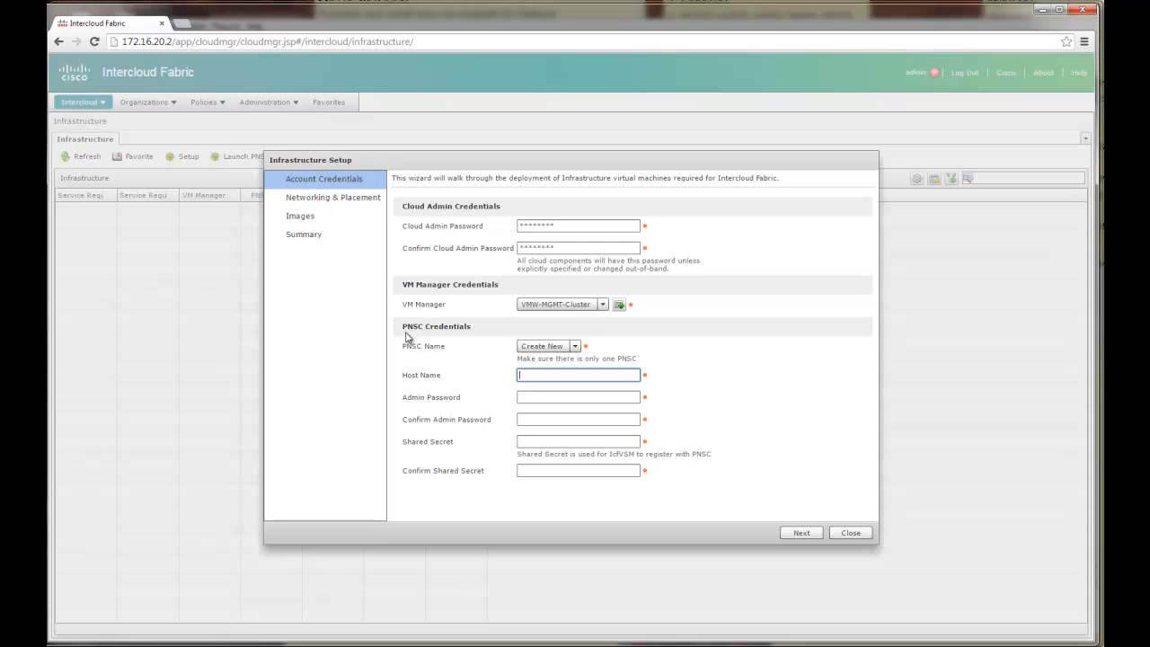
{"action": "mouse_move", "coordinate": [415, 334]}
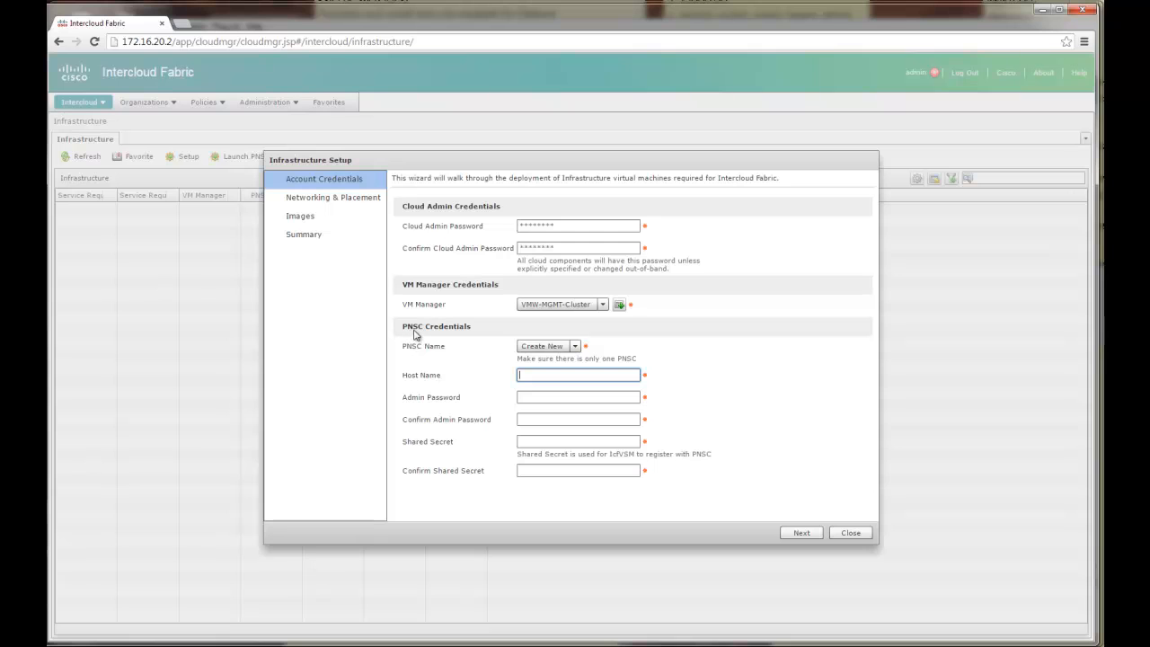
{"action": "mouse_move", "coordinate": [420, 336]}
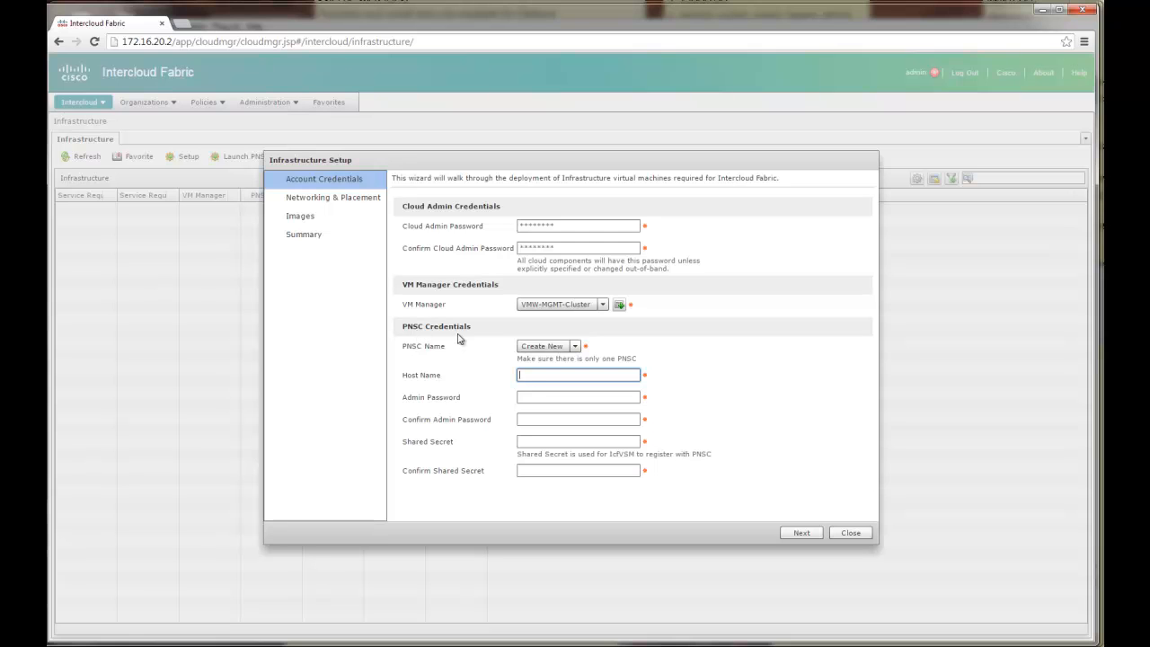
{"action": "mouse_move", "coordinate": [442, 340]}
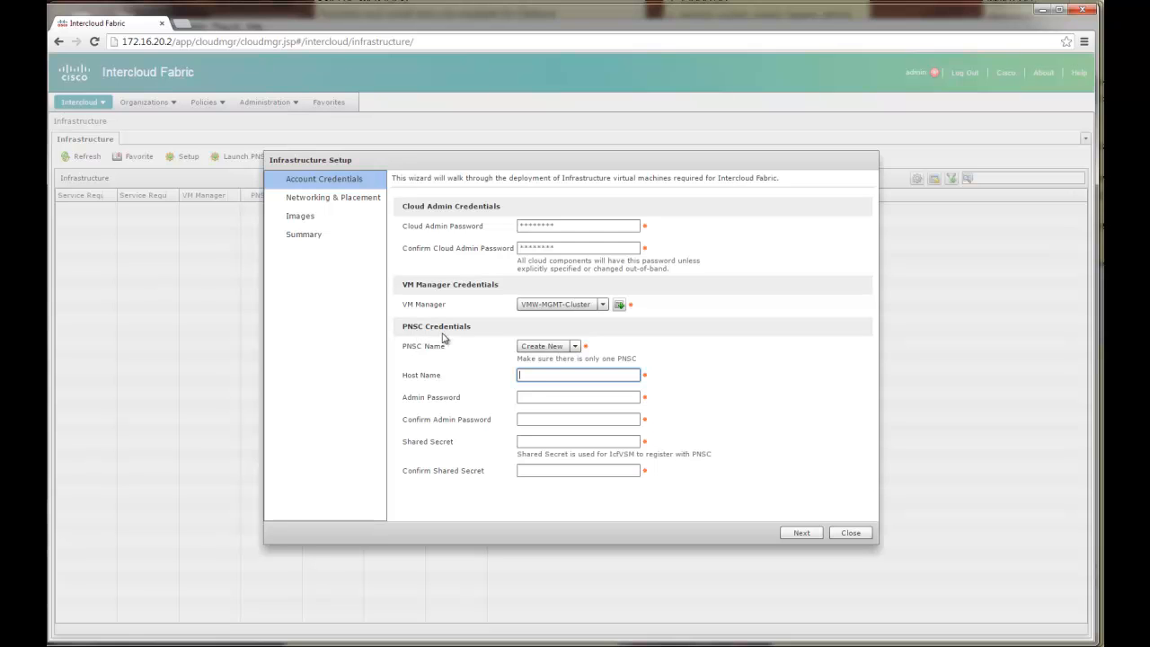
{"action": "mouse_move", "coordinate": [431, 336]}
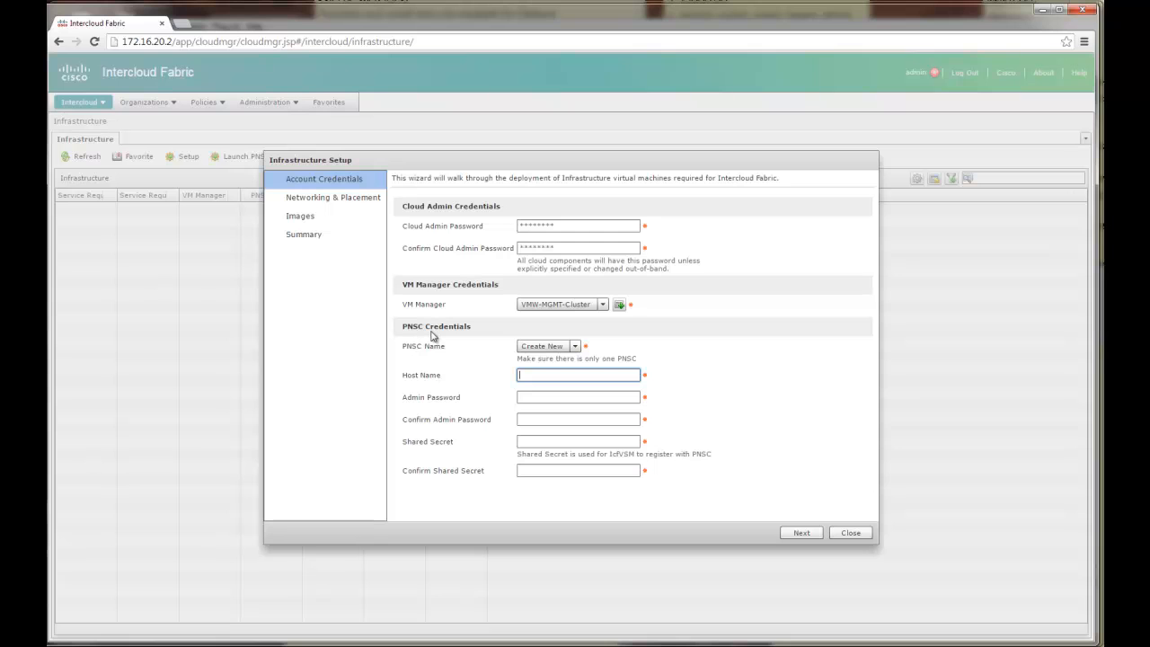
{"action": "mouse_move", "coordinate": [442, 331]}
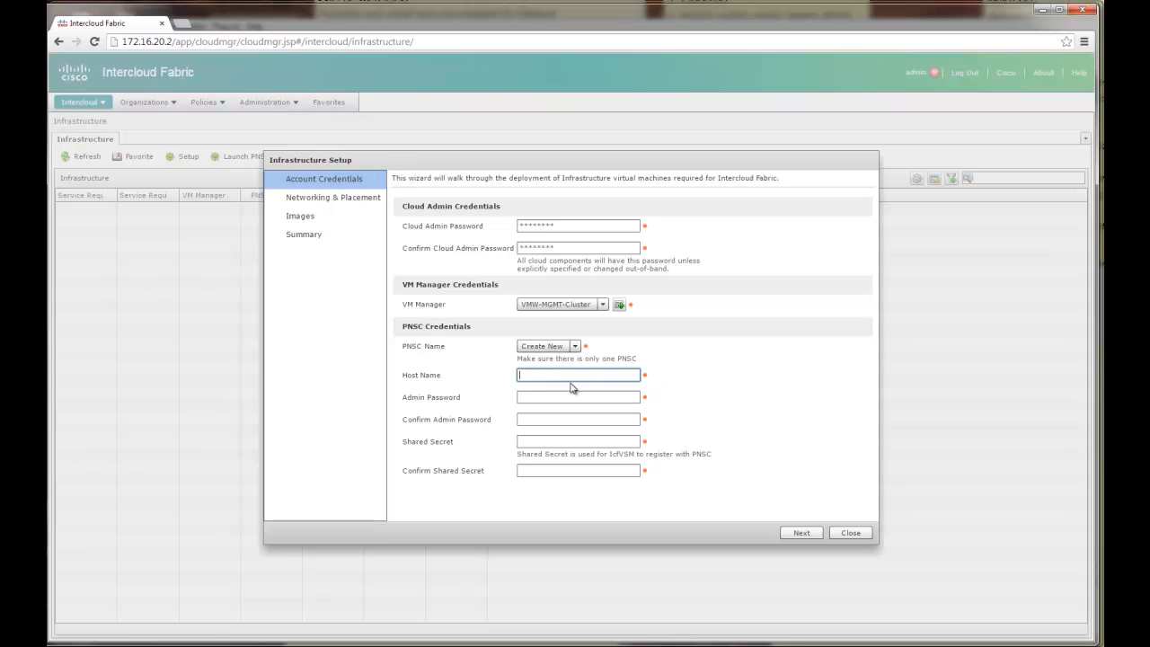
- Name the PNSC PNSC-Business, fill its admin password and shared secret, and continue to Networking & Placement
{"action": "type", "text": "PNS"}
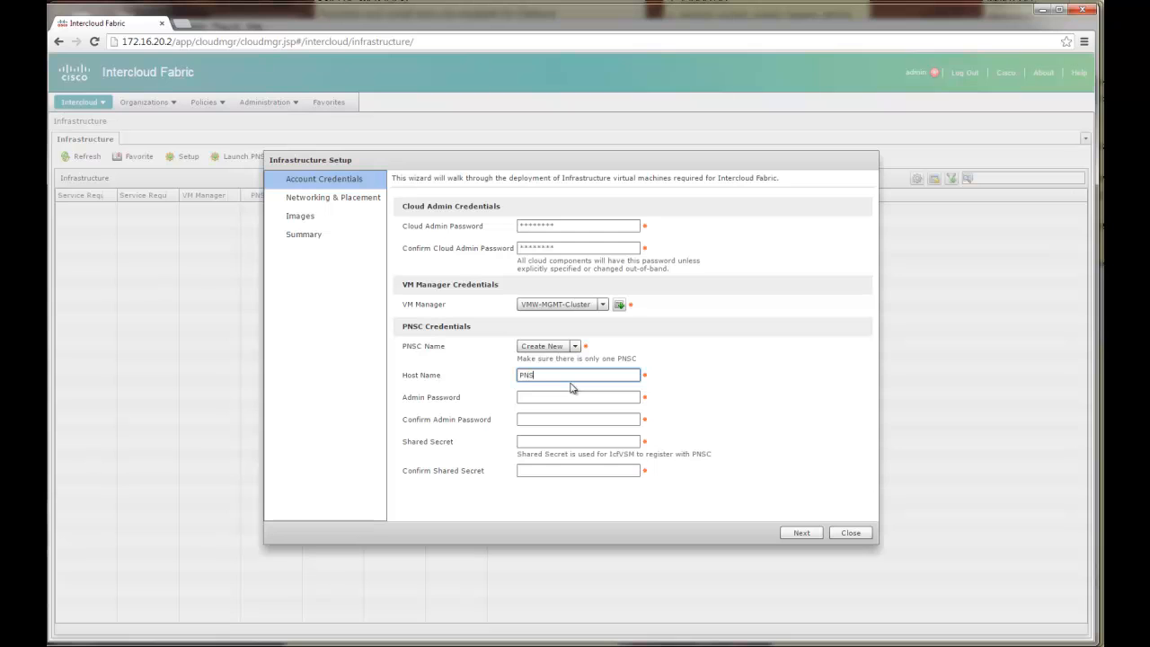
{"action": "type", "text": "C-Business"}
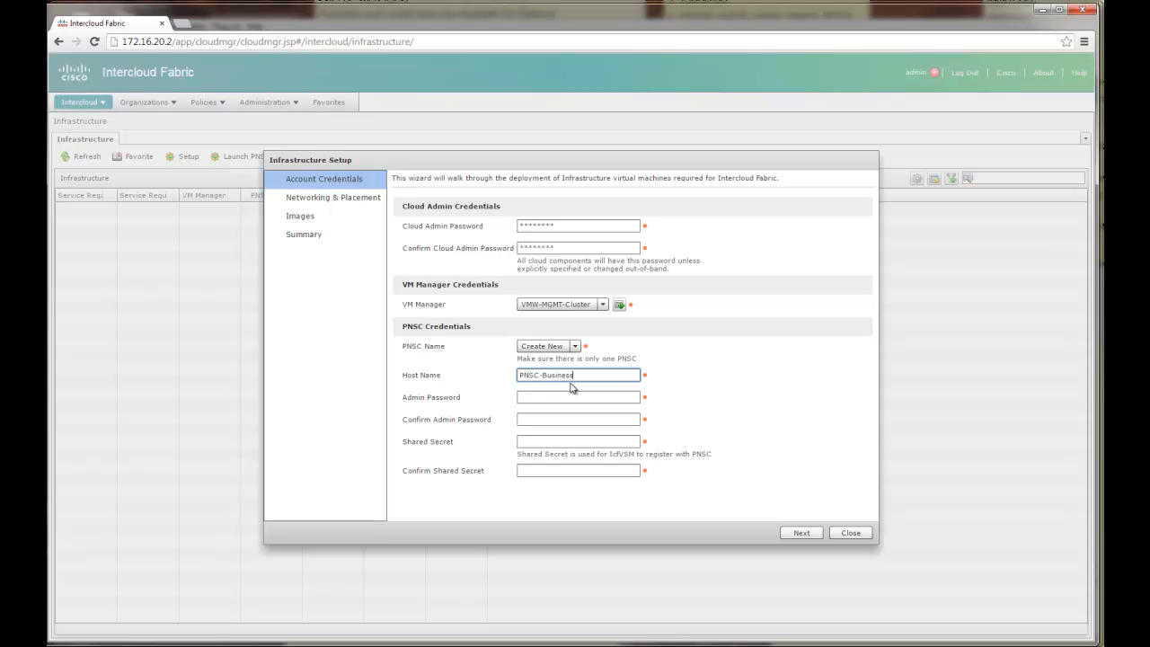
{"action": "left_click", "coordinate": [578, 397]}
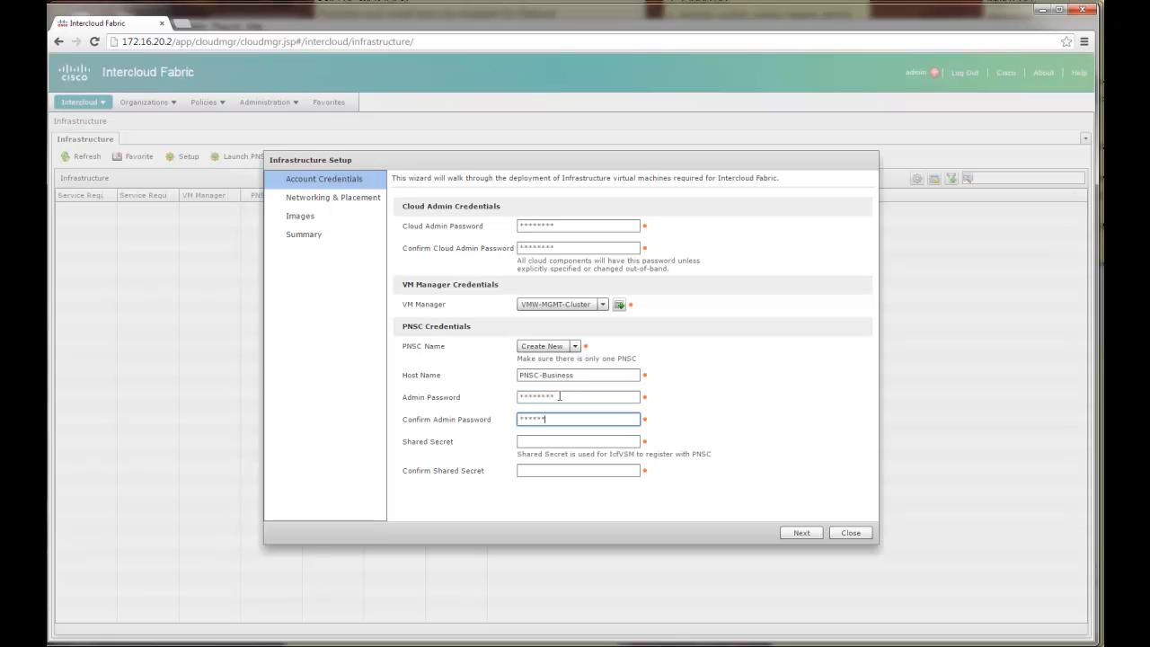
{"action": "left_click", "coordinate": [578, 442]}
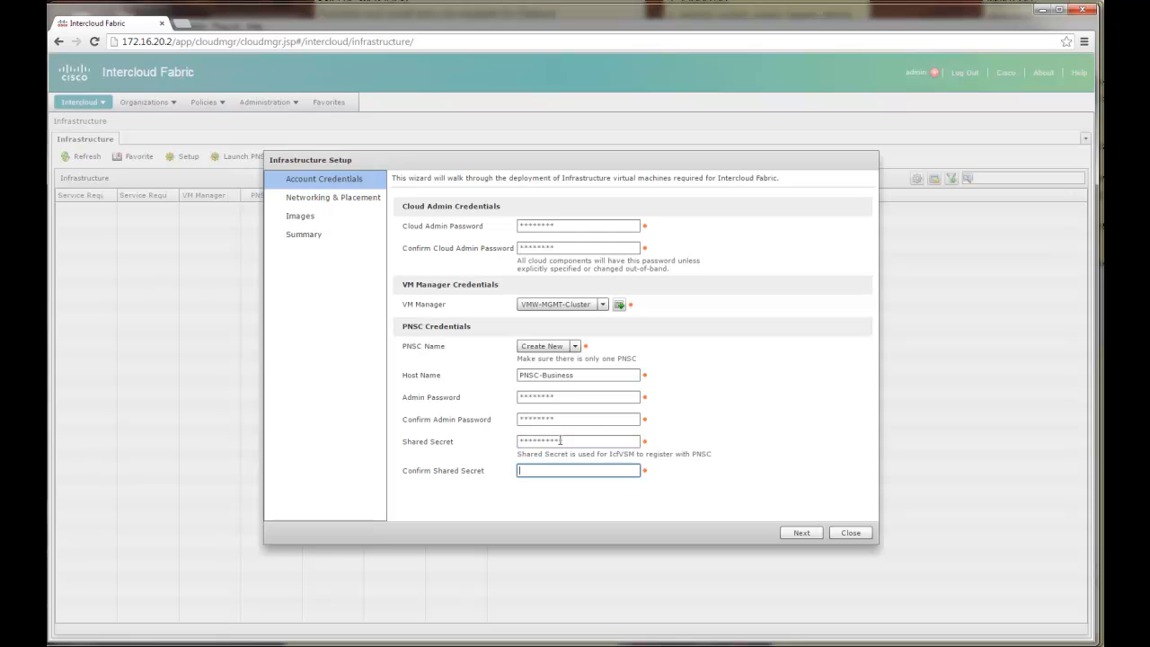
{"action": "type", "text": "****"}
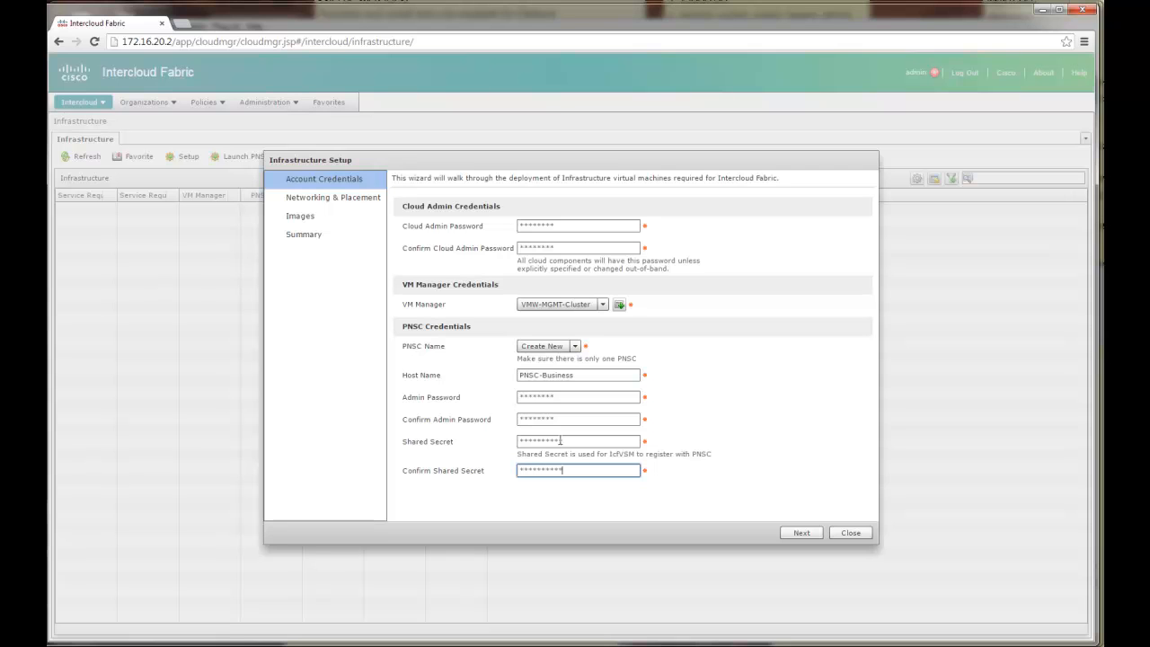
{"action": "left_click", "coordinate": [799, 532]}
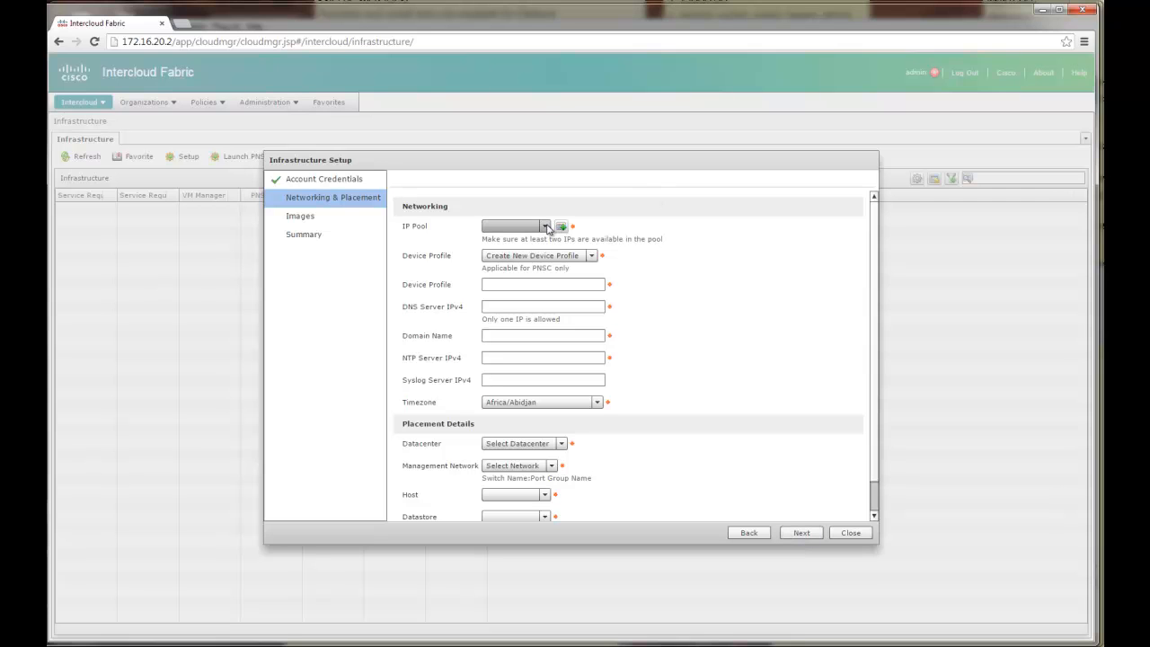
{"action": "mouse_move", "coordinate": [589, 340]}
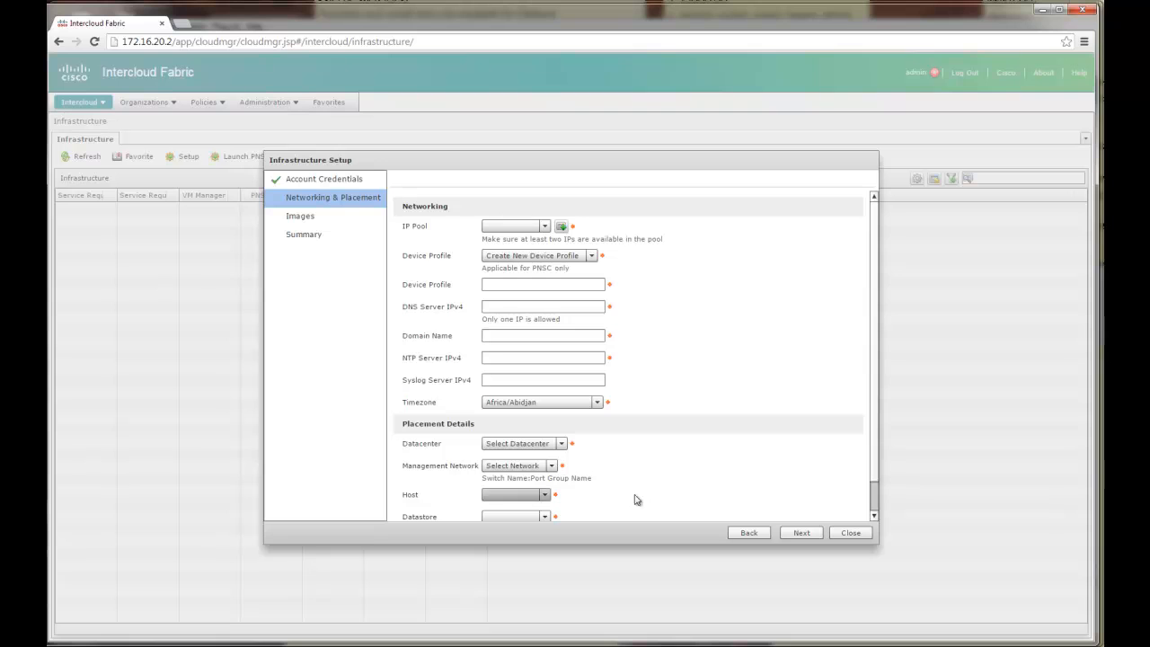
{"action": "mouse_move", "coordinate": [650, 406]}
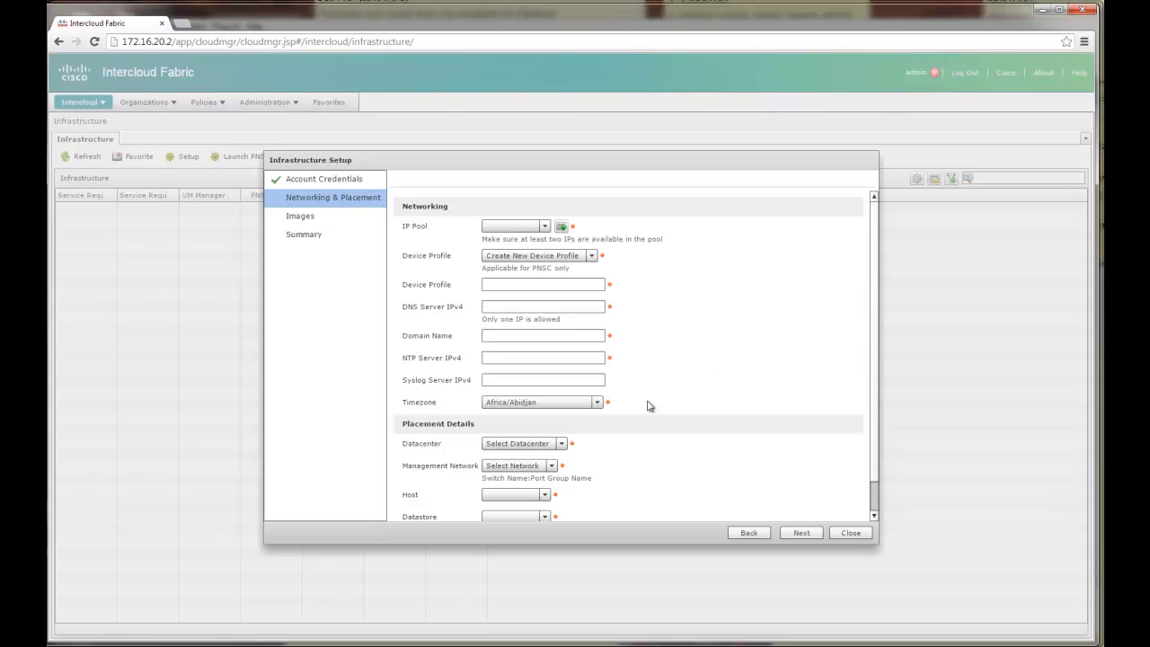
{"action": "mouse_move", "coordinate": [536, 235]}
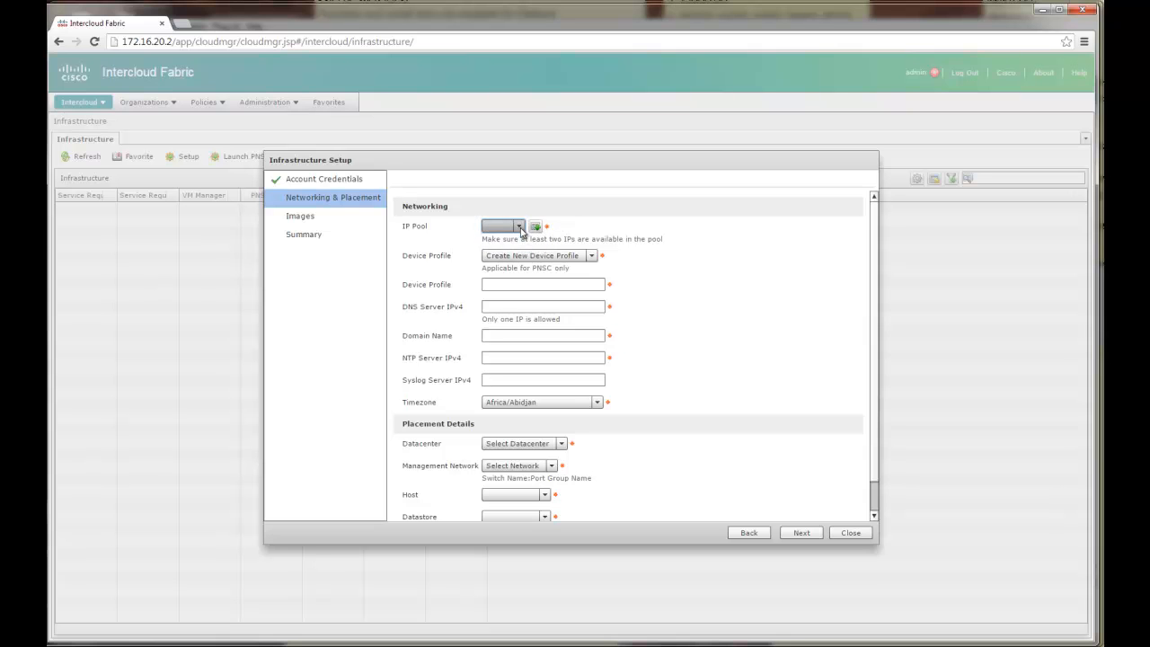
- Create a new static IP pool policy named Management-Pool-Policy and start adding its first pool entry
{"action": "left_click", "coordinate": [535, 226]}
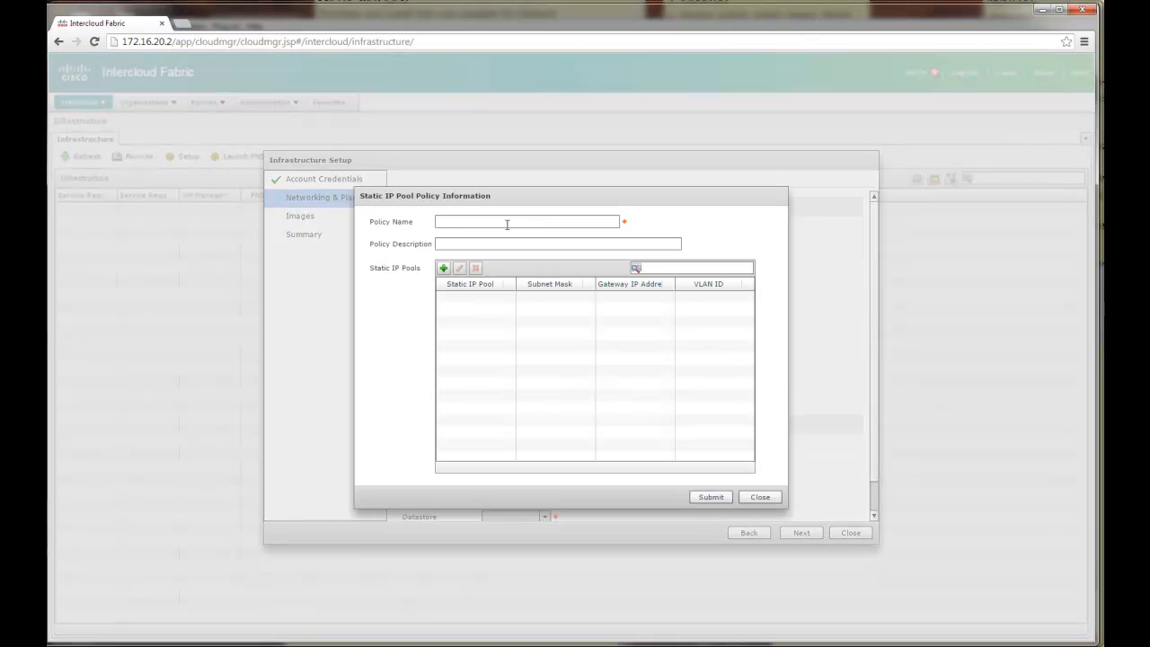
{"action": "left_click", "coordinate": [524, 221]}
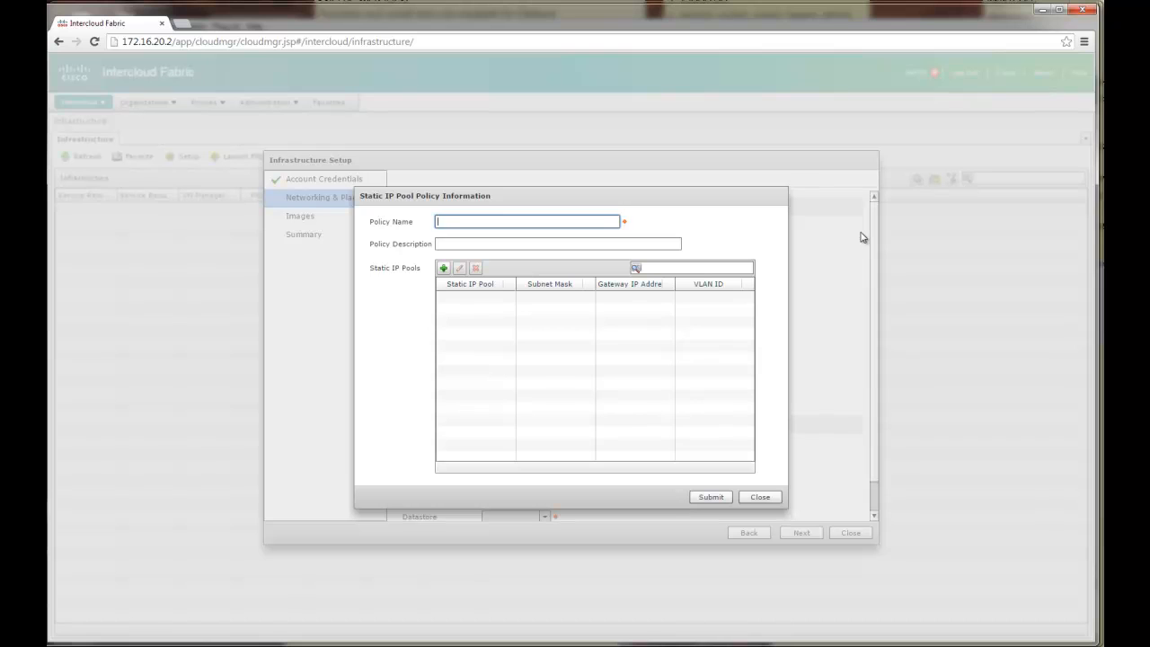
{"action": "type", "text": "Management-Pool"}
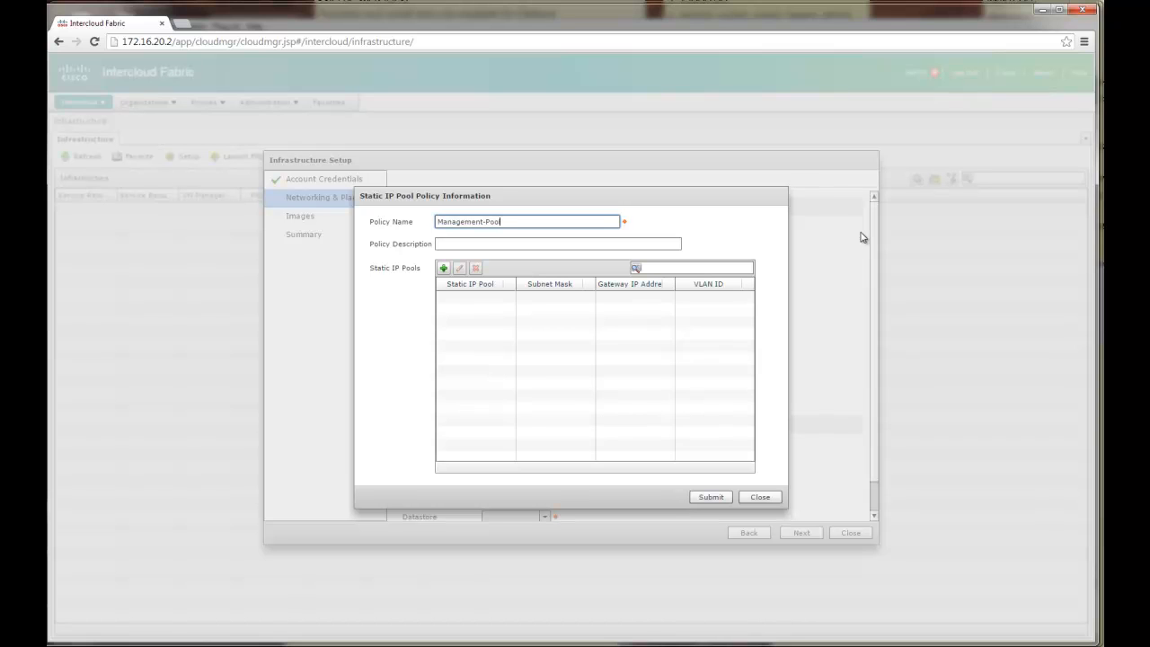
{"action": "type", "text": "-Policy"}
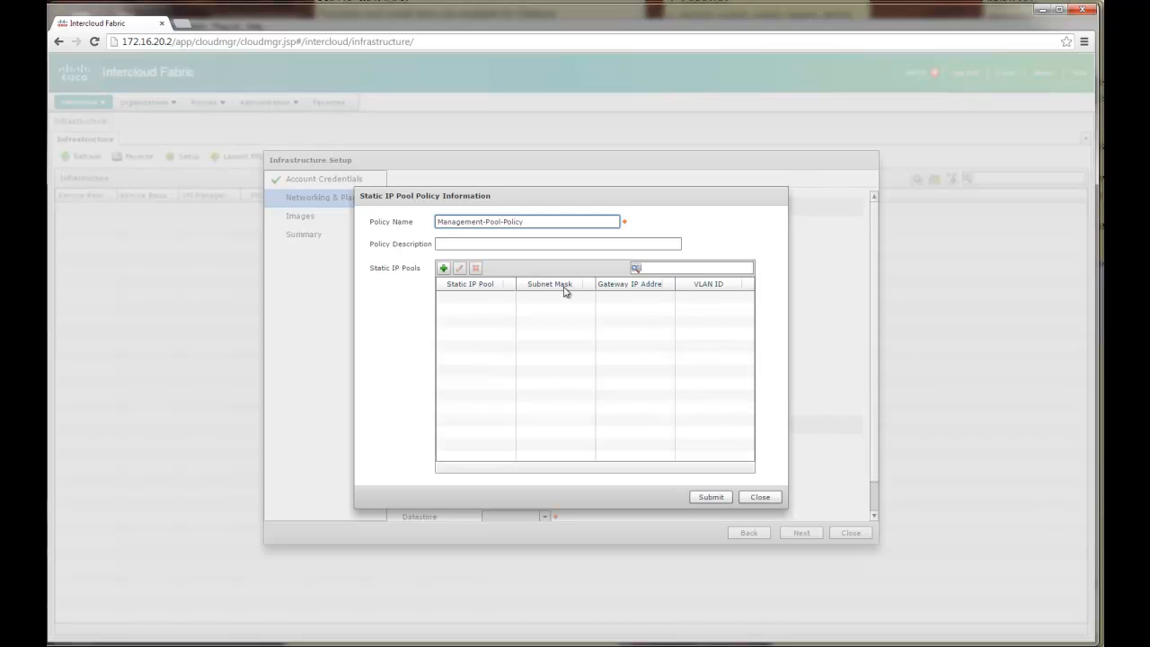
{"action": "left_click", "coordinate": [442, 268]}
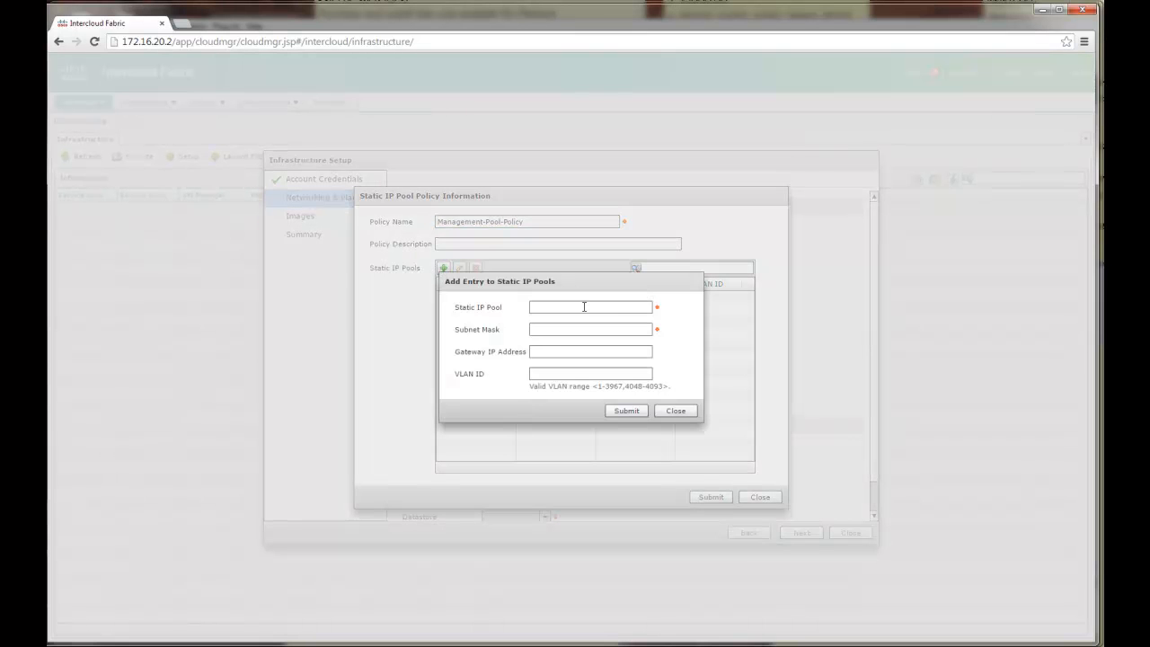
- Add pool 172.16.20.30–172.16.20.40 with mask 255.255.255.0, gateway 172.16.20.1 and VLAN 20, then acknowledge
{"action": "left_click", "coordinate": [589, 305]}
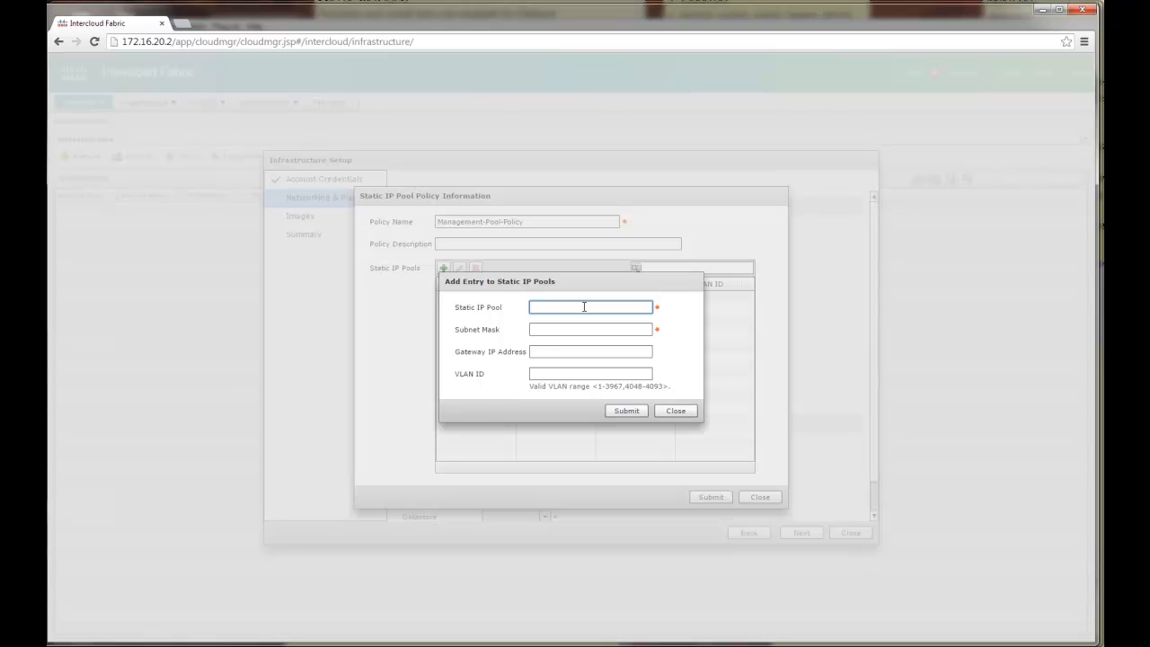
{"action": "type", "text": "172.16.20."}
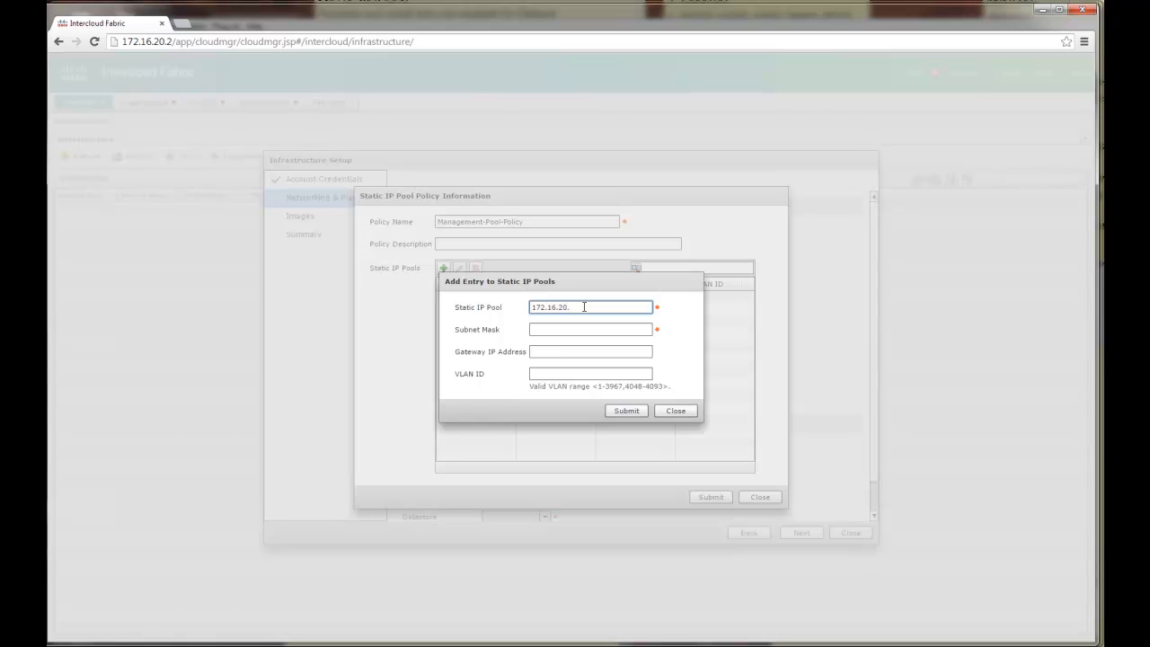
{"action": "type", "text": "30-172.16.20."}
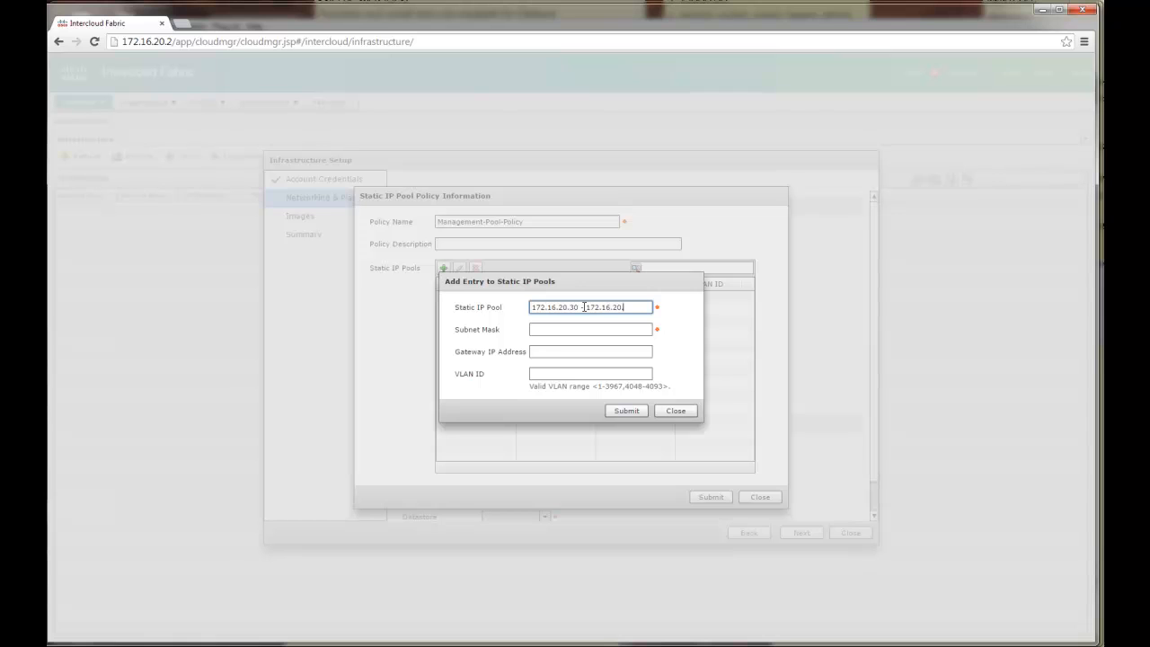
{"action": "type", "text": "2"}
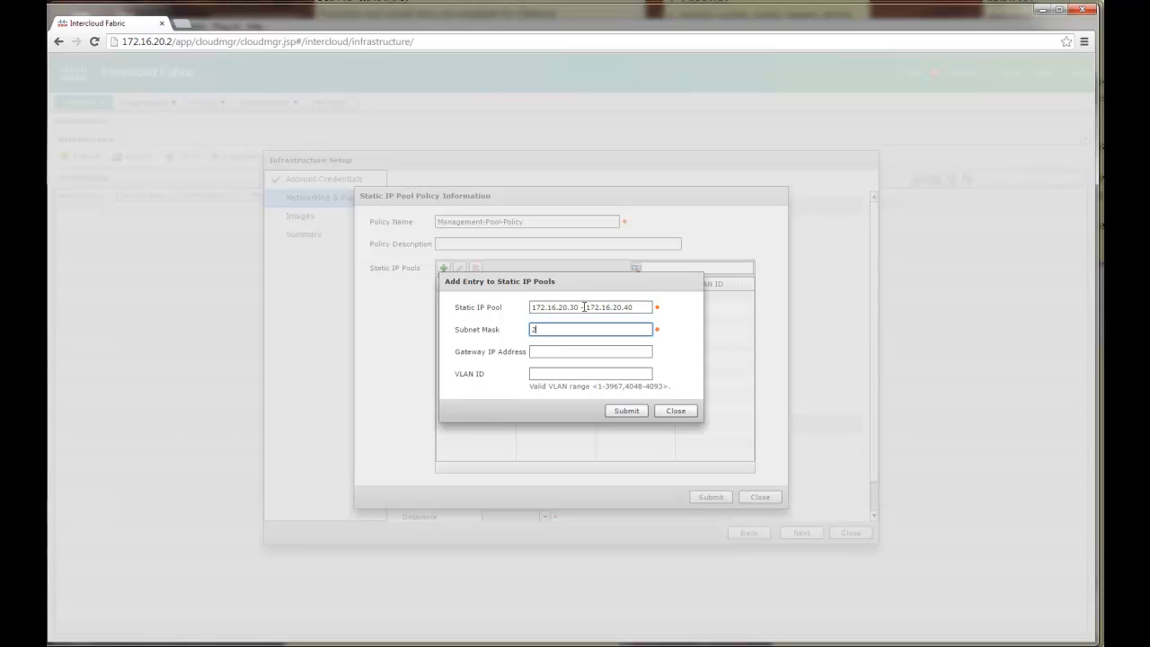
{"action": "type", "text": "55.255.255.0"}
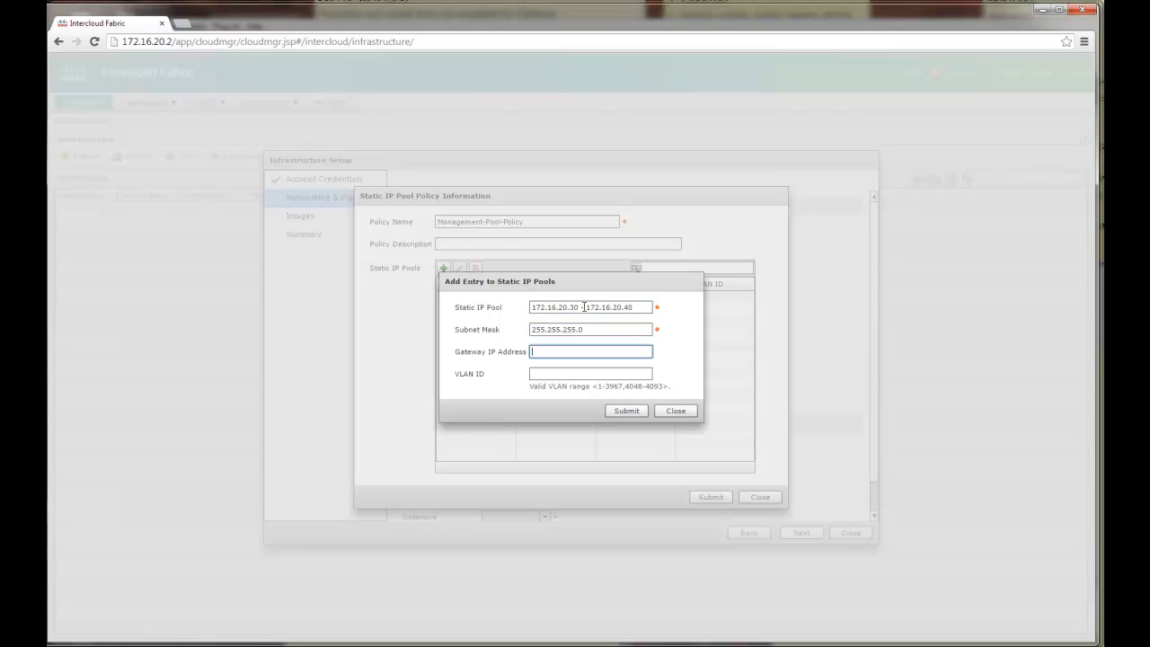
{"action": "type", "text": "172.16"}
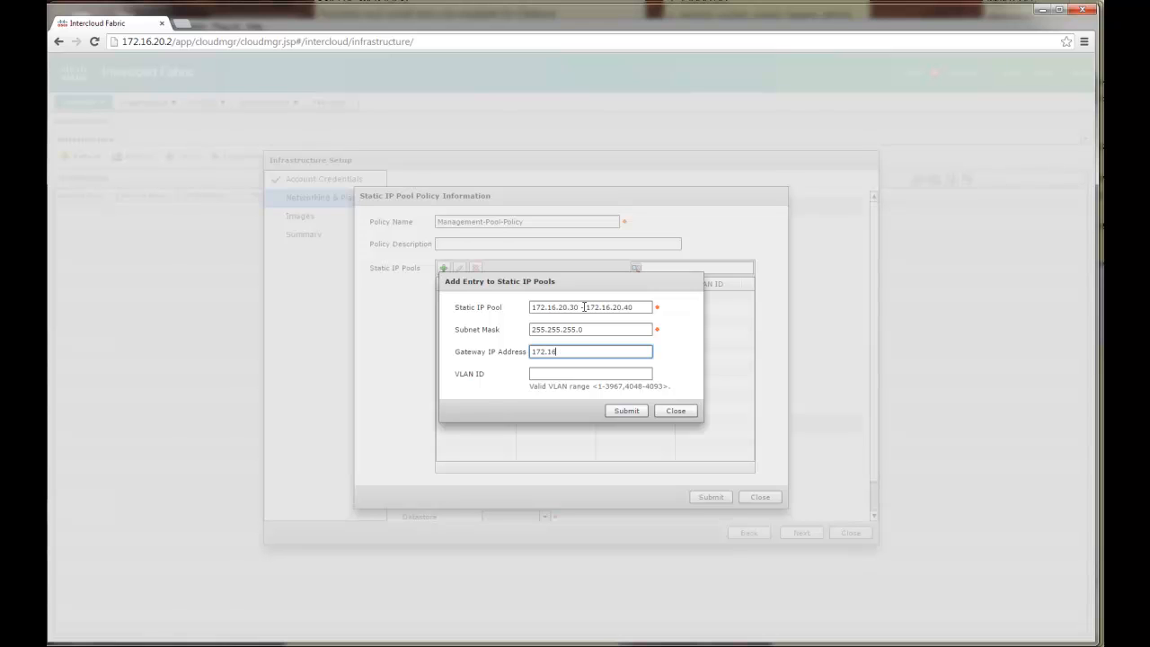
{"action": "type", "text": "20"}
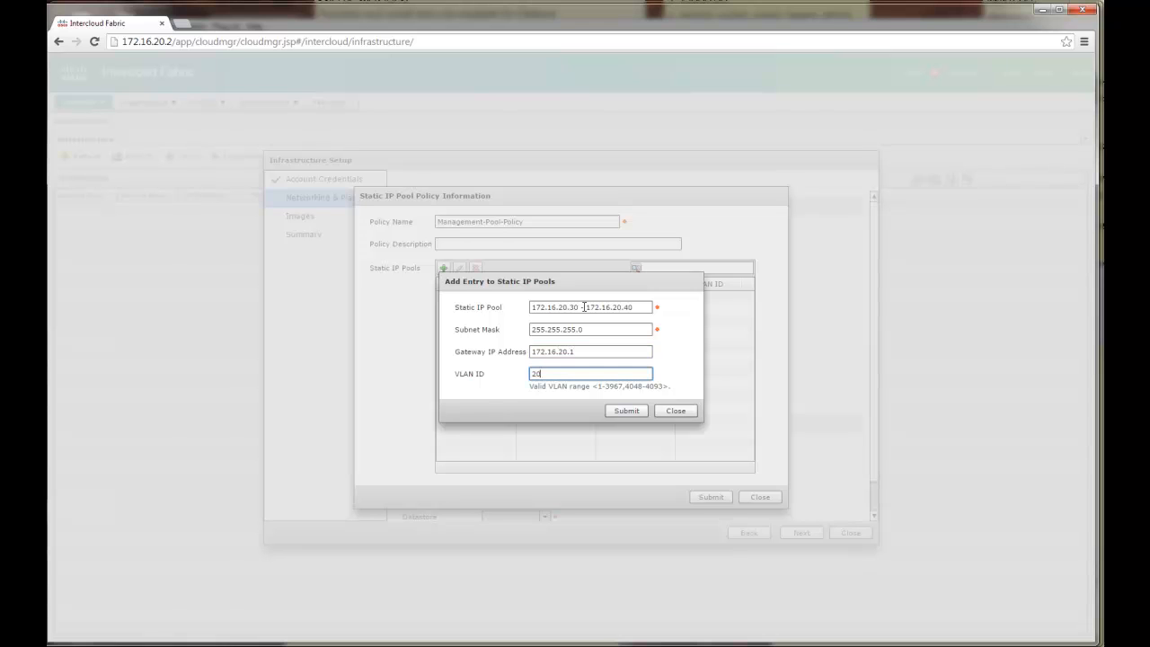
{"action": "left_click", "coordinate": [625, 410]}
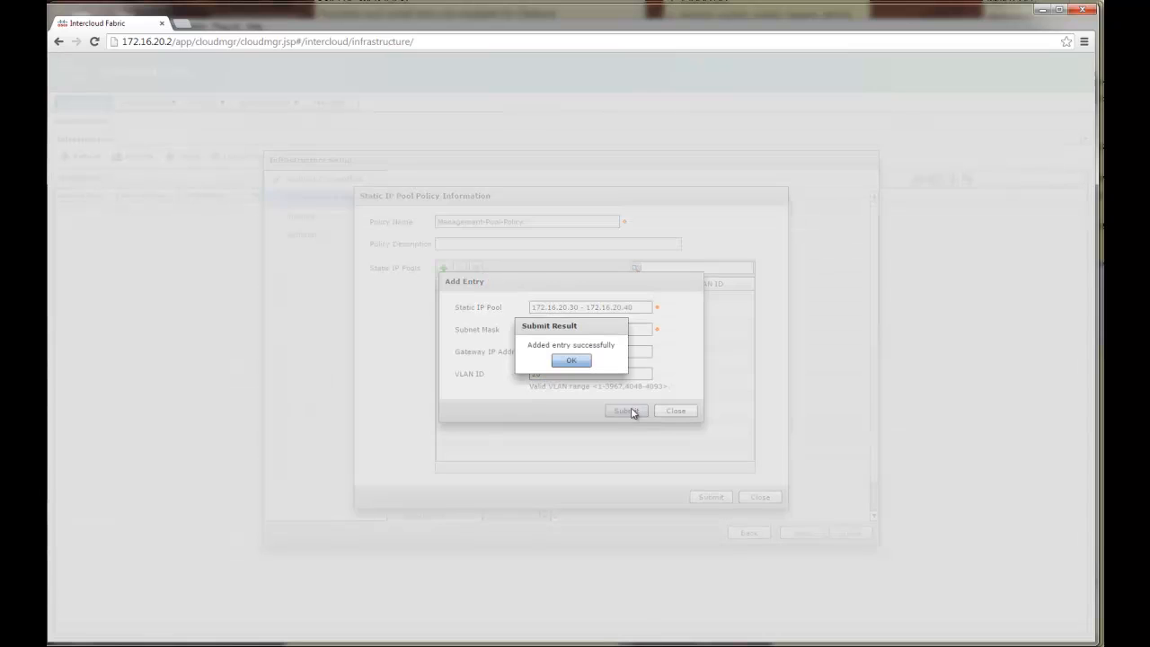
{"action": "left_click", "coordinate": [571, 359]}
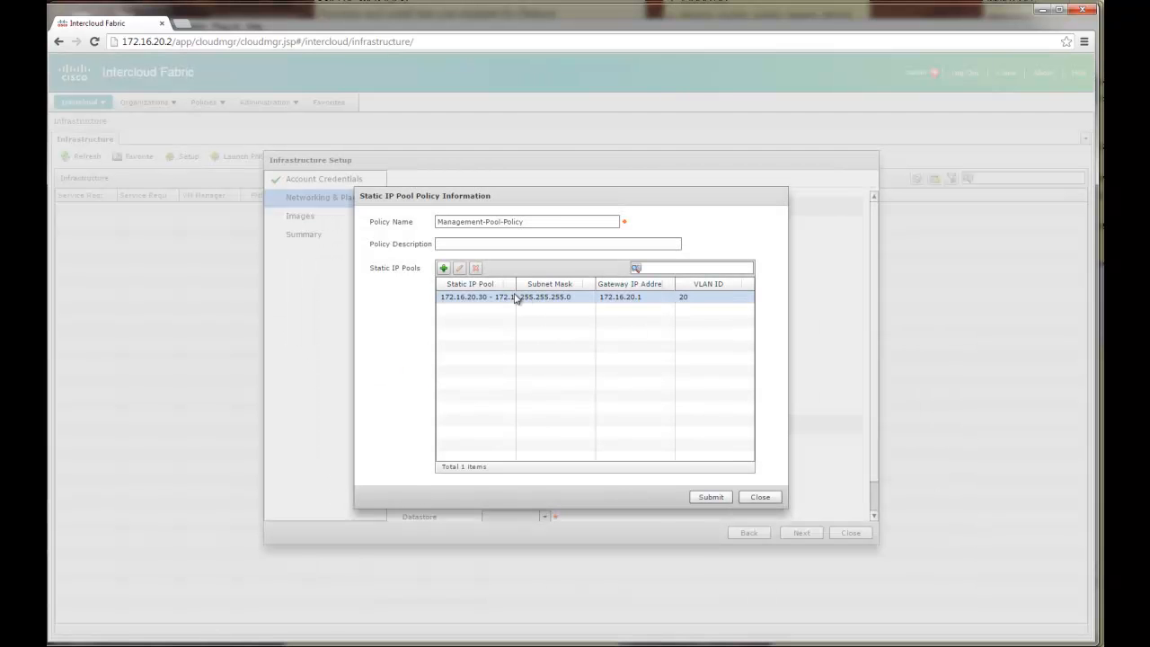
{"action": "mouse_move", "coordinate": [550, 298]}
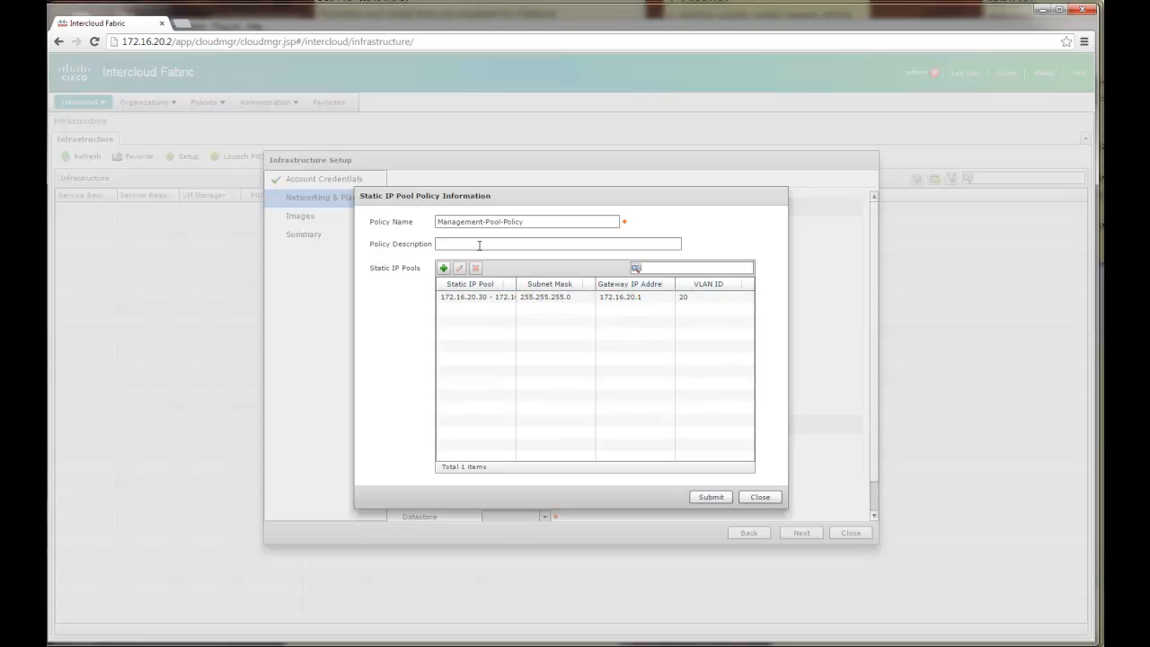
- Submit Management-Pool-Policy and confirm it is saved as the wizard's IP pool
{"action": "left_click", "coordinate": [710, 495]}
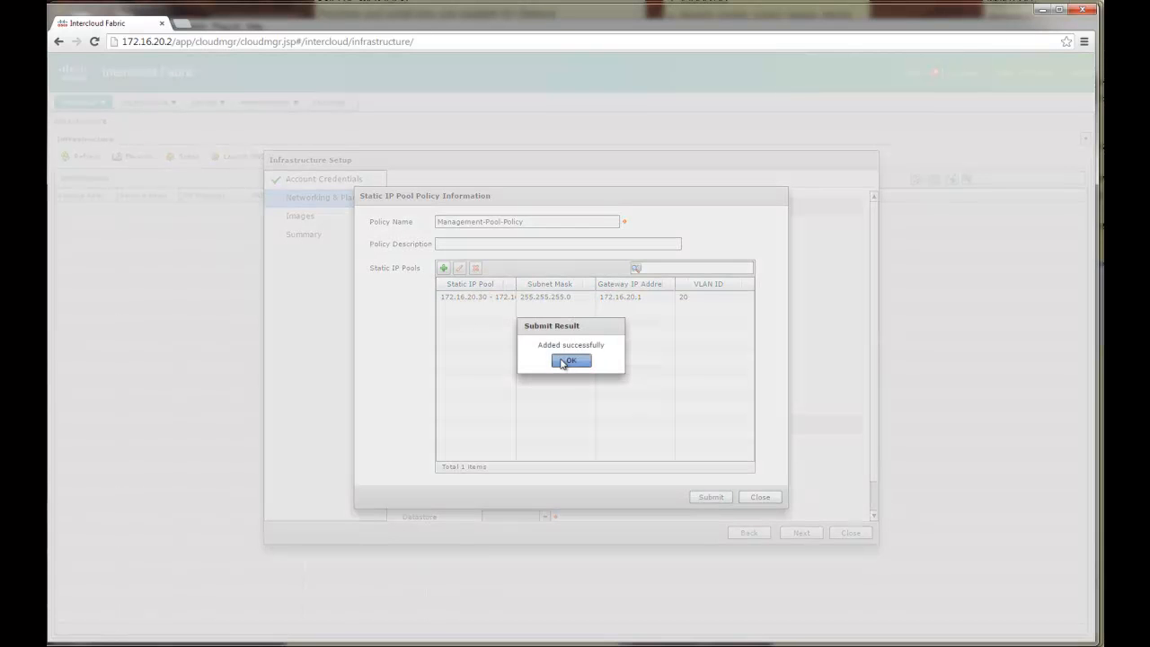
{"action": "left_click", "coordinate": [571, 359]}
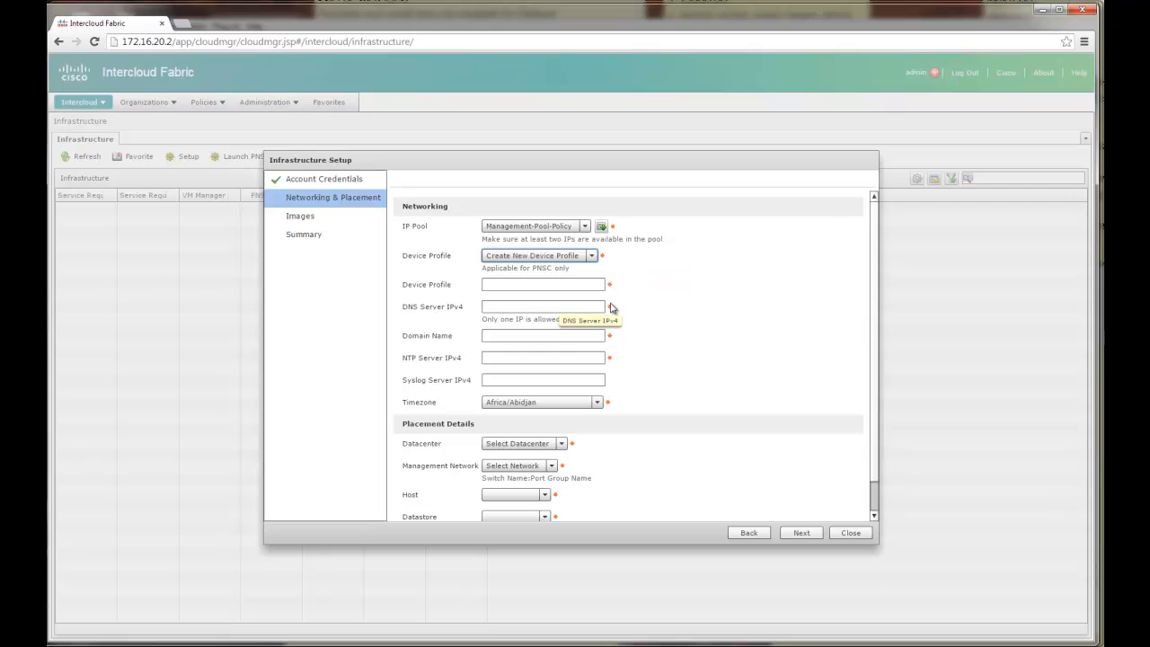
{"action": "mouse_move", "coordinate": [514, 275]}
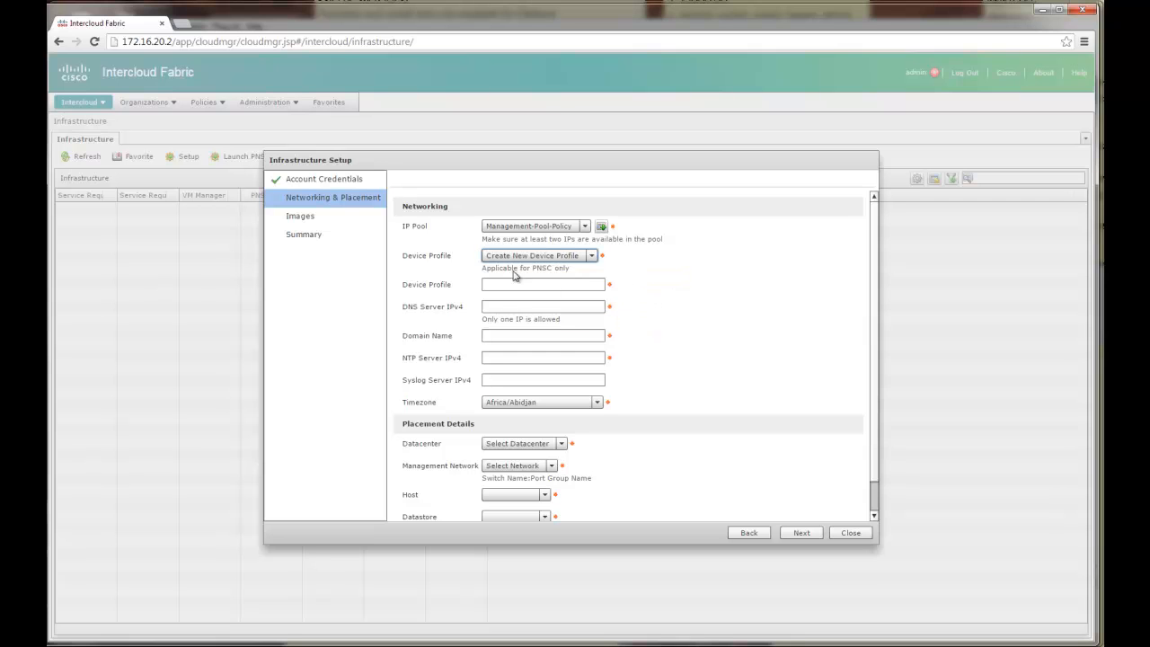
{"action": "mouse_move", "coordinate": [618, 428]}
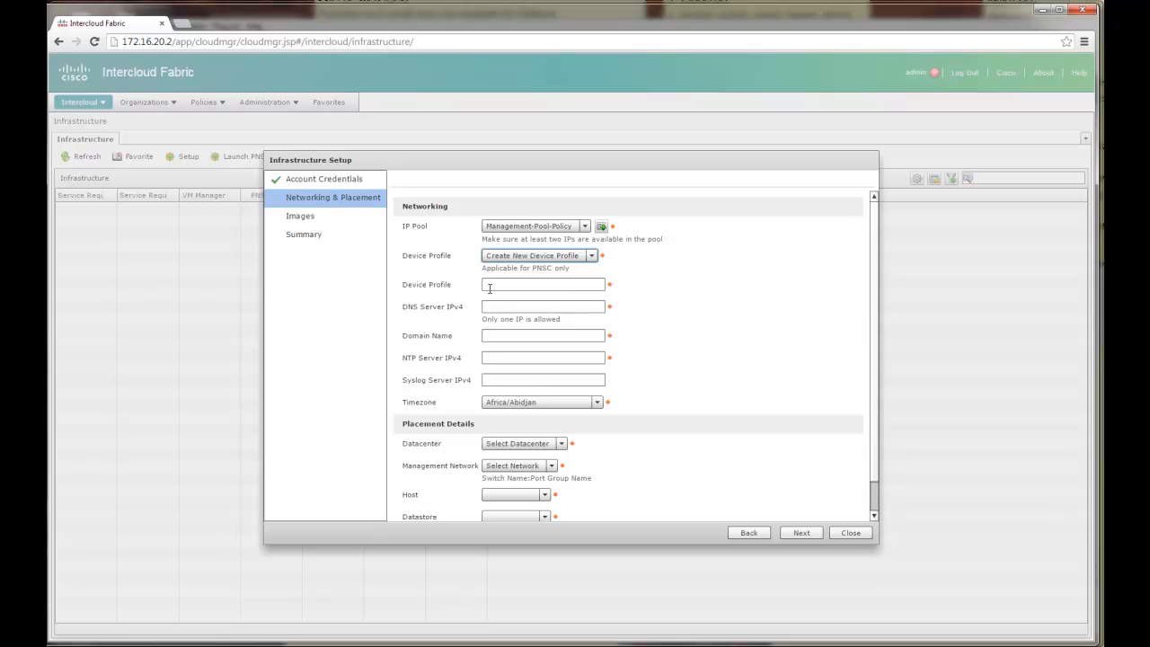
{"action": "mouse_move", "coordinate": [478, 392]}
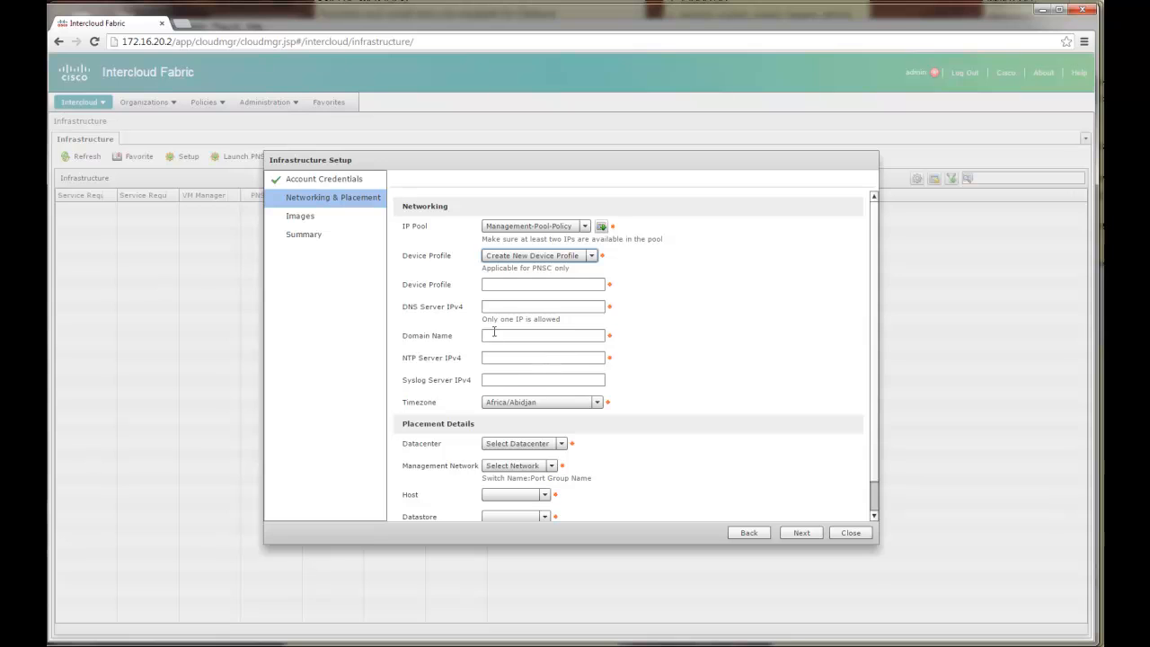
{"action": "mouse_move", "coordinate": [505, 381]}
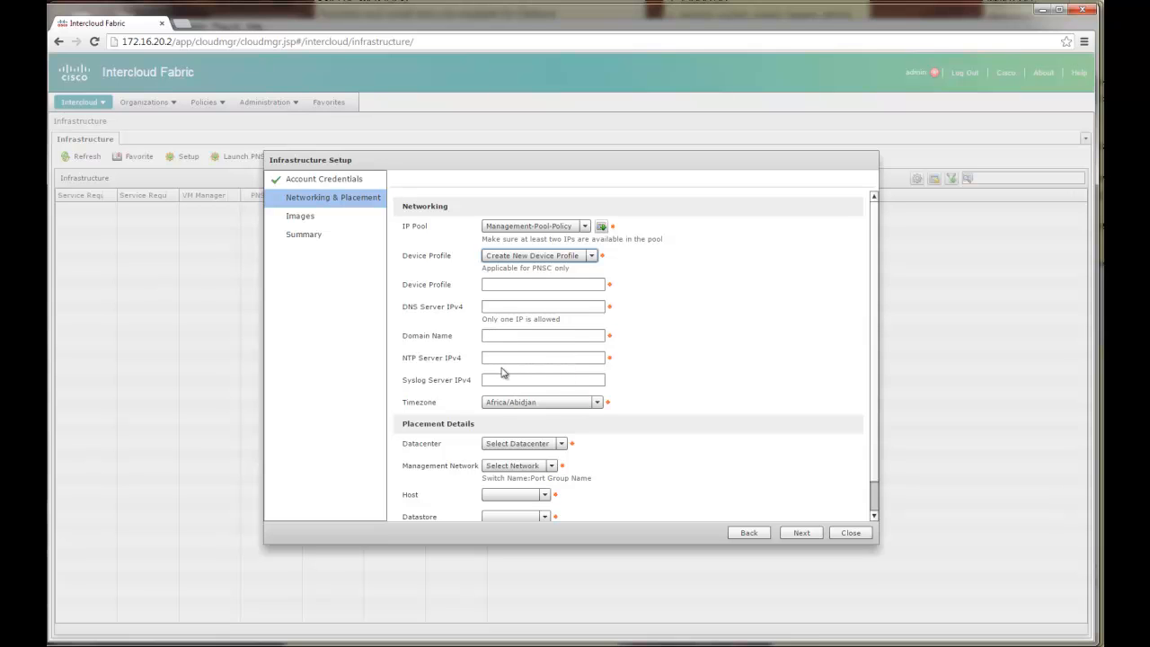
{"action": "mouse_move", "coordinate": [500, 358]}
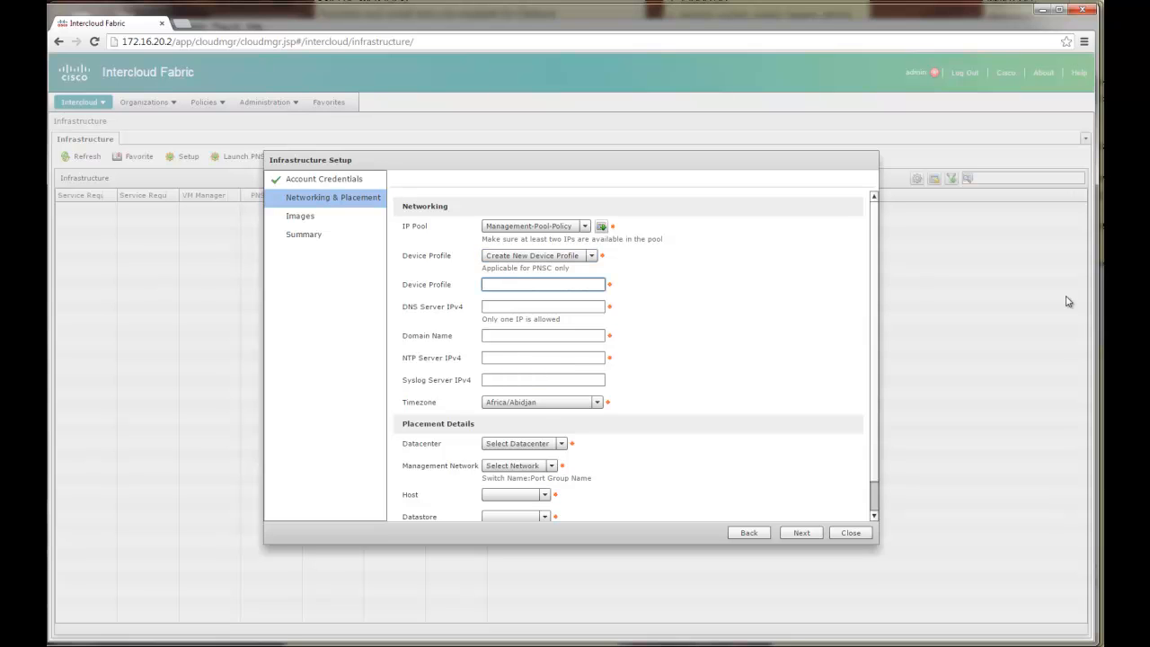
- Enter device profile MGMT-Dev-Profile, DNS server 8.8.8.8 and domain chackos.com
{"action": "type", "text": "Ma"}
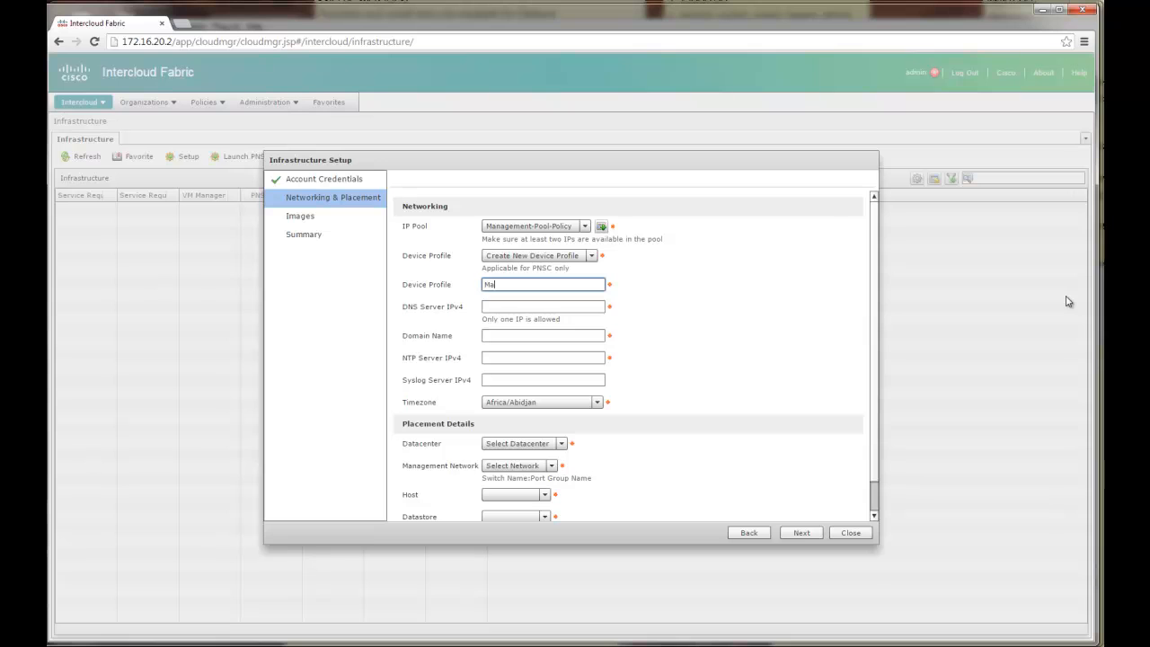
{"action": "type", "text": "GMT-"}
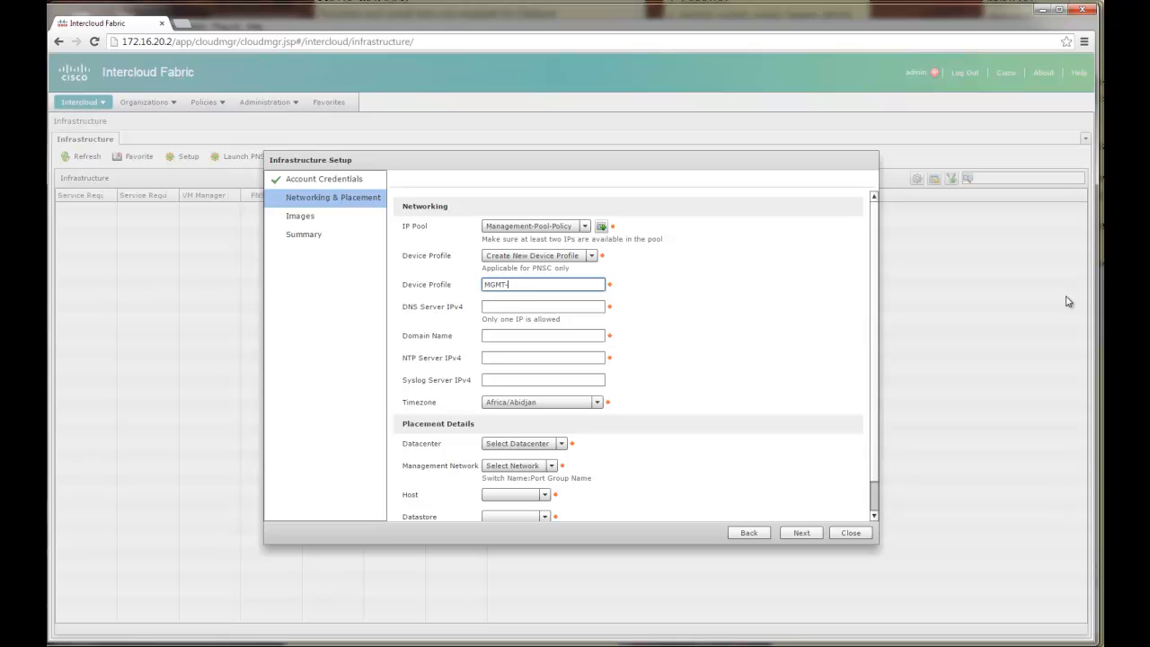
{"action": "type", "text": "Dev-Pol"}
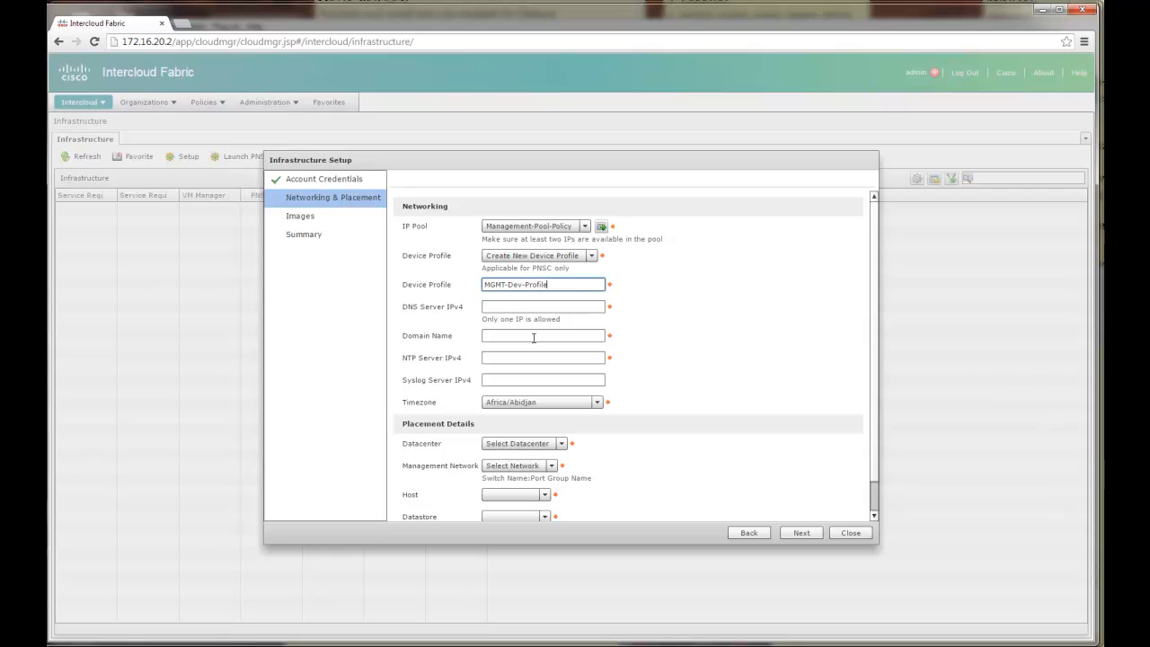
{"action": "left_click", "coordinate": [543, 306]}
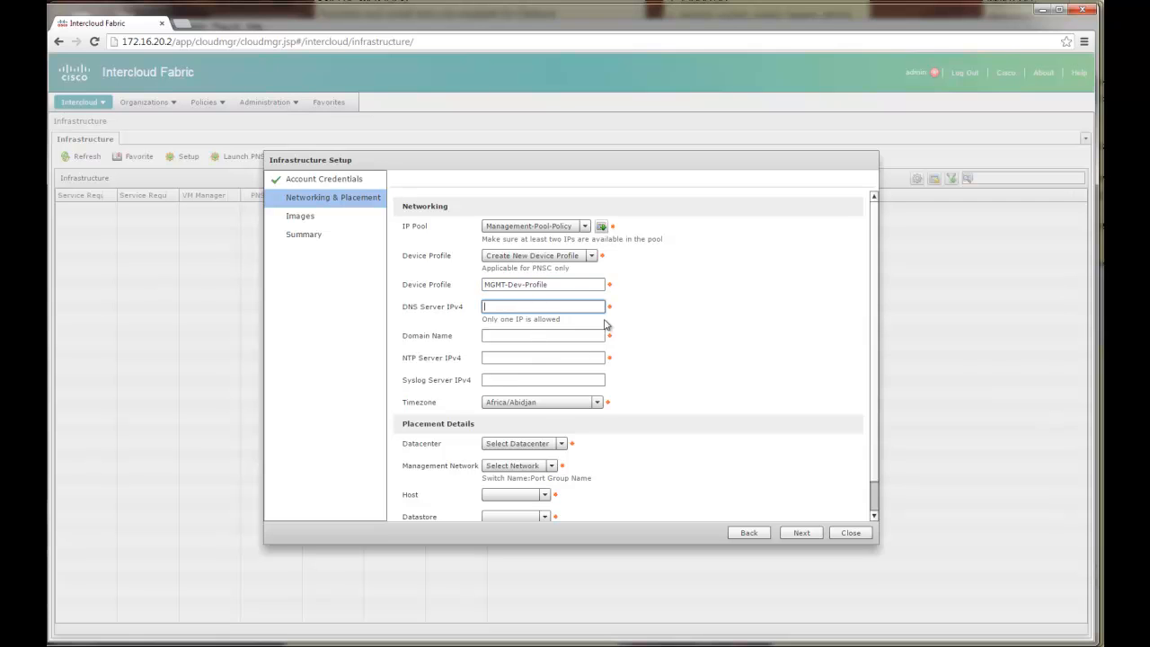
{"action": "type", "text": "8"}
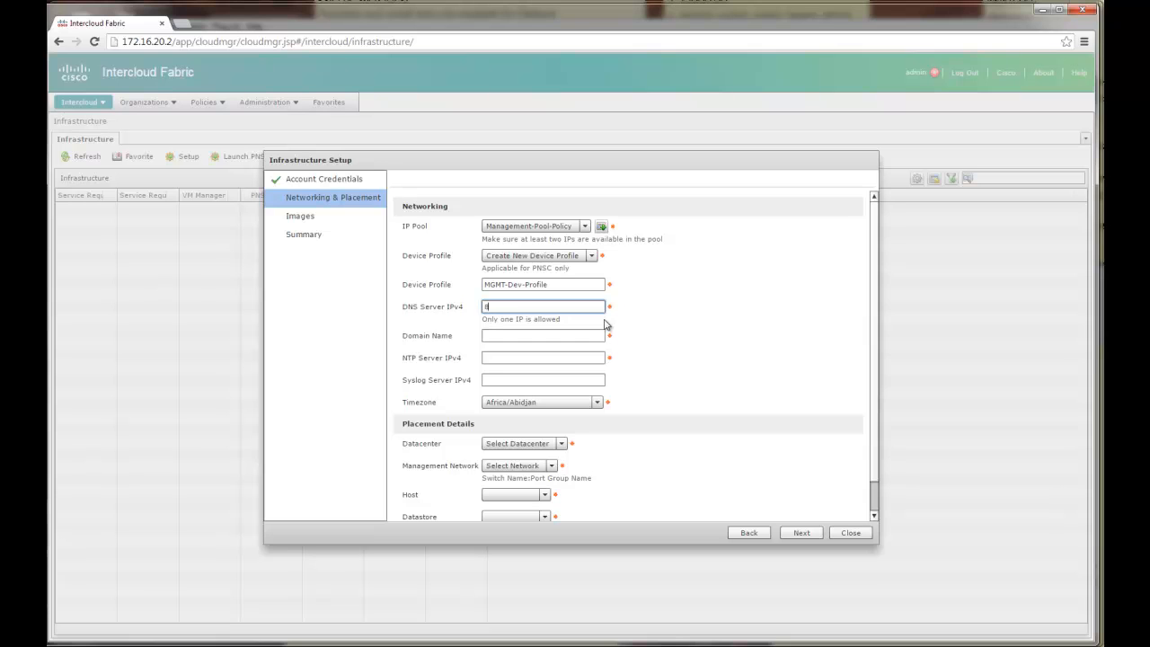
{"action": "type", "text": "8.8.8.8"}
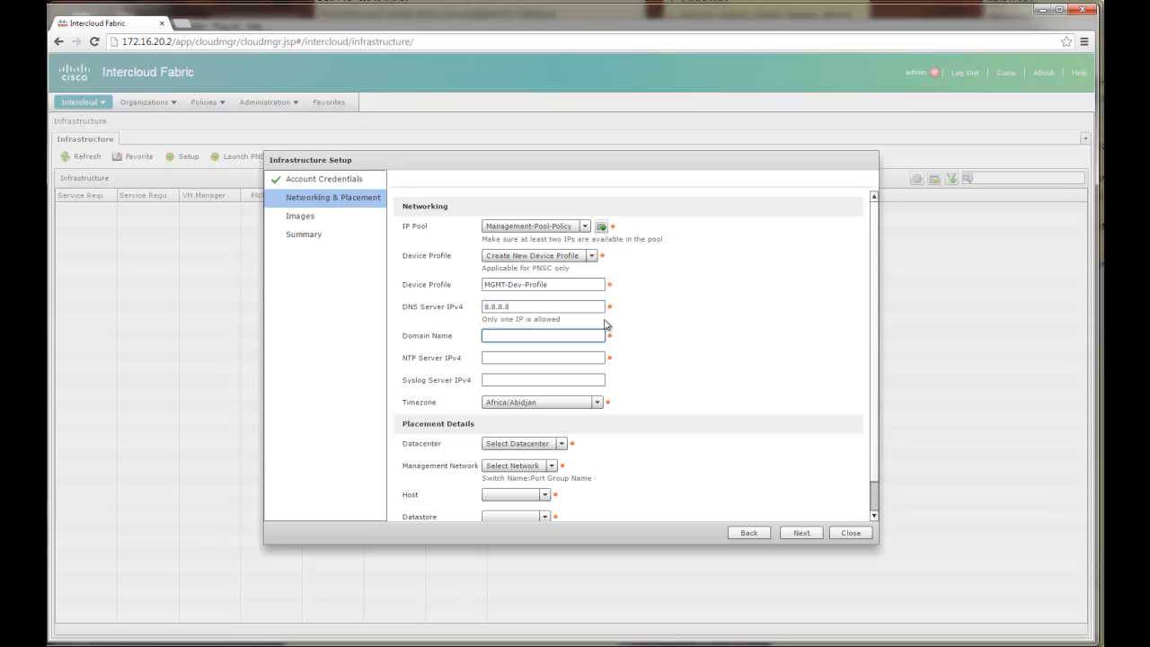
{"action": "type", "text": "d"}
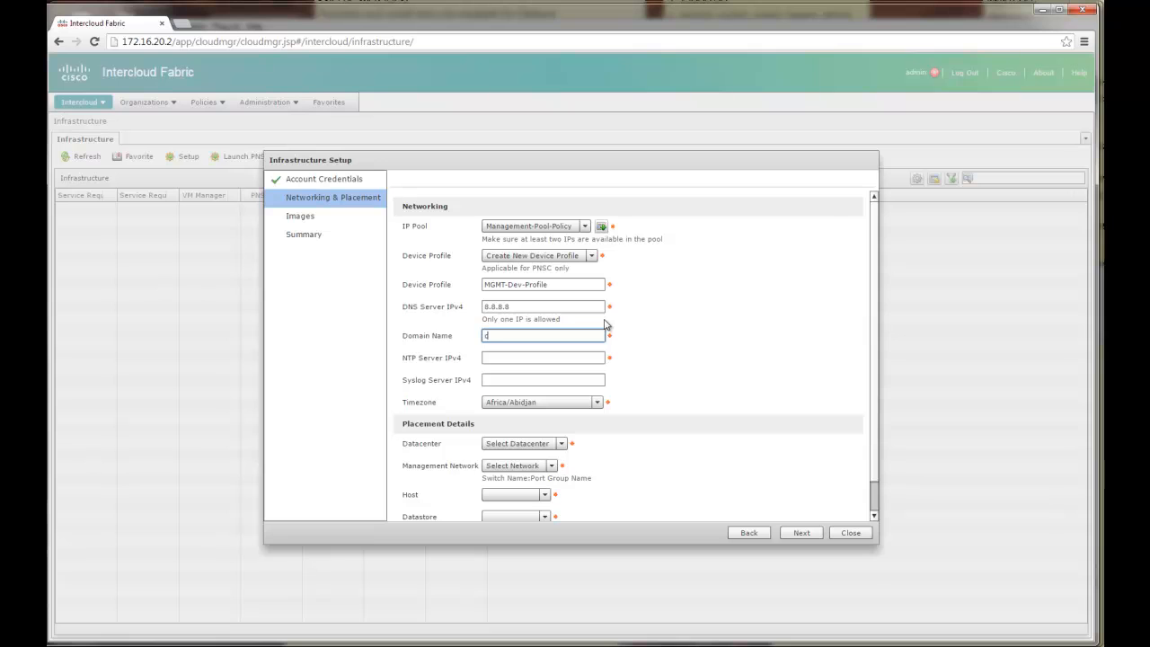
{"action": "type", "text": "chackos.com"}
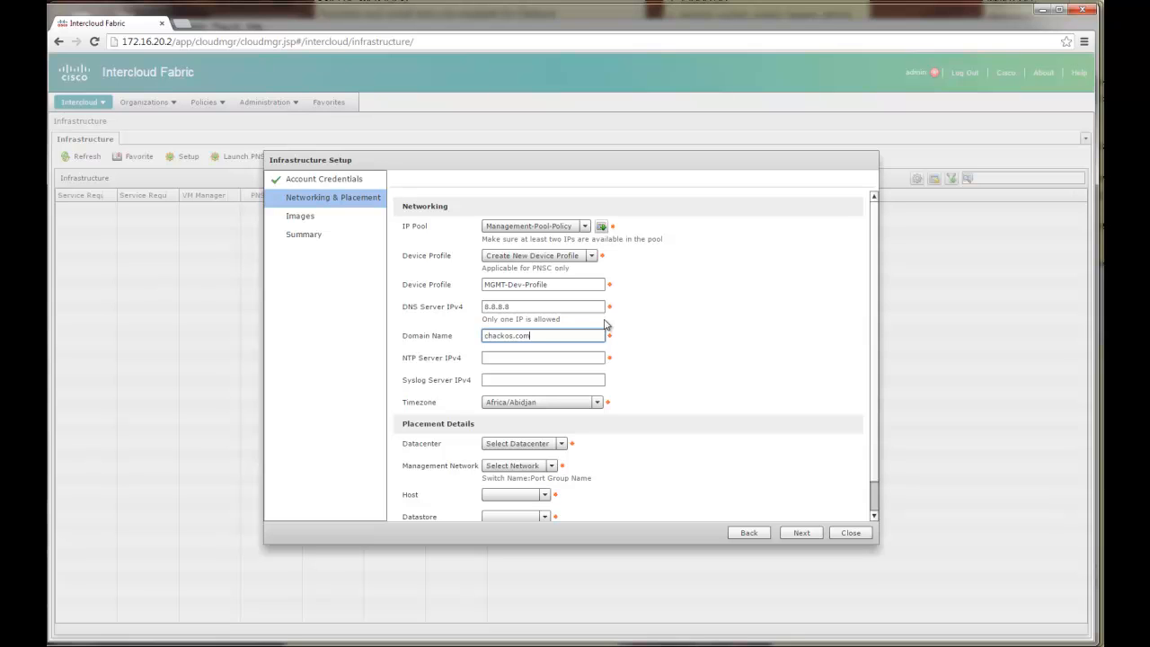
- Set NTP server 129.6.15.28 and choose America/Chicago as the timezone
{"action": "left_click", "coordinate": [543, 357]}
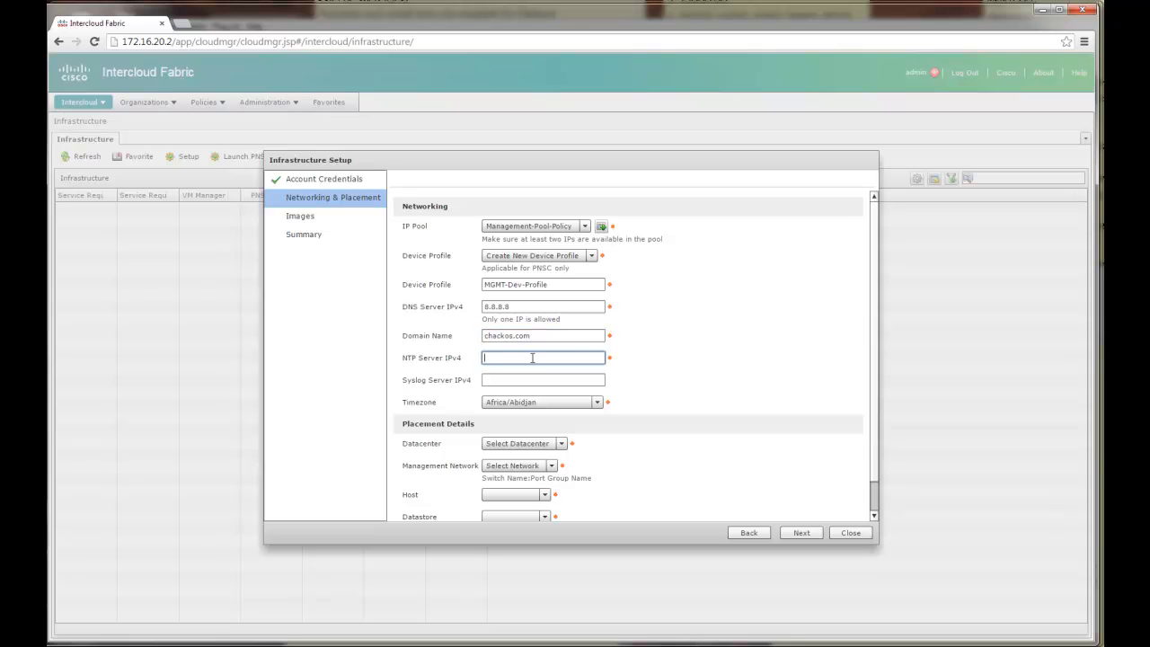
{"action": "type", "text": "129.6.15.28"}
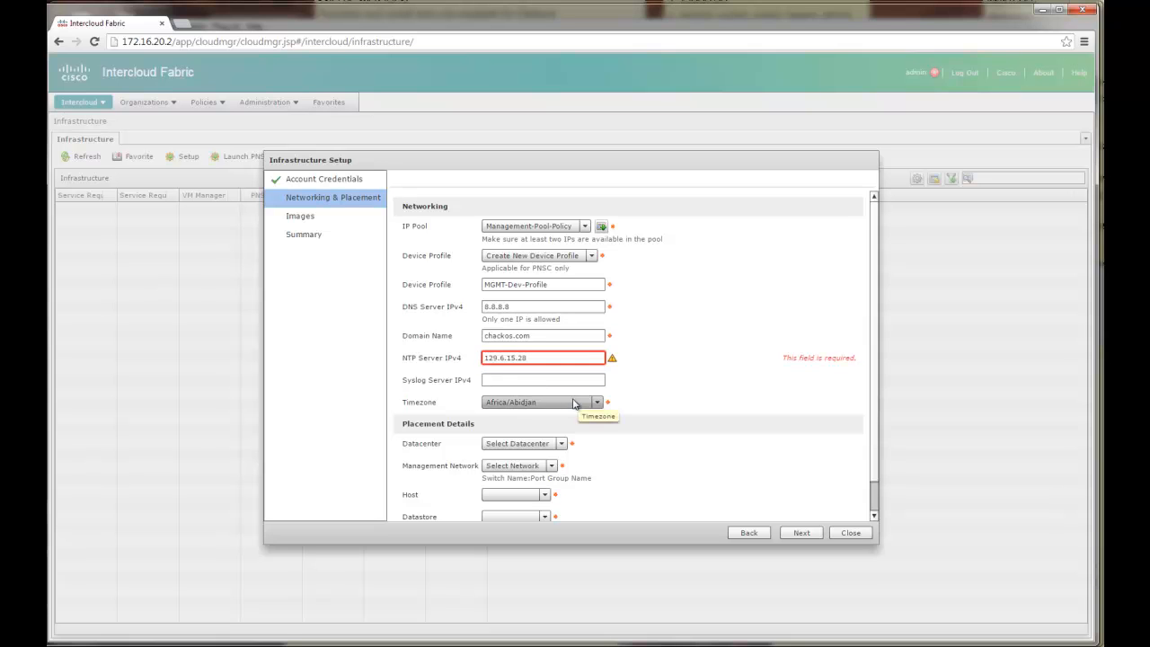
{"action": "left_click", "coordinate": [597, 403]}
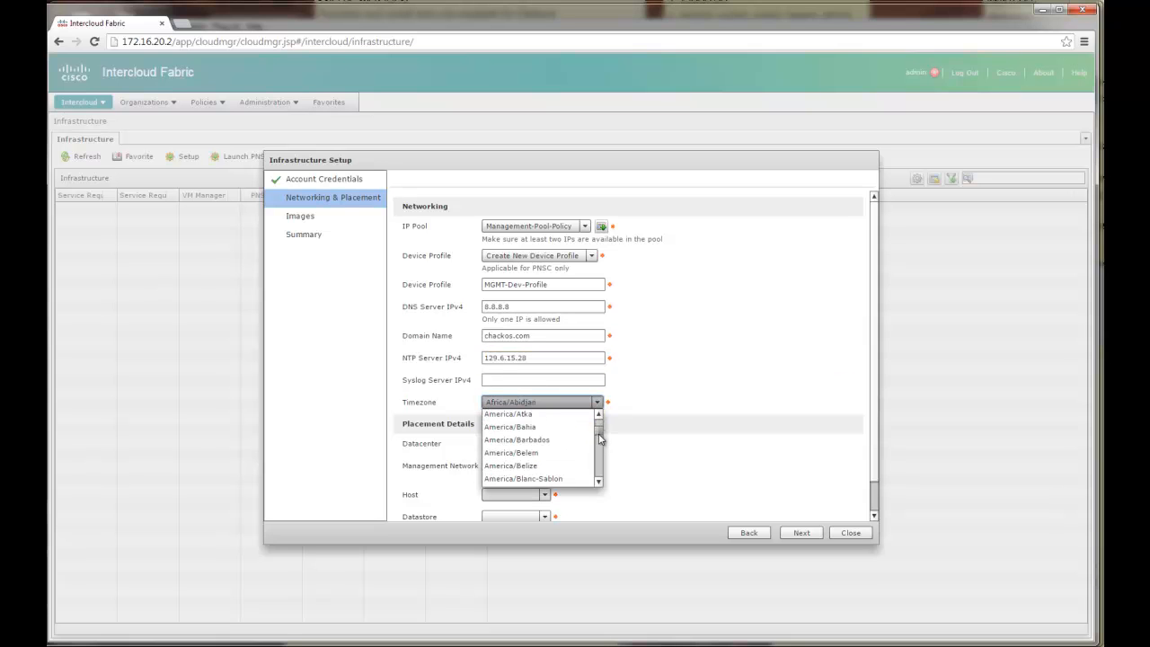
{"action": "scroll", "scroll_direction": "down", "scroll_amount": 3}
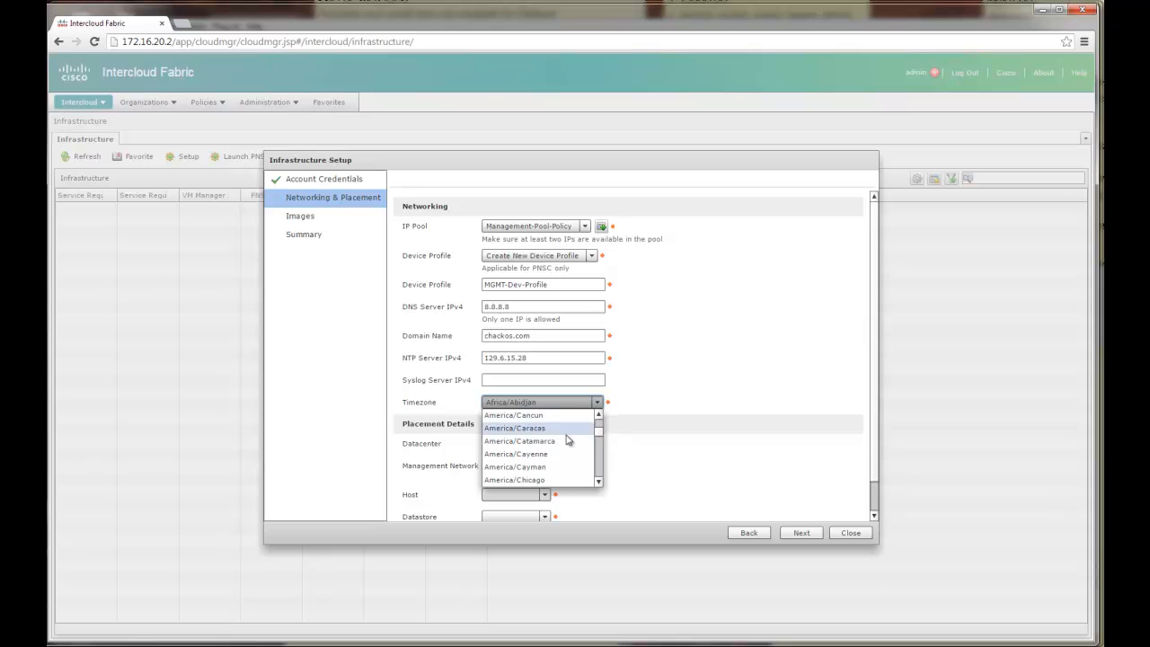
{"action": "left_click", "coordinate": [514, 478]}
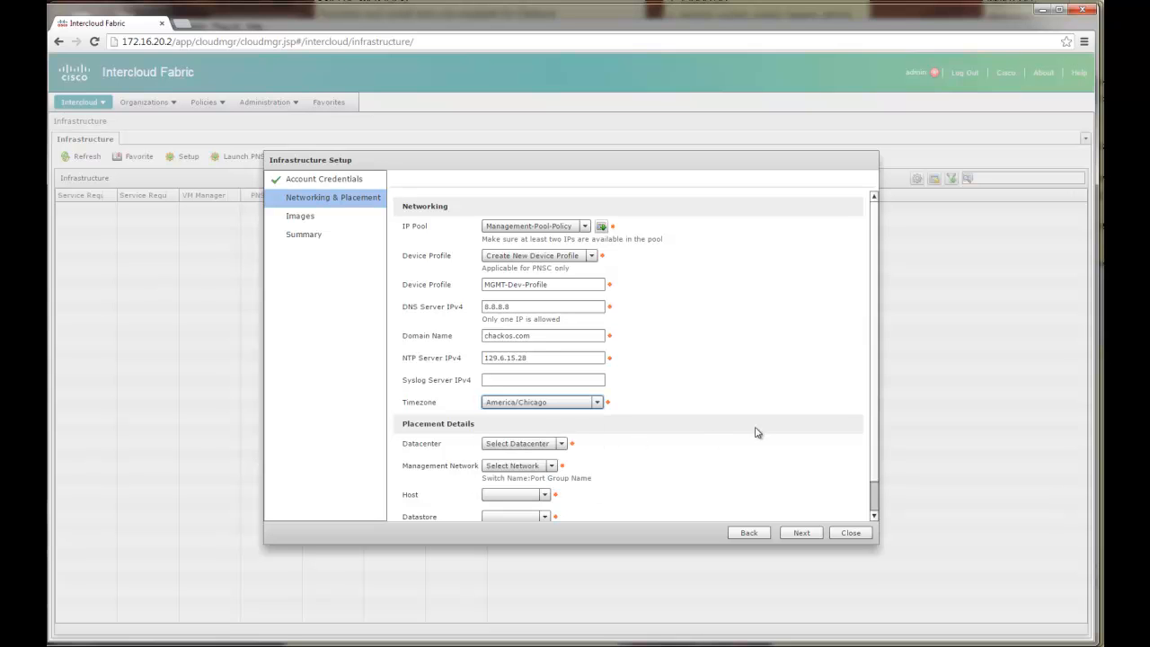
- Set placement to datacenter Raj-Mgmt on the vSwitch0-Management-20 network with host 172.16.20.15 and its datastore
{"action": "scroll", "scroll_direction": "down", "scroll_amount": 3}
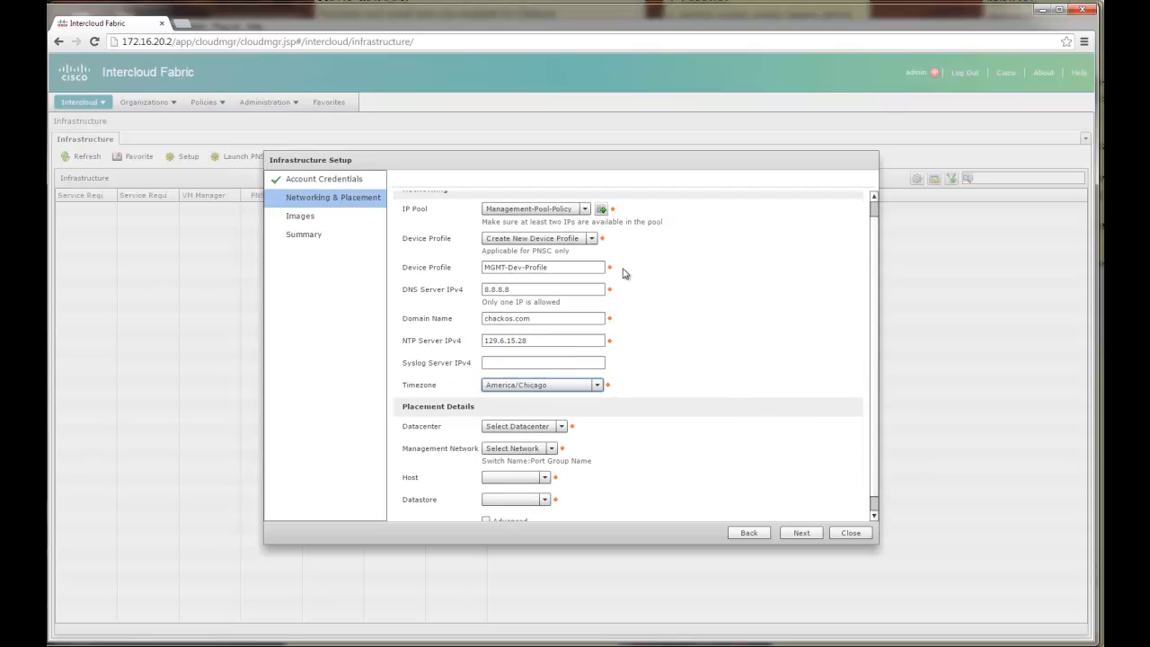
{"action": "mouse_move", "coordinate": [467, 277]}
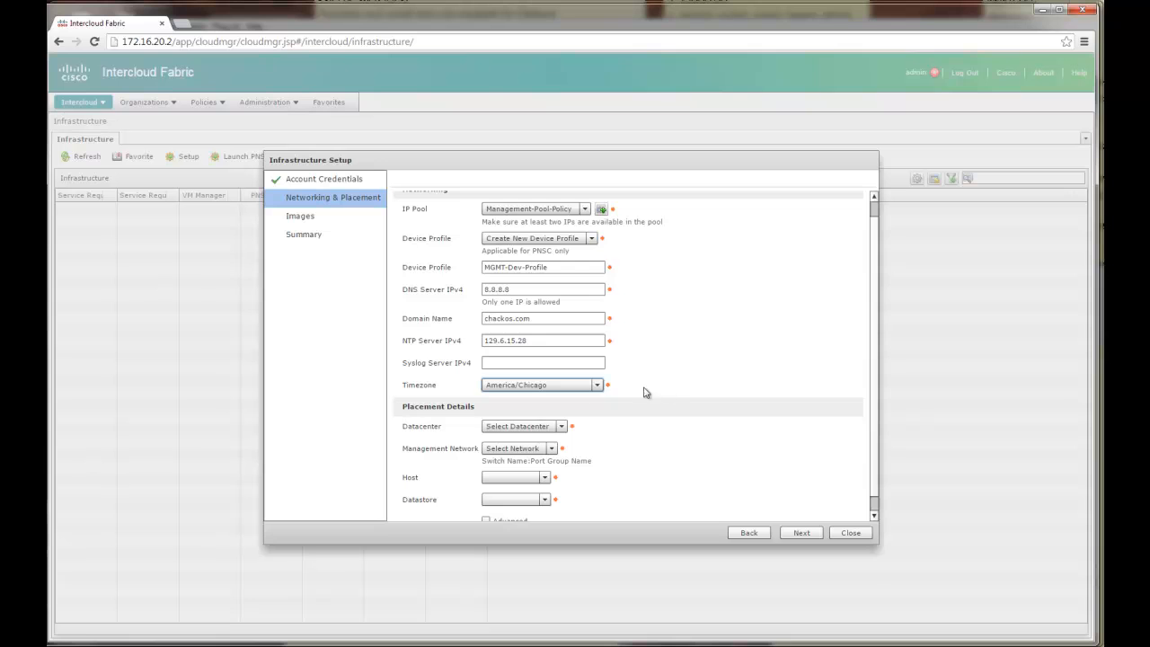
{"action": "scroll", "scroll_direction": "down", "scroll_amount": 3}
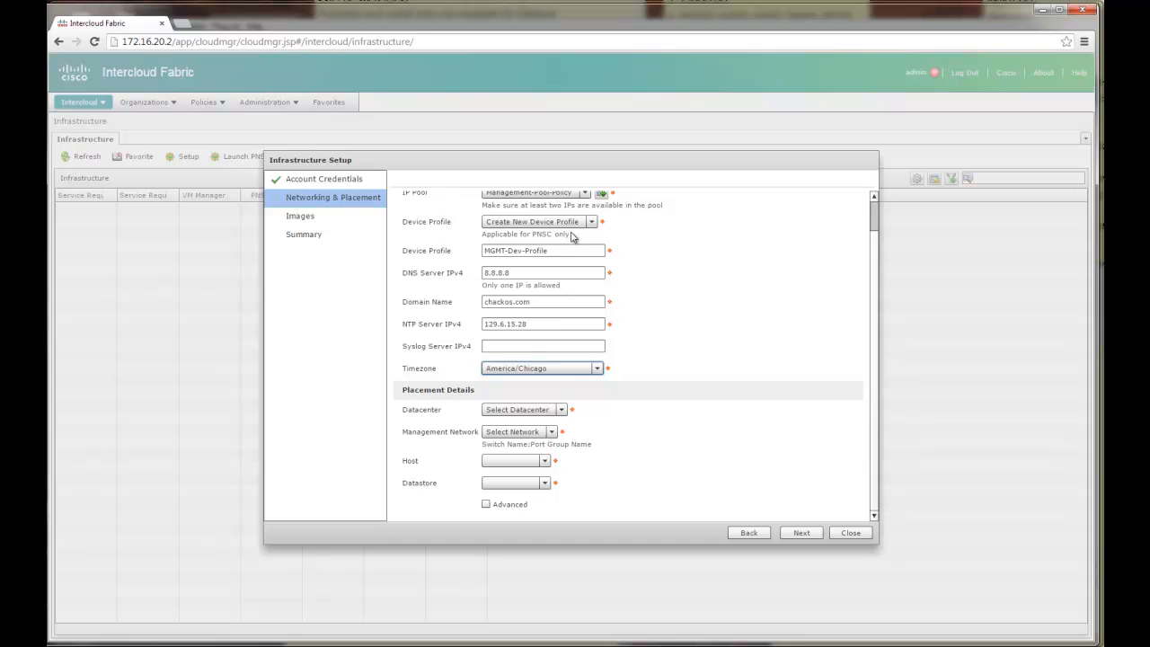
{"action": "mouse_move", "coordinate": [829, 390]}
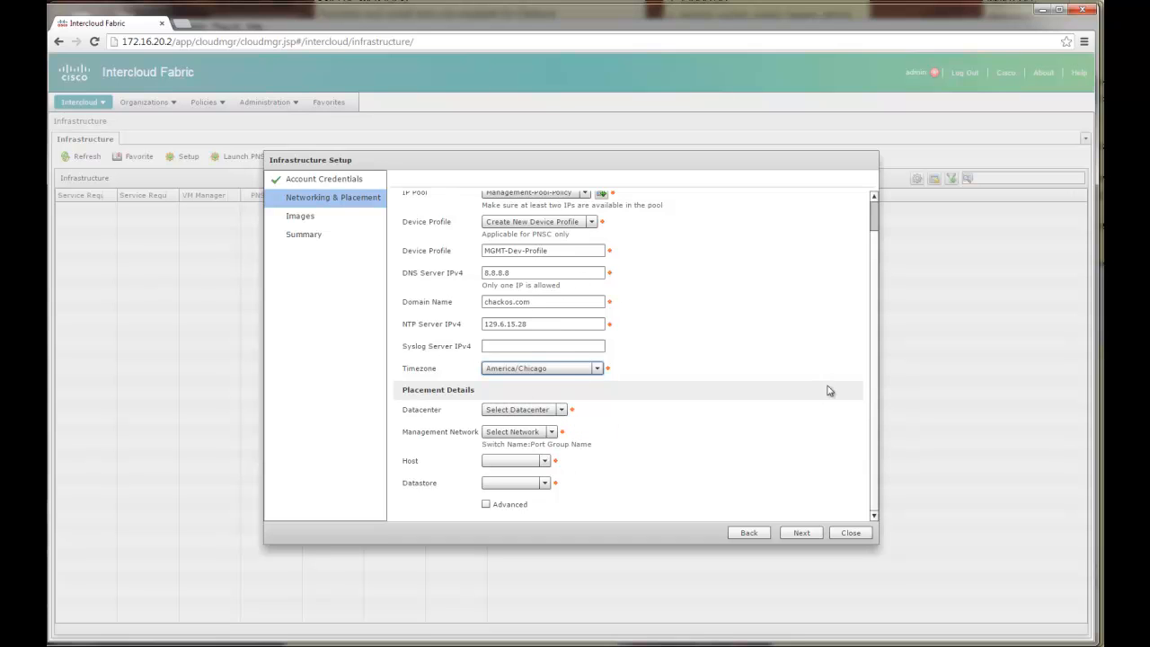
{"action": "left_click", "coordinate": [525, 410]}
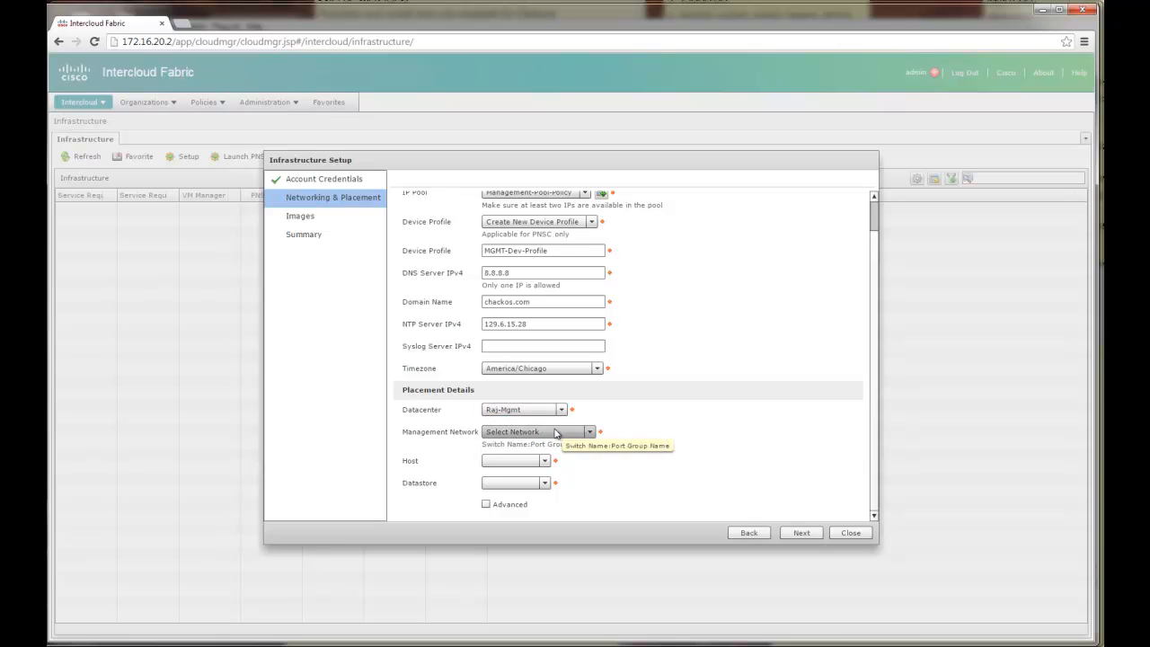
{"action": "mouse_move", "coordinate": [518, 428]}
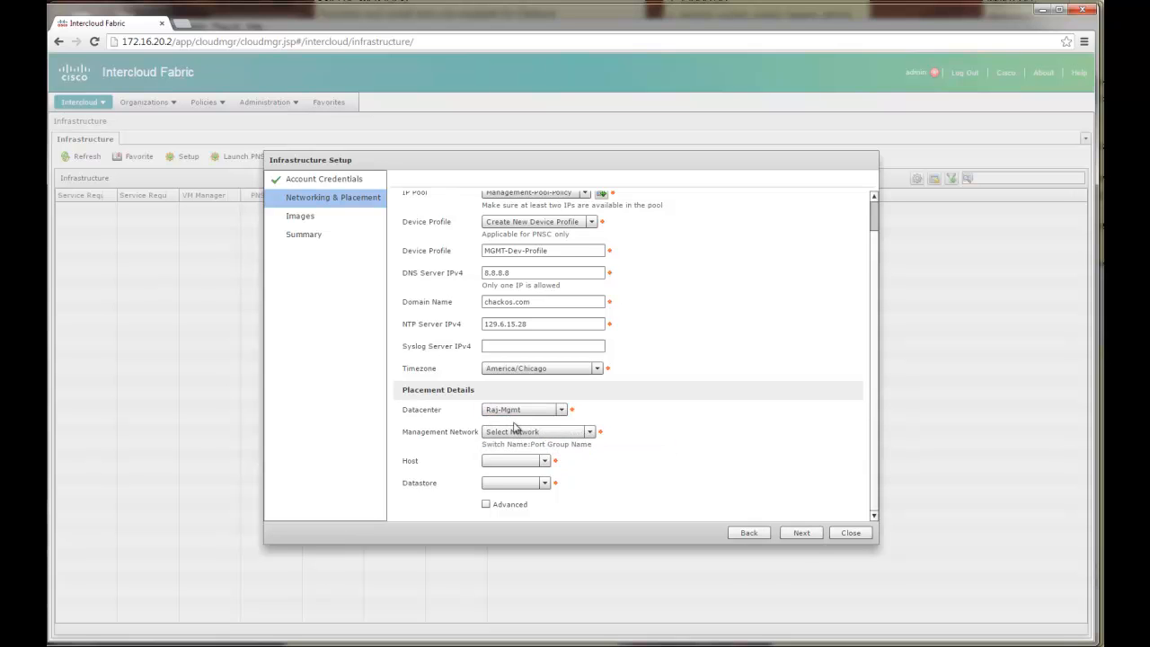
{"action": "left_click", "coordinate": [535, 431]}
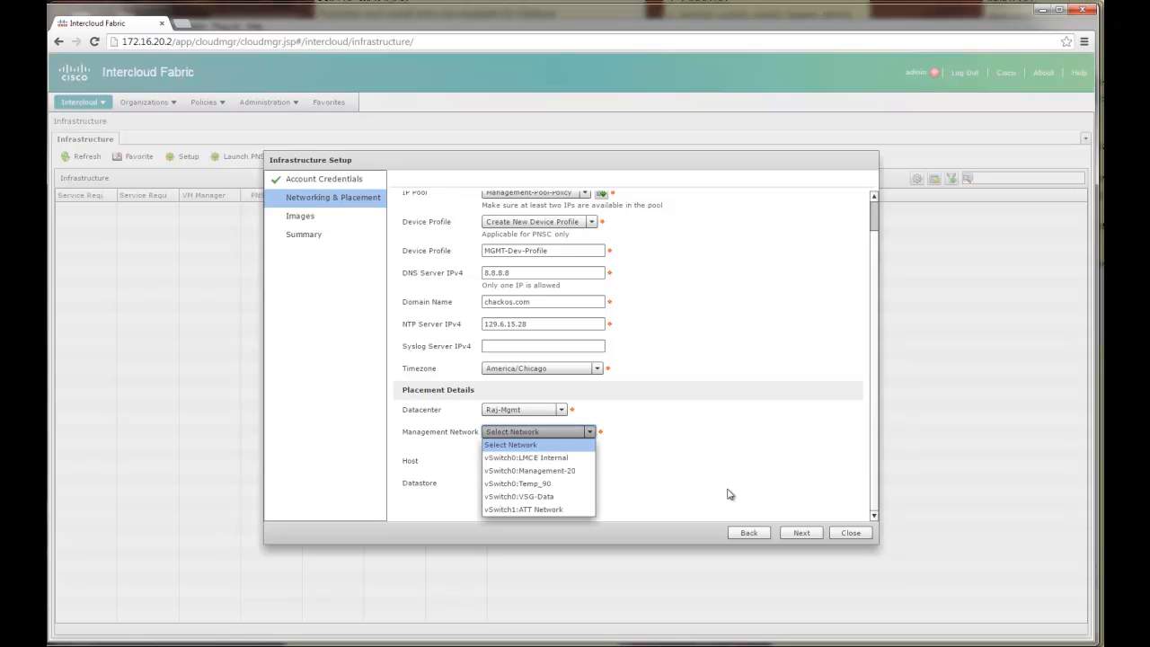
{"action": "mouse_move", "coordinate": [537, 470]}
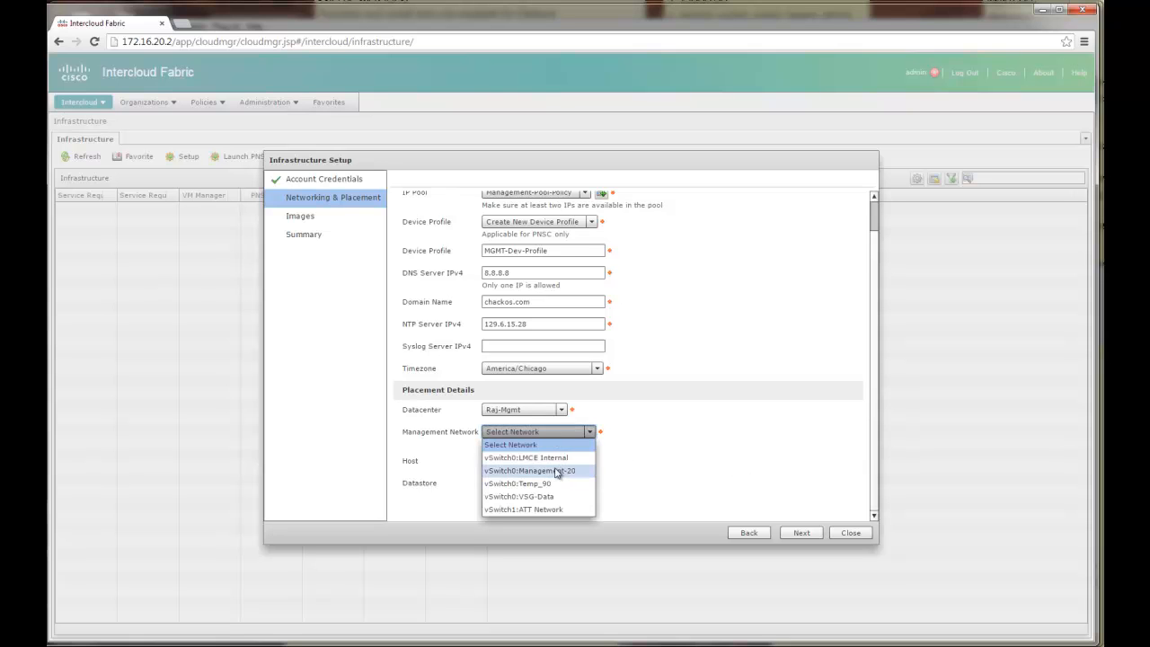
{"action": "left_click", "coordinate": [528, 471]}
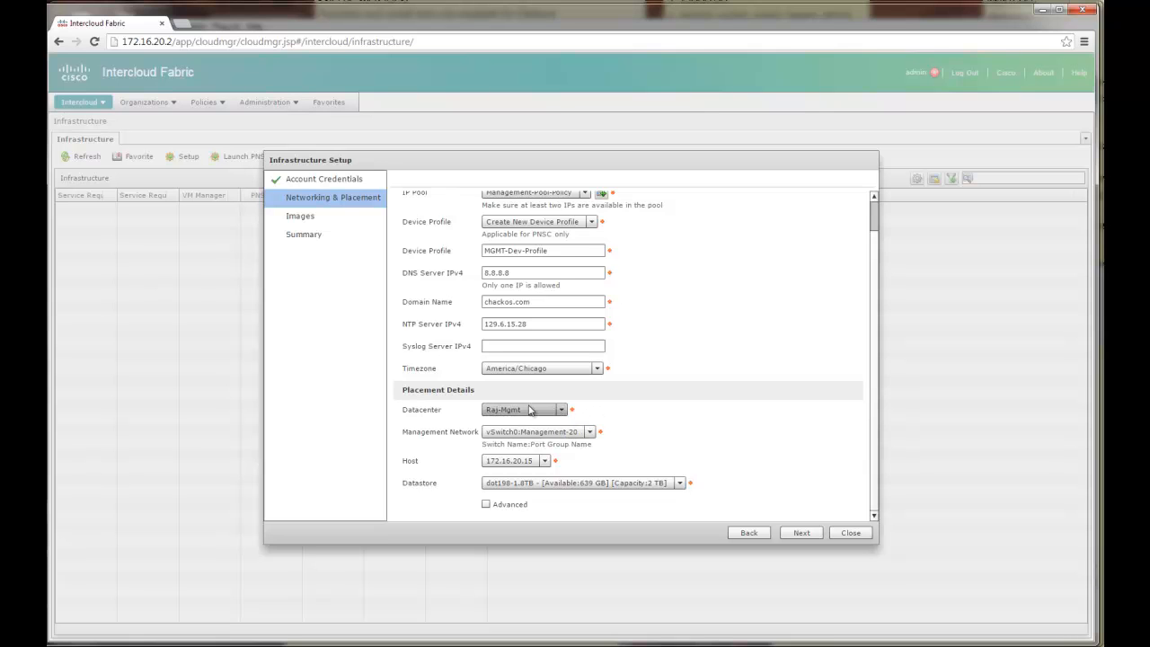
{"action": "mouse_move", "coordinate": [573, 409]}
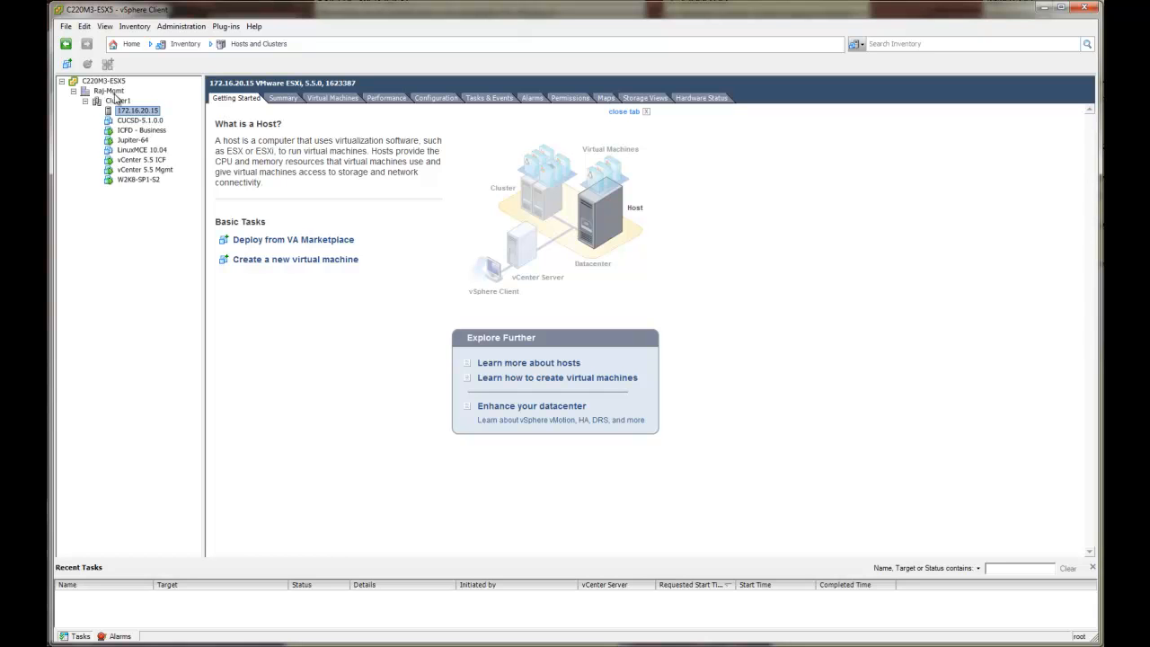
{"action": "mouse_move", "coordinate": [110, 97]}
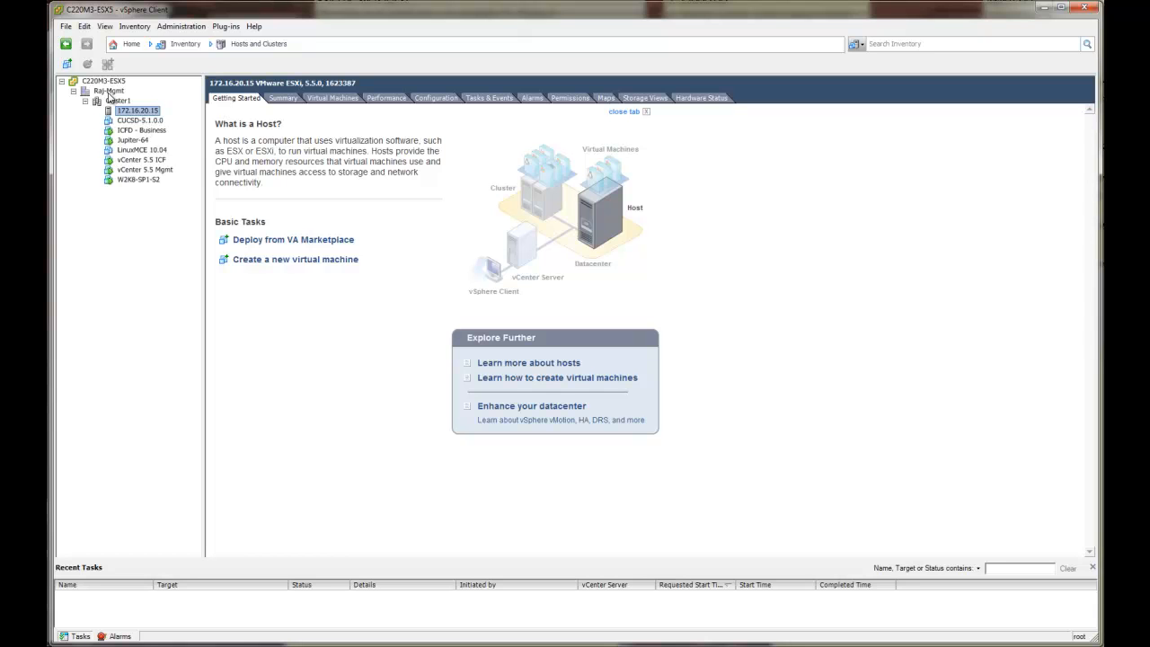
{"action": "mouse_move", "coordinate": [140, 165]}
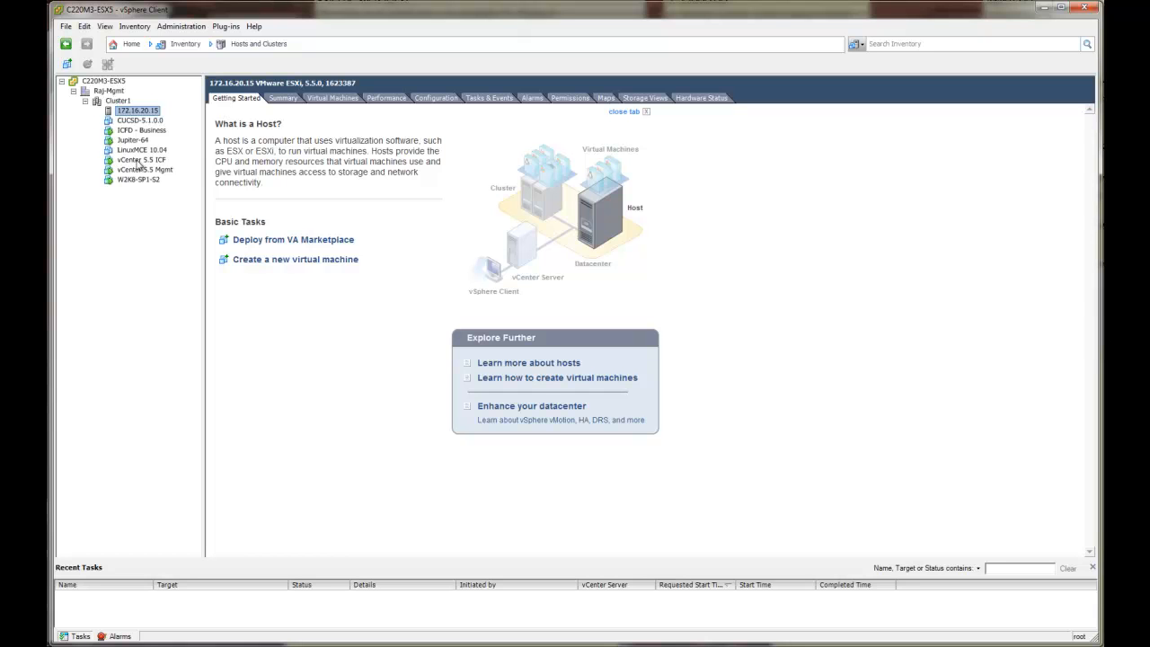
{"action": "mouse_move", "coordinate": [119, 295]}
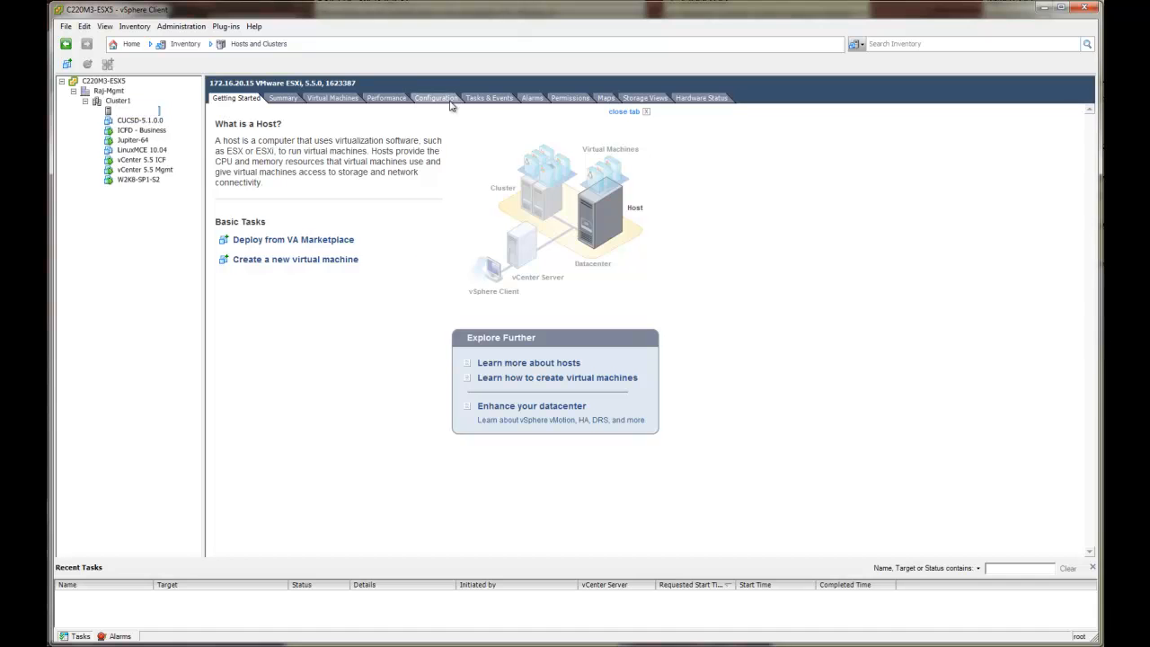
- Show host 172.16.20.15's networking configuration with vSwitch0 and vSwitch1 port groups
{"action": "left_click", "coordinate": [435, 97]}
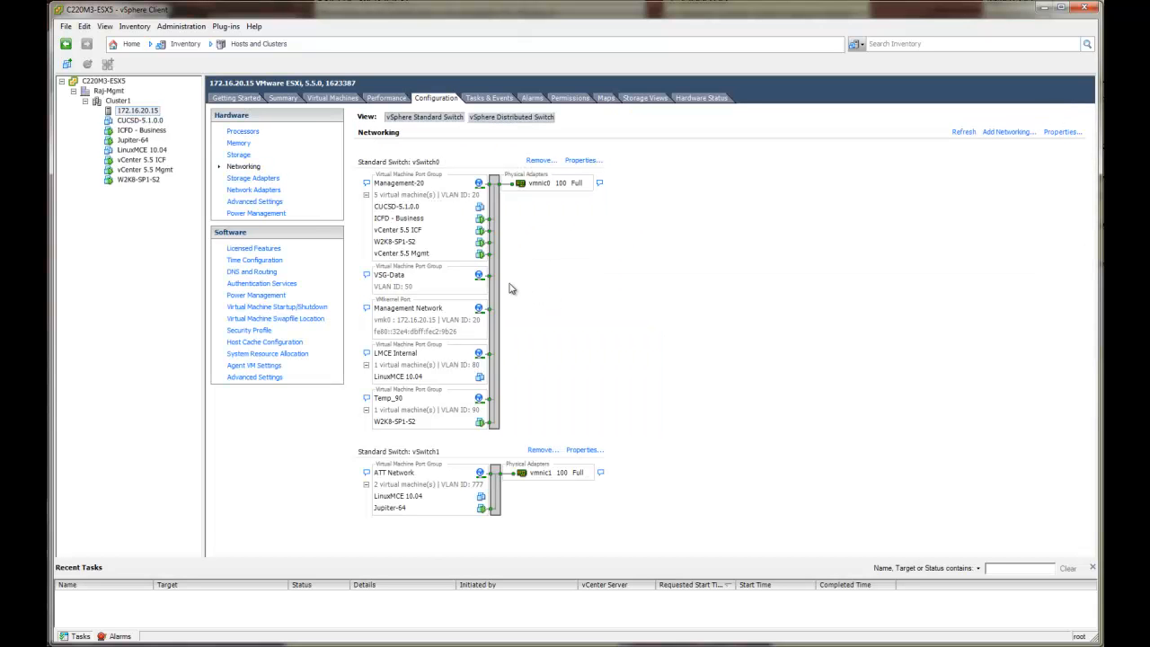
{"action": "mouse_move", "coordinate": [415, 190]}
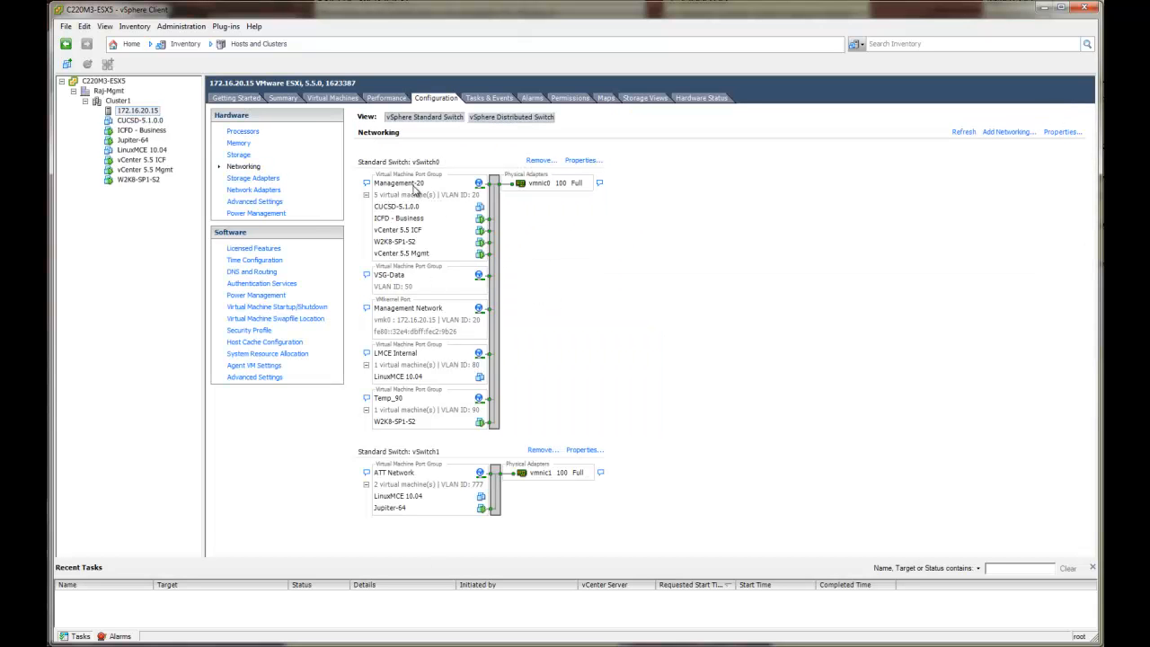
{"action": "mouse_move", "coordinate": [422, 244]}
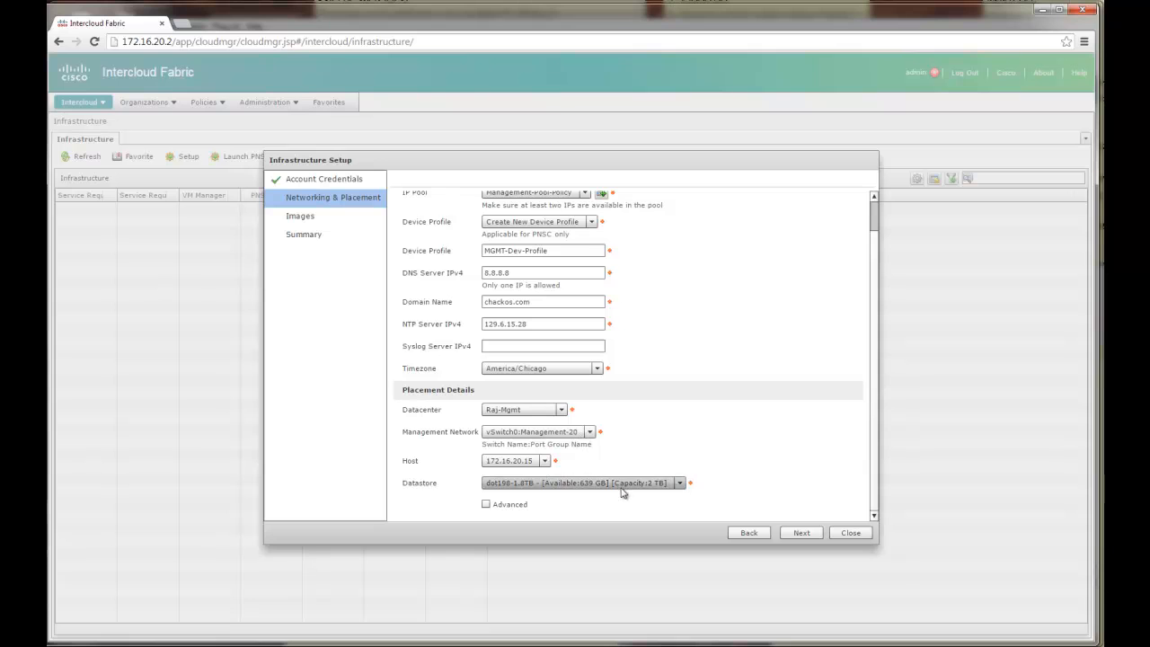
{"action": "mouse_move", "coordinate": [661, 489]}
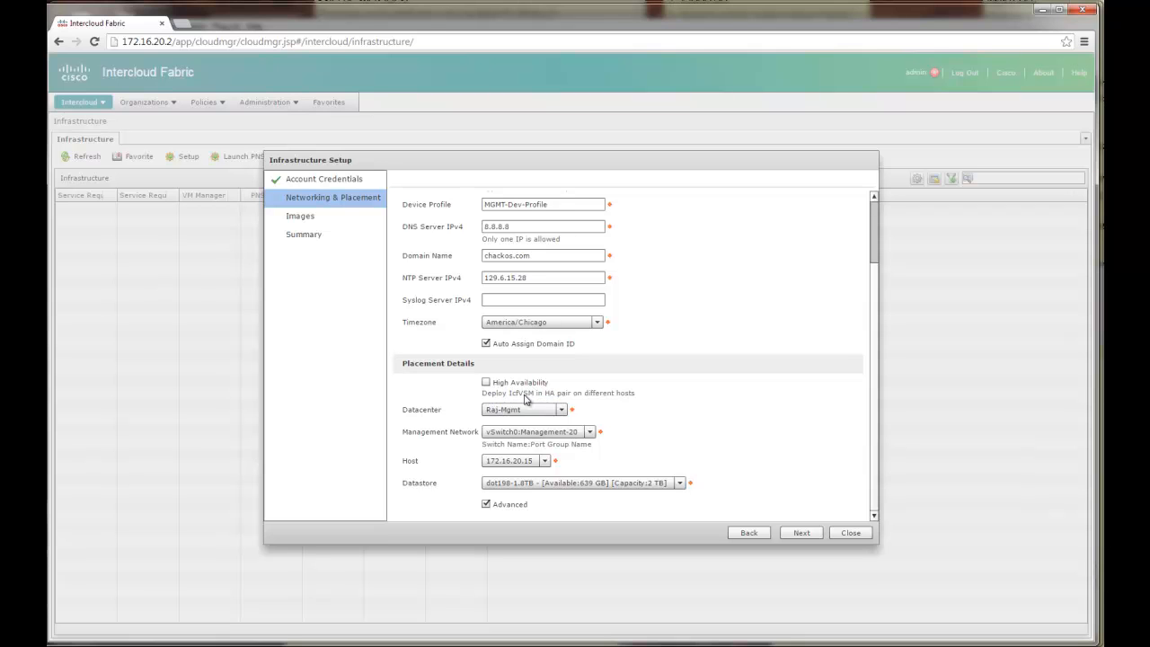
{"action": "mouse_move", "coordinate": [528, 402]}
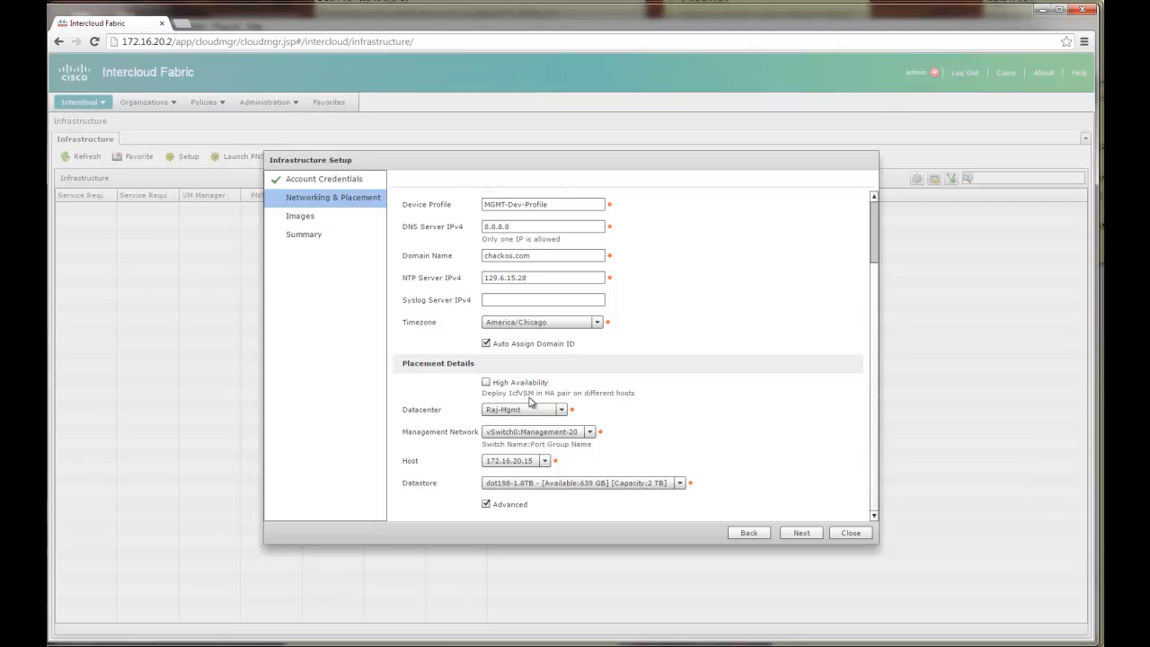
{"action": "mouse_move", "coordinate": [602, 403]}
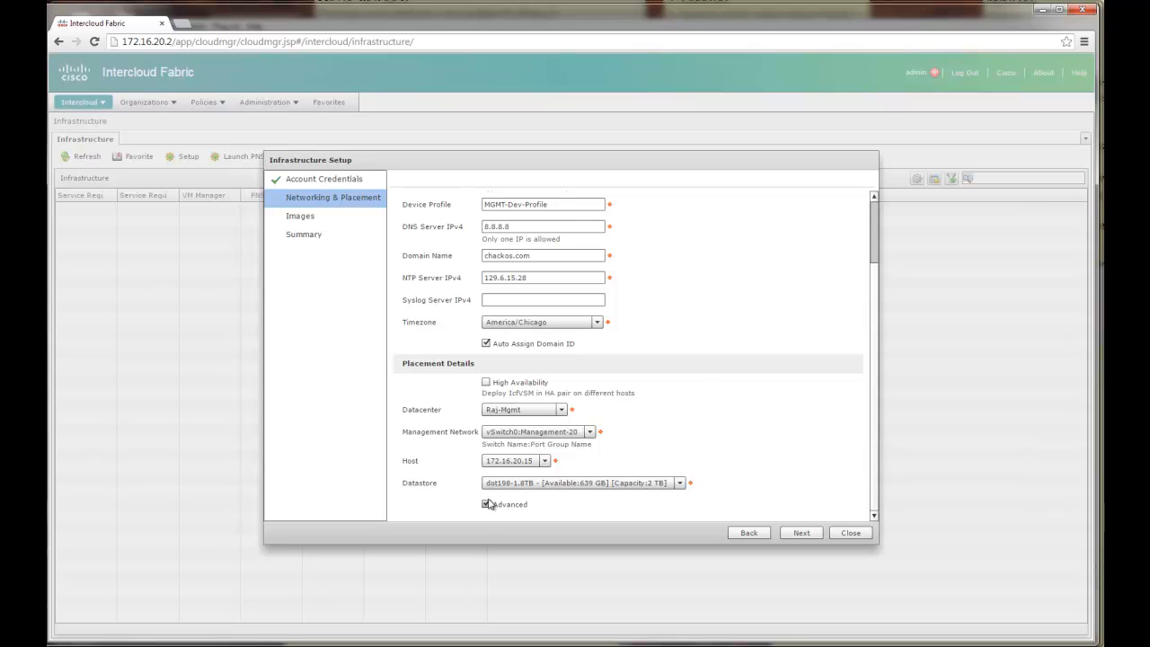
- Advance the Infrastructure Setup wizard to the Images step
{"action": "left_click", "coordinate": [801, 532]}
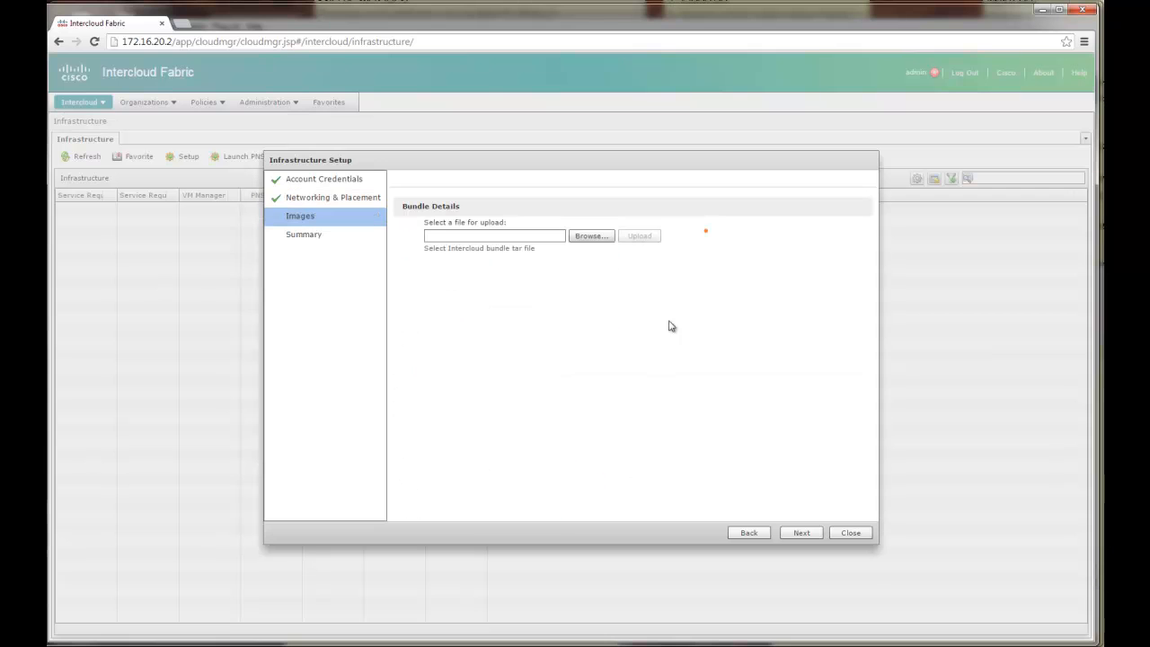
{"action": "mouse_move", "coordinate": [590, 237]}
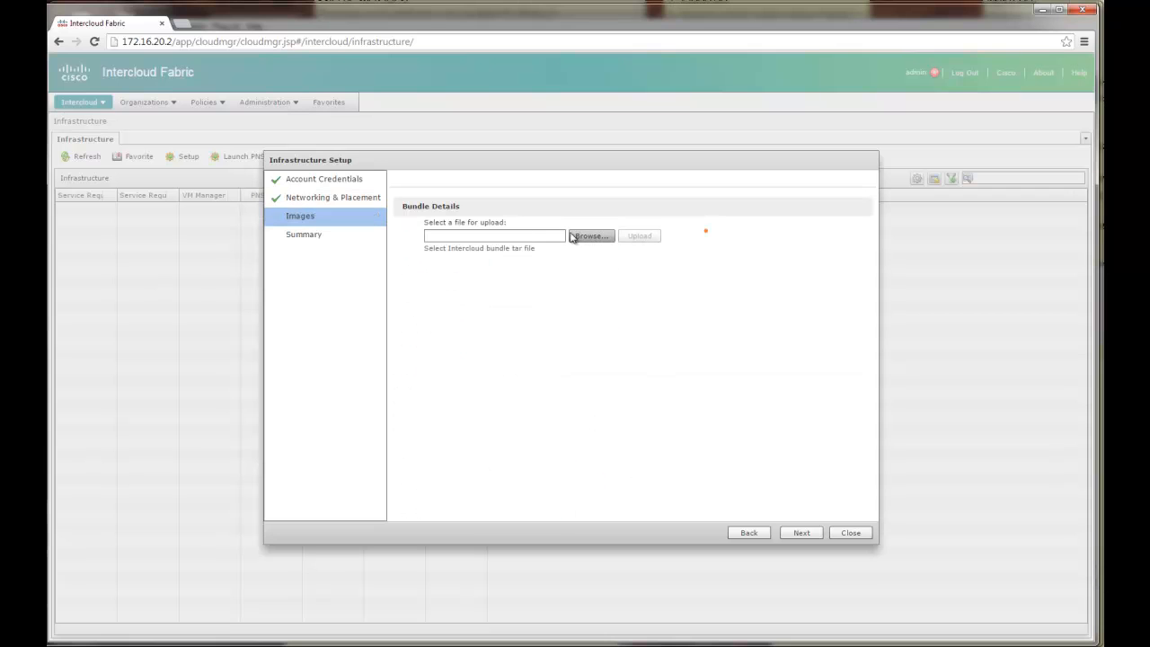
{"action": "mouse_move", "coordinate": [582, 250]}
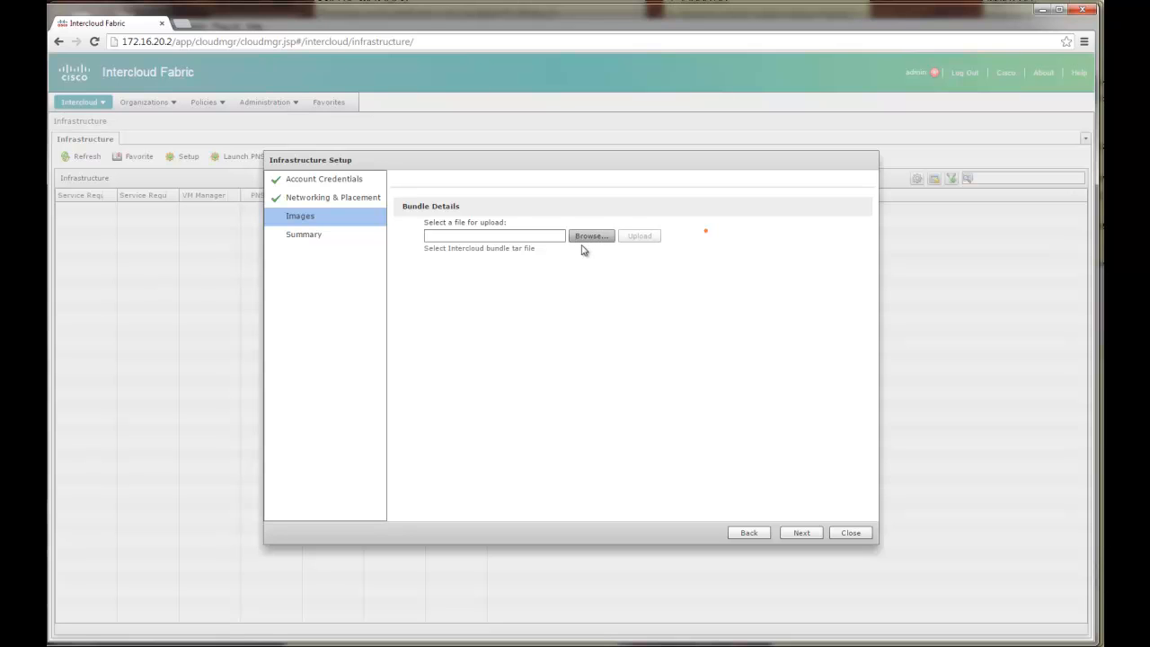
{"action": "mouse_move", "coordinate": [632, 195]}
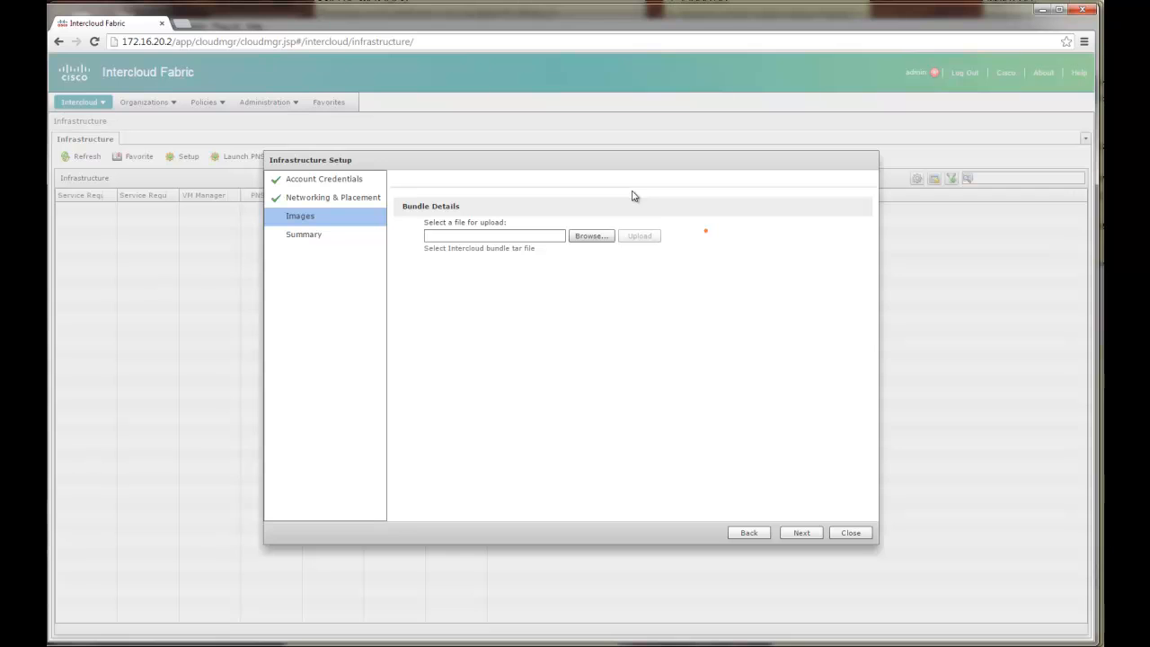
{"action": "mouse_move", "coordinate": [571, 223]}
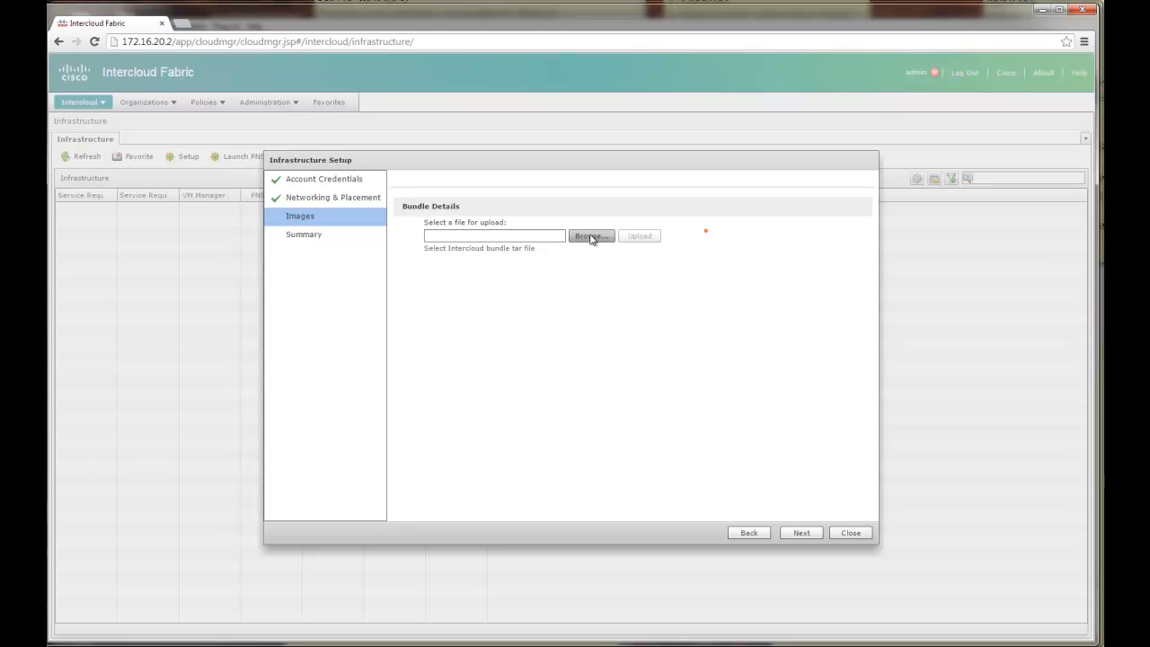
- Browse to the ICFB-dk9-2.1.1a folder and choose icfb-infra-2.1.1a.tar as the bundle to upload
{"action": "left_click", "coordinate": [589, 235]}
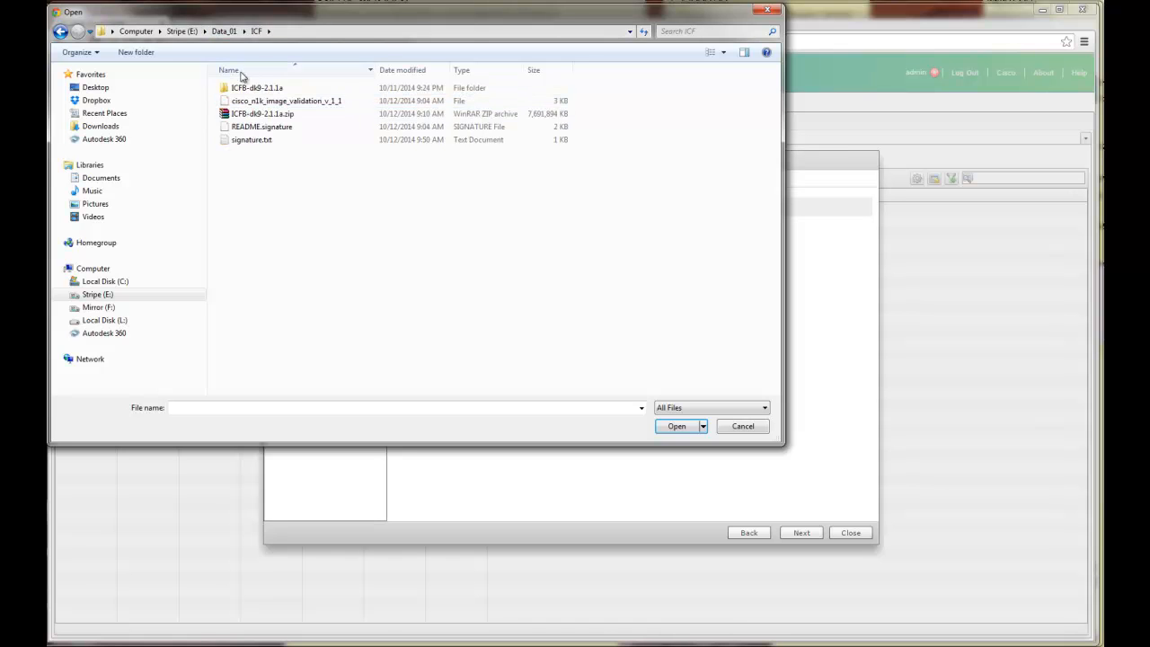
{"action": "left_click", "coordinate": [262, 113]}
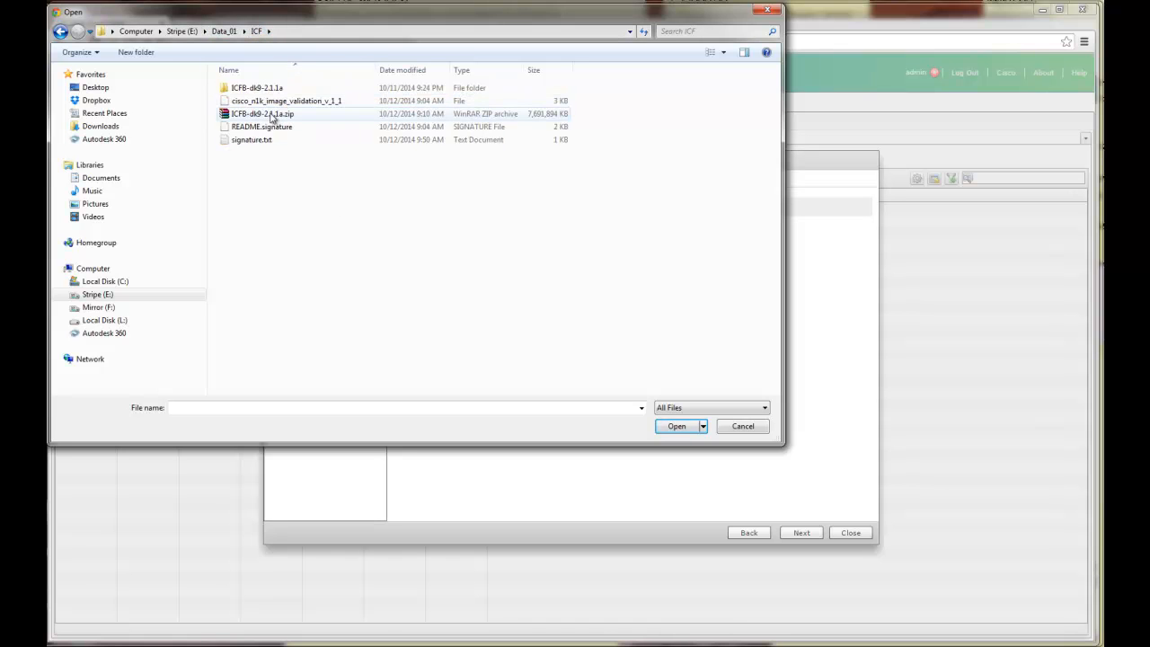
{"action": "double_click", "coordinate": [257, 86]}
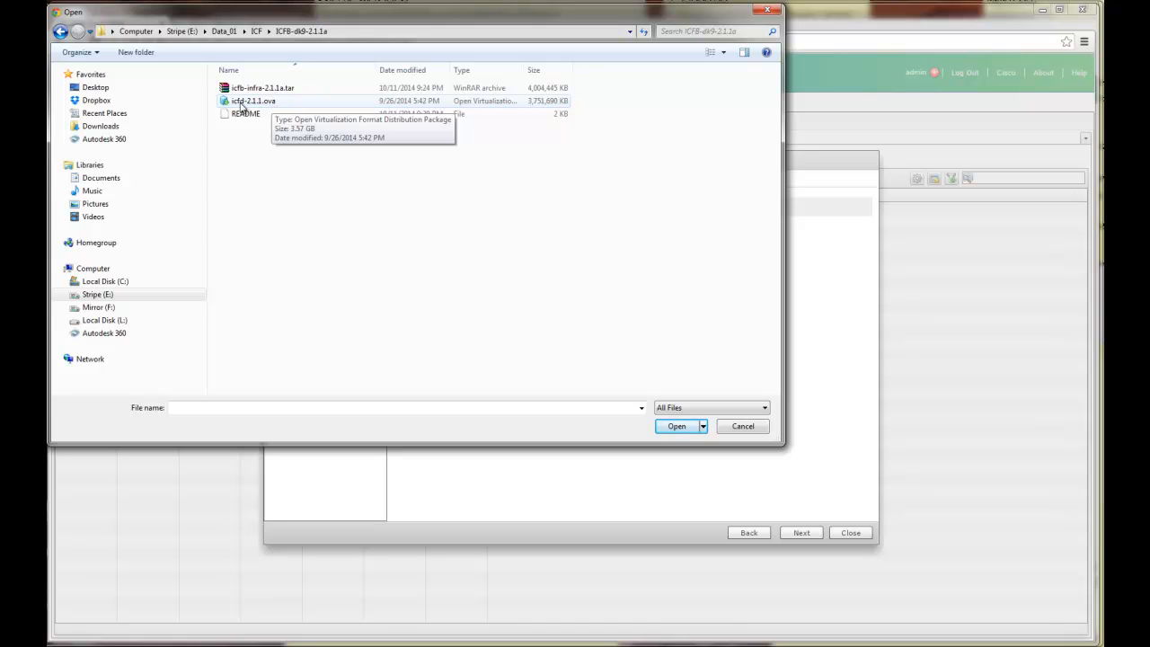
{"action": "left_click", "coordinate": [263, 87]}
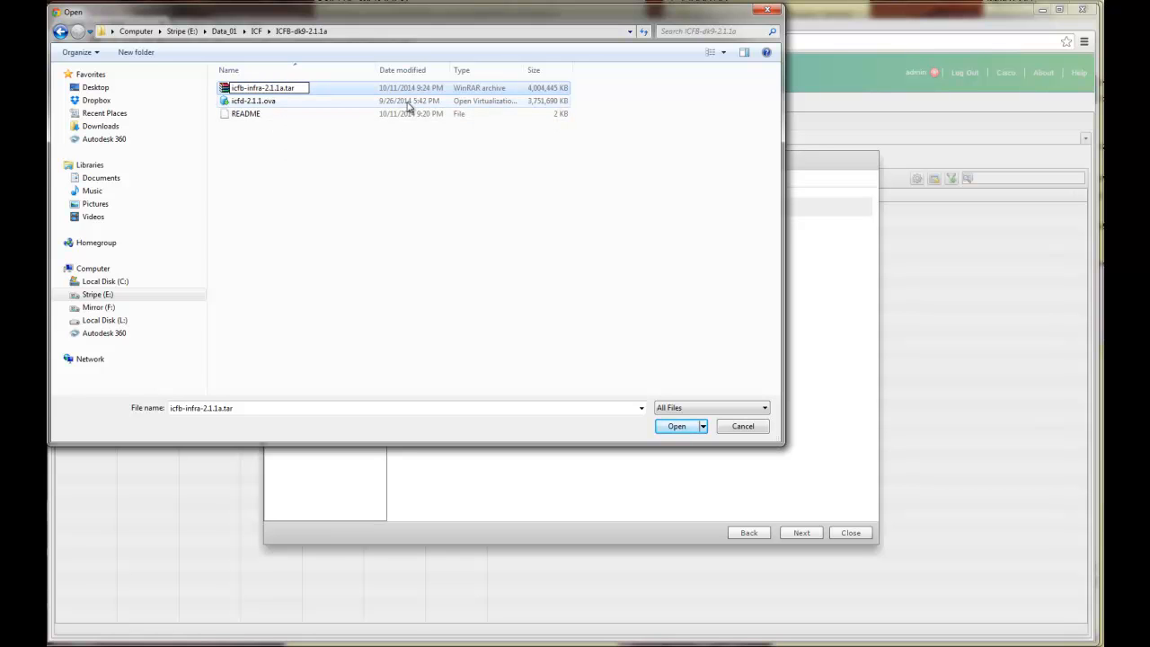
{"action": "left_click", "coordinate": [675, 426]}
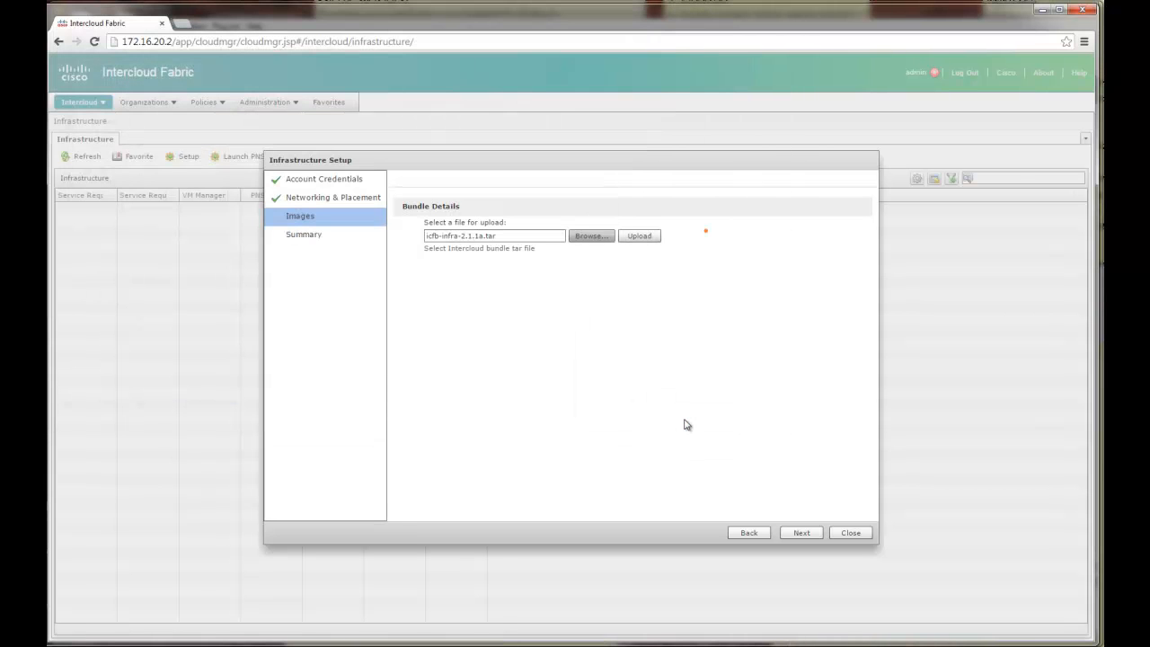
- Upload the bundle, submit the setup from the Summary and acknowledge the successful submission
{"action": "left_click", "coordinate": [639, 236]}
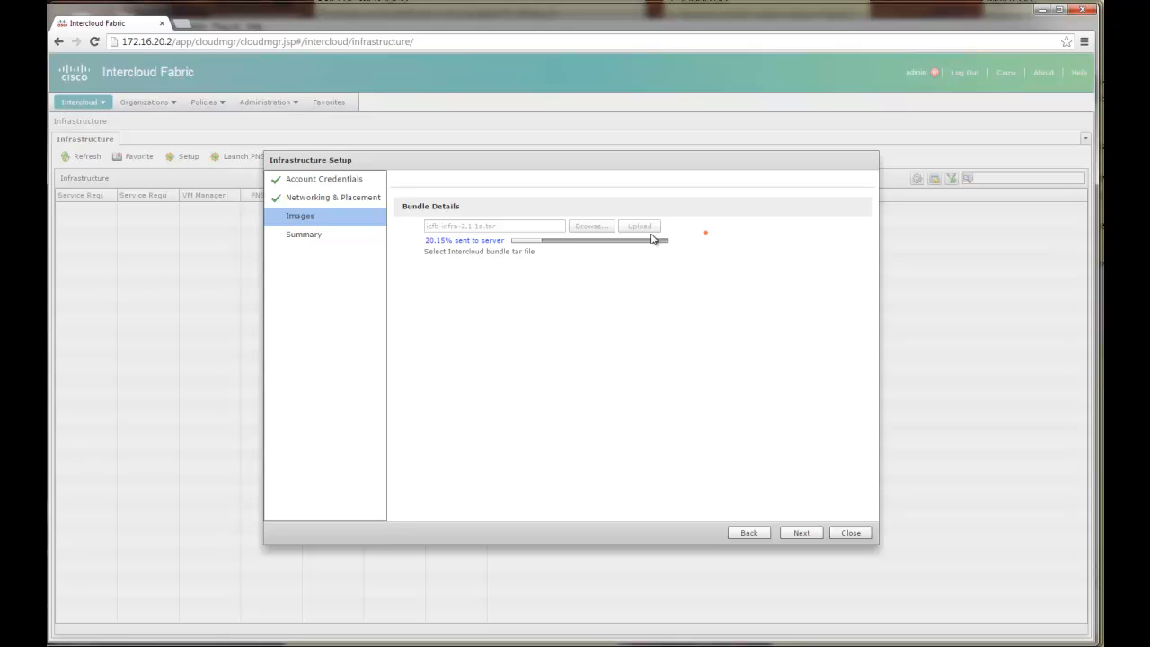
{"action": "left_click", "coordinate": [801, 532]}
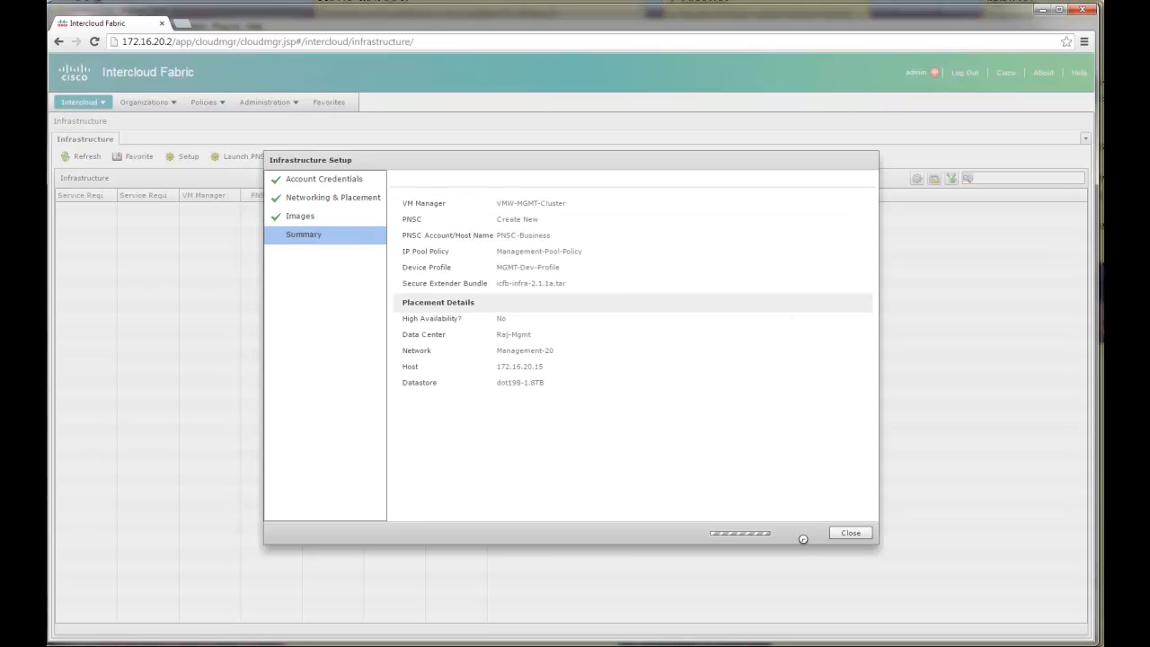
{"action": "left_click", "coordinate": [799, 531]}
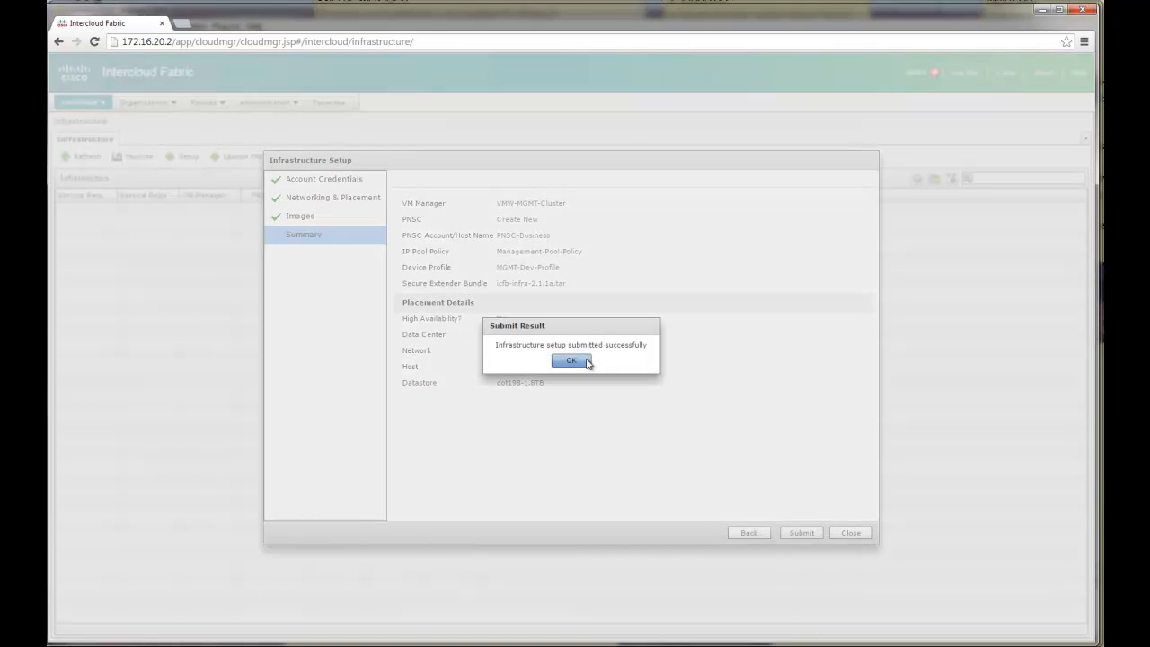
{"action": "left_click", "coordinate": [572, 360]}
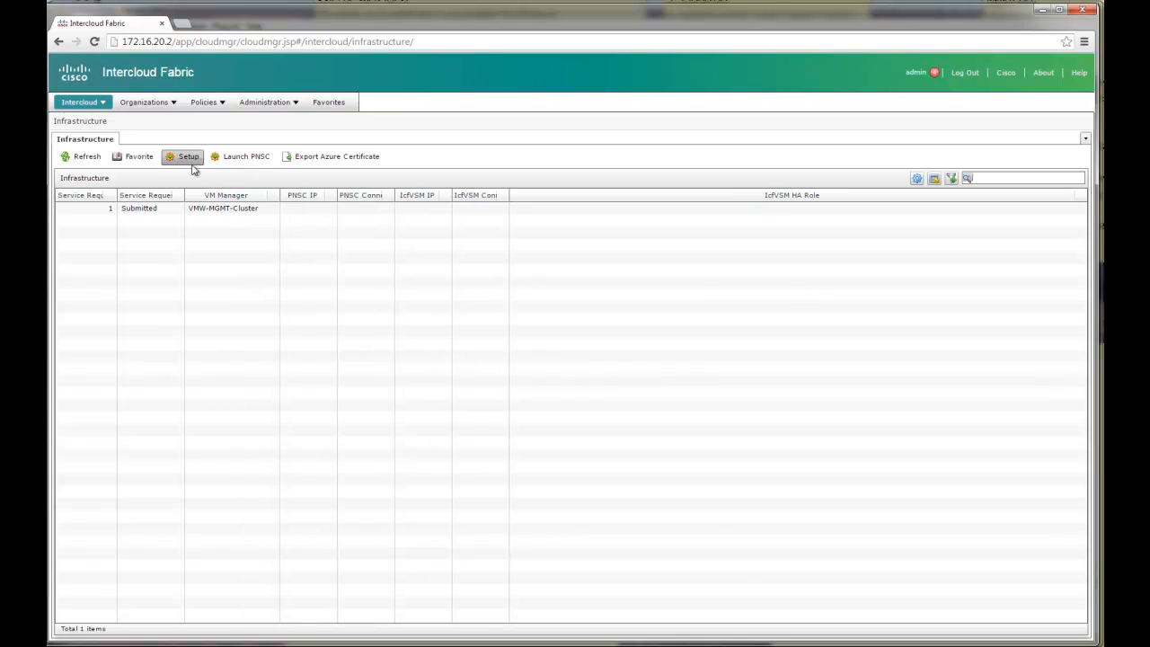
- View details of the InterCloud Infra request under Service Requests for All User Groups
{"action": "left_click", "coordinate": [144, 100]}
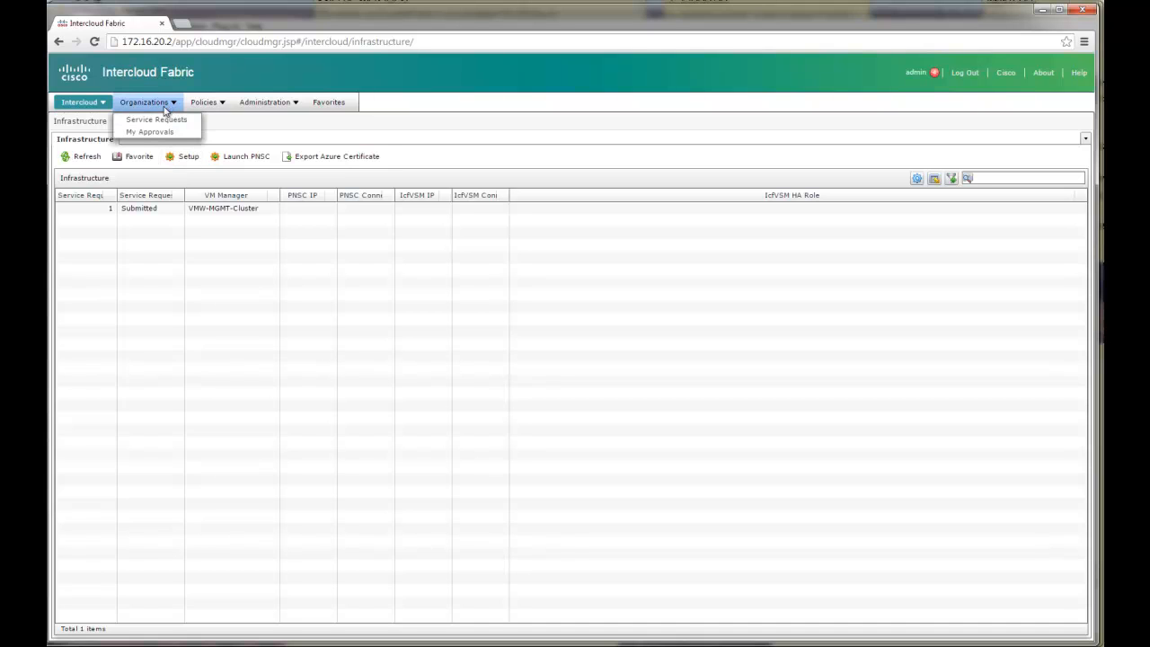
{"action": "left_click", "coordinate": [155, 118]}
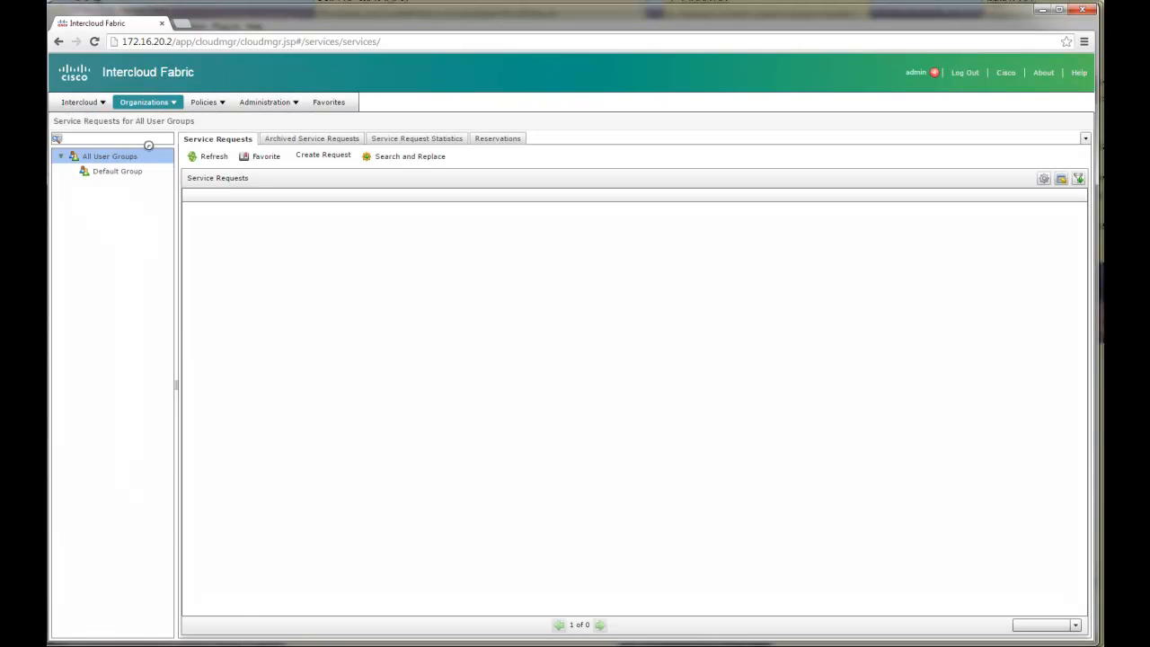
{"action": "left_click", "coordinate": [214, 155]}
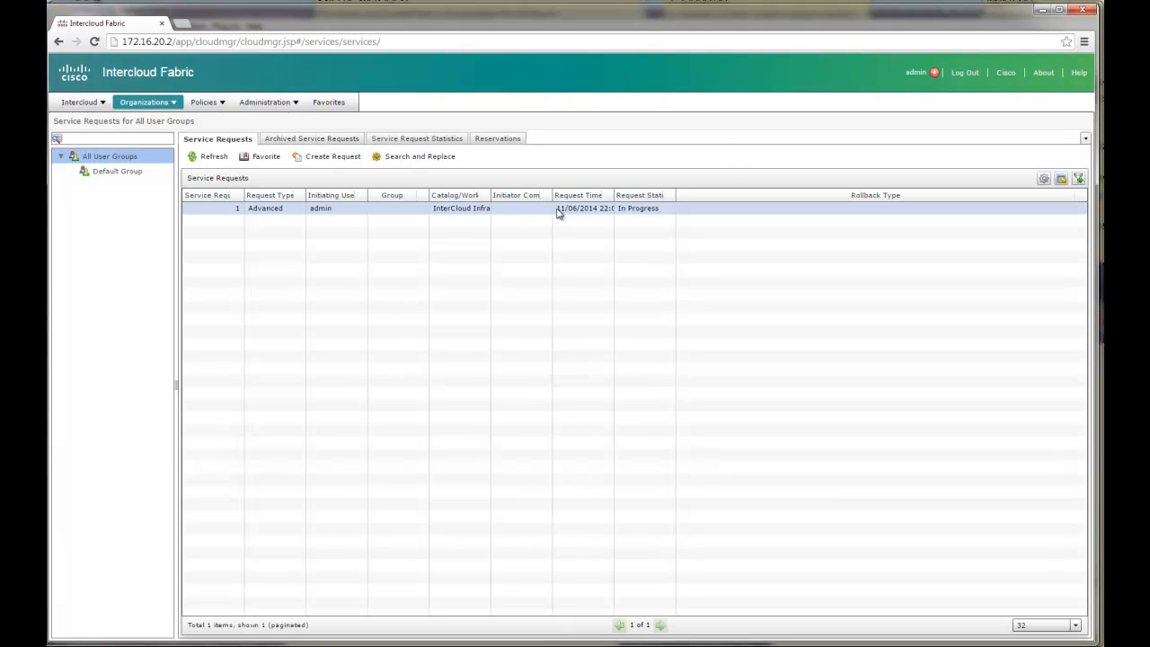
{"action": "left_click", "coordinate": [647, 194]}
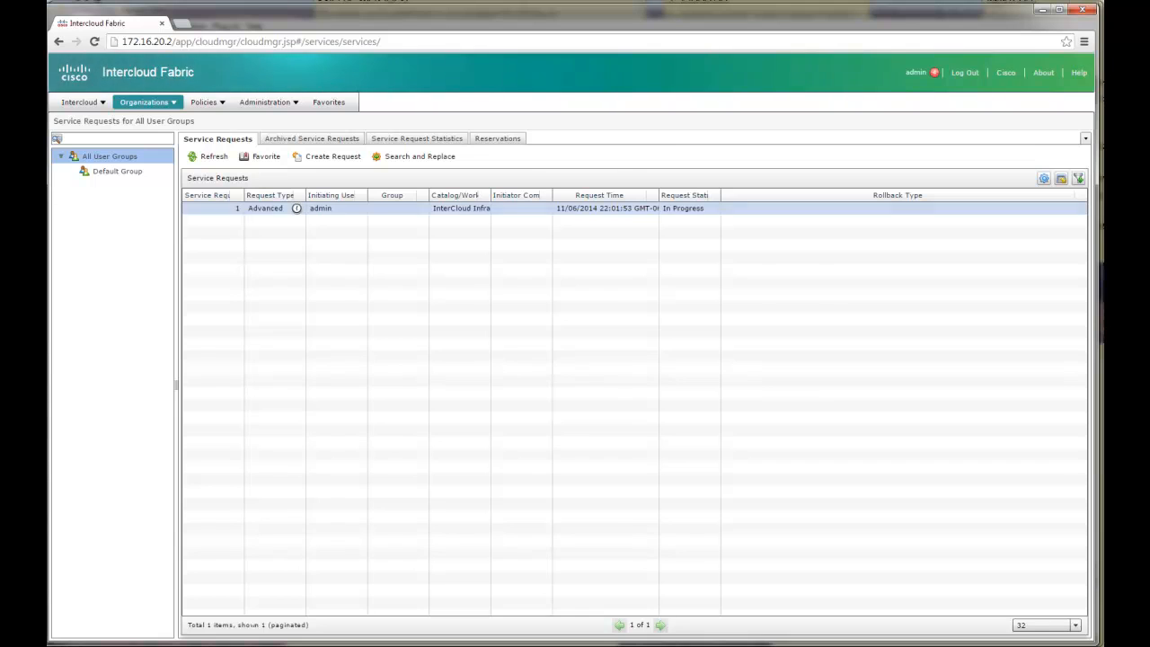
{"action": "left_click", "coordinate": [264, 208]}
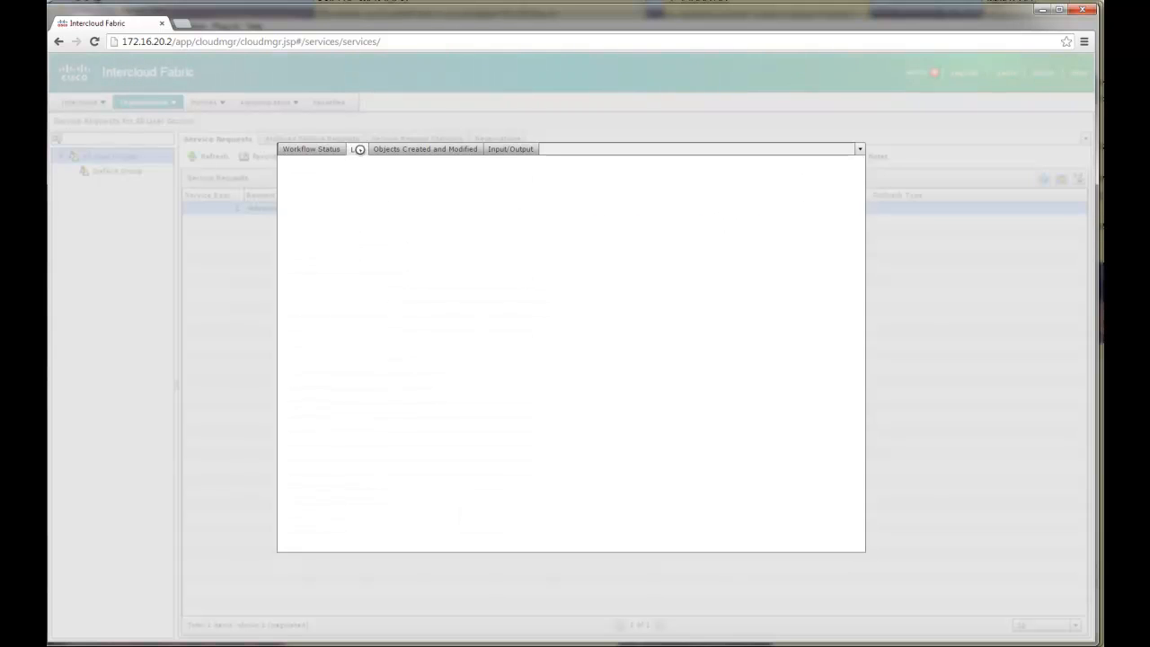
- Scroll through the request's Log entries, then show its Workflow Status
{"action": "left_click", "coordinate": [361, 172]}
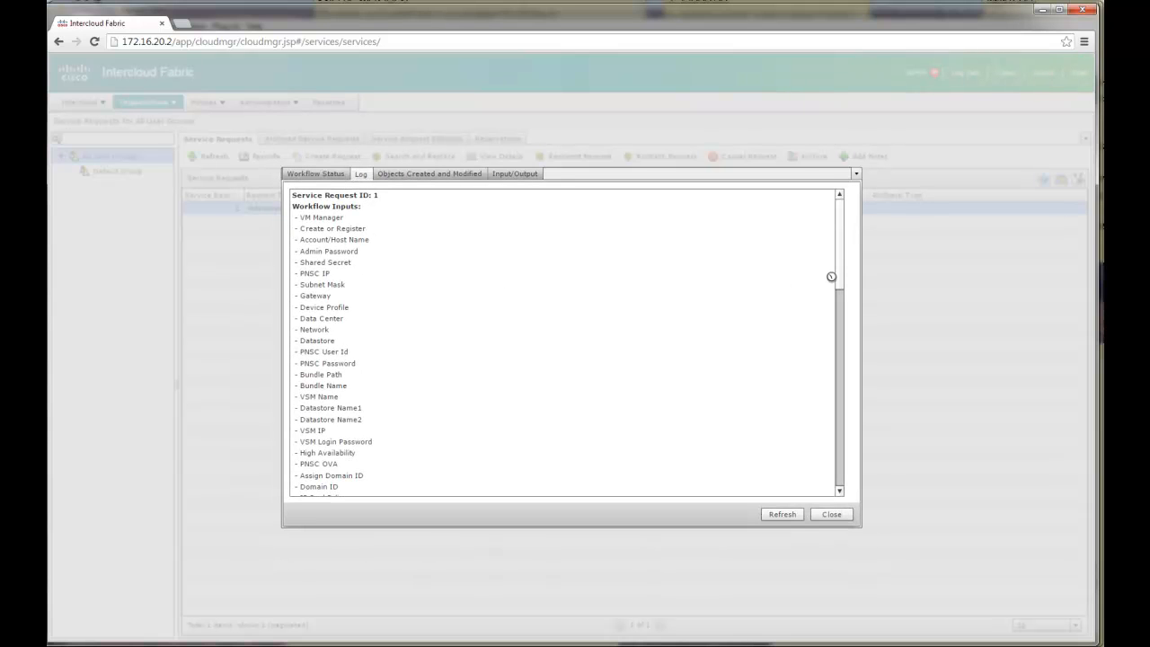
{"action": "scroll", "scroll_direction": "down", "scroll_amount": 3}
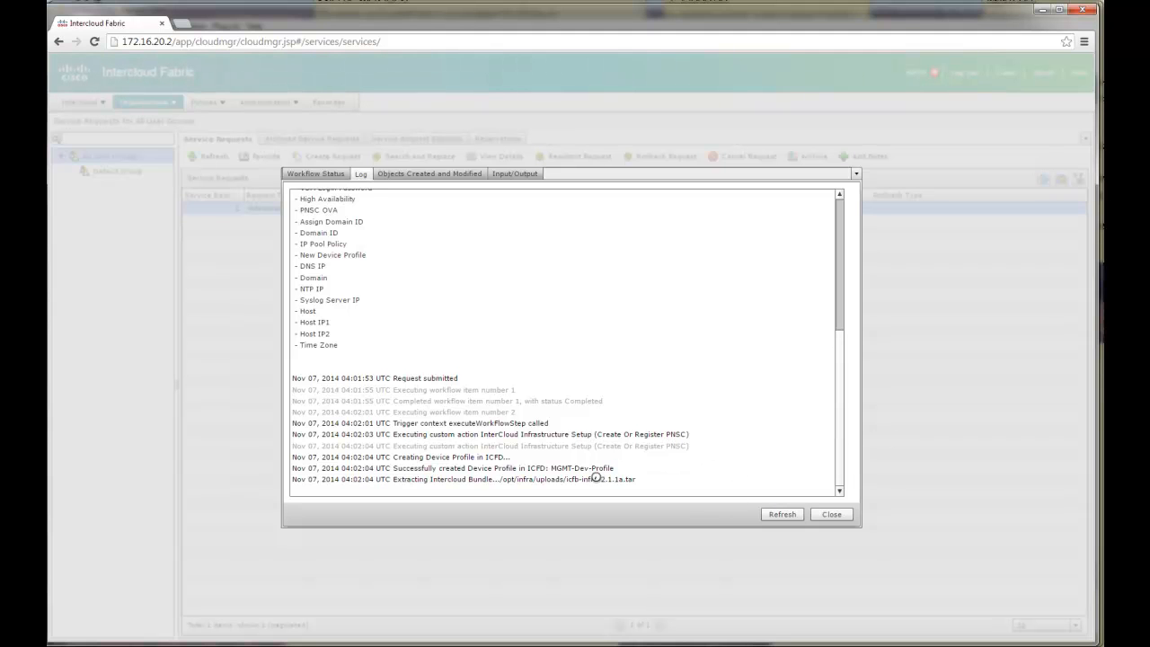
{"action": "mouse_move", "coordinate": [411, 406]}
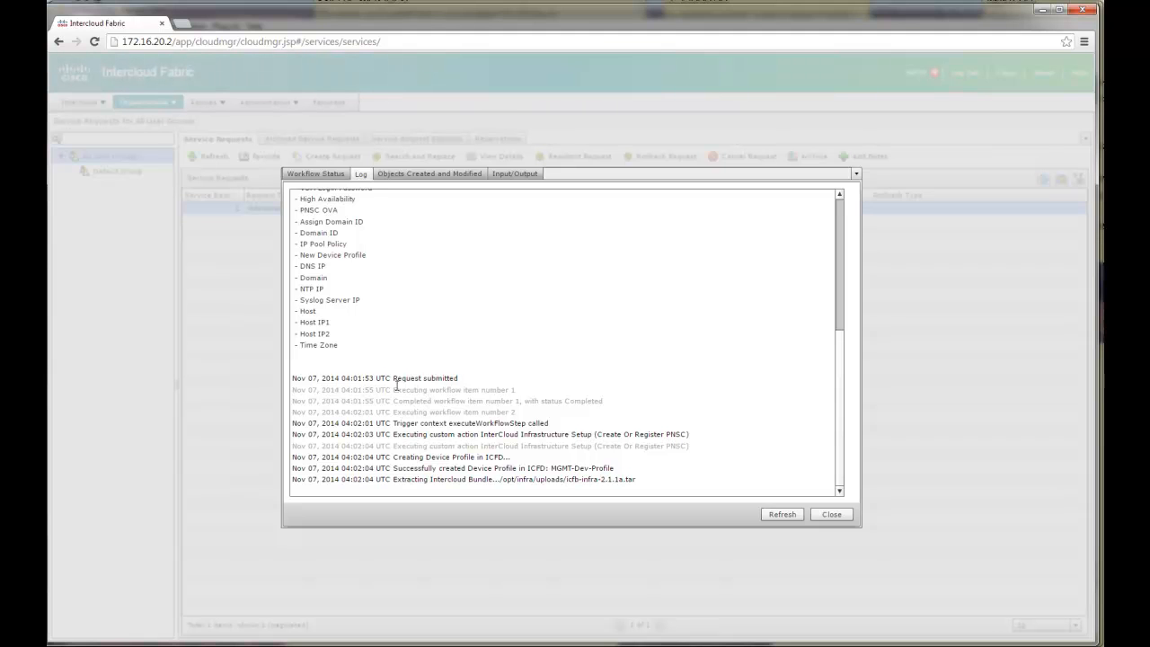
{"action": "left_click", "coordinate": [314, 172]}
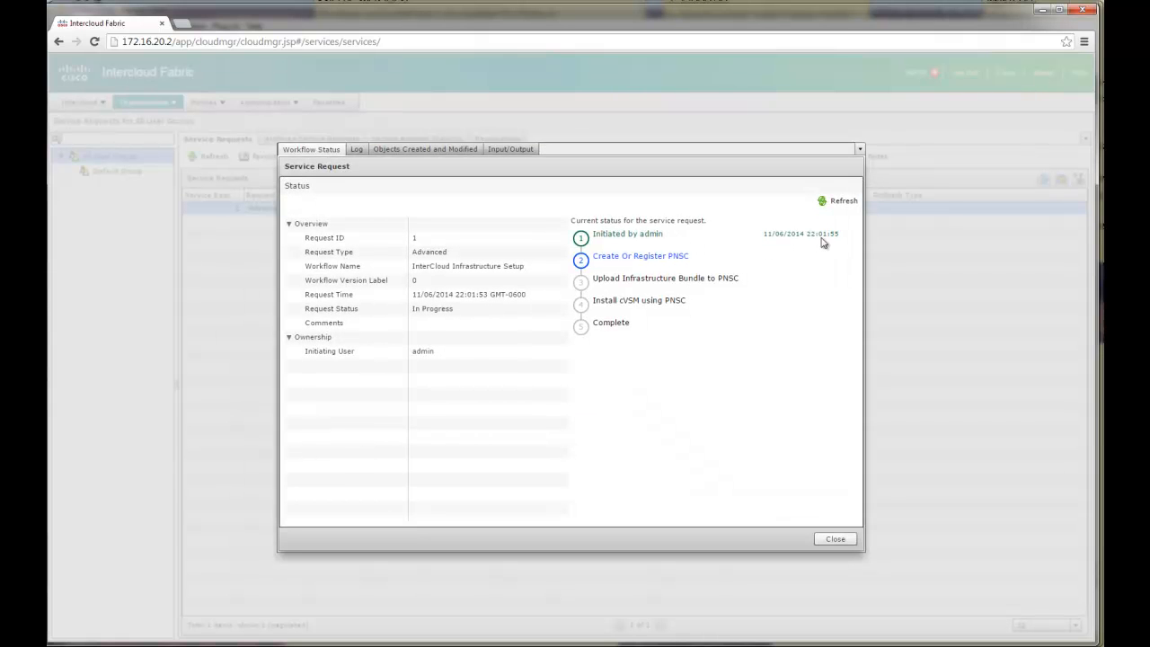
{"action": "mouse_move", "coordinate": [781, 245]}
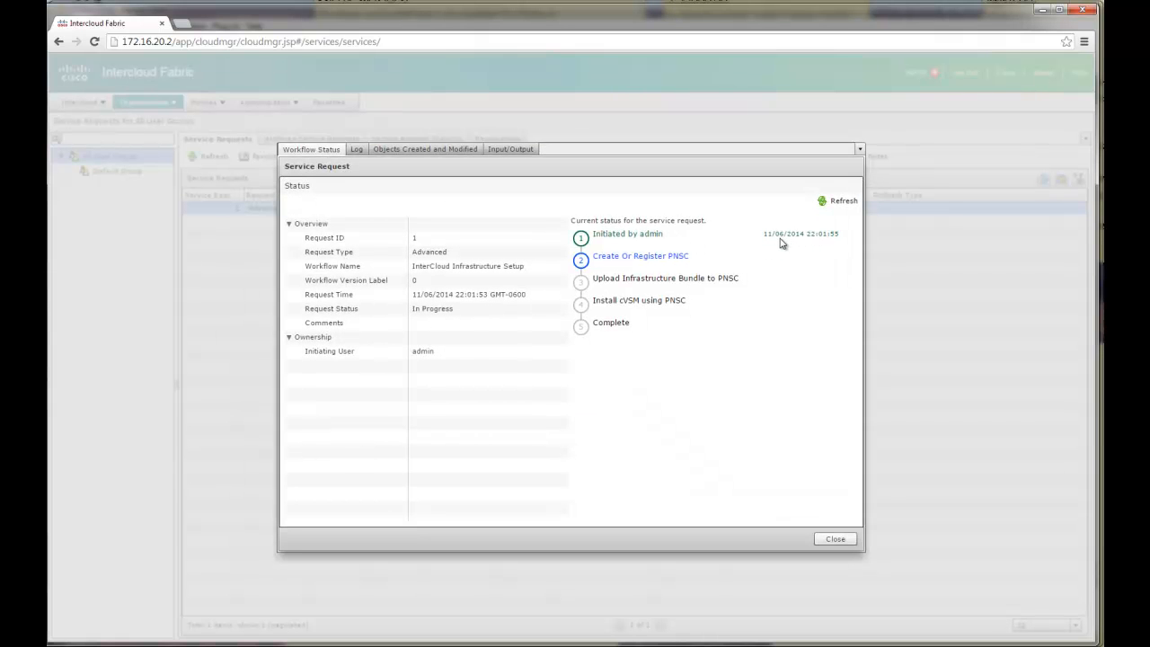
{"action": "mouse_move", "coordinate": [774, 341]}
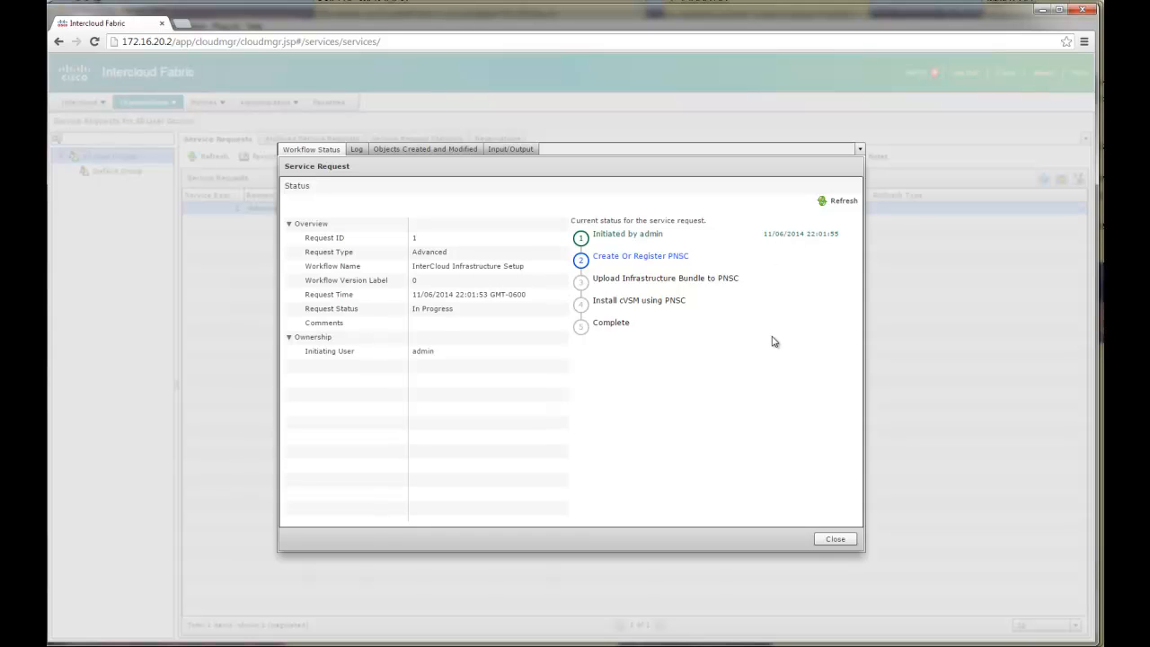
{"action": "mouse_move", "coordinate": [714, 302]}
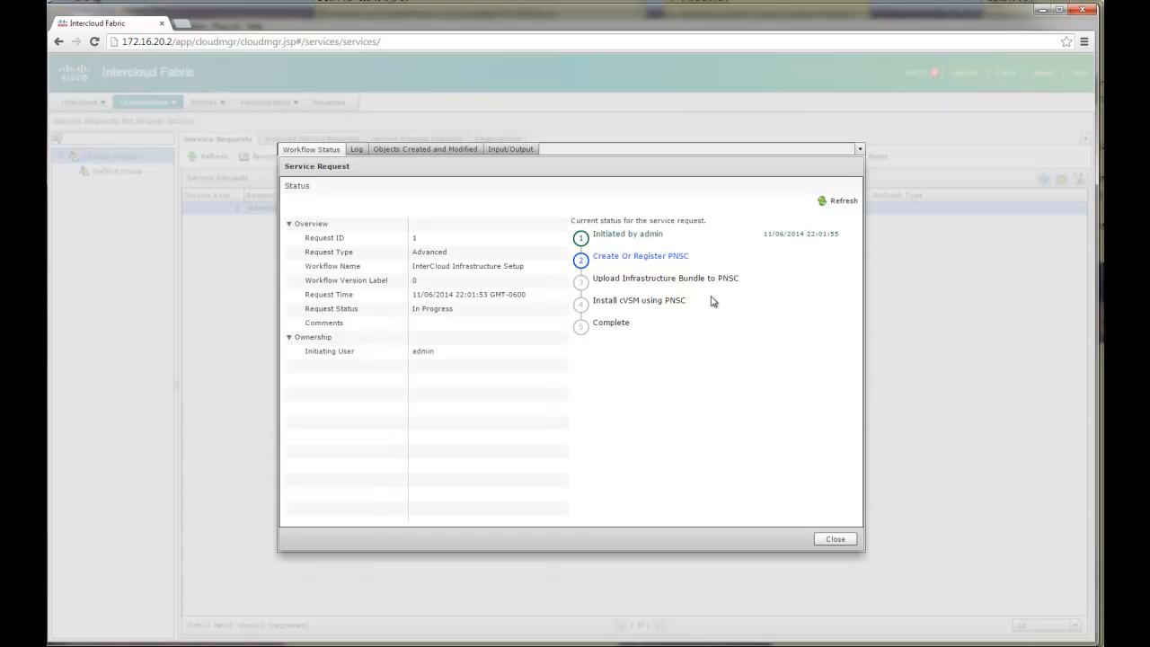
{"action": "mouse_move", "coordinate": [650, 316]}
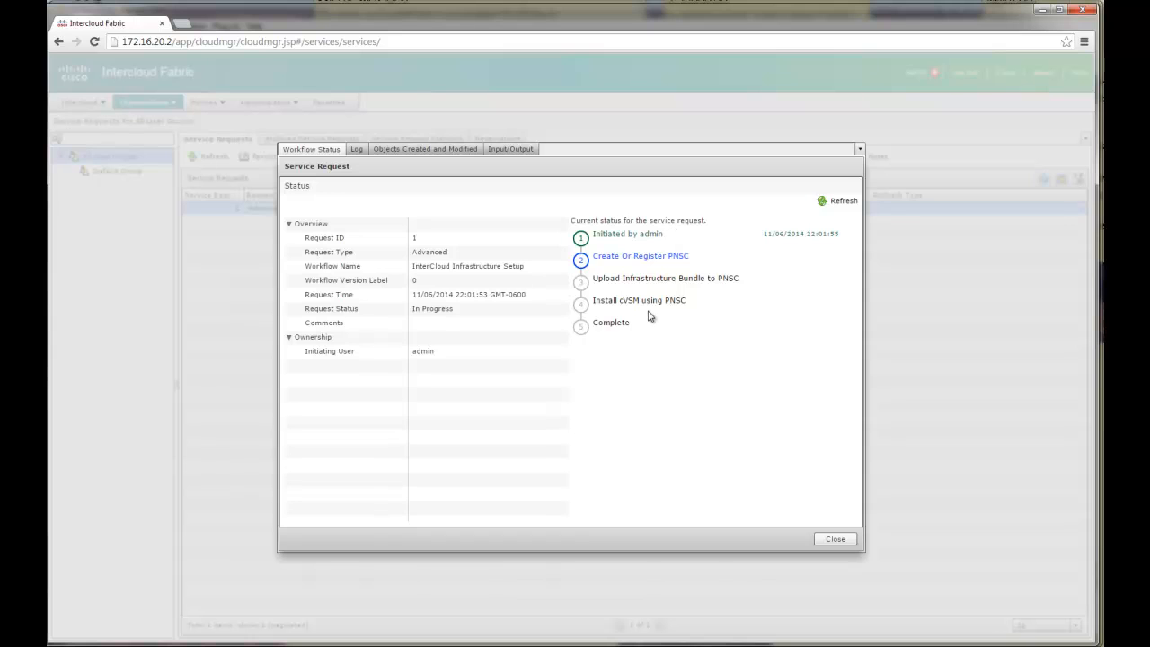
{"action": "mouse_move", "coordinate": [647, 262]}
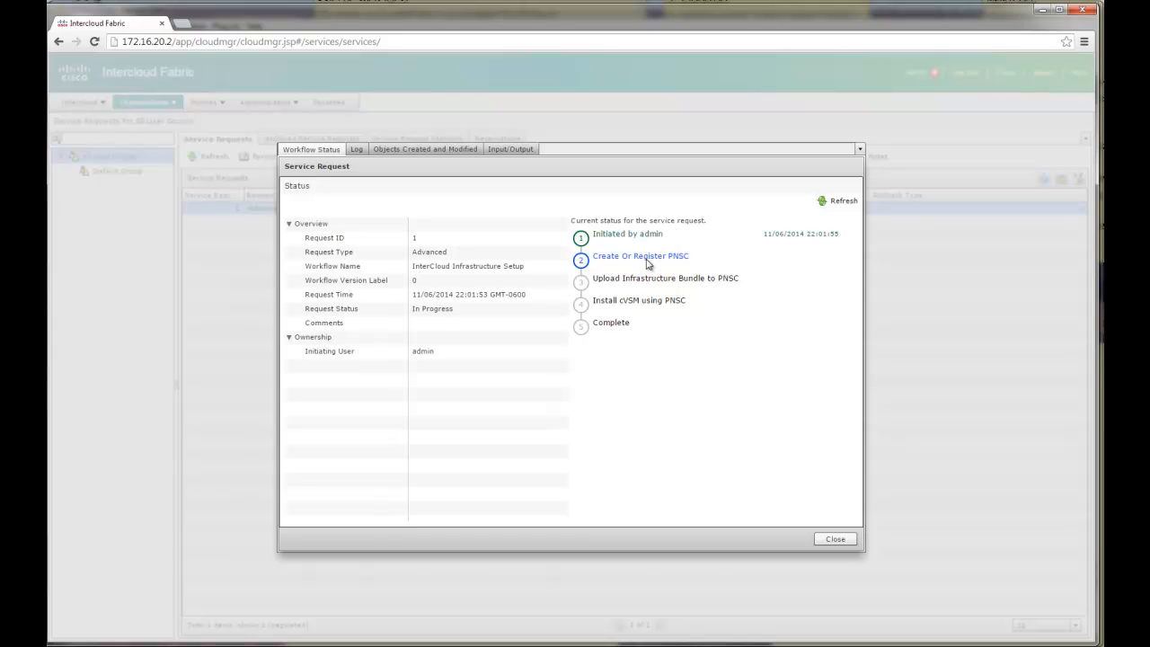
{"action": "mouse_move", "coordinate": [488, 137]}
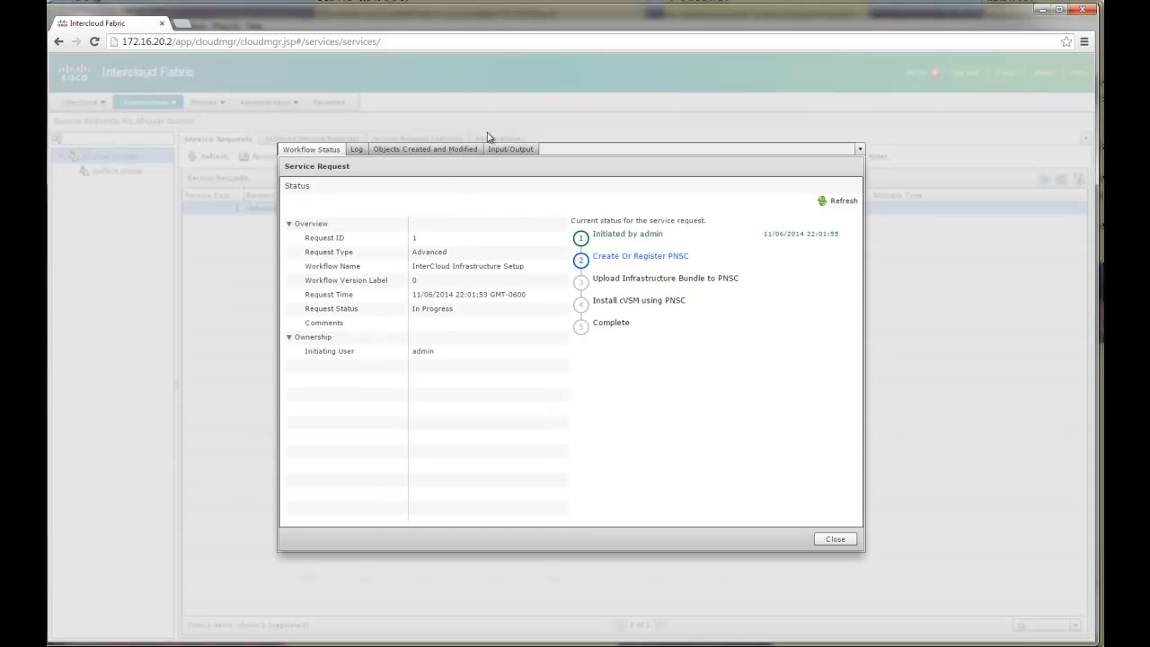
{"action": "left_click", "coordinate": [834, 539]}
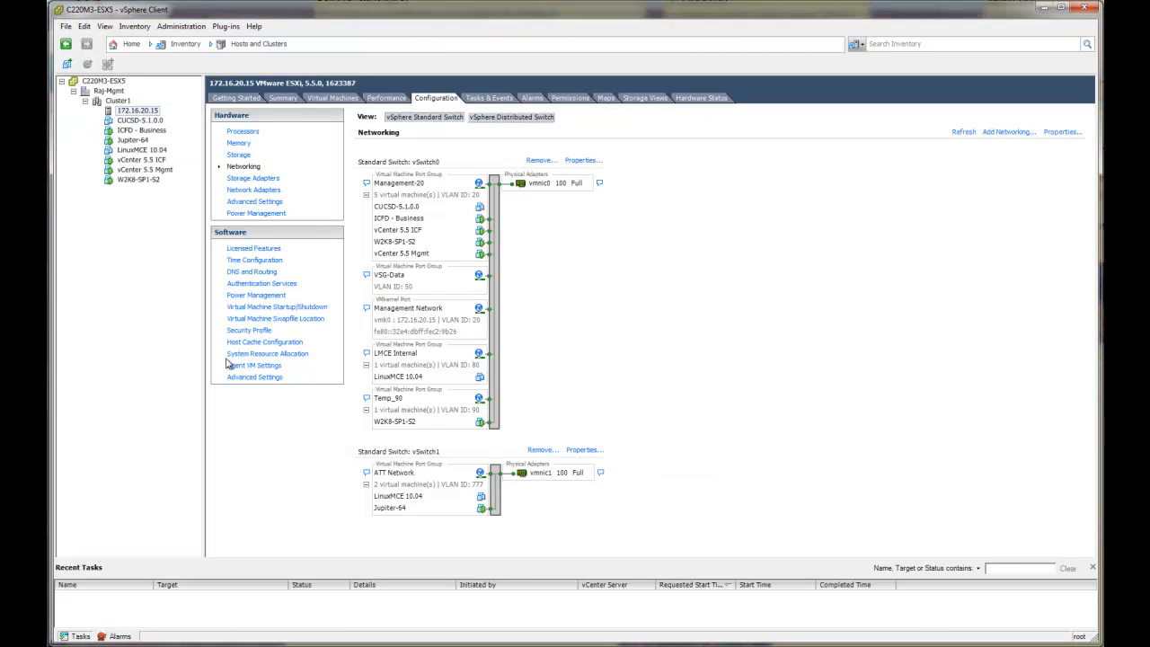
{"action": "mouse_move", "coordinate": [134, 153]}
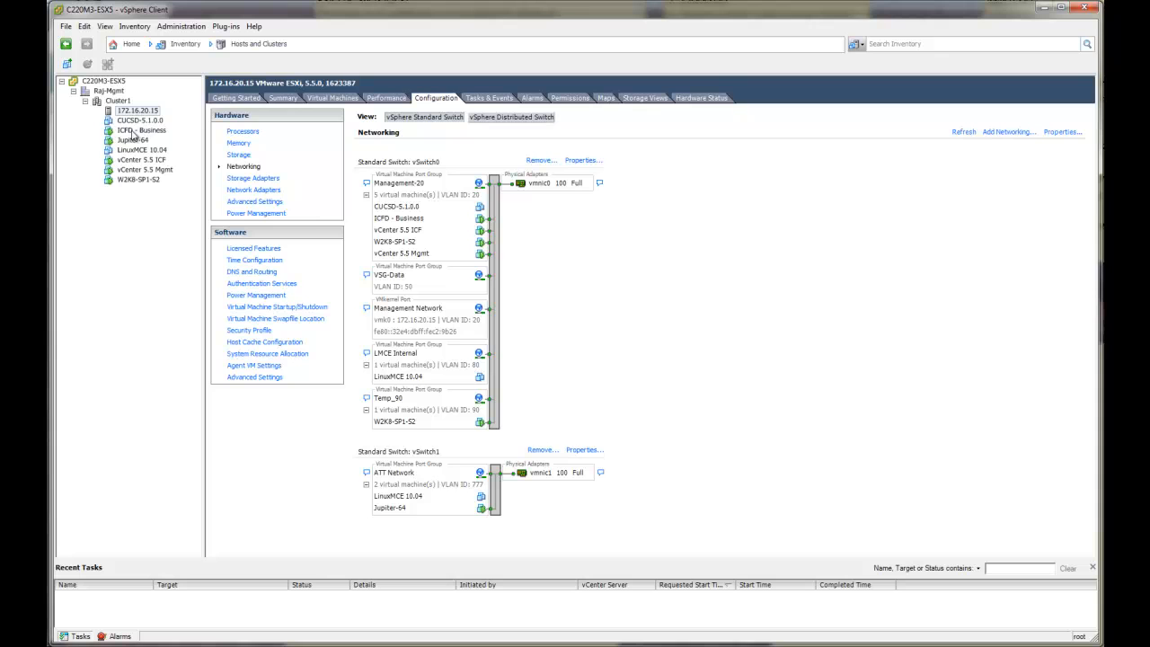
- Select the ICFD - Business virtual machine in the inventory tree to show its overview
{"action": "left_click", "coordinate": [142, 129]}
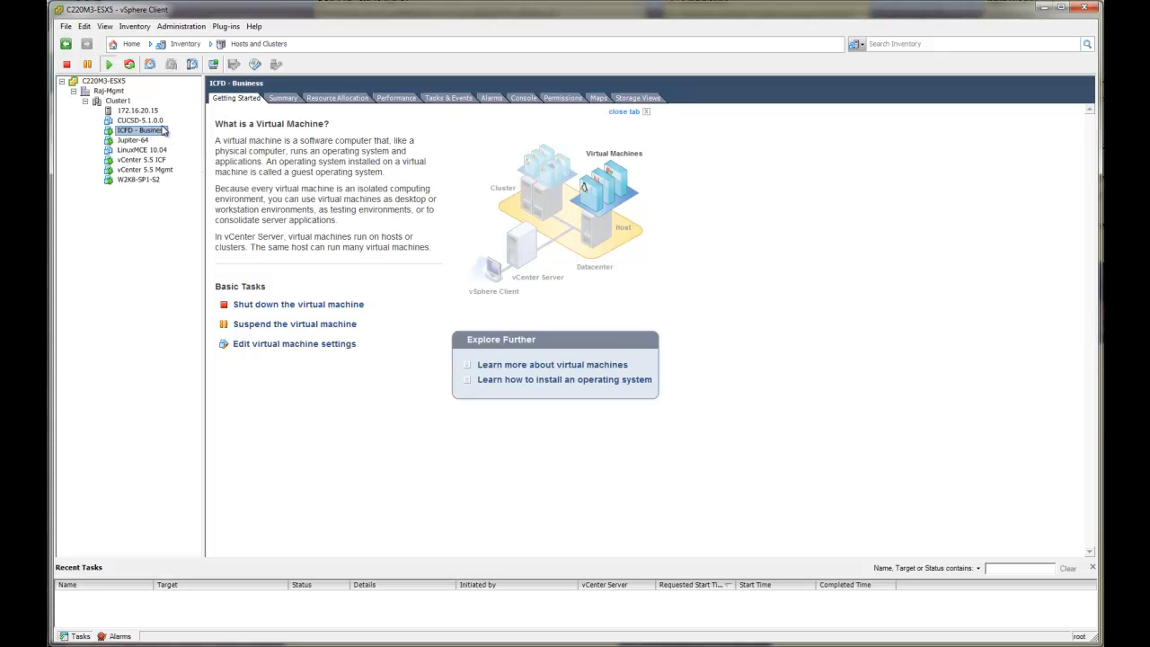
{"action": "mouse_move", "coordinate": [163, 140]}
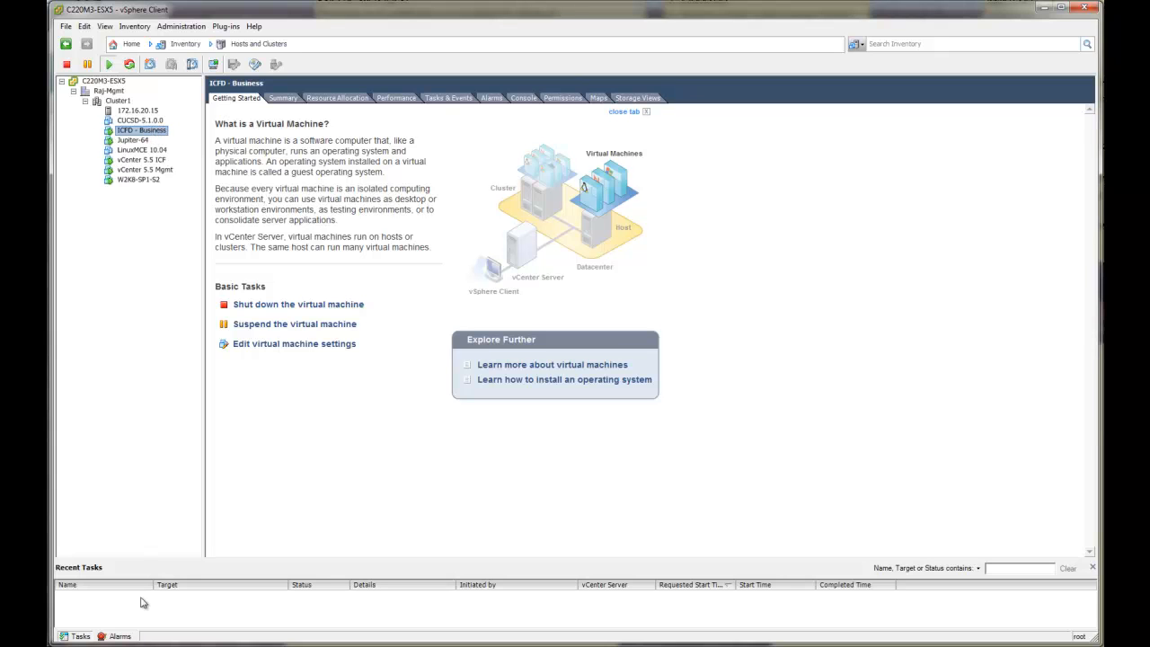
{"action": "mouse_move", "coordinate": [142, 140]}
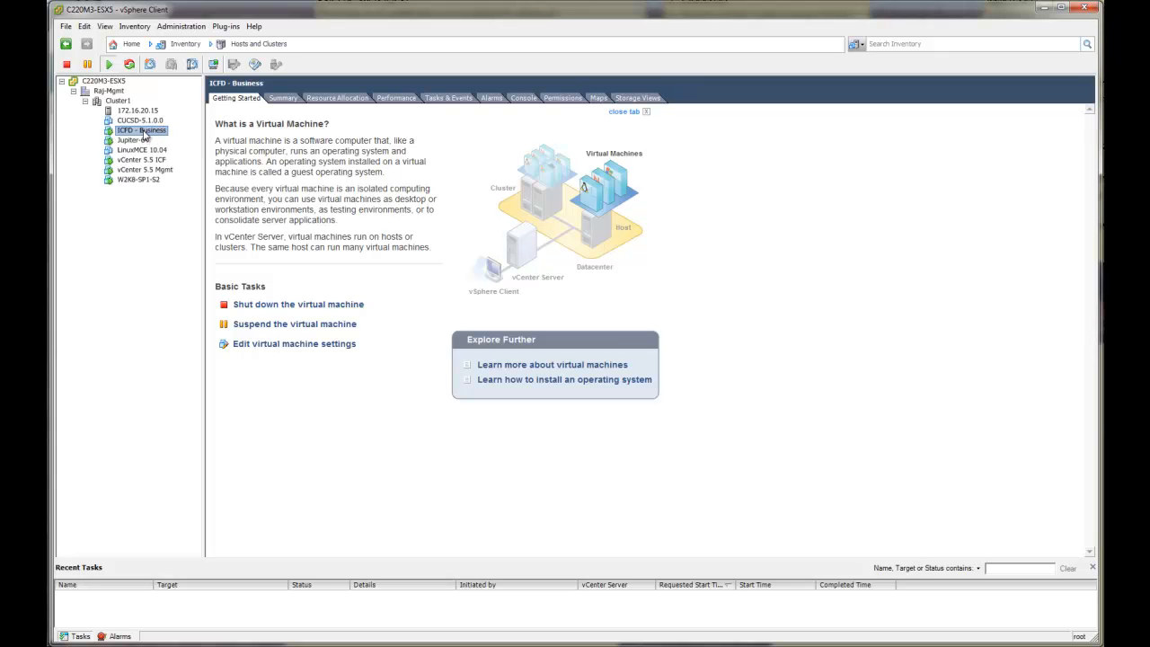
{"action": "mouse_move", "coordinate": [153, 133]}
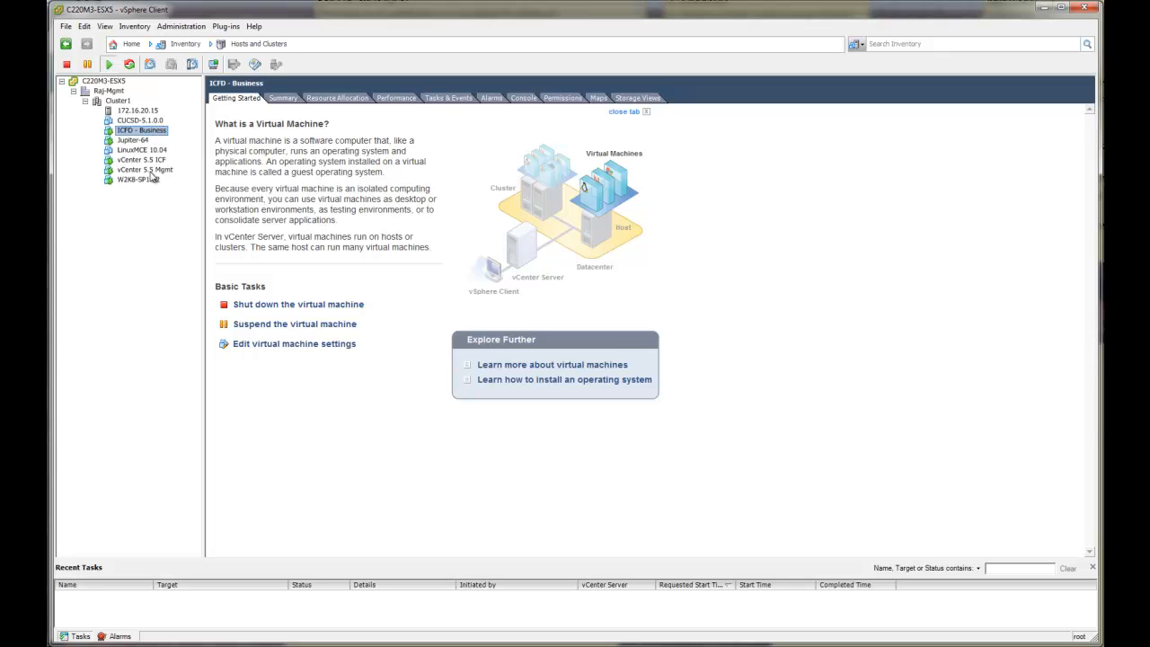
{"action": "mouse_move", "coordinate": [153, 140]}
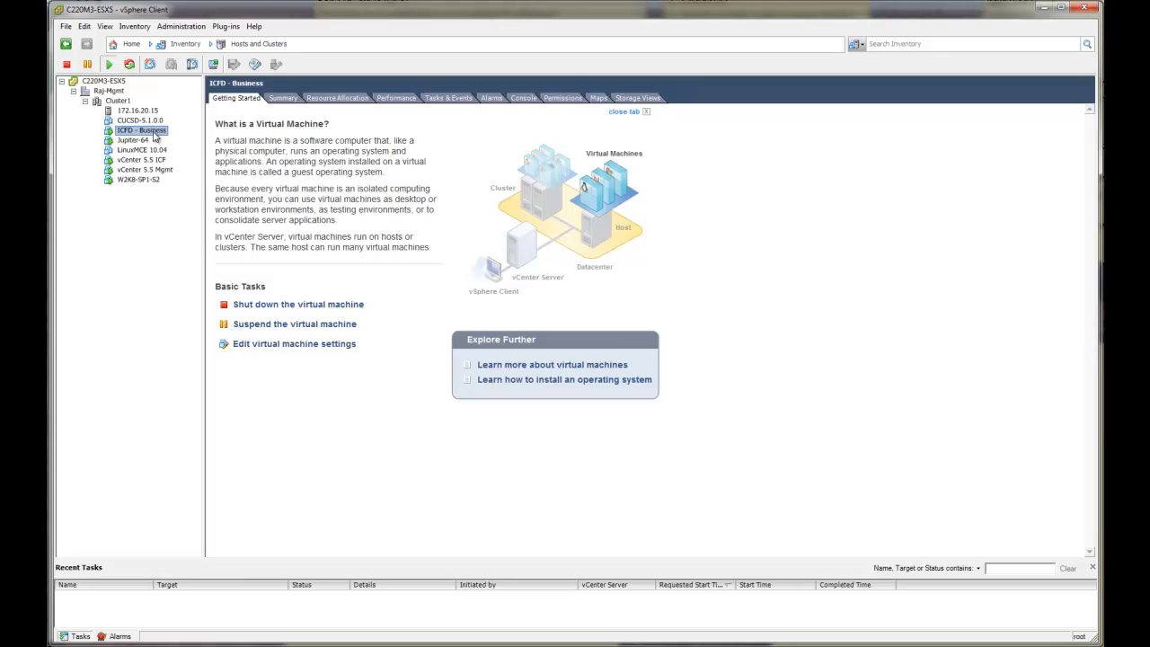
{"action": "mouse_move", "coordinate": [151, 140]}
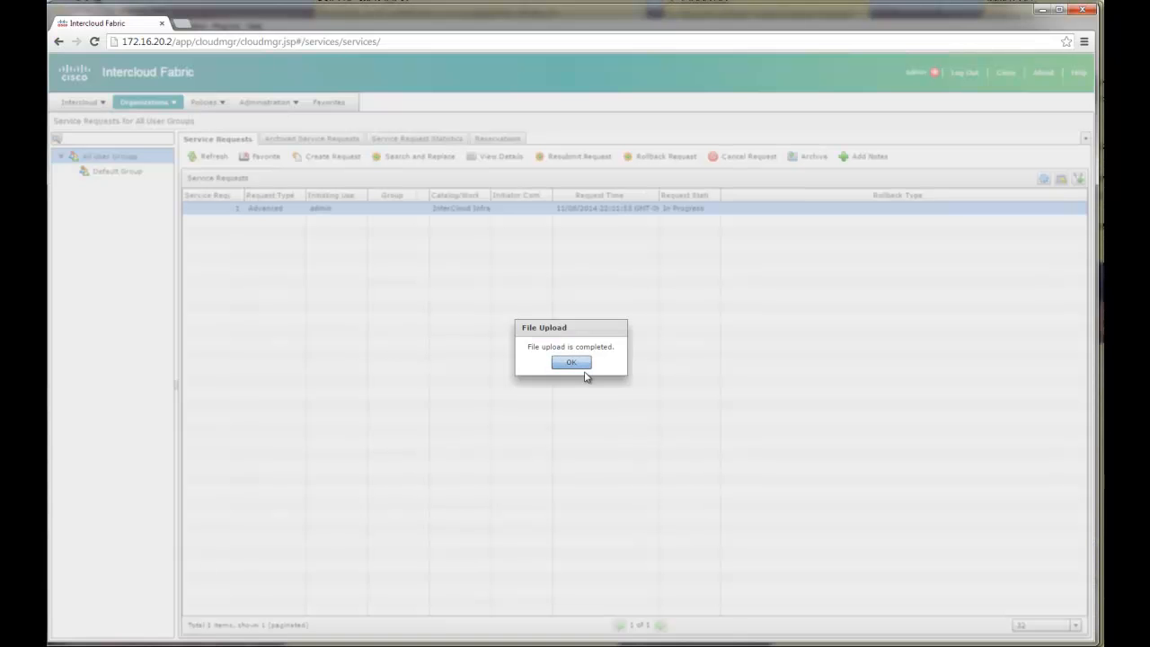
- Acknowledge the File Upload complete notice with OK
{"action": "left_click", "coordinate": [571, 362]}
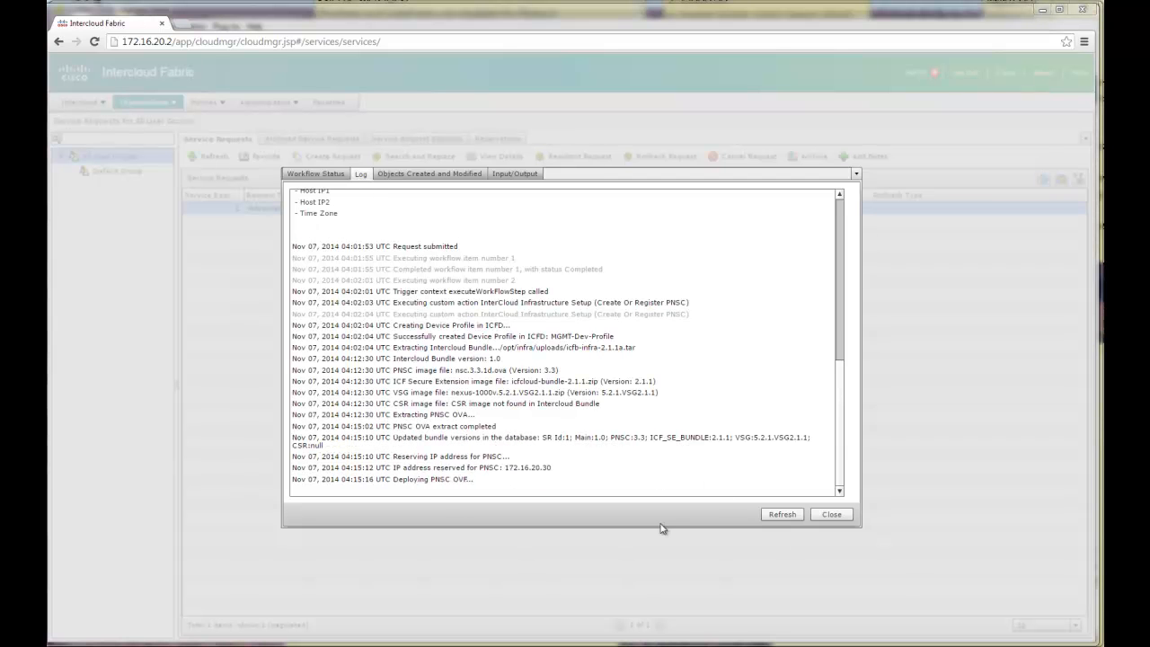
{"action": "mouse_move", "coordinate": [555, 319]}
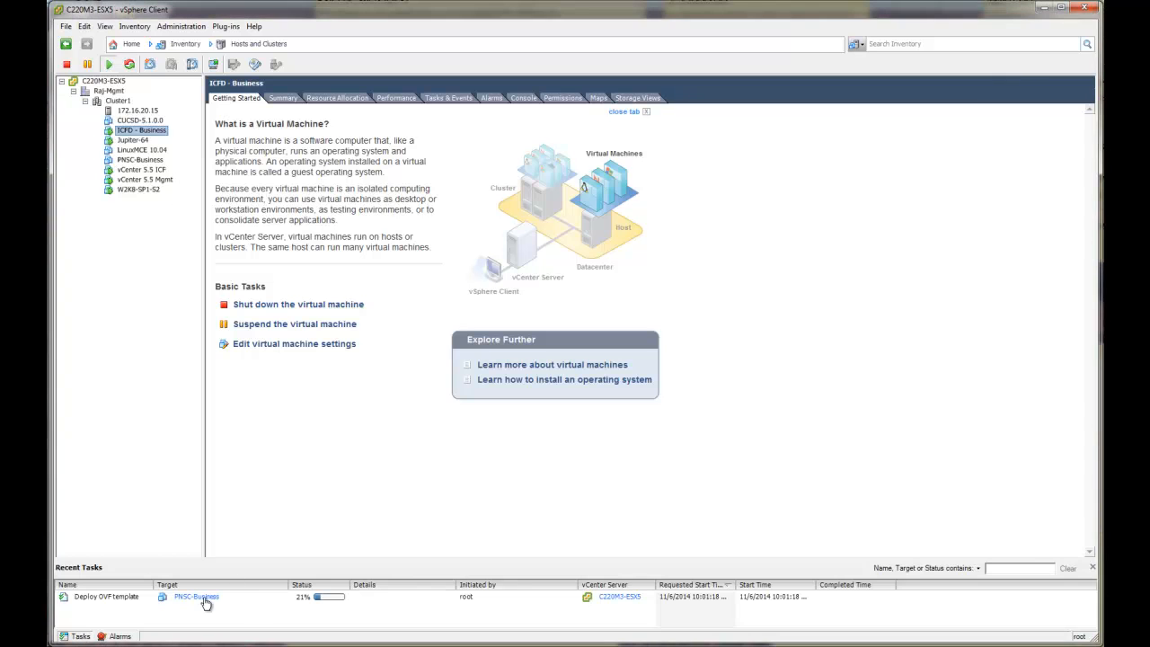
{"action": "mouse_move", "coordinate": [180, 601]}
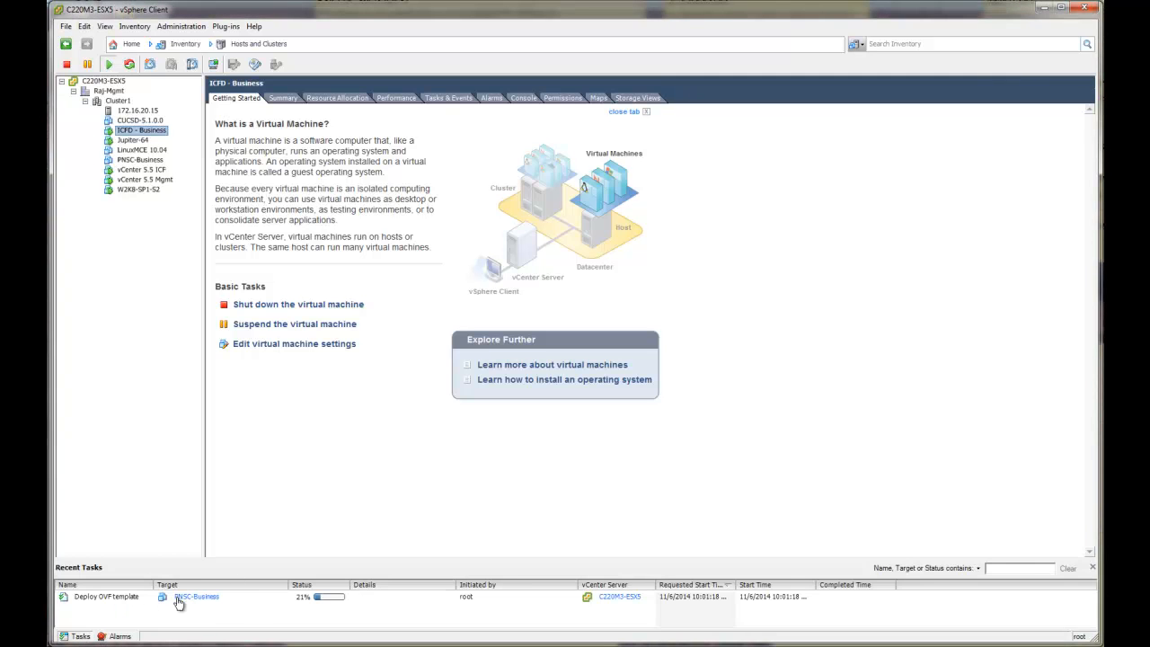
{"action": "mouse_move", "coordinate": [298, 600]}
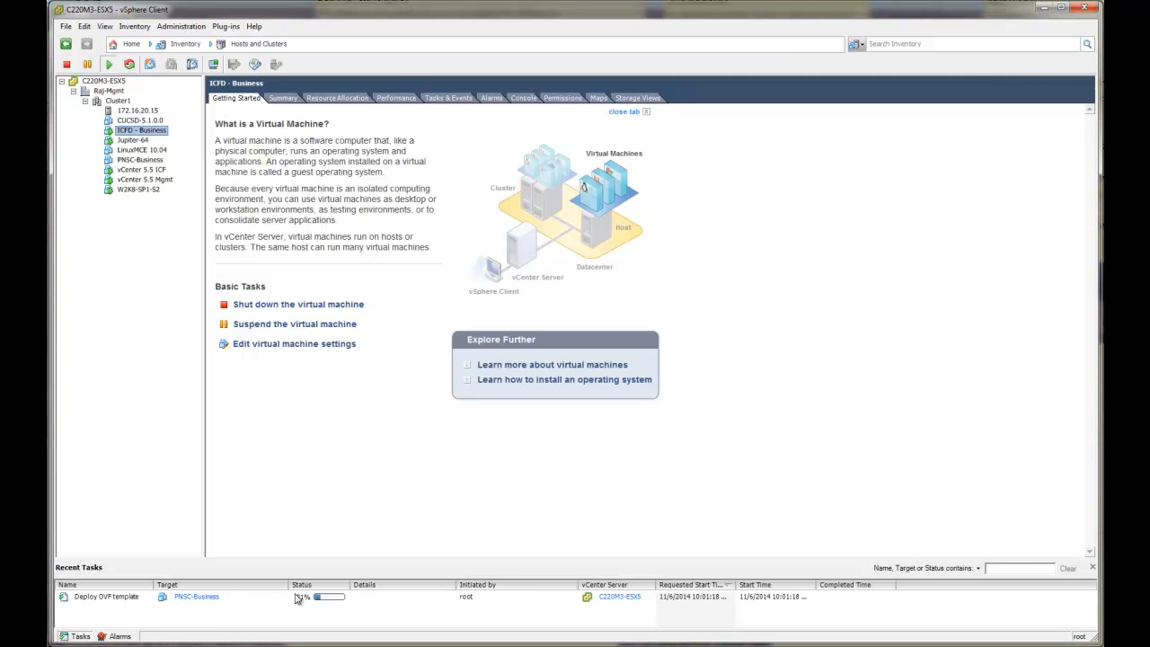
{"action": "mouse_move", "coordinate": [312, 329]}
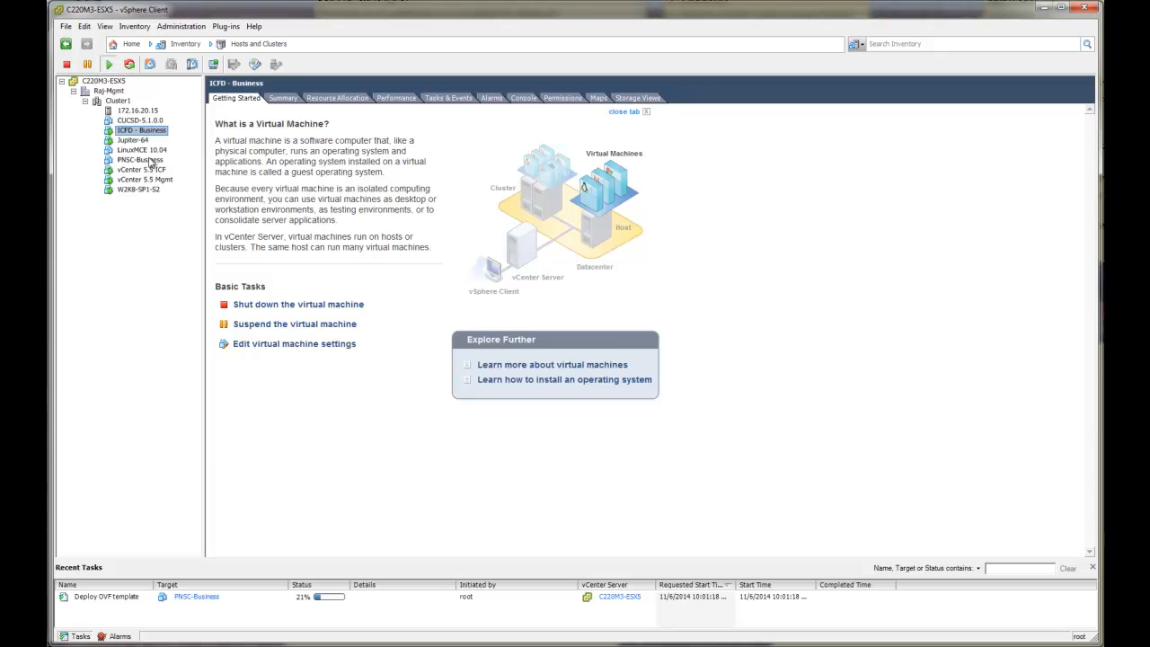
{"action": "mouse_move", "coordinate": [413, 345]}
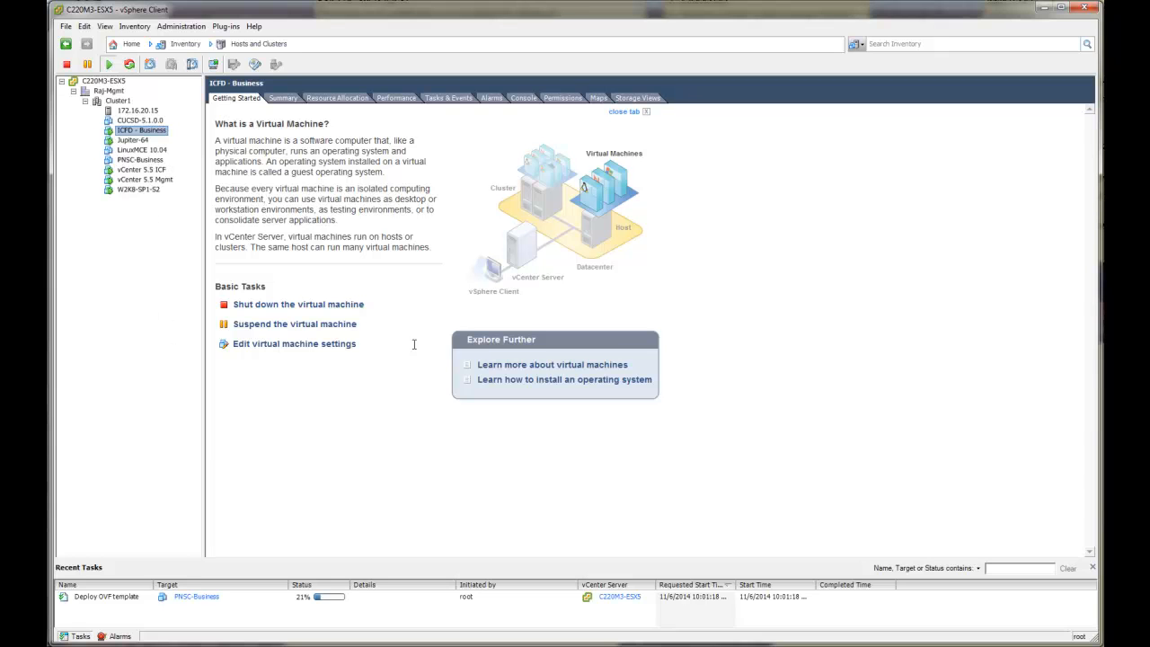
{"action": "mouse_move", "coordinate": [172, 302]}
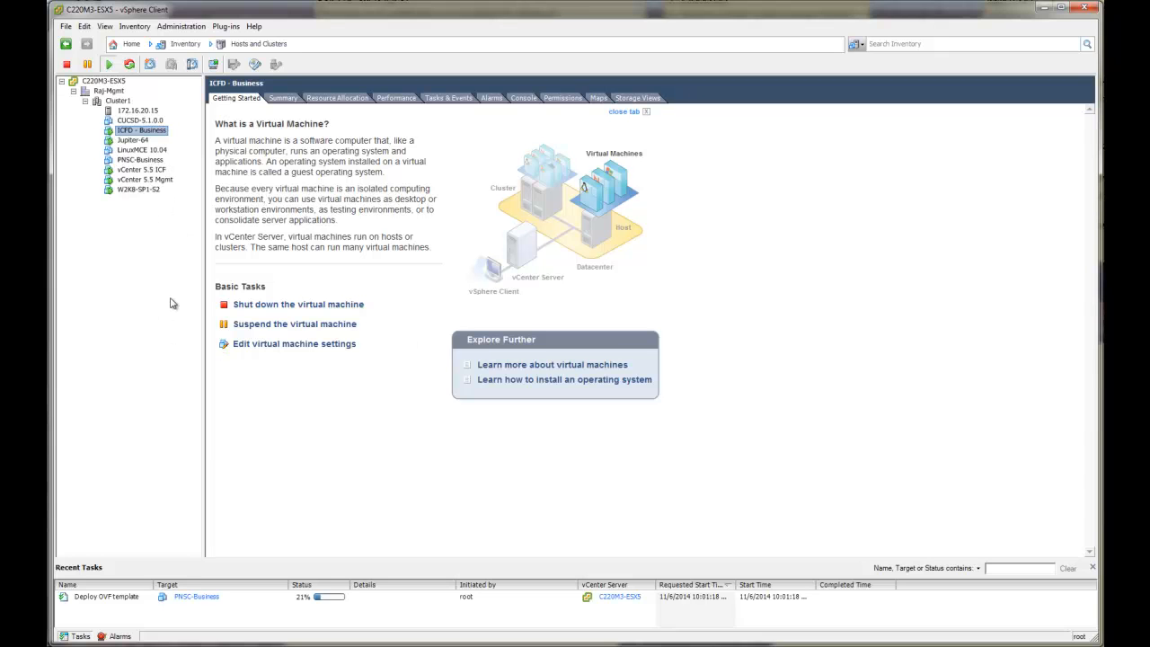
{"action": "mouse_move", "coordinate": [1085, 611]}
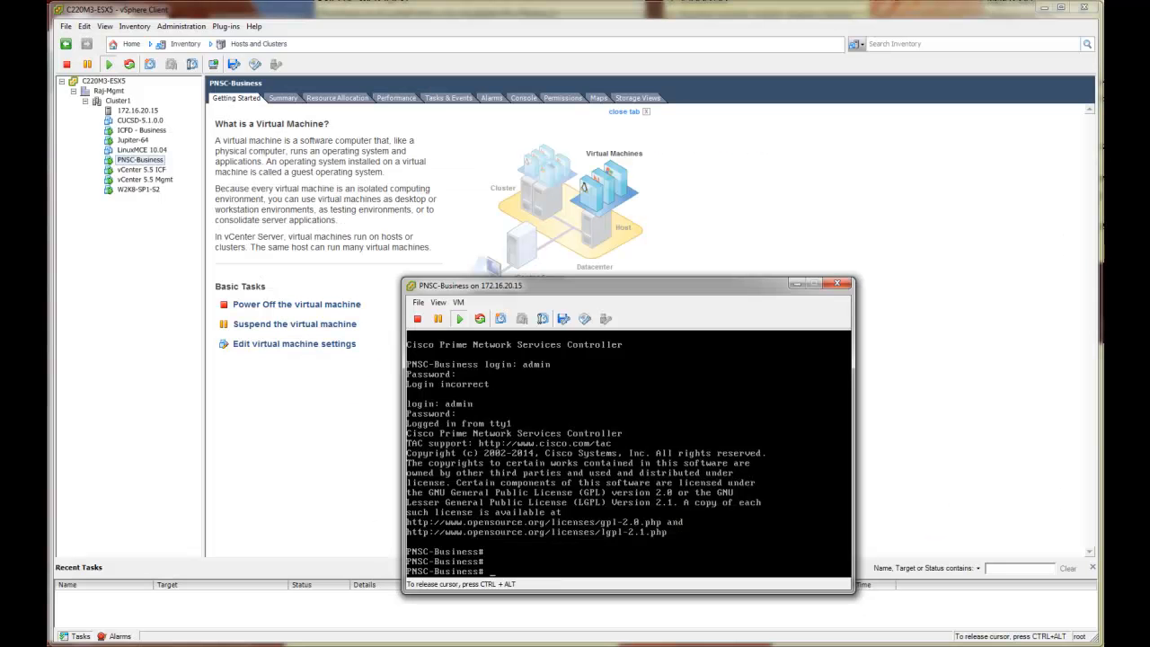
- Enter a show command at the PNSC-Business# console prompt
{"action": "type", "text": "show"}
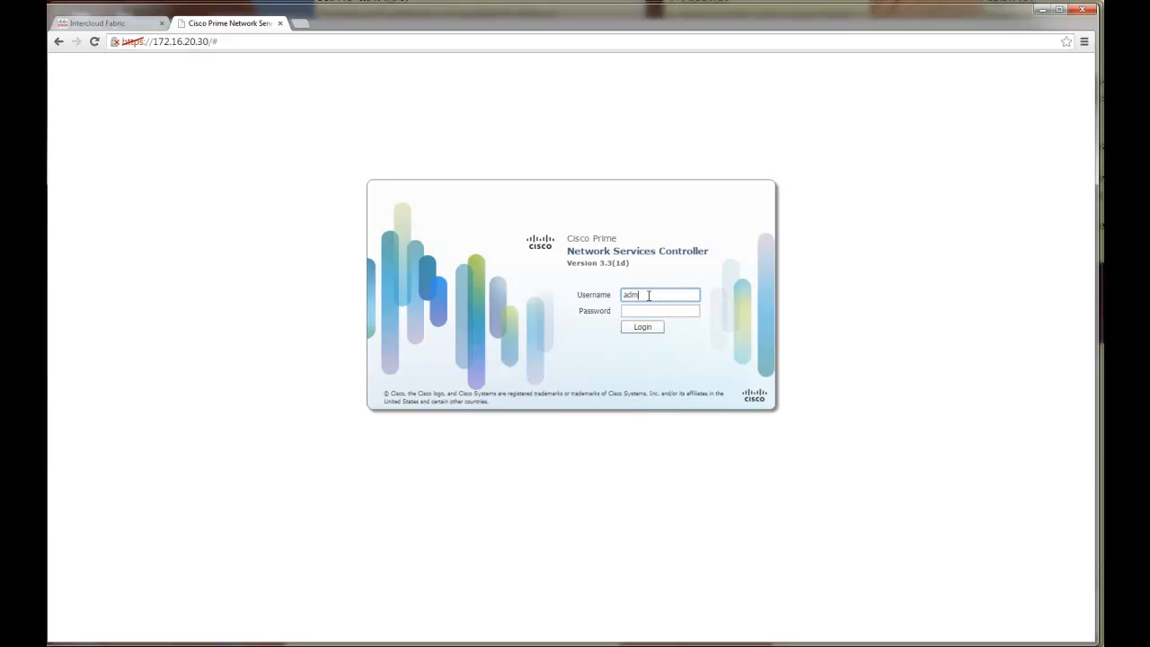
- Log in as admin and go to Policy Management's Service Profiles
{"action": "type", "text": "**"}
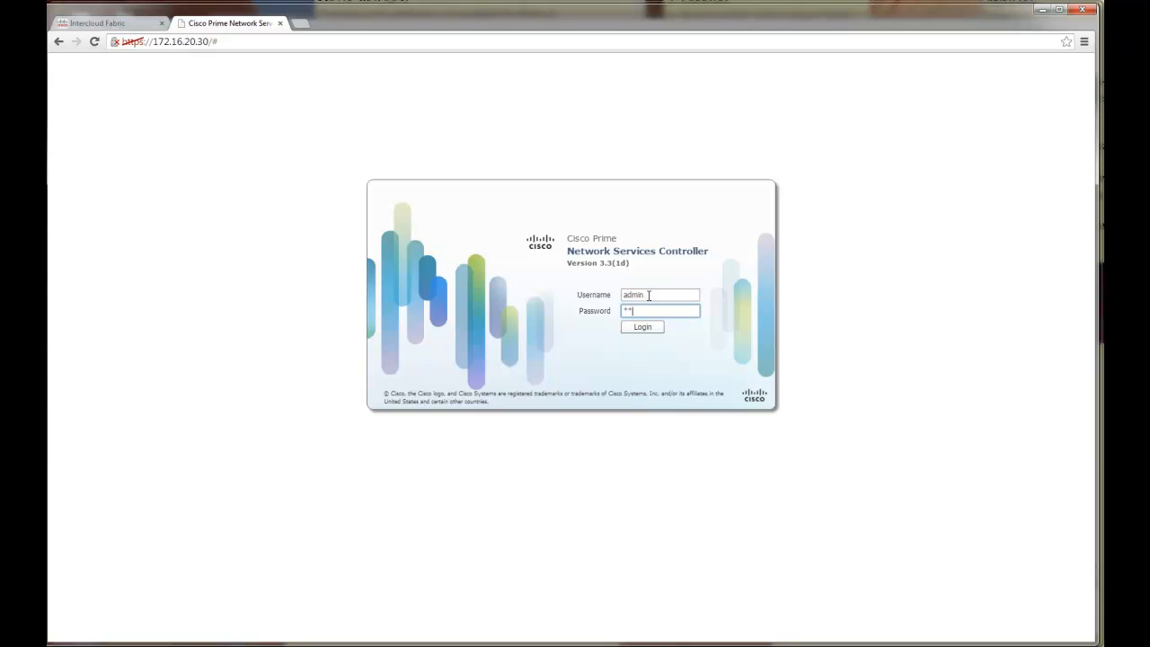
{"action": "left_click", "coordinate": [642, 327]}
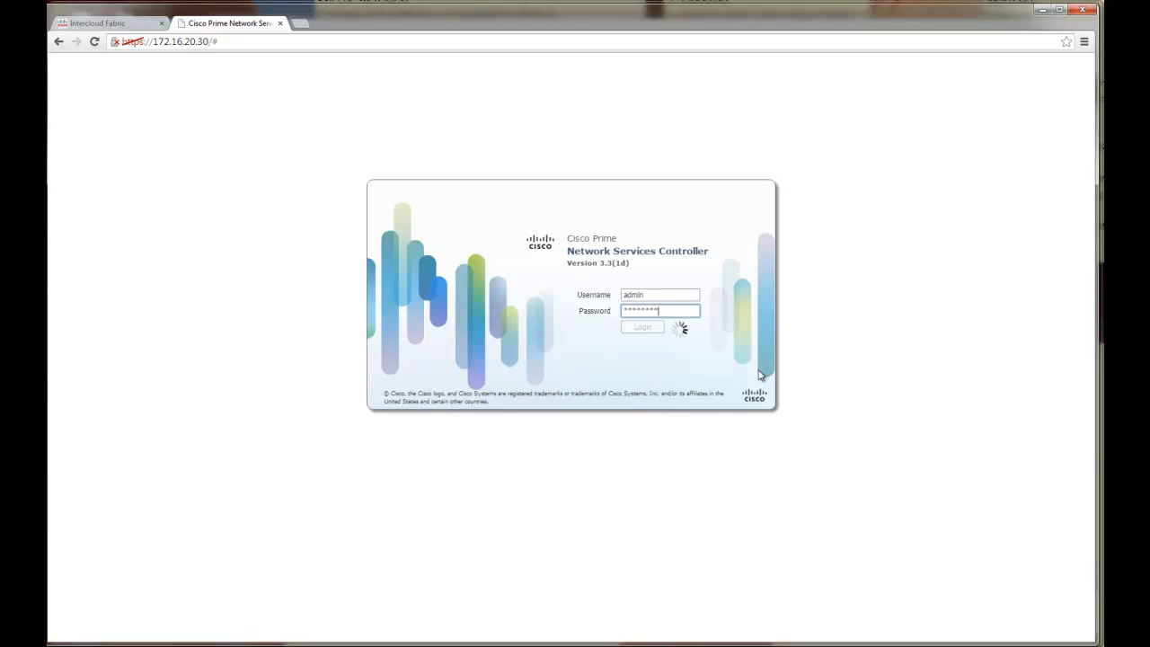
{"action": "left_click", "coordinate": [642, 327]}
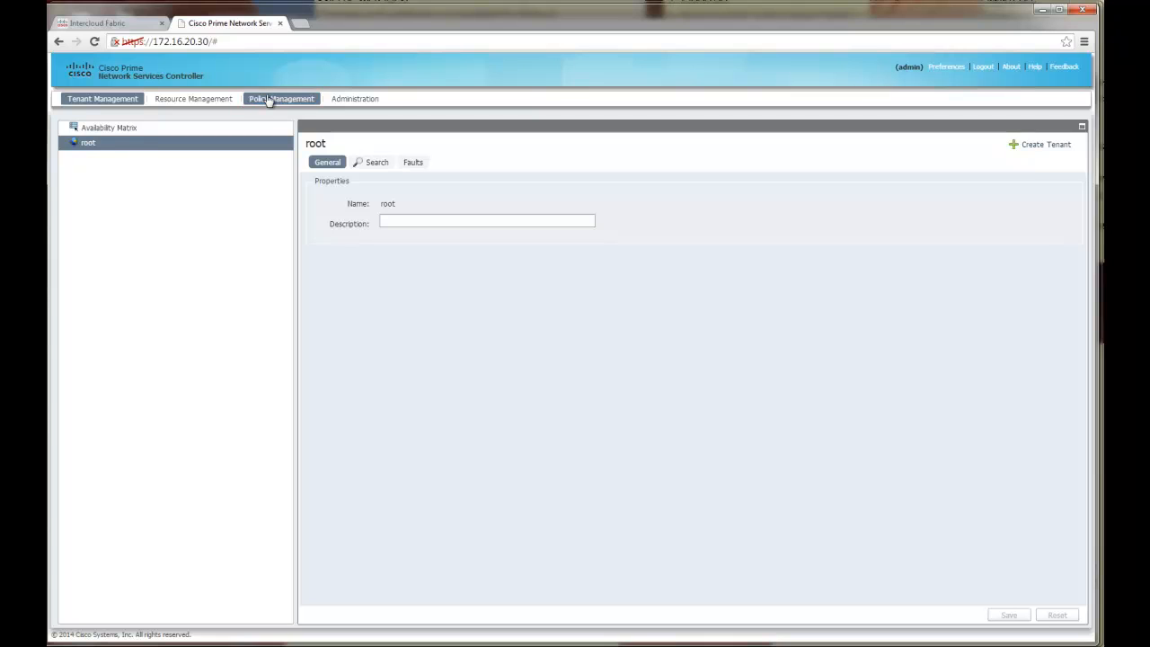
{"action": "left_click", "coordinate": [280, 98]}
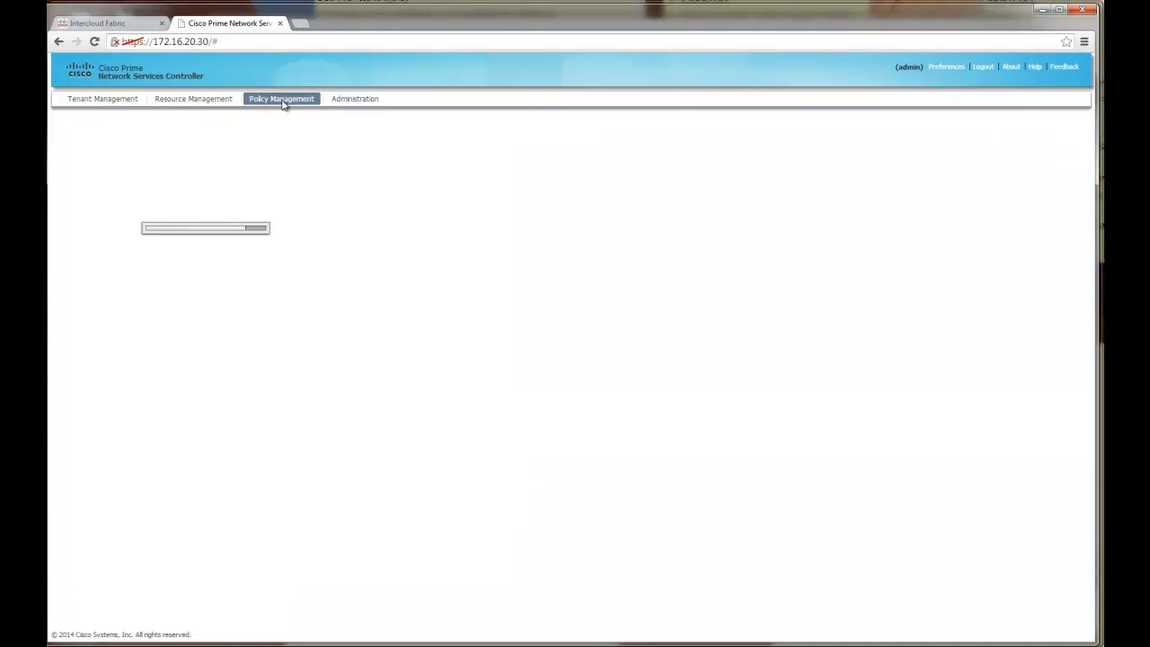
{"action": "left_click", "coordinate": [281, 97]}
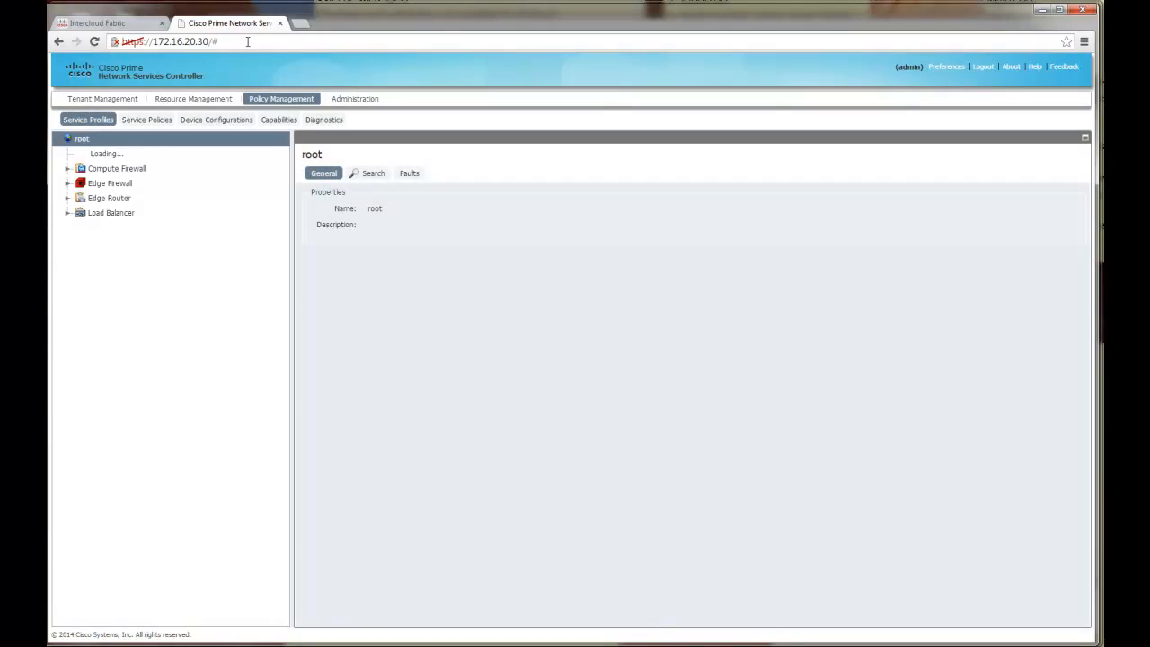
- Reload the URL with #showIntercloud appended and log back in as admin
{"action": "type", "text": "show"}
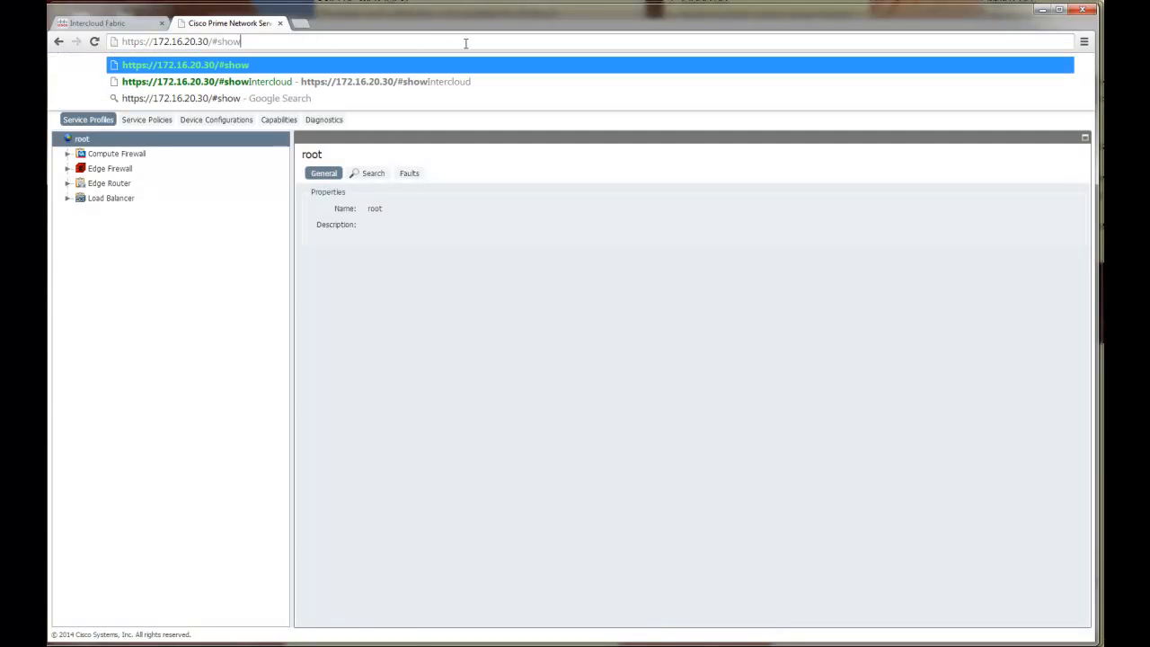
{"action": "type", "text": "Intercloud"}
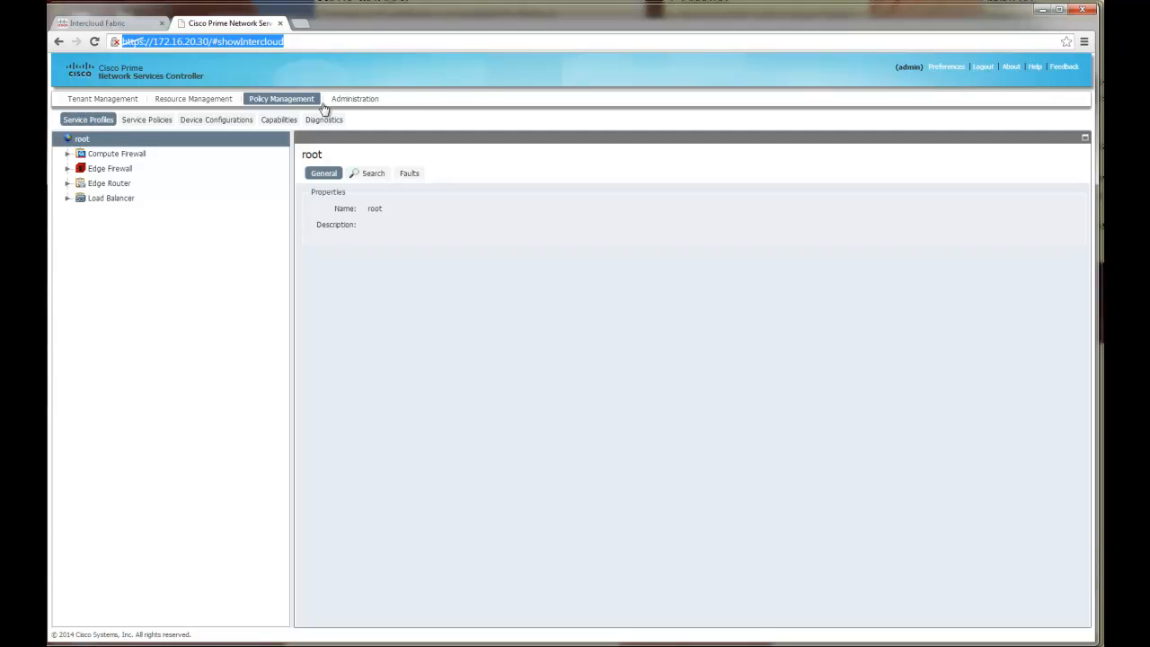
{"action": "left_click", "coordinate": [983, 66]}
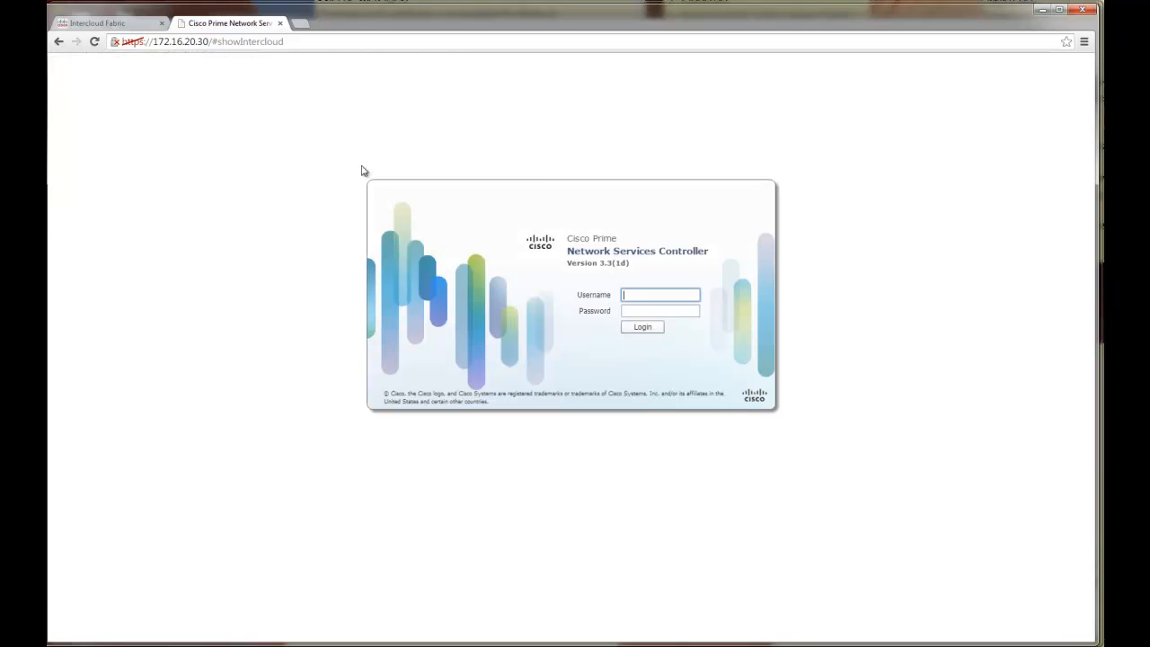
{"action": "type", "text": "admin"}
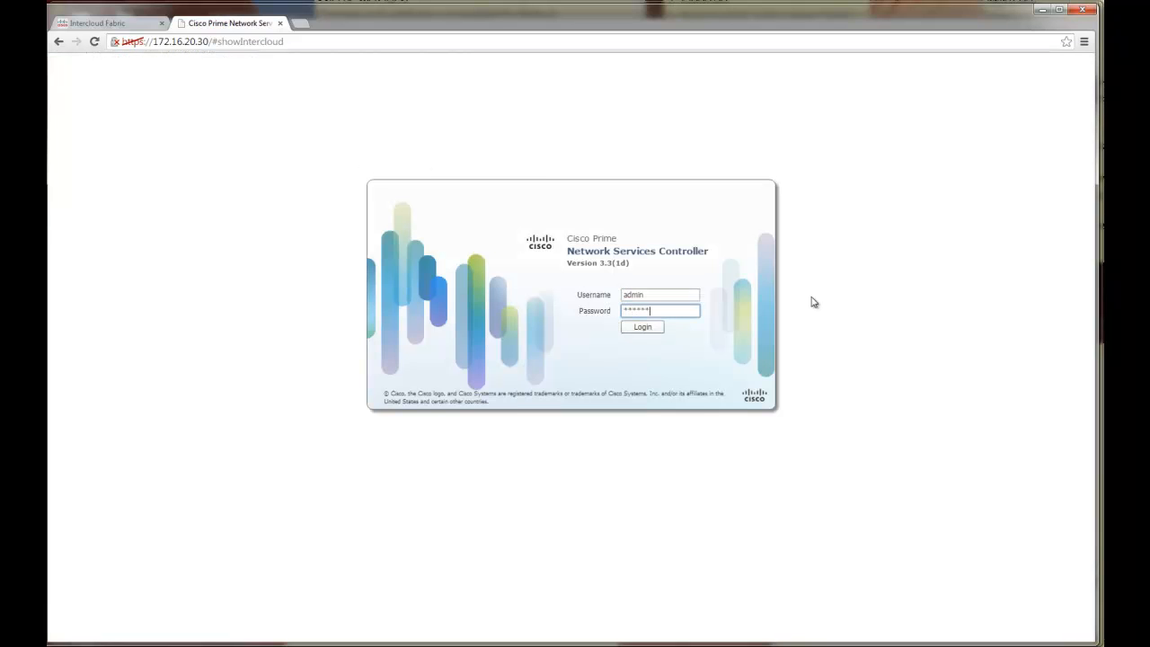
{"action": "left_click", "coordinate": [641, 327]}
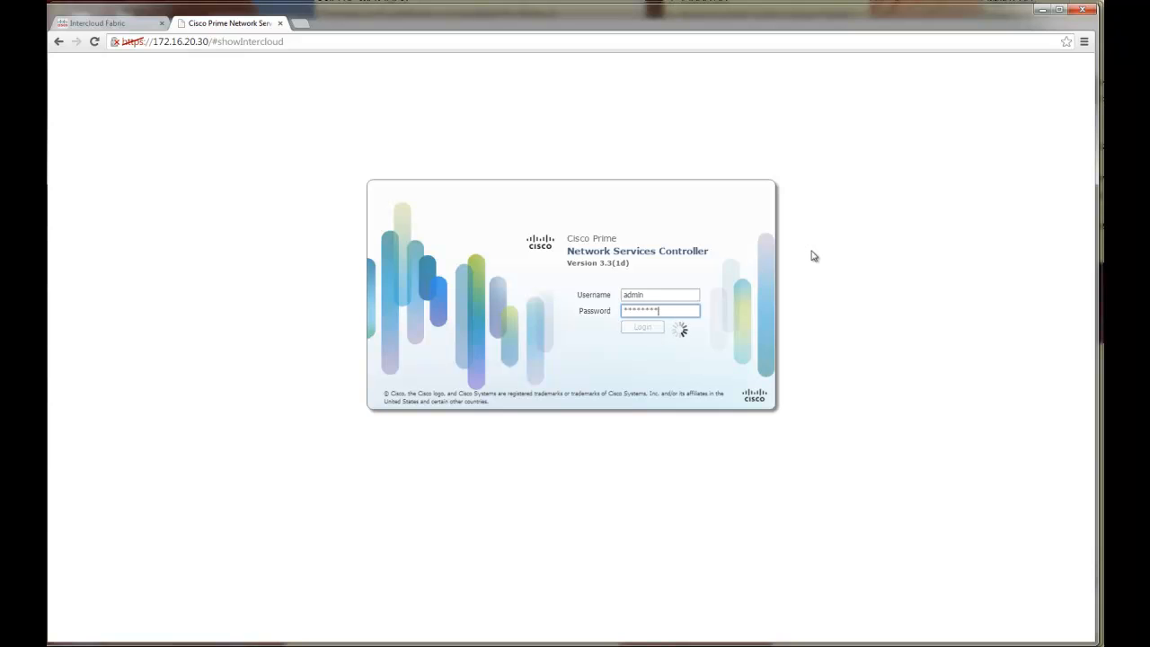
{"action": "left_click", "coordinate": [641, 327]}
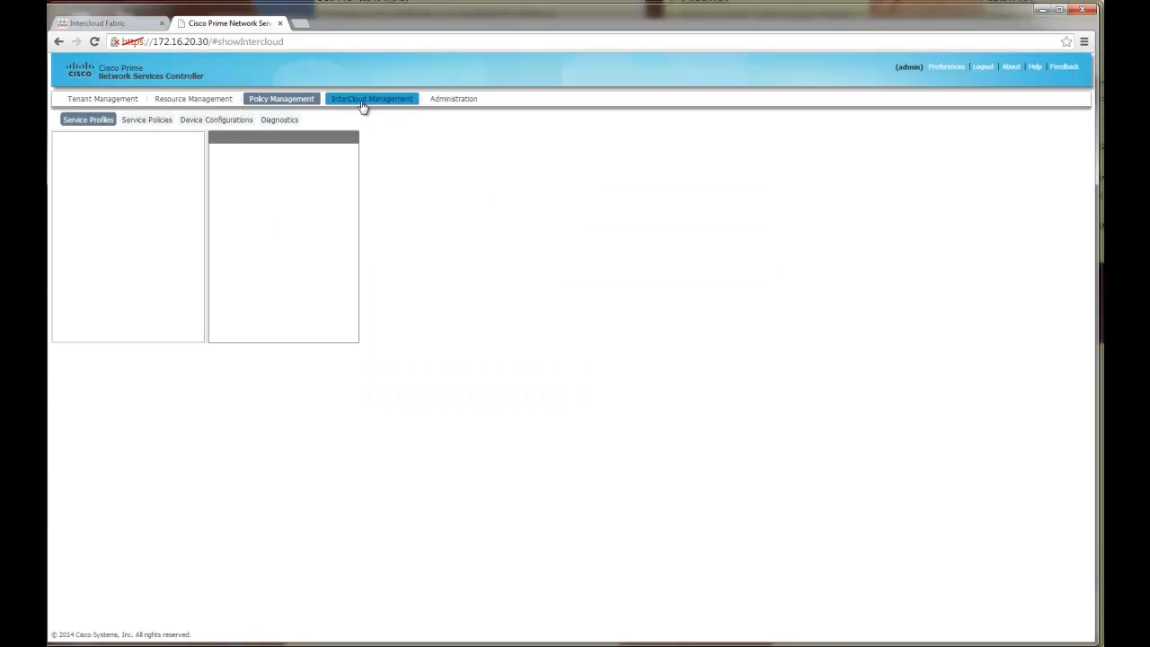
- Browse InterCloud Management's Enterprise VM manager 172.16.20.18 and Infrastructure VPCs
{"action": "left_click", "coordinate": [370, 97]}
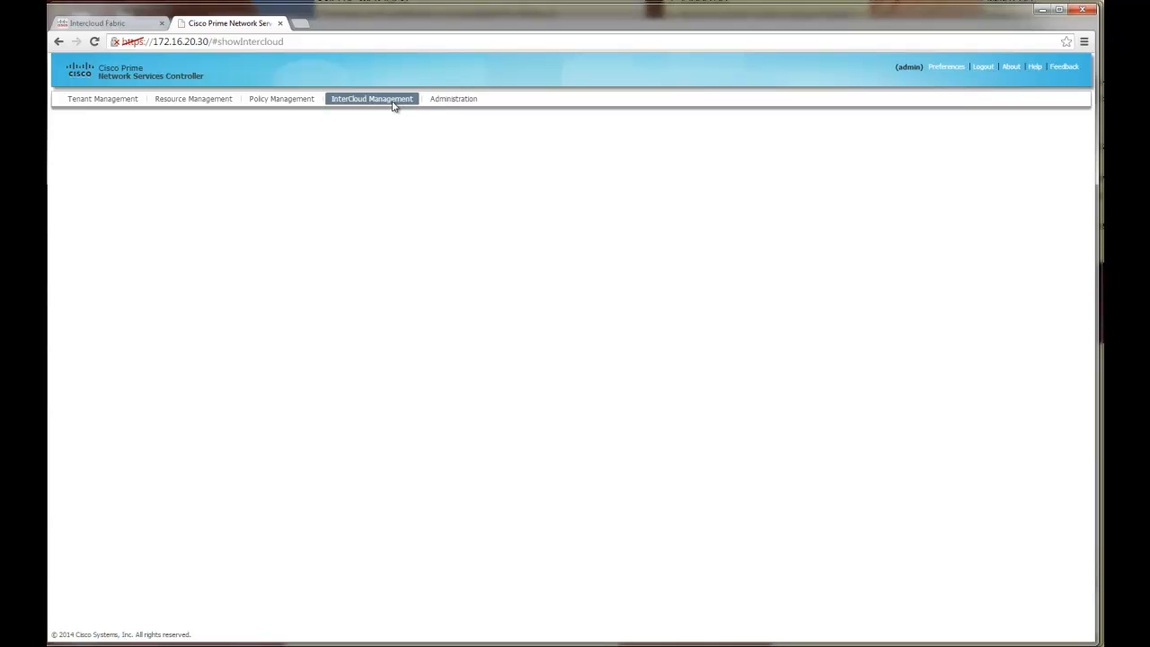
{"action": "left_click", "coordinate": [370, 99]}
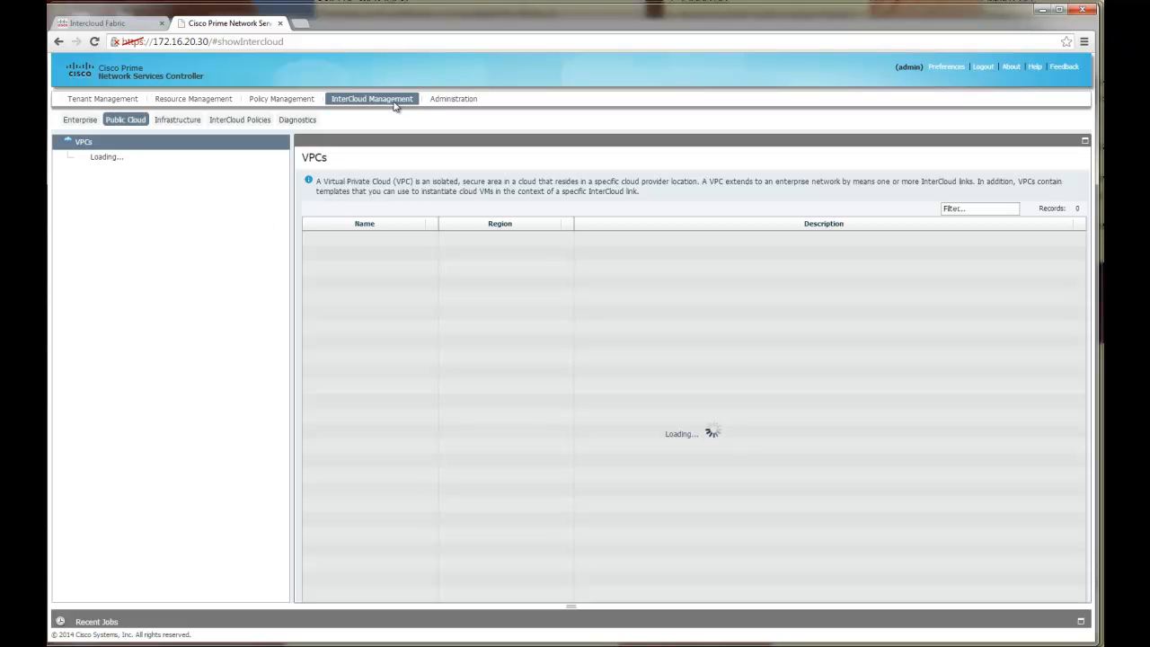
{"action": "left_click", "coordinate": [79, 118]}
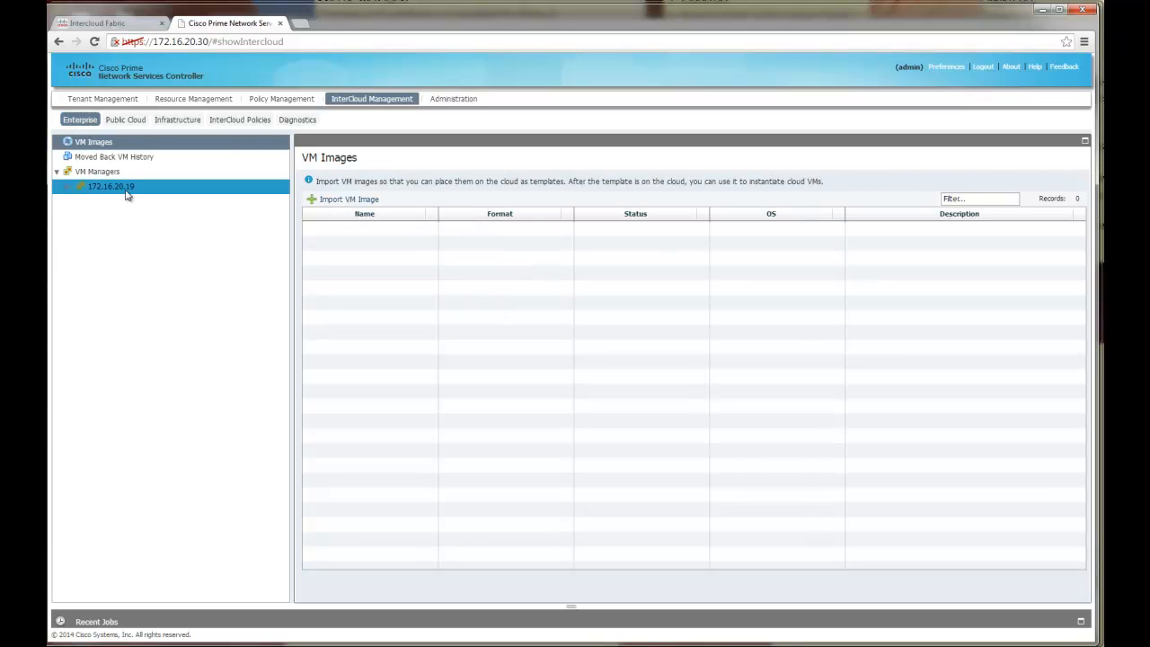
{"action": "left_click", "coordinate": [176, 118]}
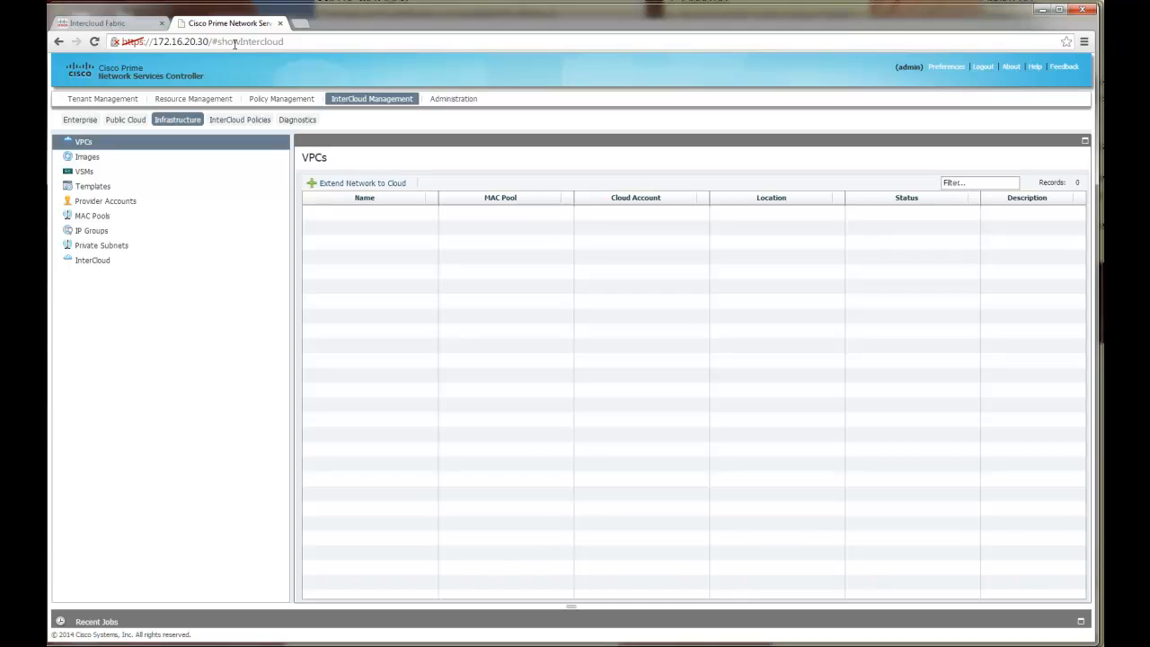
{"action": "left_click", "coordinate": [83, 142]}
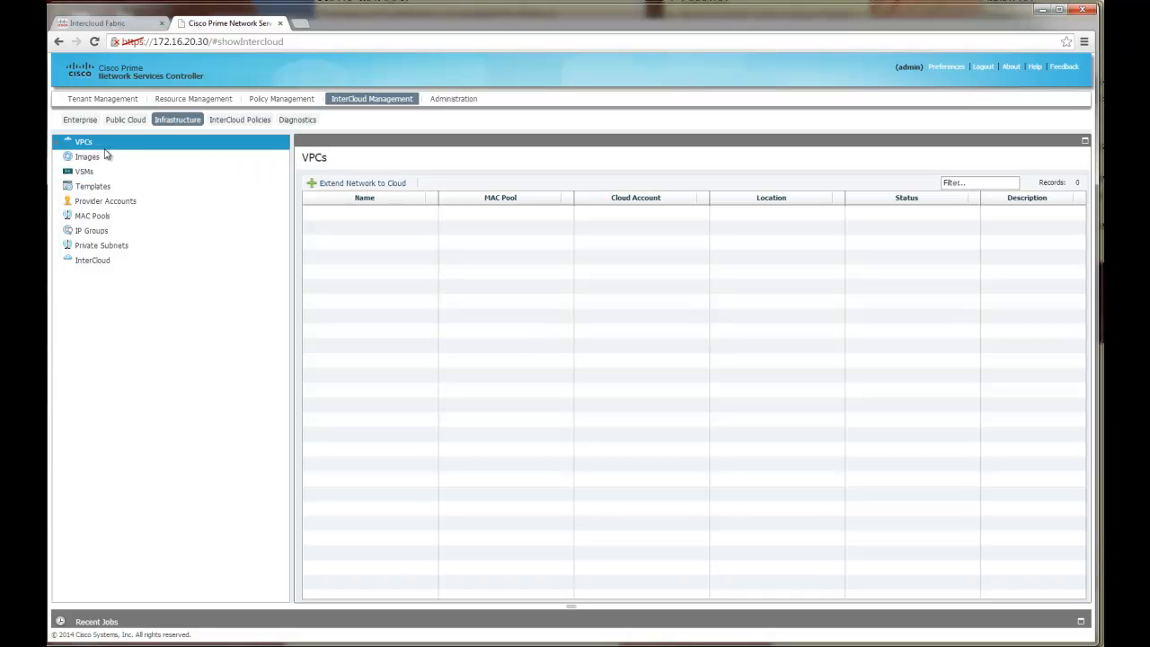
{"action": "left_click", "coordinate": [125, 118]}
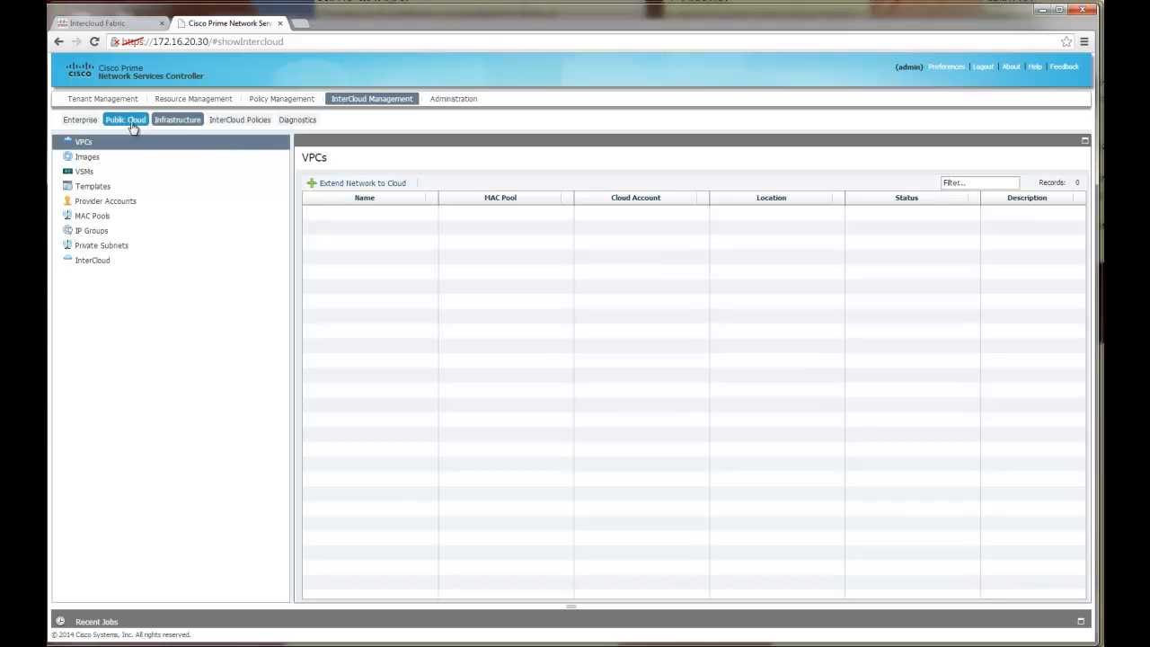
- View Public Cloud VPCs and Enterprise VM Images, then return to the Intercloud Fabric browser tab
{"action": "left_click", "coordinate": [79, 118]}
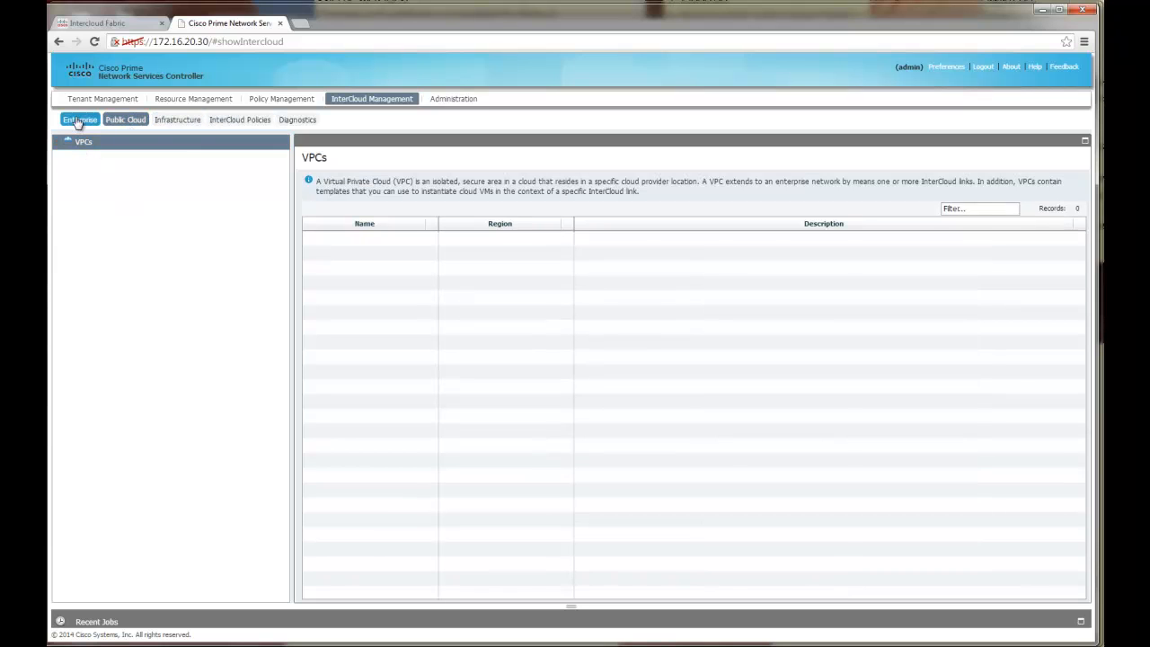
{"action": "left_click", "coordinate": [79, 119]}
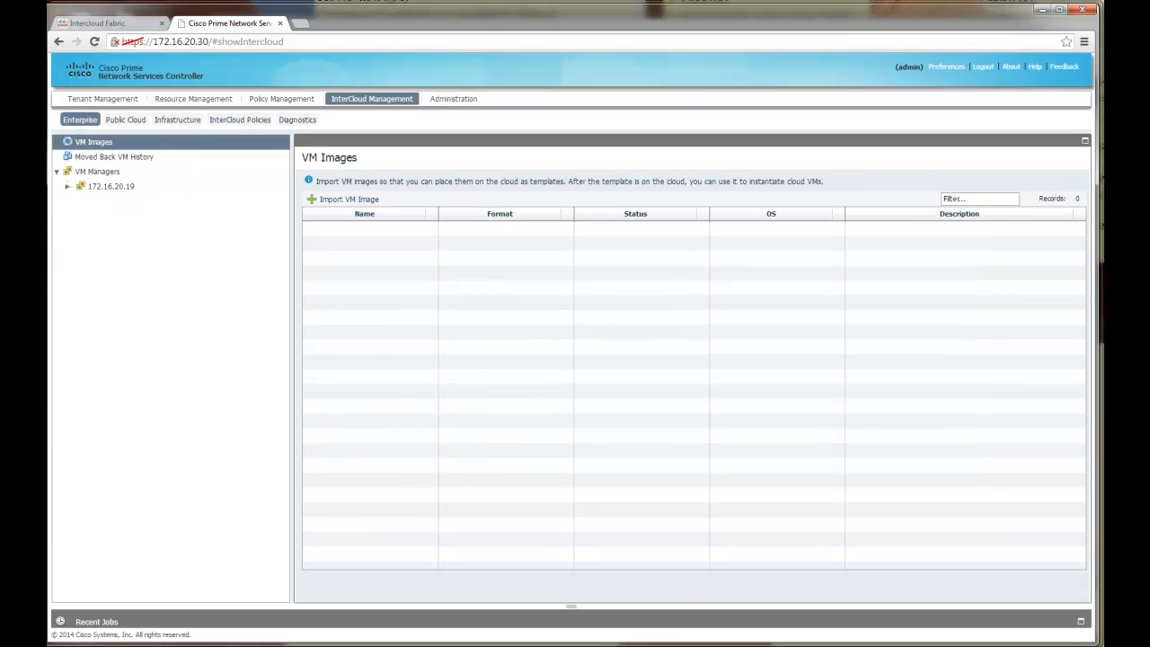
{"action": "left_click", "coordinate": [98, 22]}
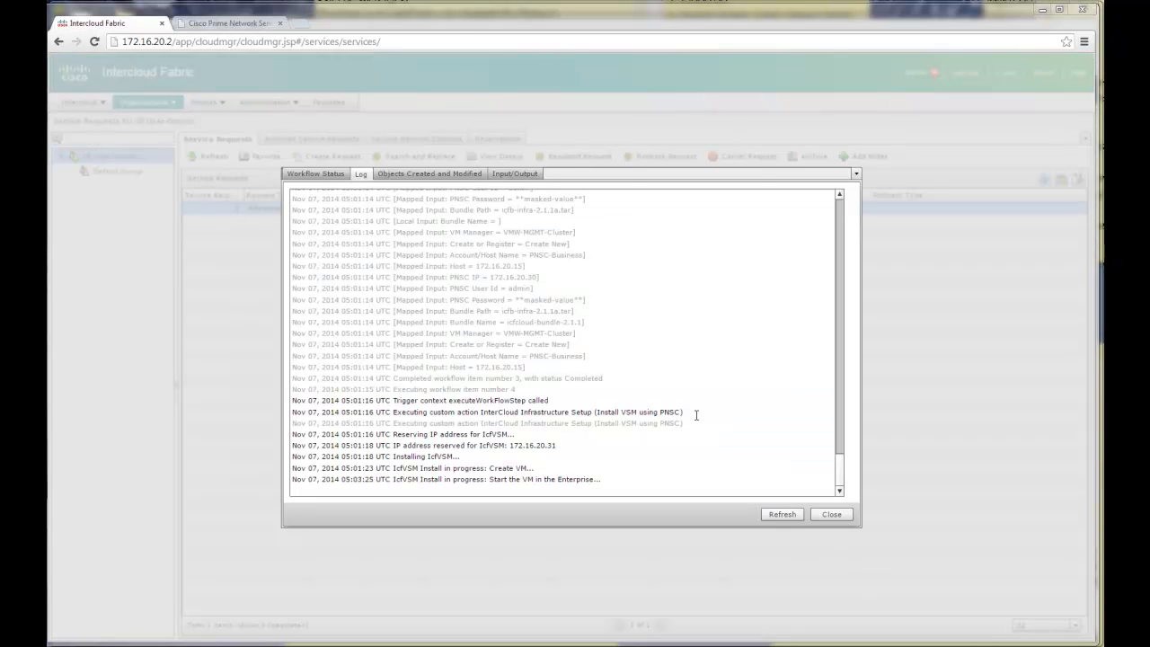
{"action": "mouse_move", "coordinate": [454, 448]}
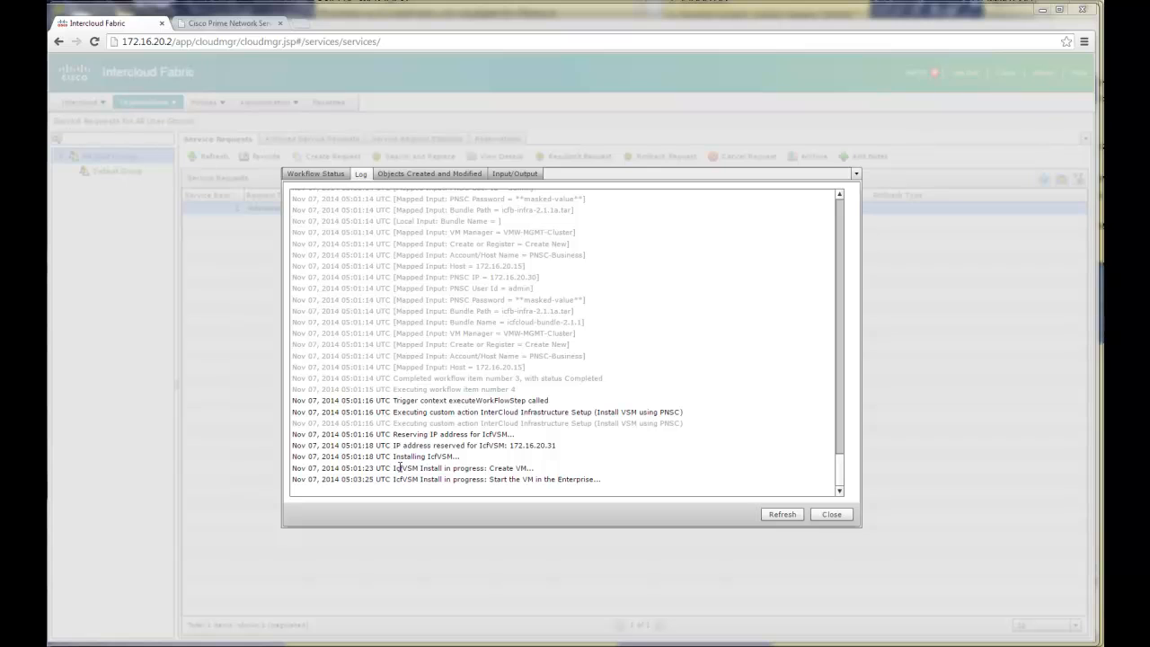
{"action": "mouse_move", "coordinate": [471, 471]}
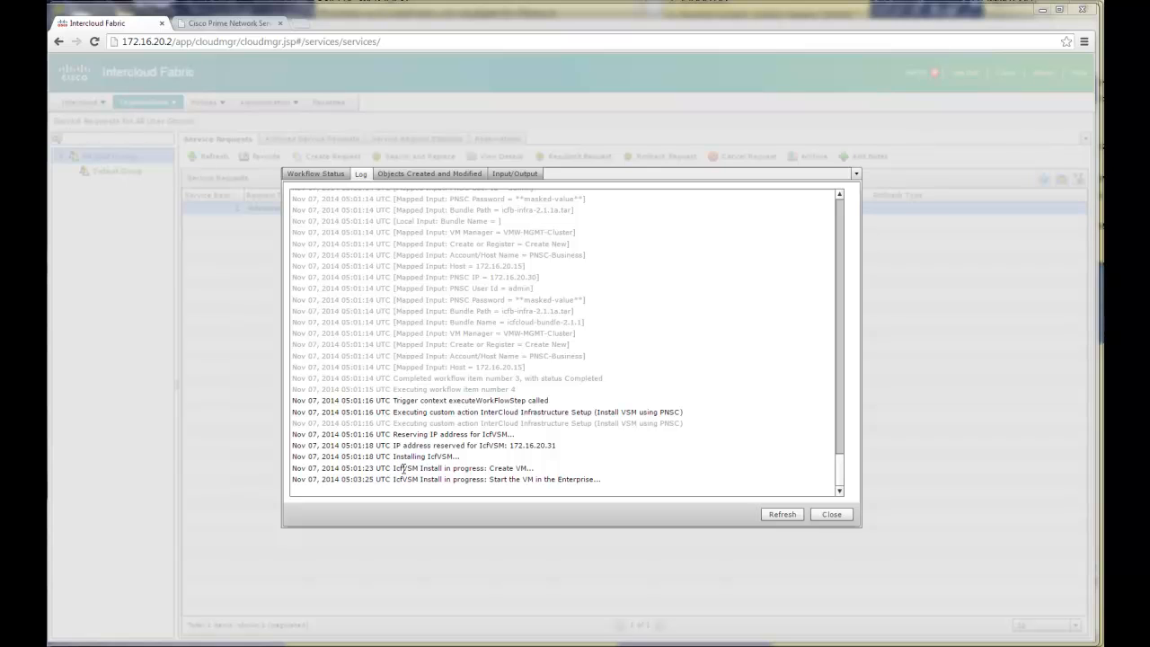
{"action": "mouse_move", "coordinate": [654, 431]}
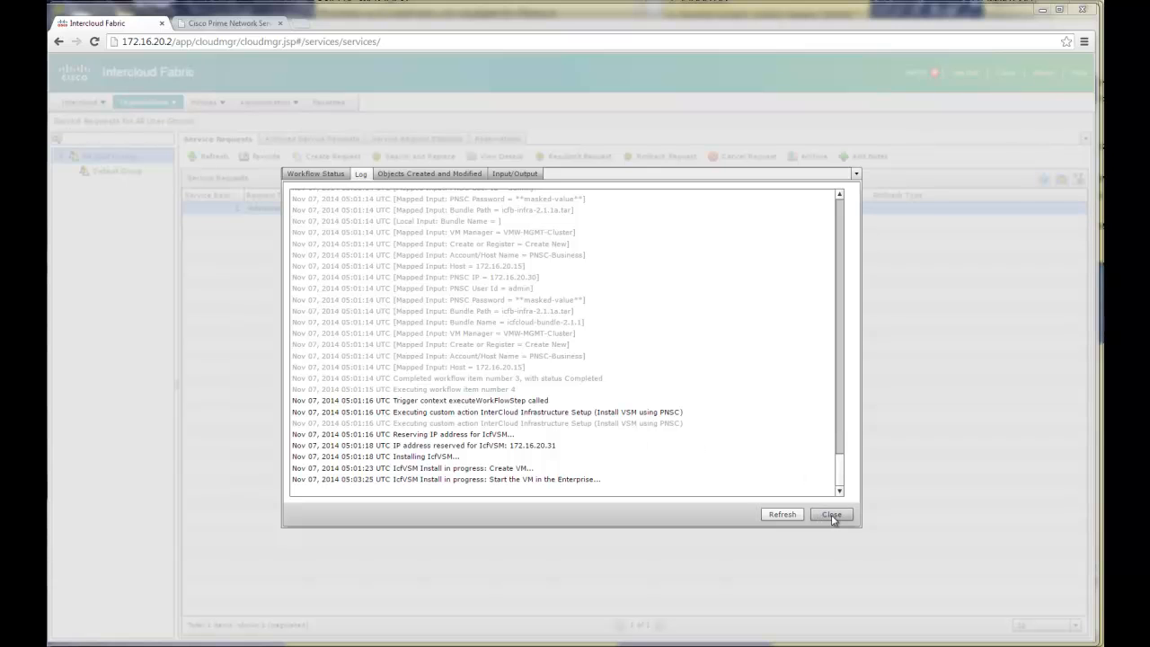
{"action": "mouse_move", "coordinate": [782, 514]}
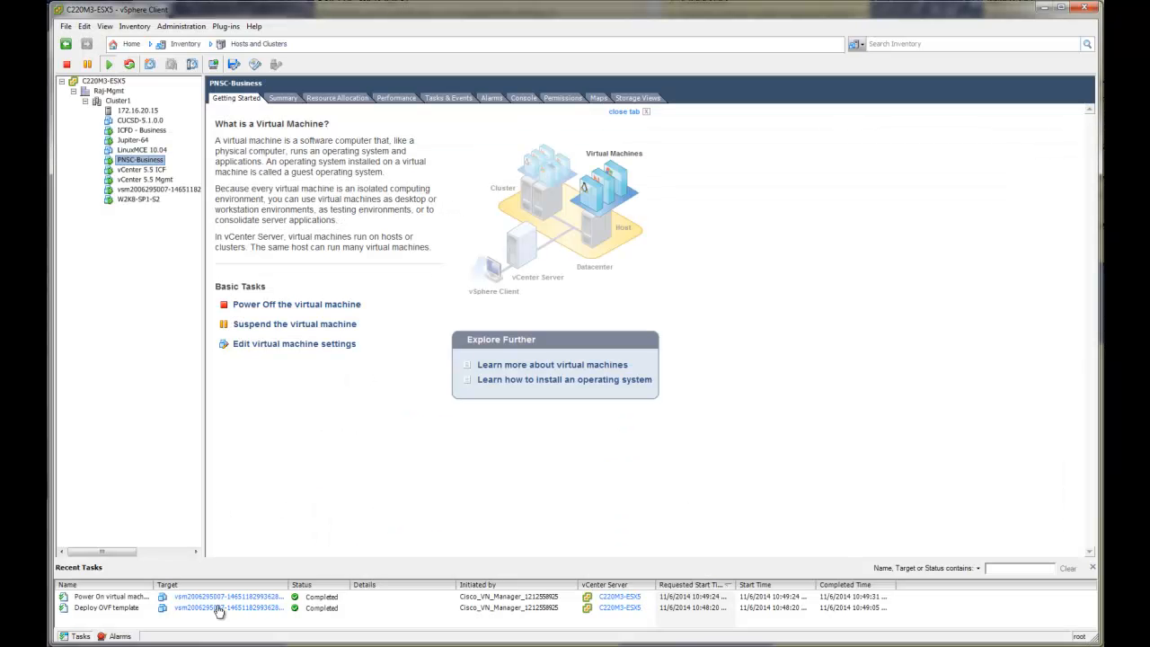
- Check the Deploy OVF template task shows Completed in Recent Tasks
{"action": "left_click", "coordinate": [158, 191]}
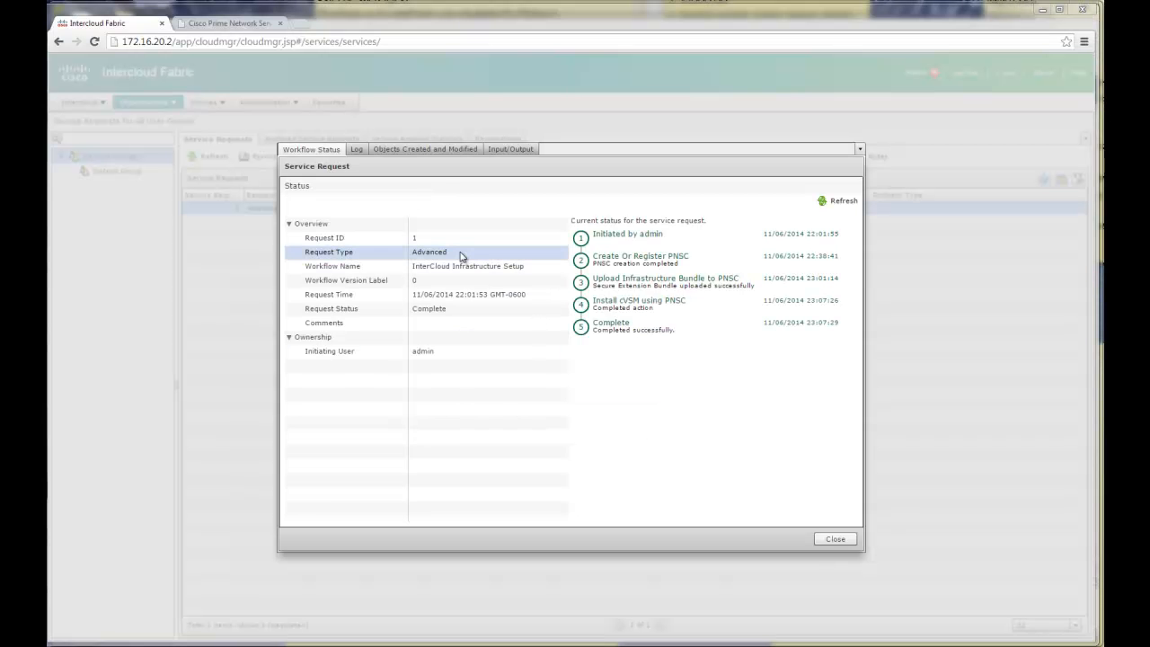
- Show the InterCloud Infrastructure Setup request's Workflow Status with all steps and the request Complete
{"action": "left_click", "coordinate": [356, 150]}
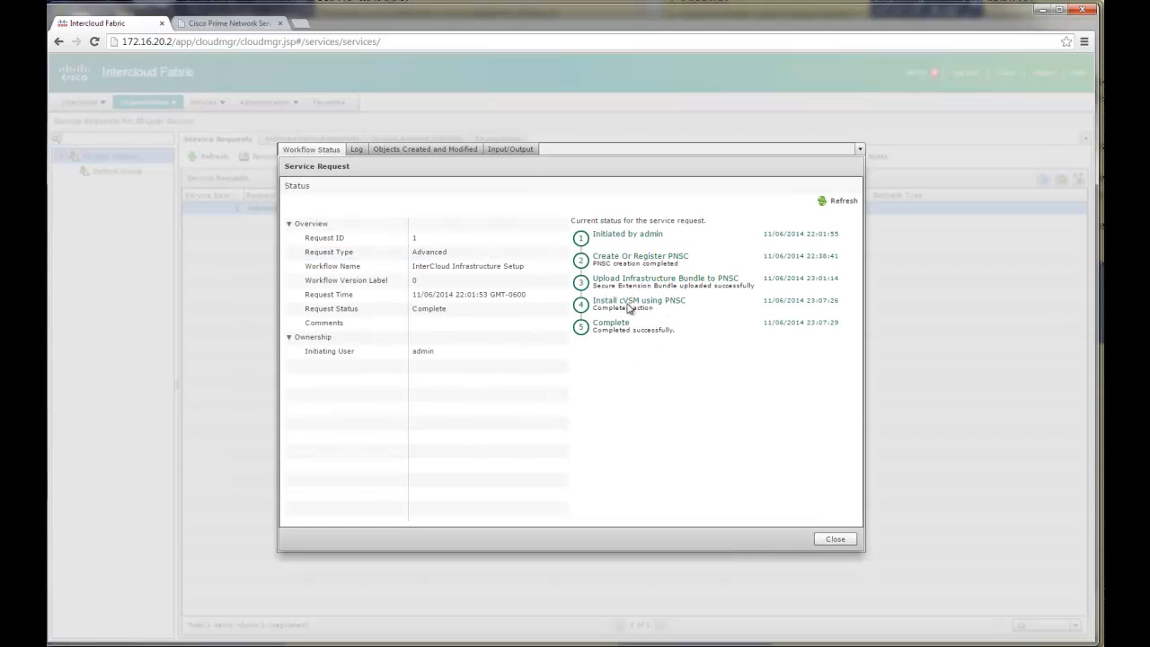
{"action": "mouse_move", "coordinate": [672, 266]}
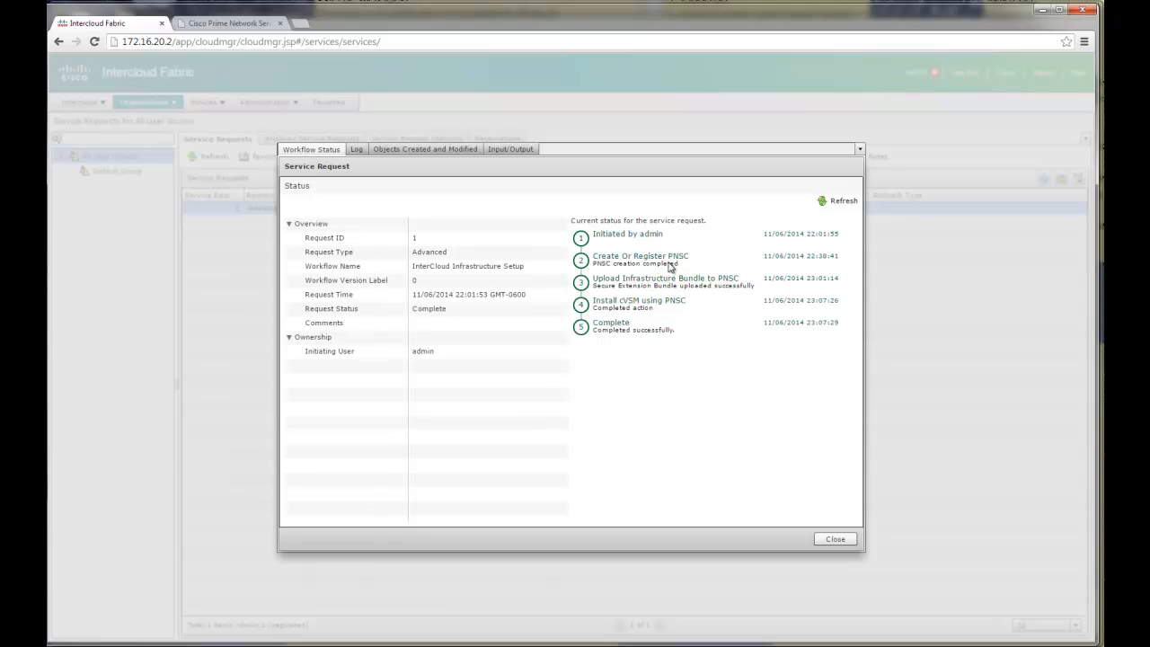
{"action": "mouse_move", "coordinate": [629, 309]}
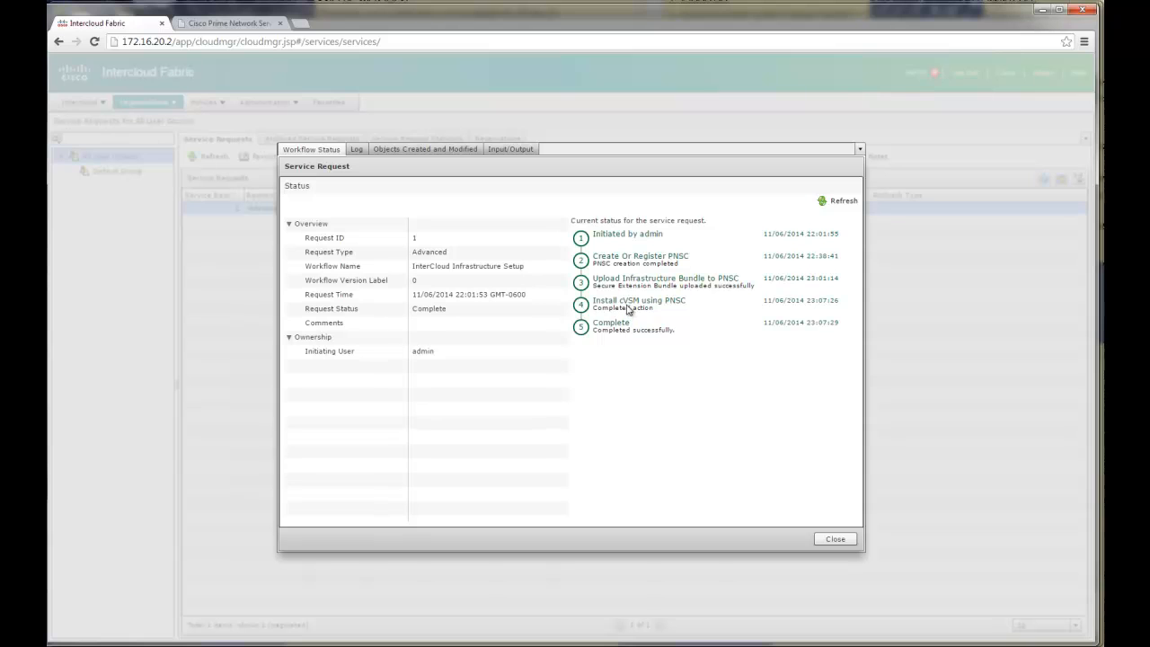
{"action": "mouse_move", "coordinate": [762, 467]}
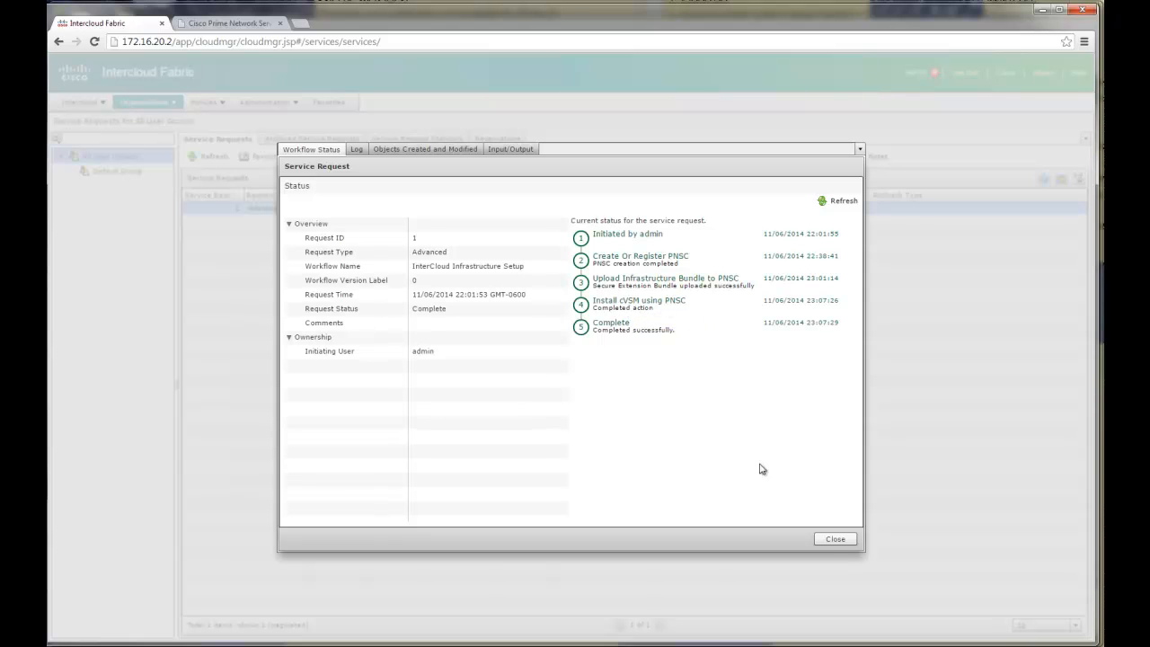